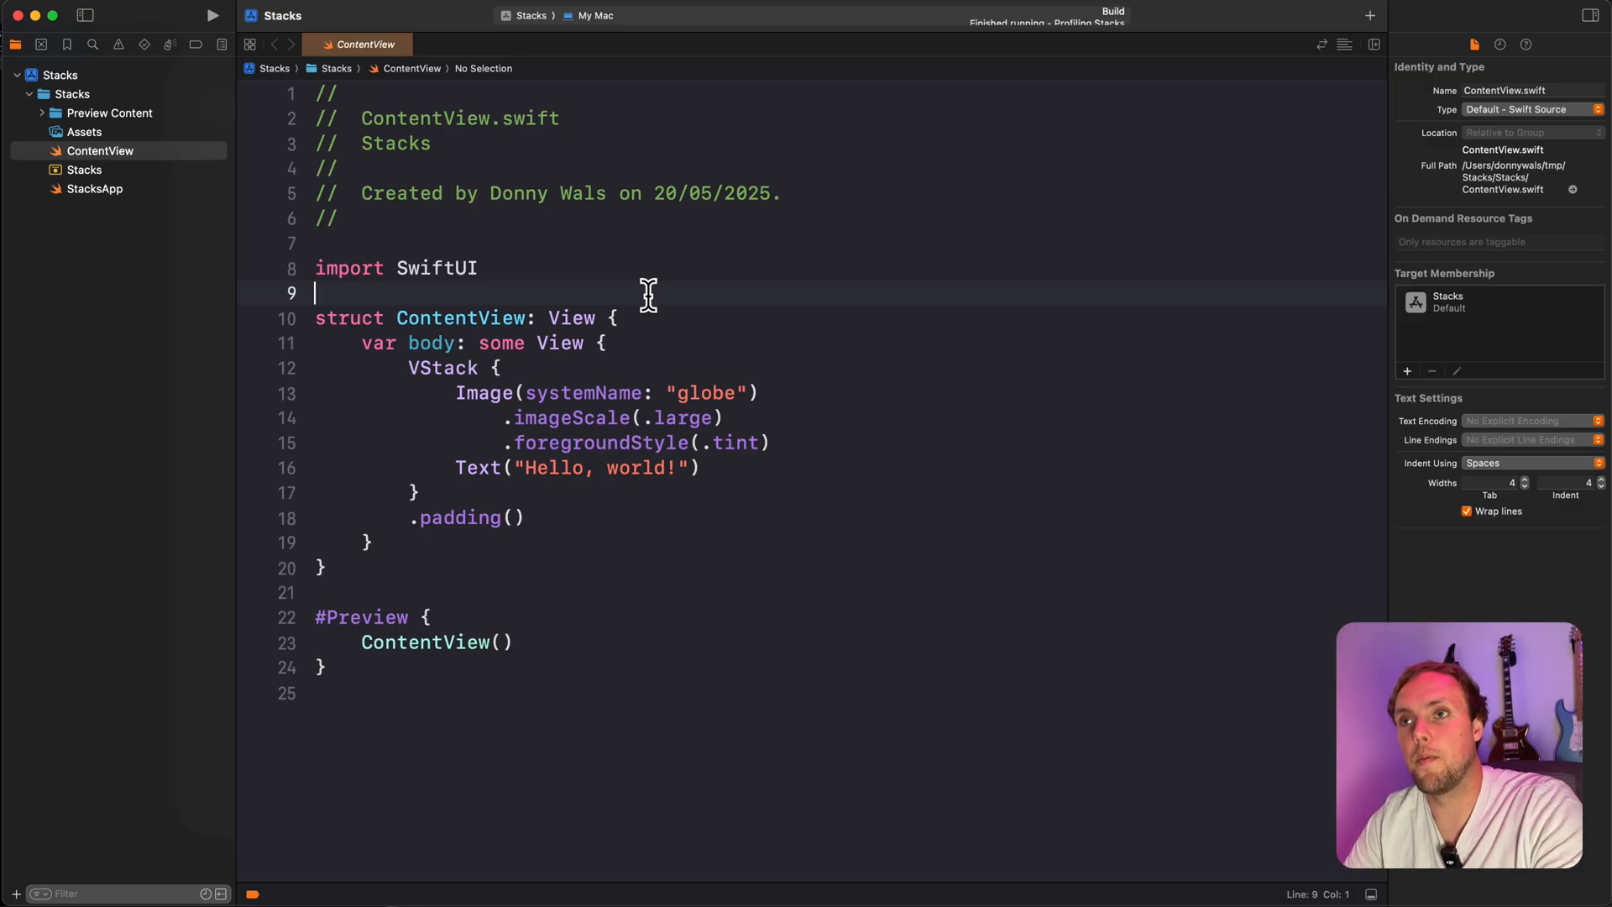
- Build and run the default Stacks app, showing the globe and 'Hello, world!'
{"action": "left_click", "coordinate": [211, 15]}
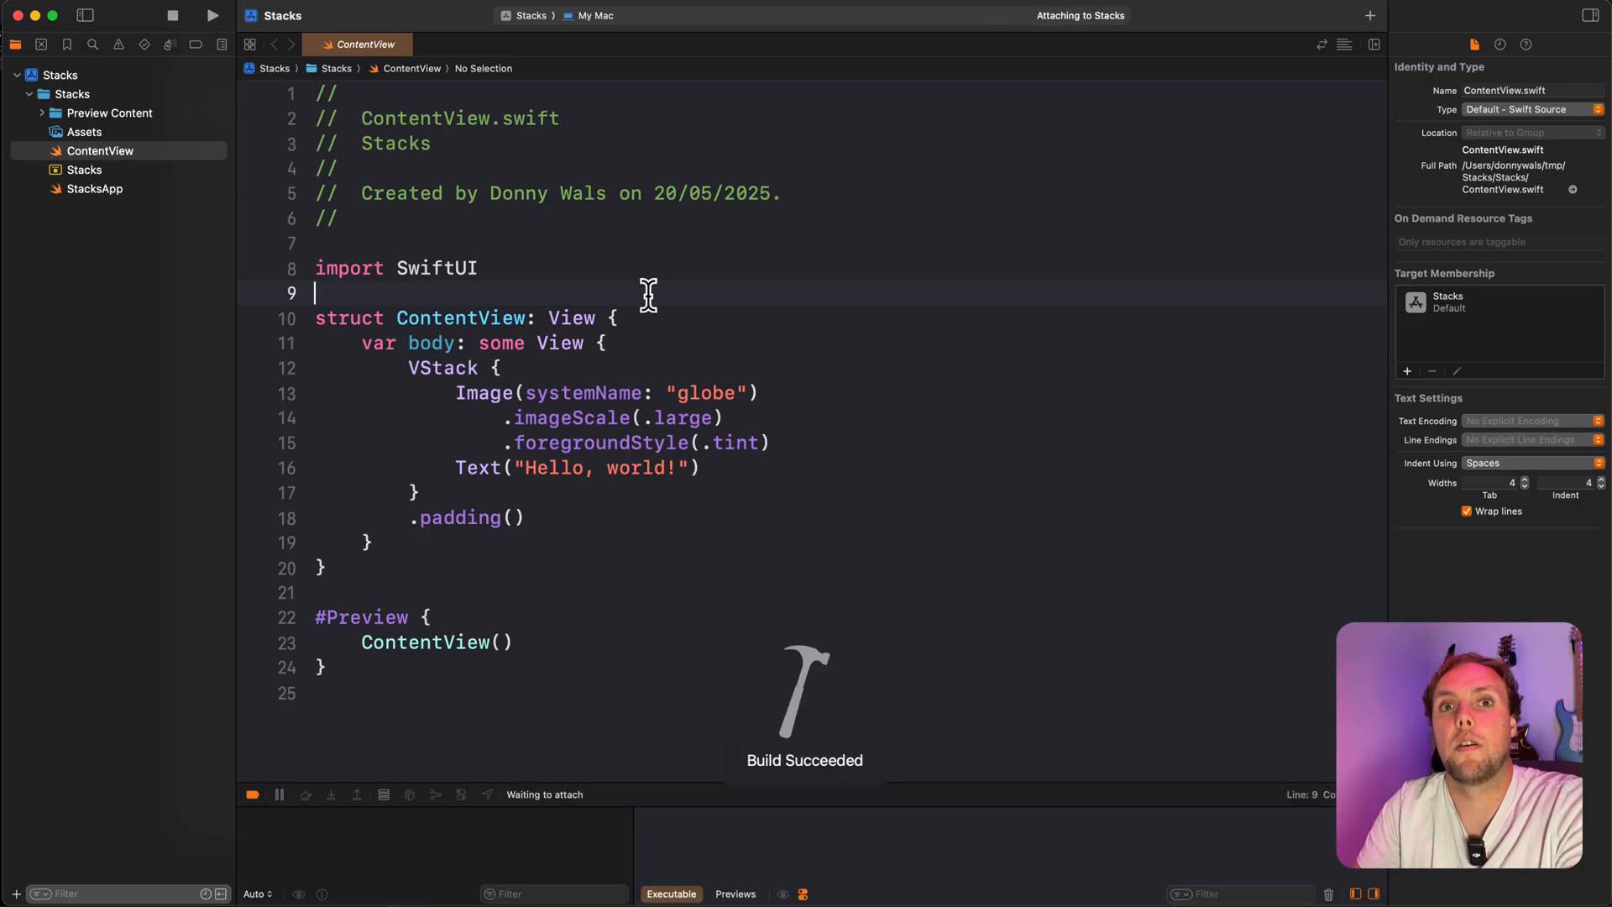
{"action": "left_click", "coordinate": [212, 15]}
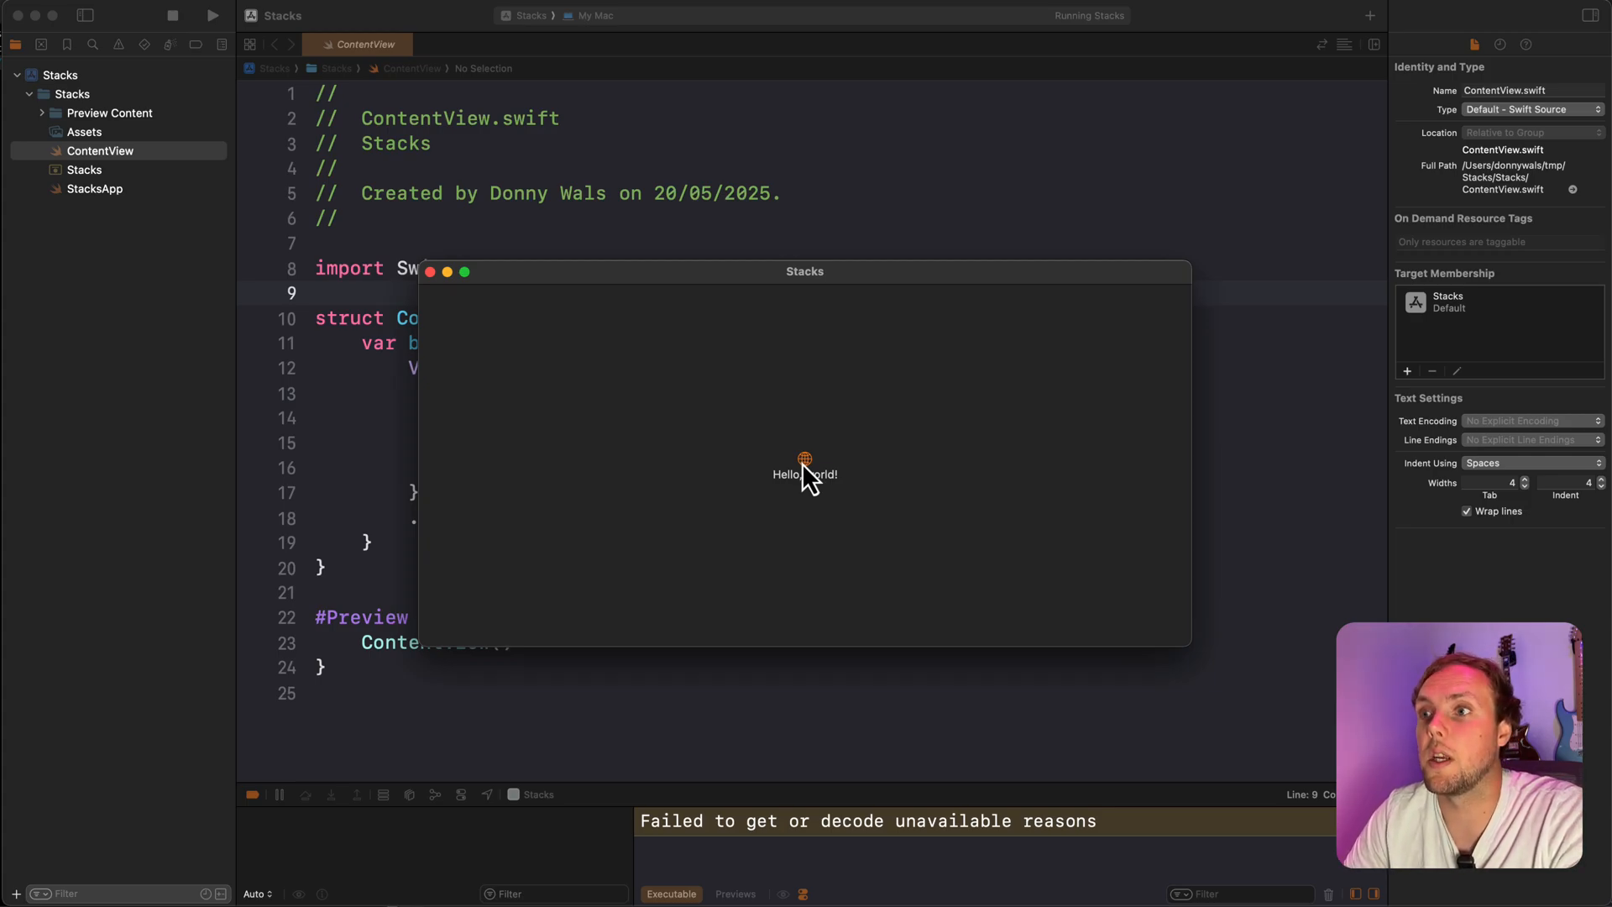
{"action": "mouse_move", "coordinate": [828, 450]}
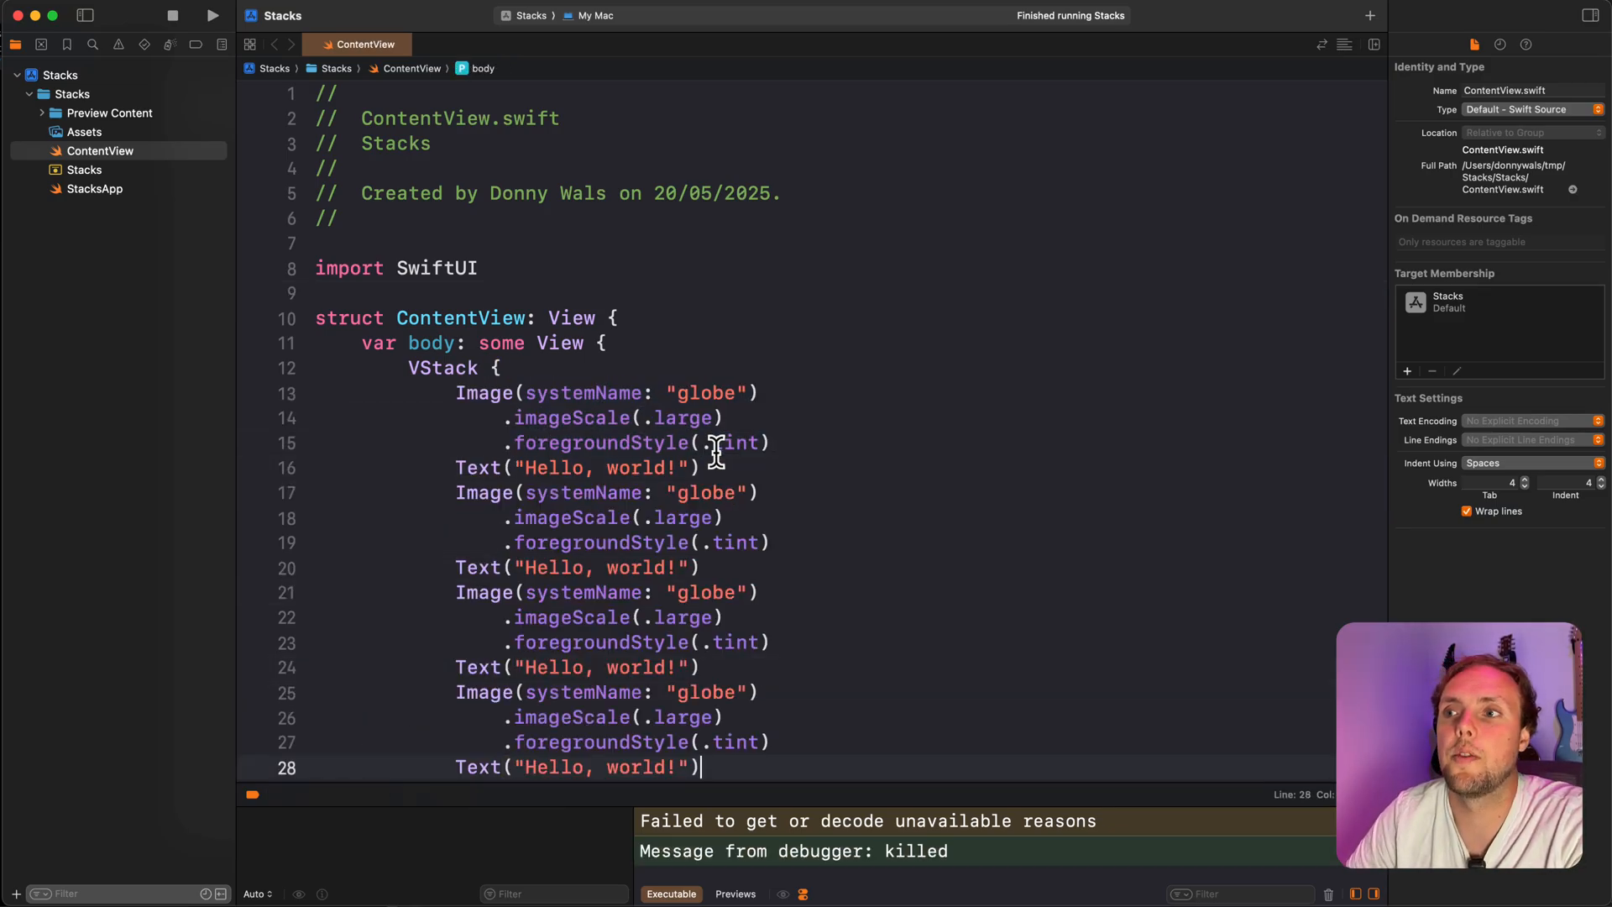
- Rebuild and run the app showing four globe and 'Hello, world!' copies
{"action": "left_click", "coordinate": [212, 15]}
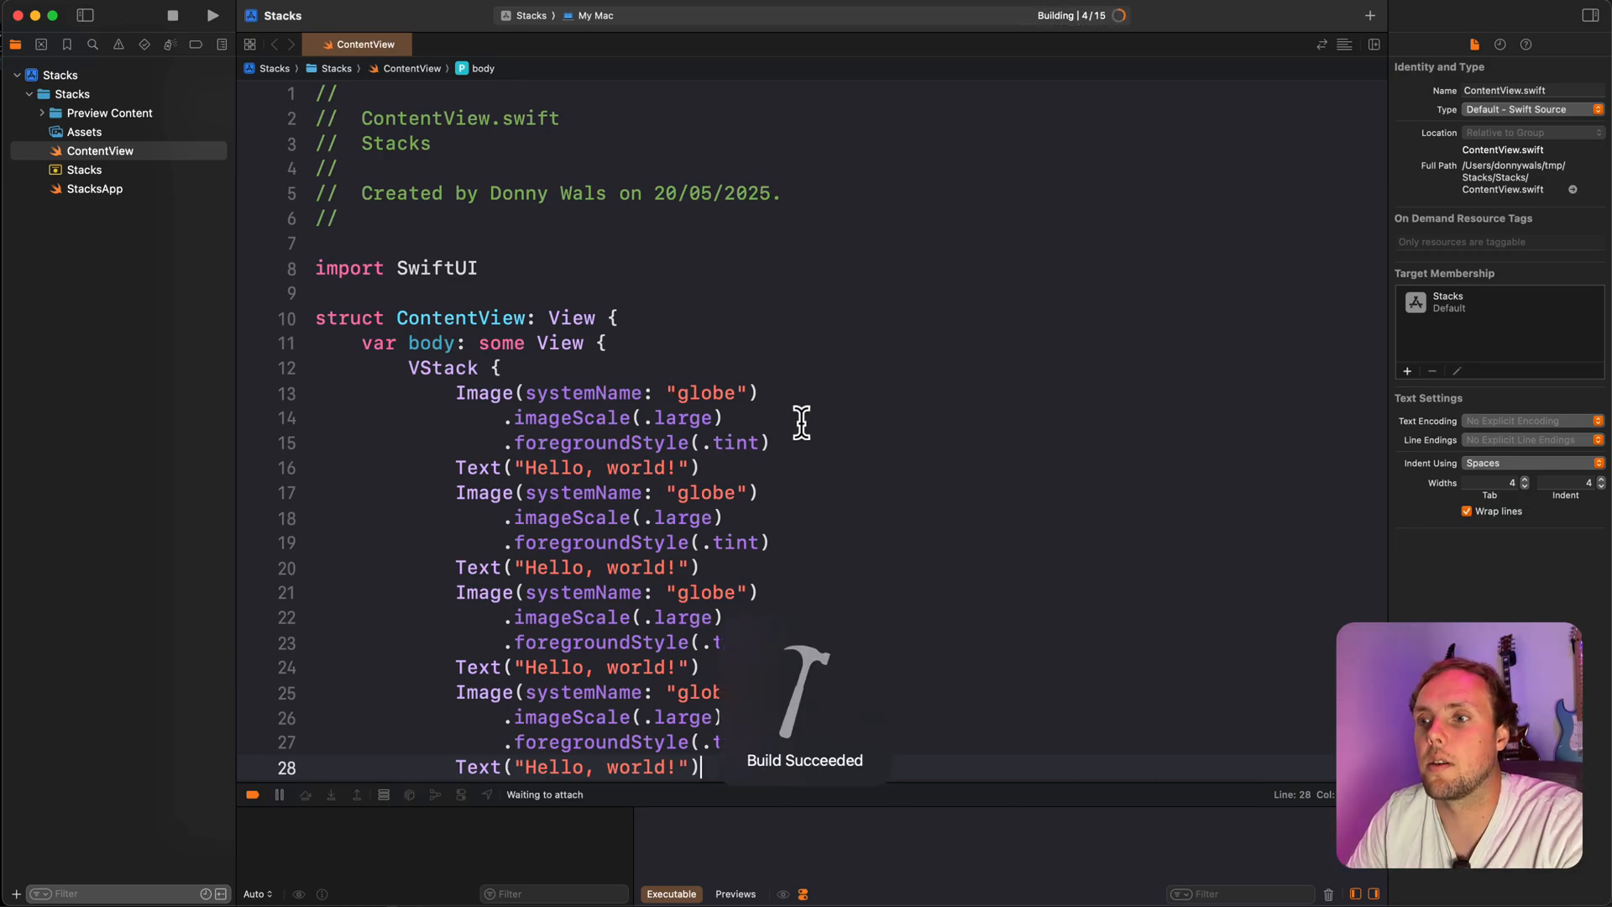
{"action": "left_click", "coordinate": [212, 15]}
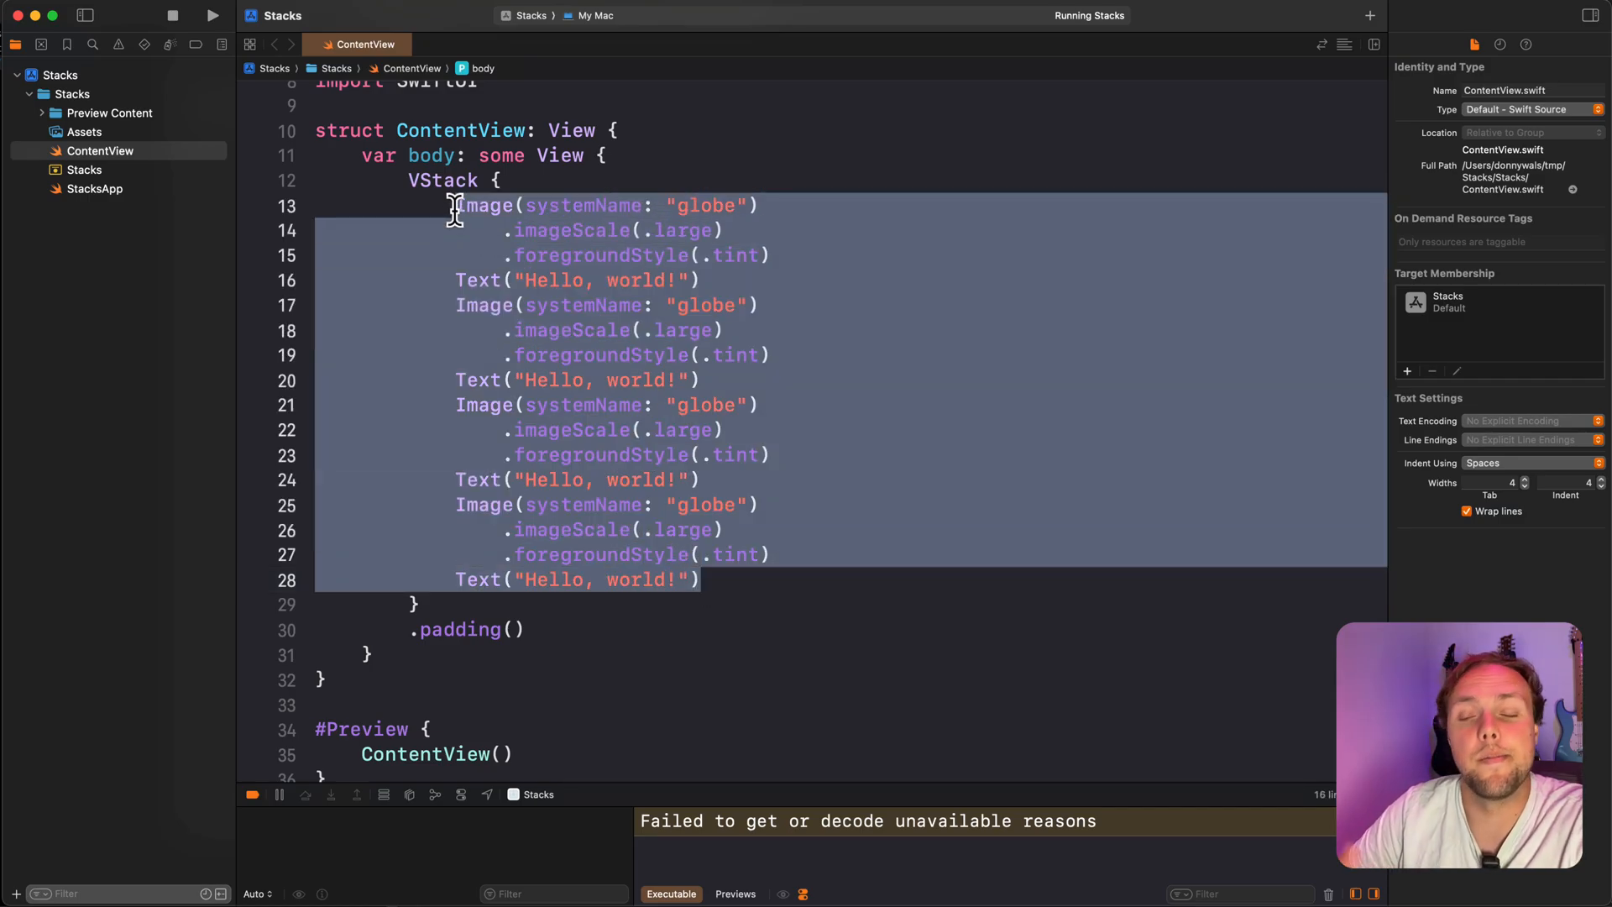
- Add a ForEach over 0..<25 items to the VStack
{"action": "type", "text": "ForEach(0..<10) { index in"}
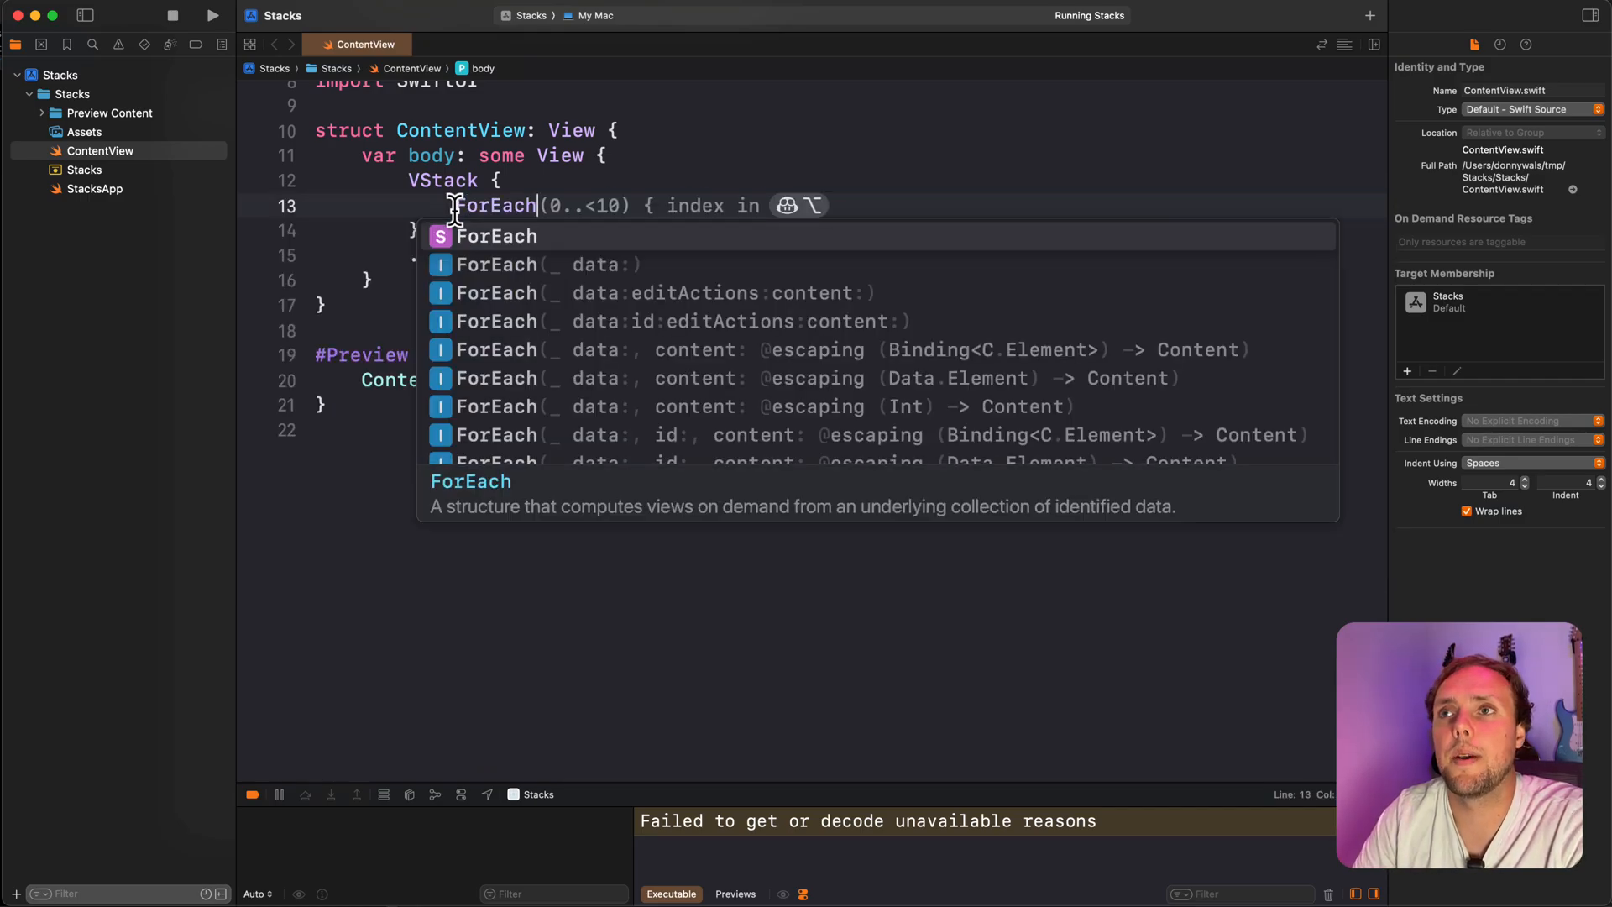
{"action": "key", "text": "Escape"}
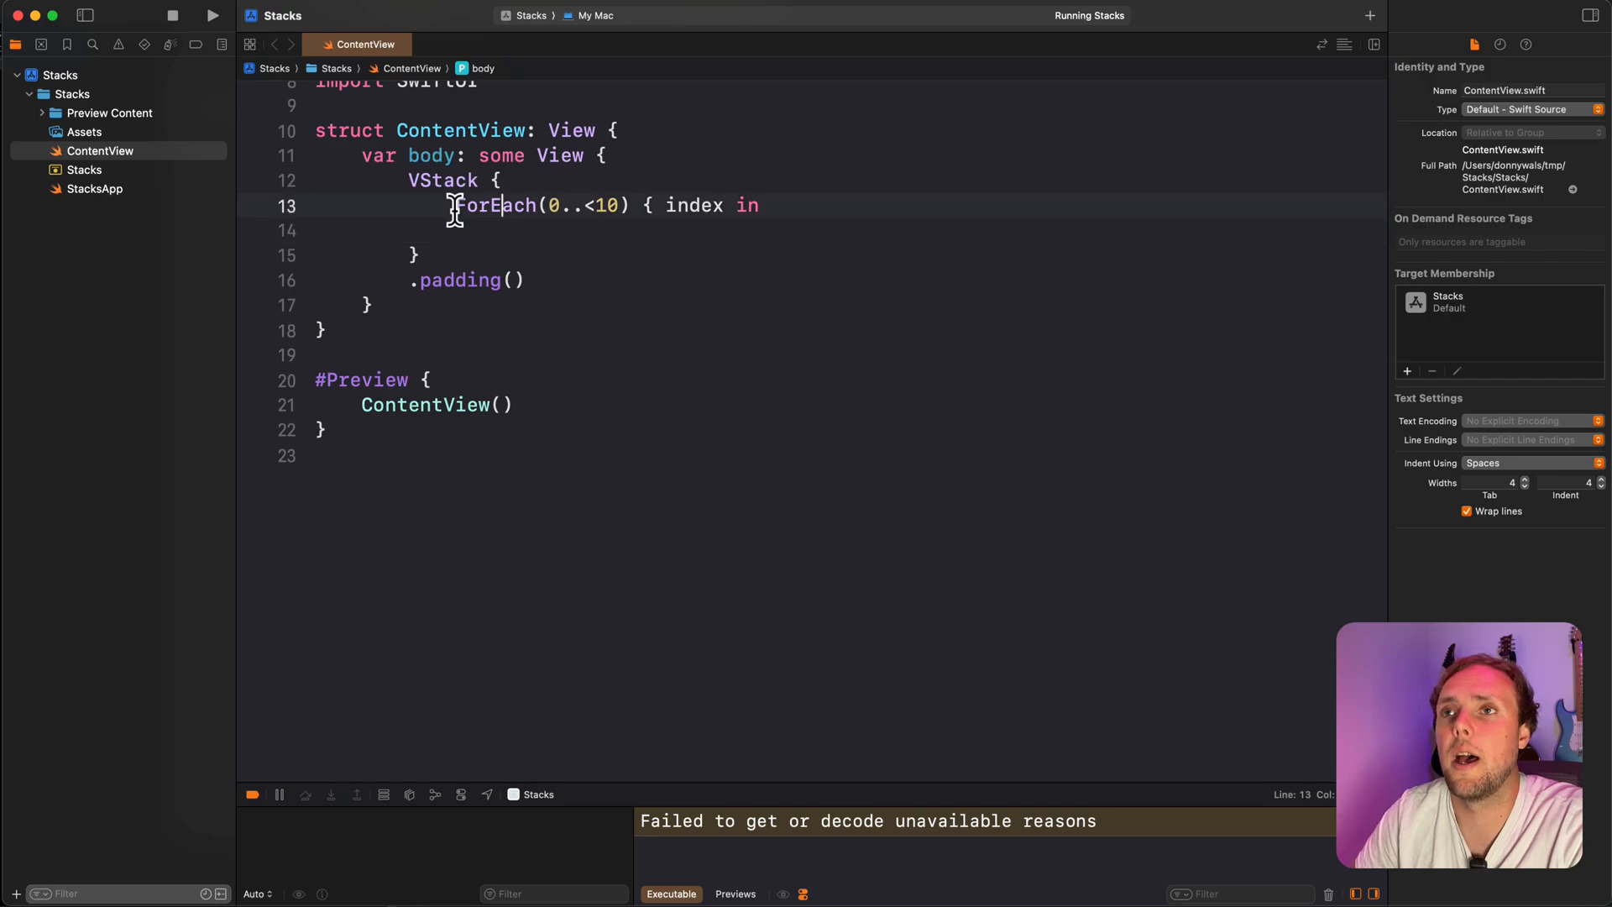
{"action": "type", "text": "2"}
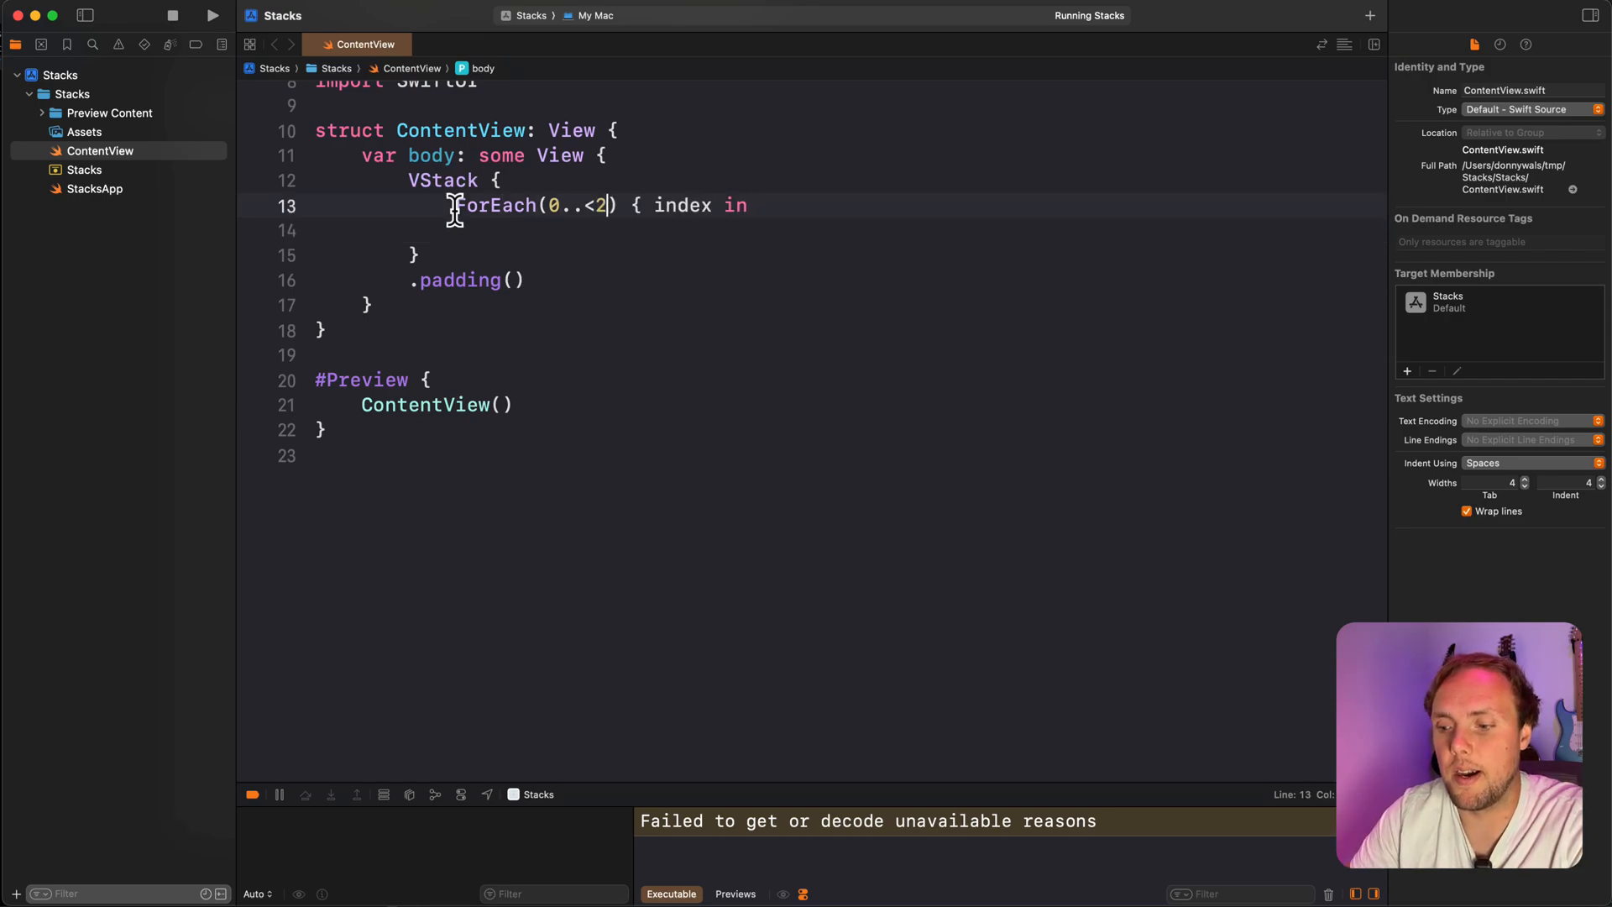
{"action": "type", "text": "5"}
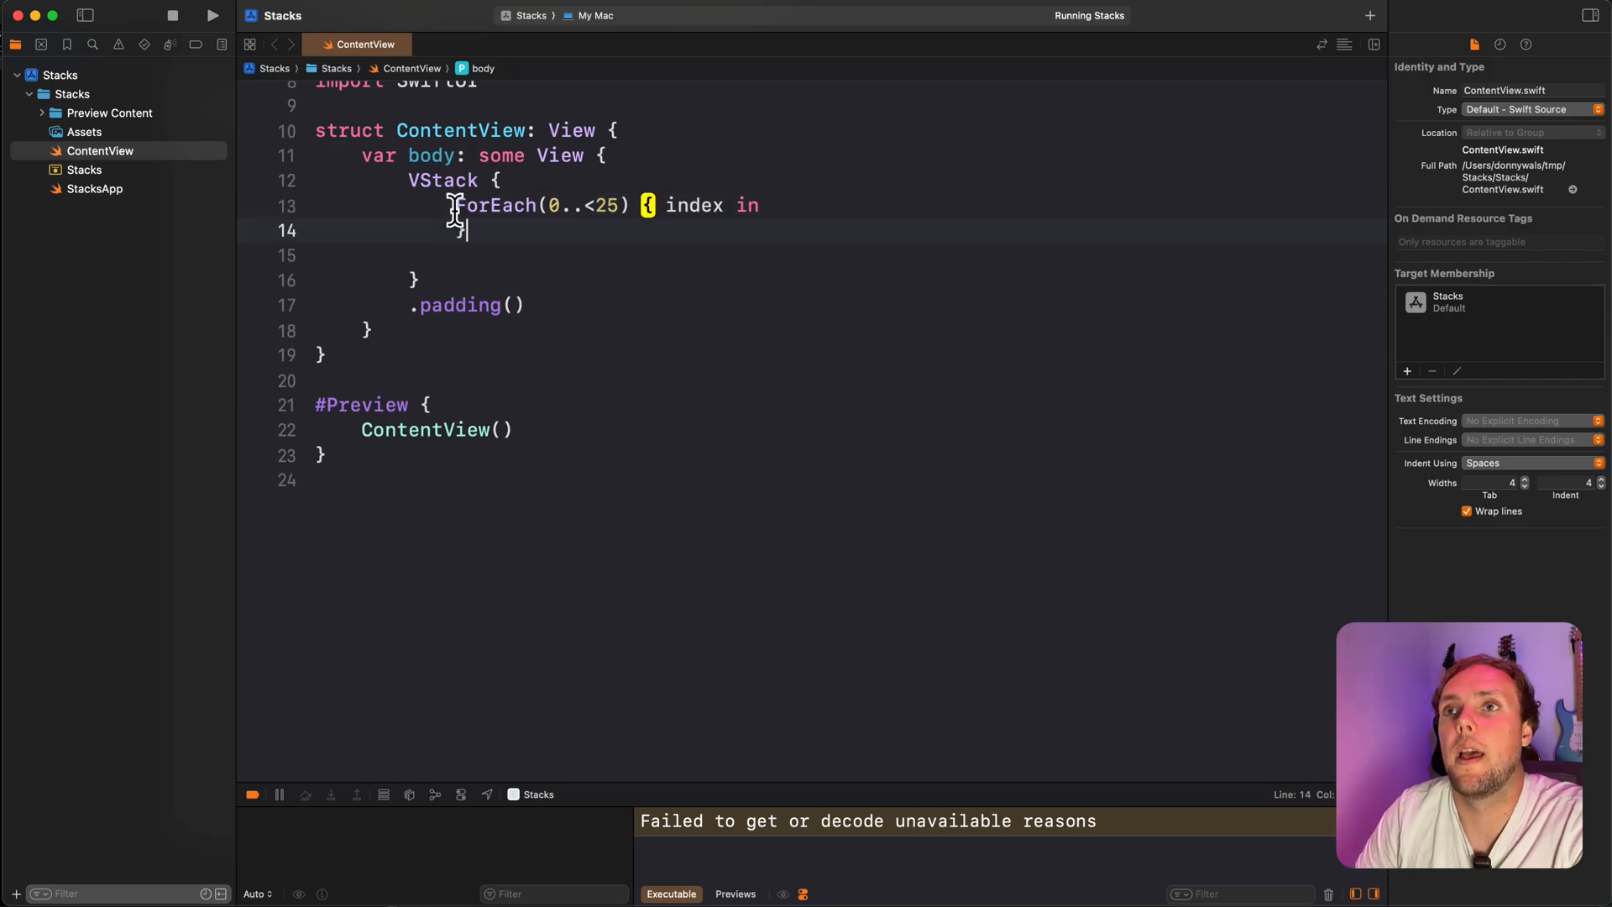
- Give each item a bold headline 'Item \(index)' title and a description Text
{"action": "type", "text": "Text(\"Row \\(index)\")"}
{"action": "type", "text": "VStack {"}
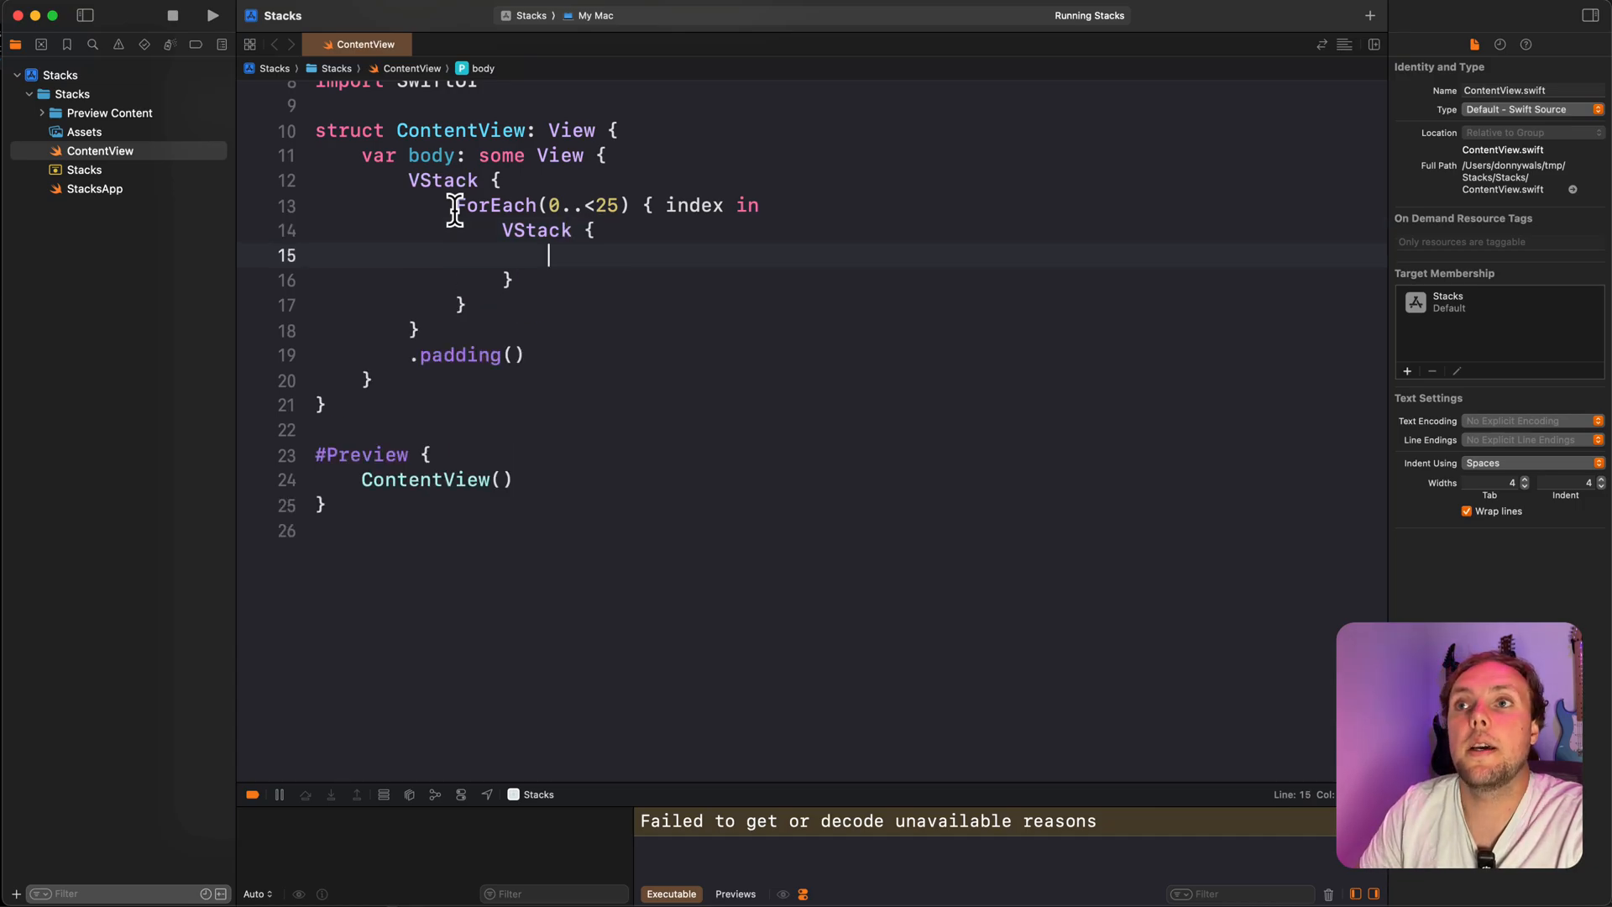
{"action": "type", "text": "Text(\"Item \\(index)\")"}
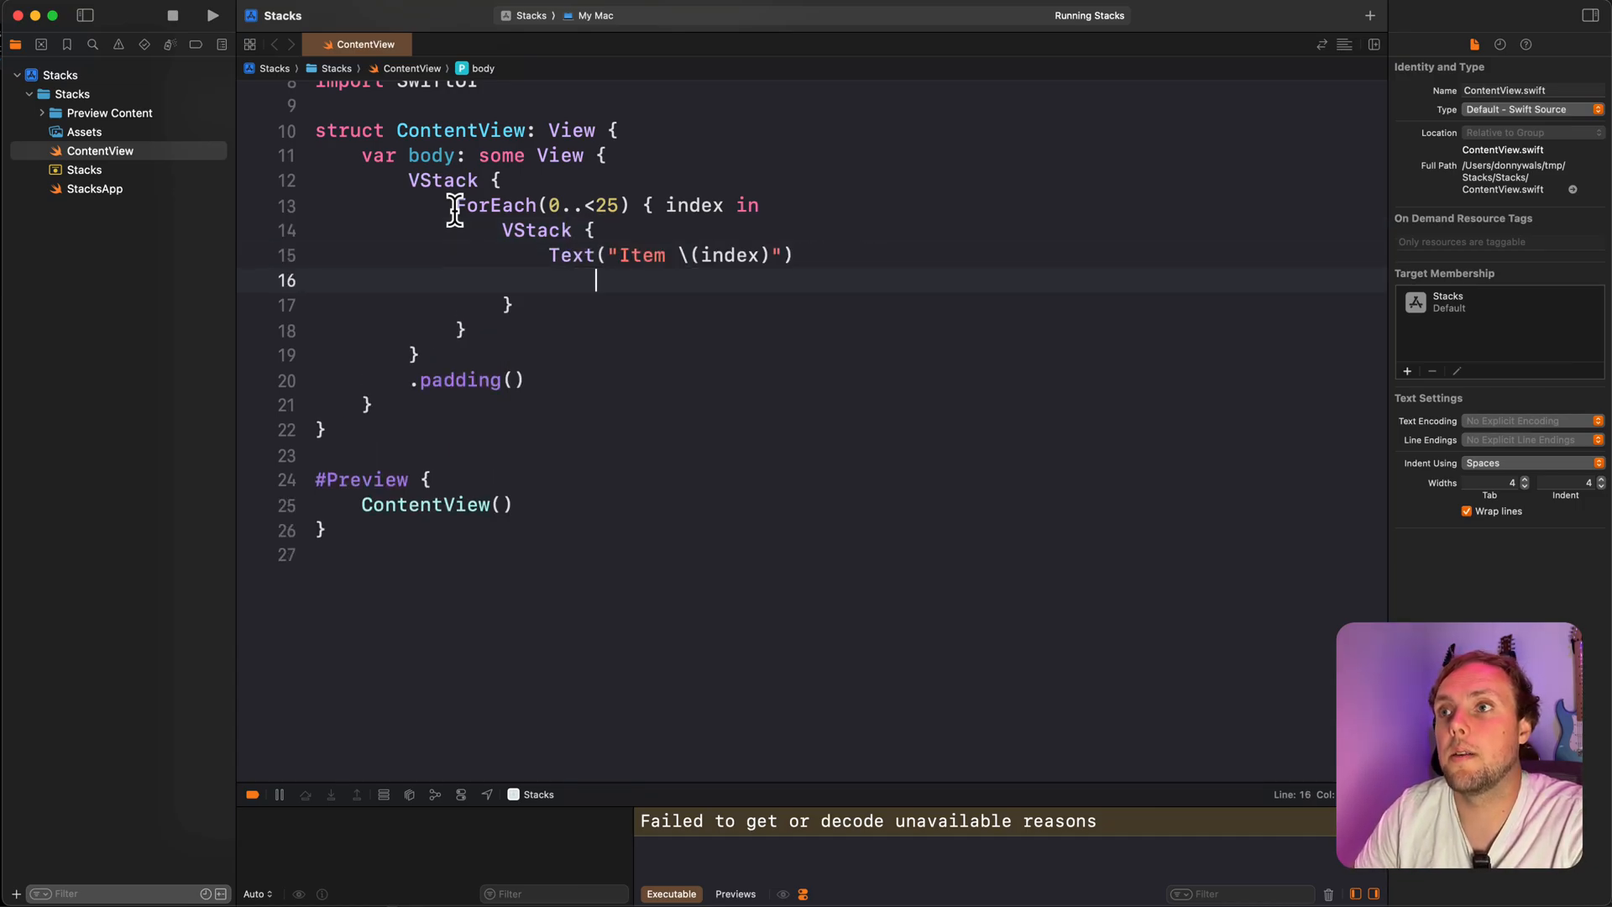
{"action": "type", "text": ".font(.headline)"}
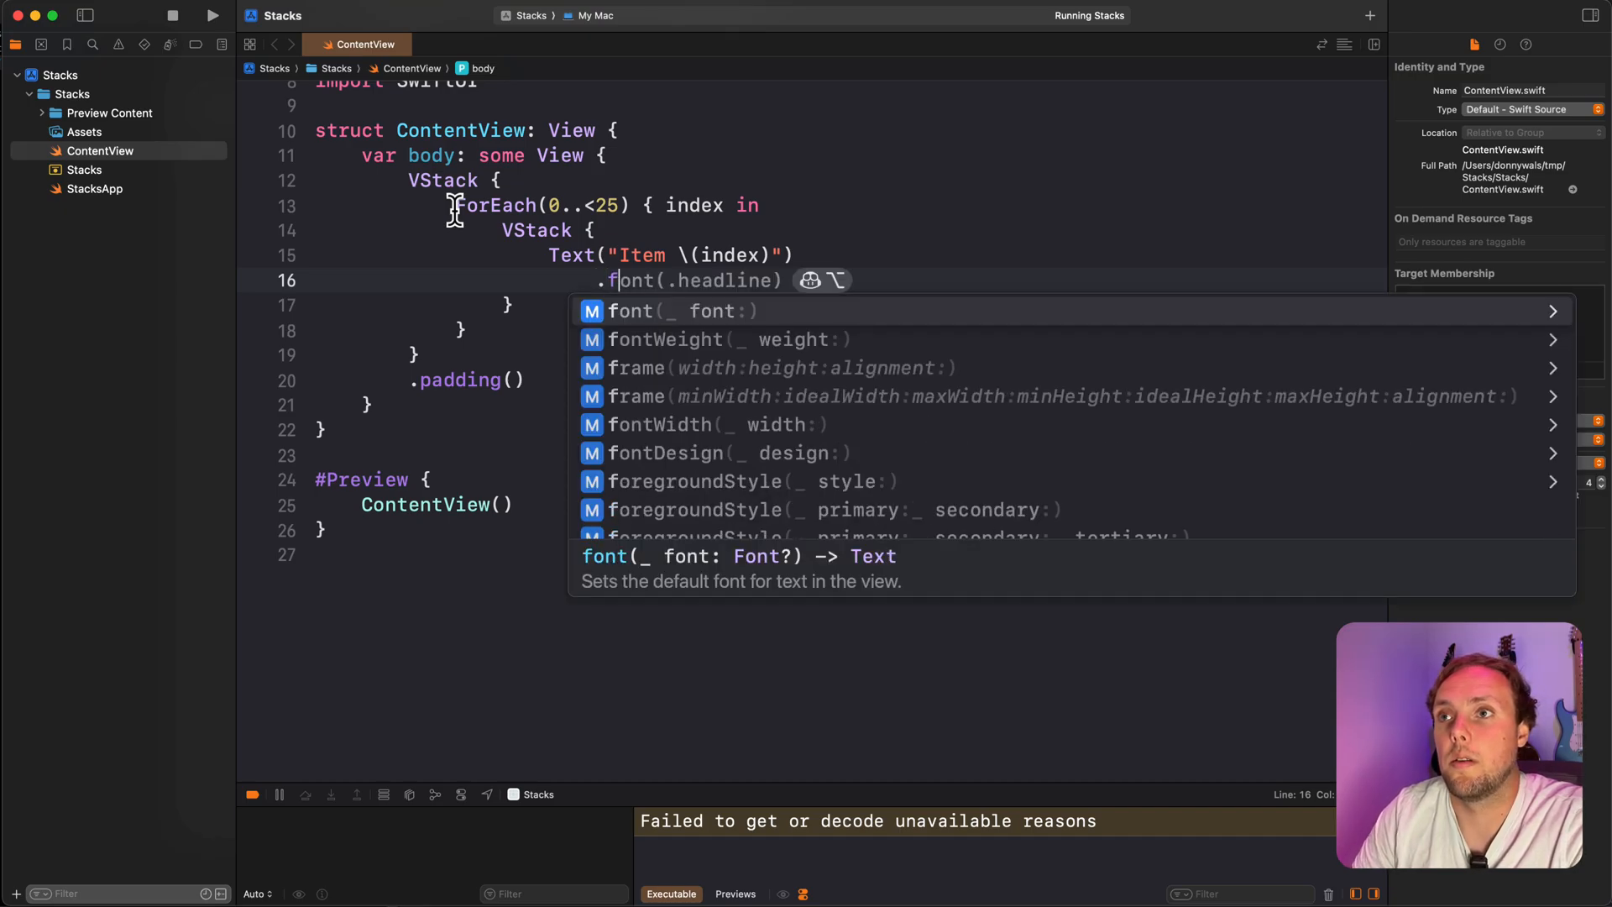
{"action": "type", "text": "bold"}
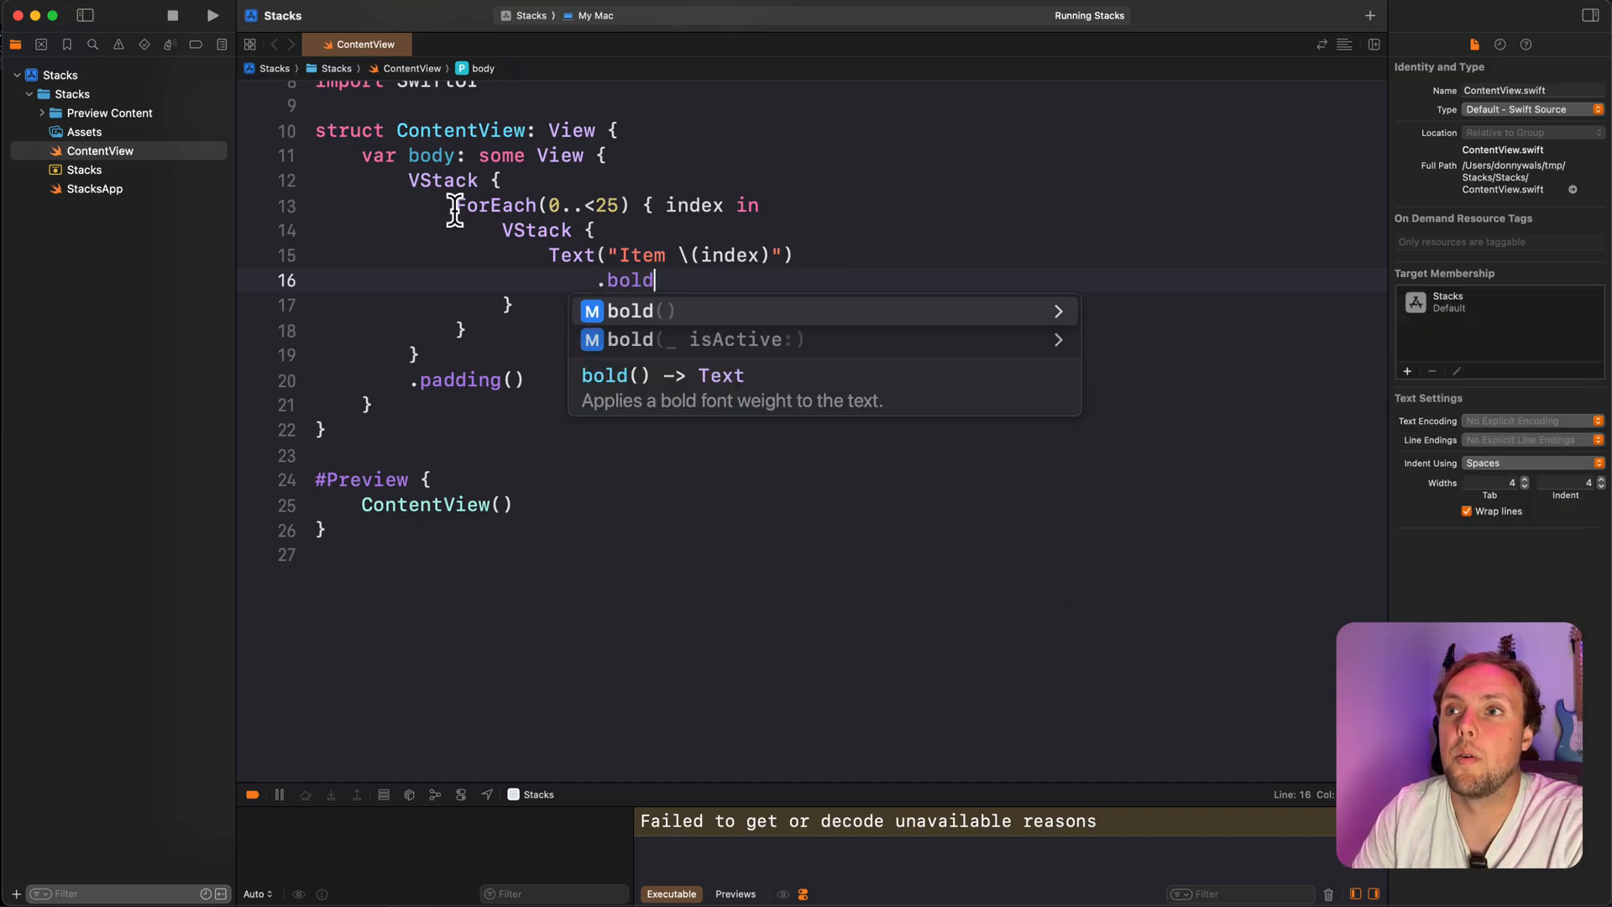
{"action": "key", "text": "Return"}
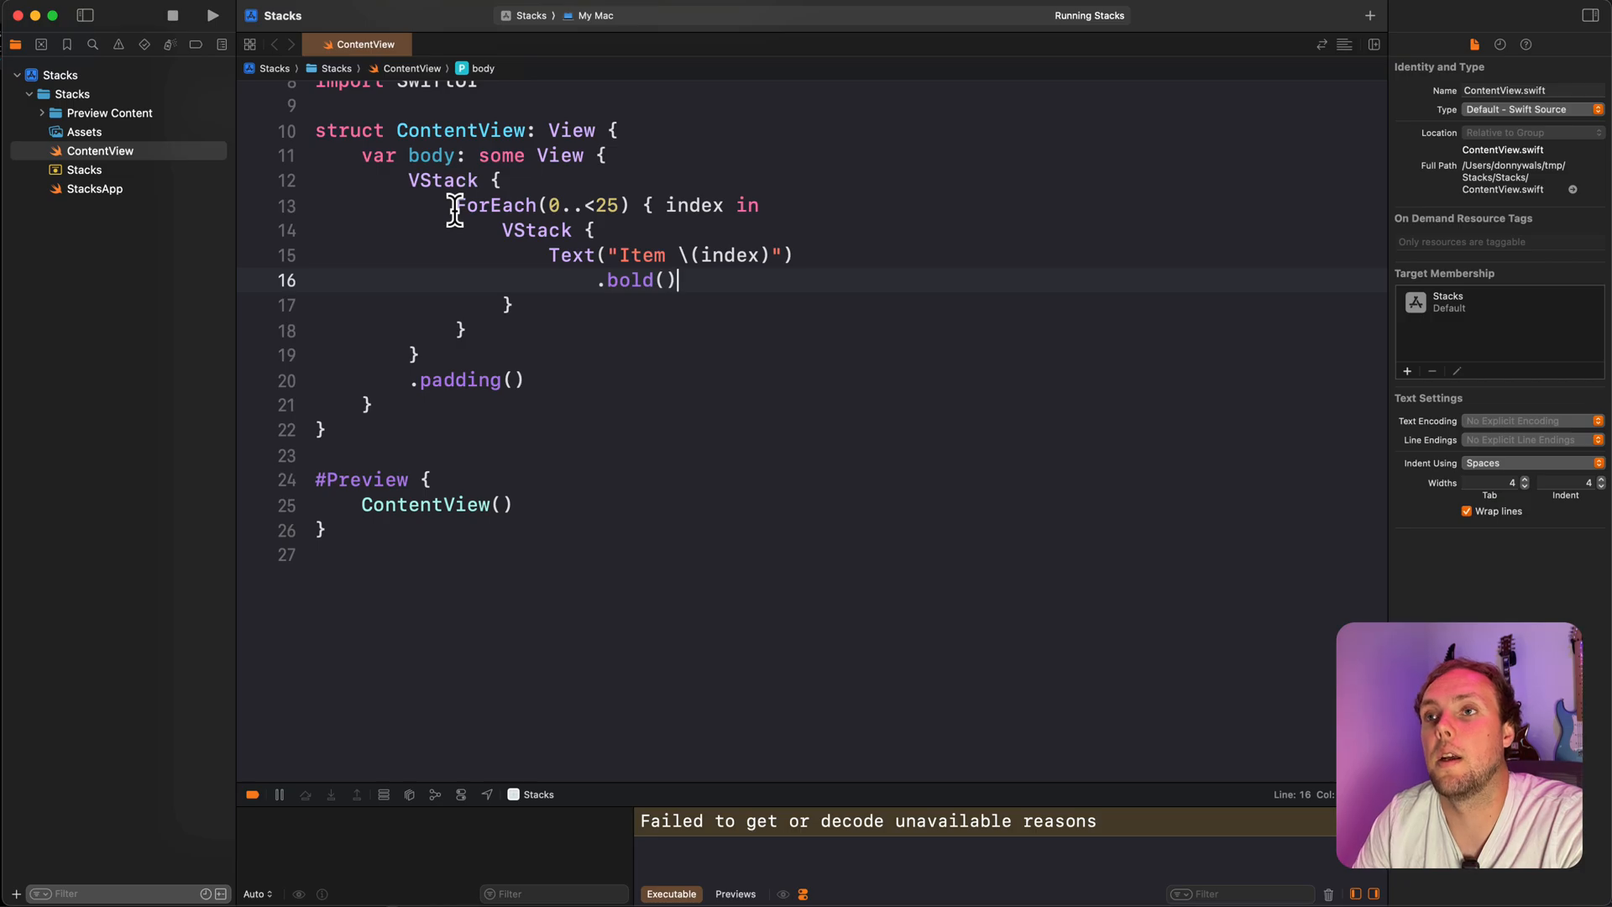
{"action": "type", "text": "Te"}
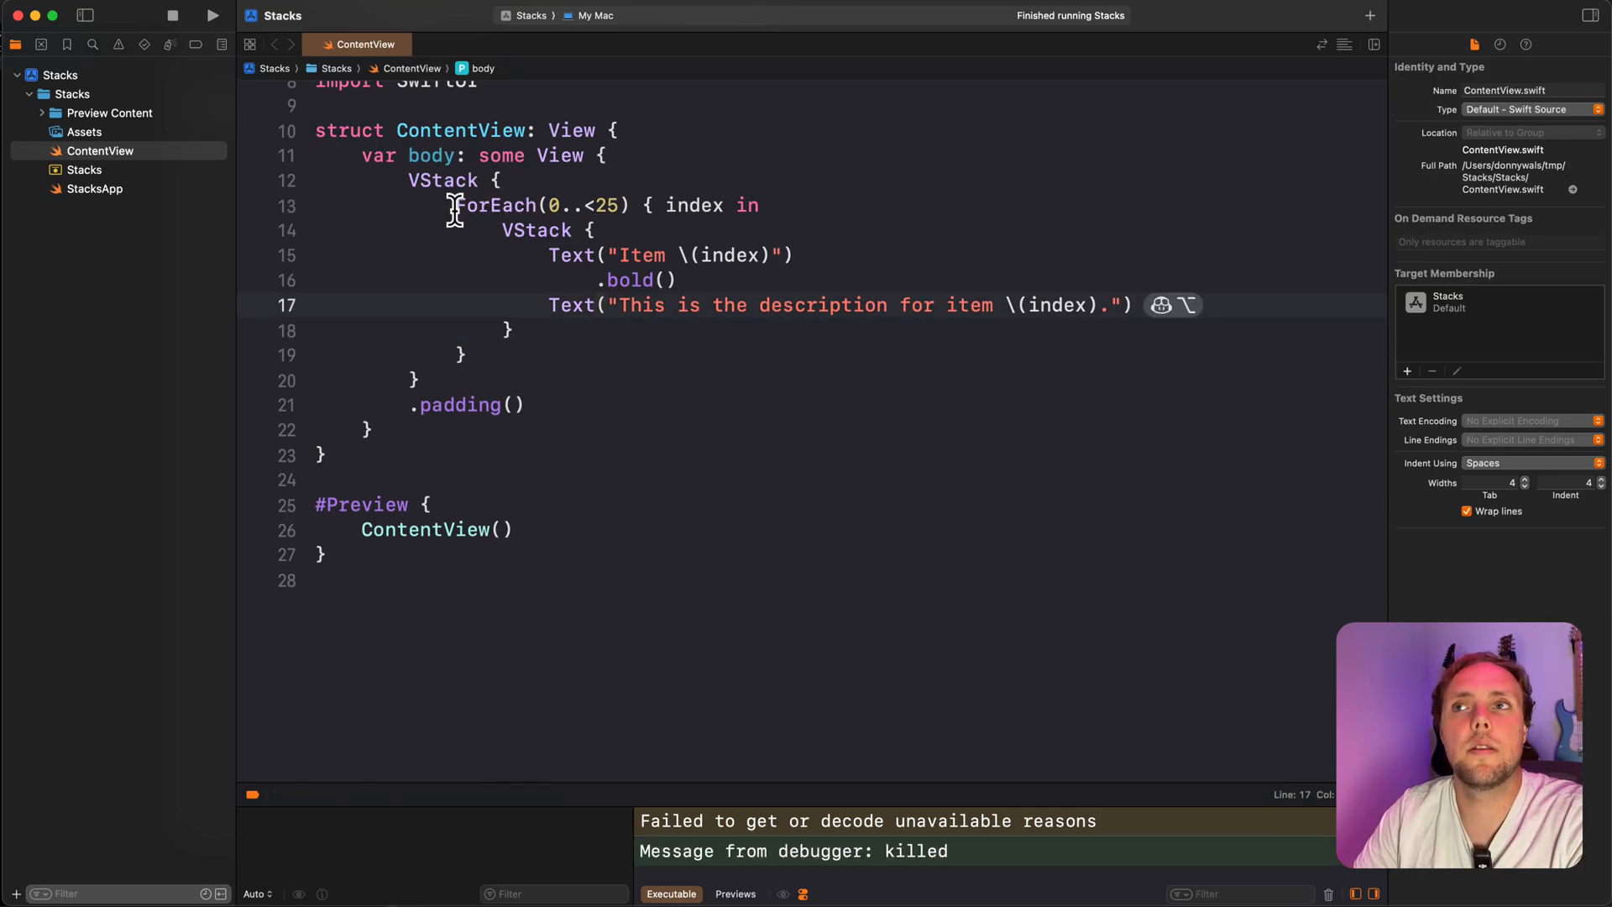
- Run the app and view its column of 25 bold Item titles with descriptions
{"action": "left_click", "coordinate": [212, 15]}
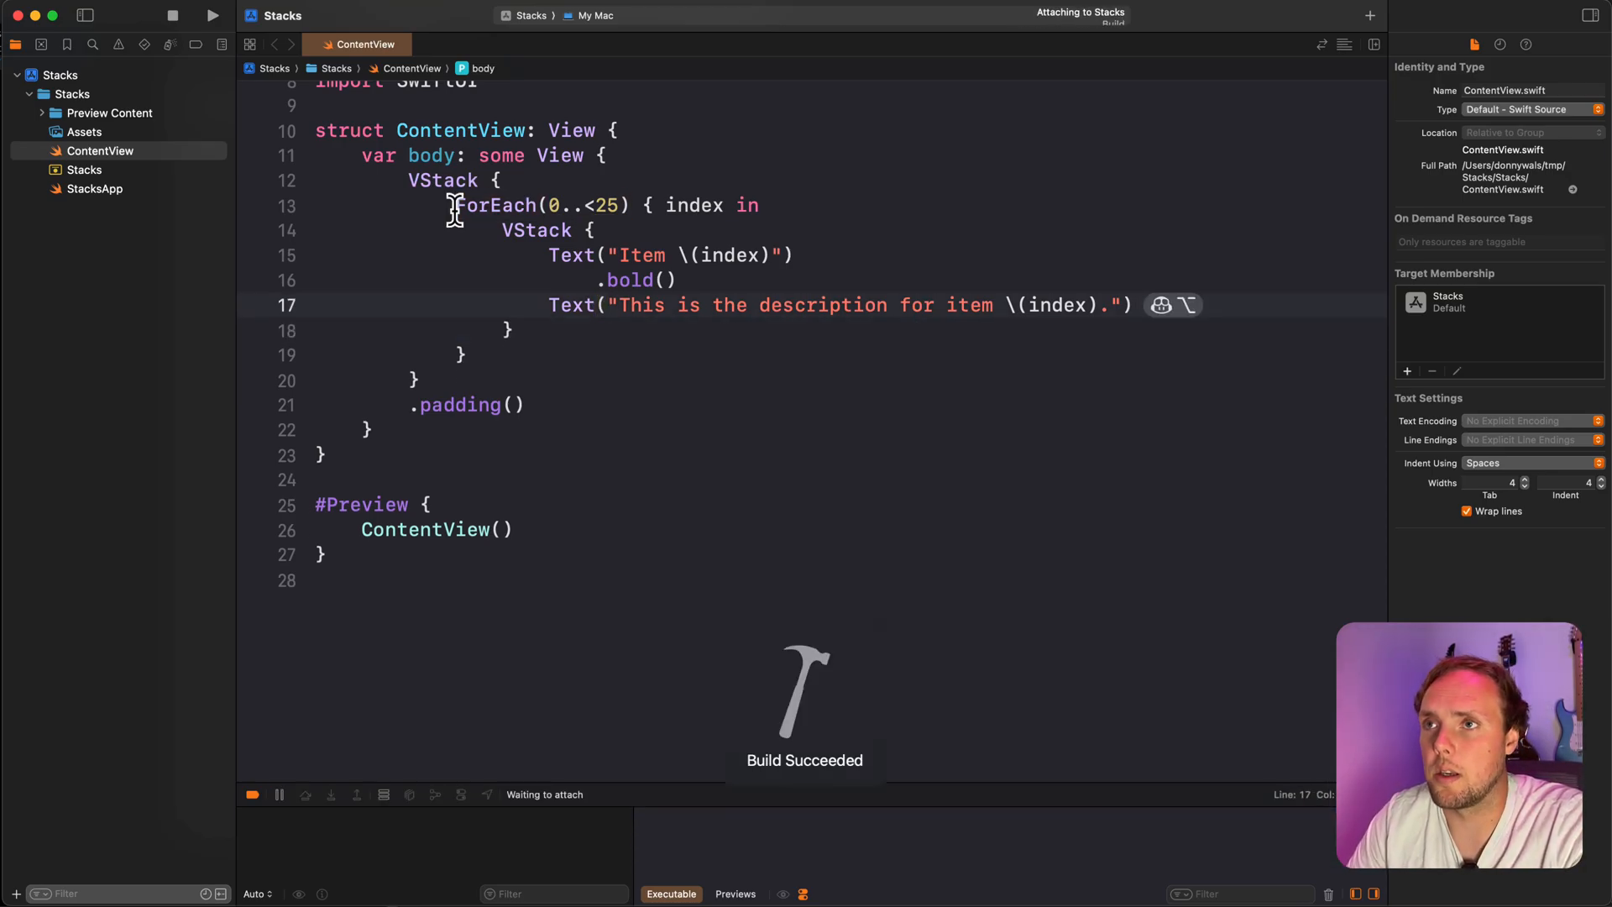
{"action": "left_click", "coordinate": [212, 15]}
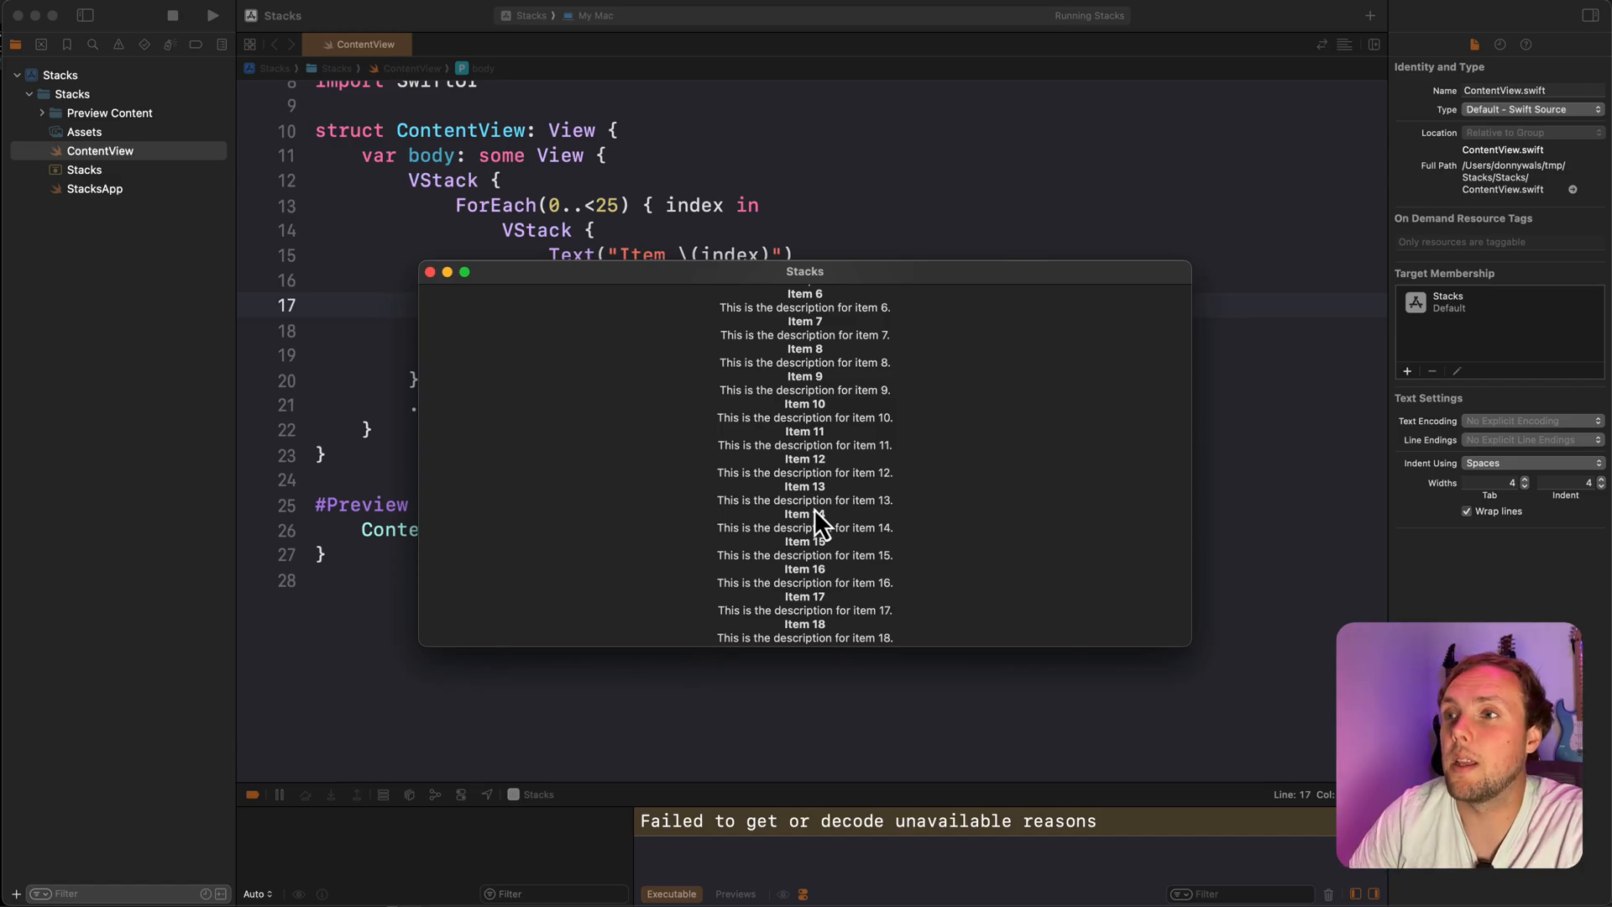
{"action": "mouse_move", "coordinate": [724, 221]}
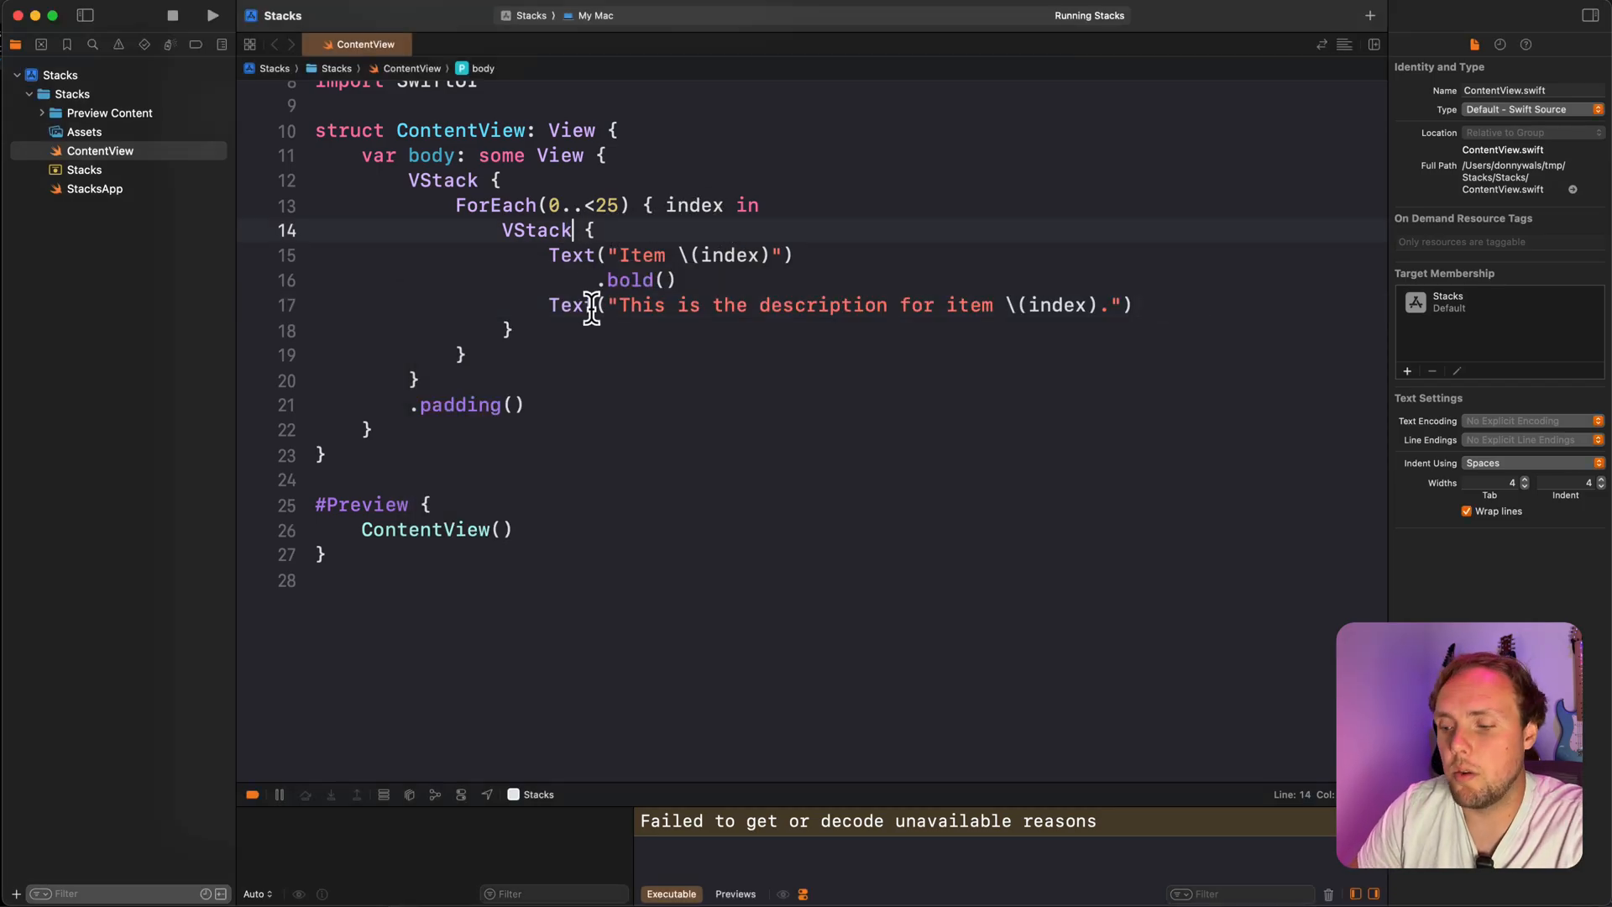
- Add alignment: .leading to each item's VStack, wrap the stack in a ScrollView, and build
{"action": "type", "text": "(alignment"}
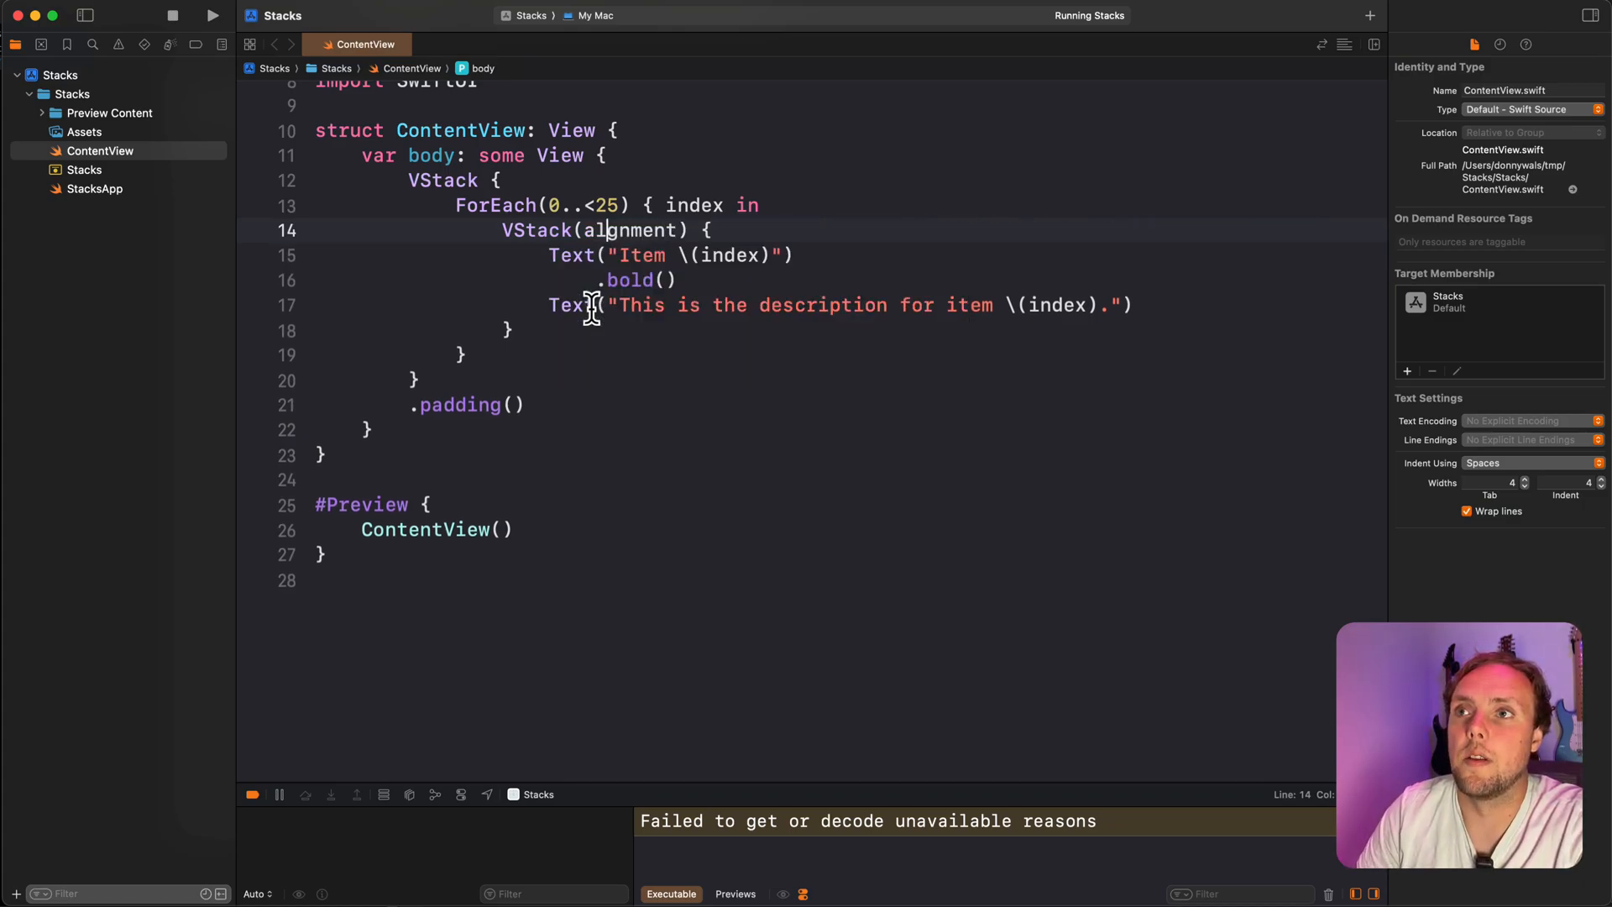
{"action": "type", "text": ": .leading"}
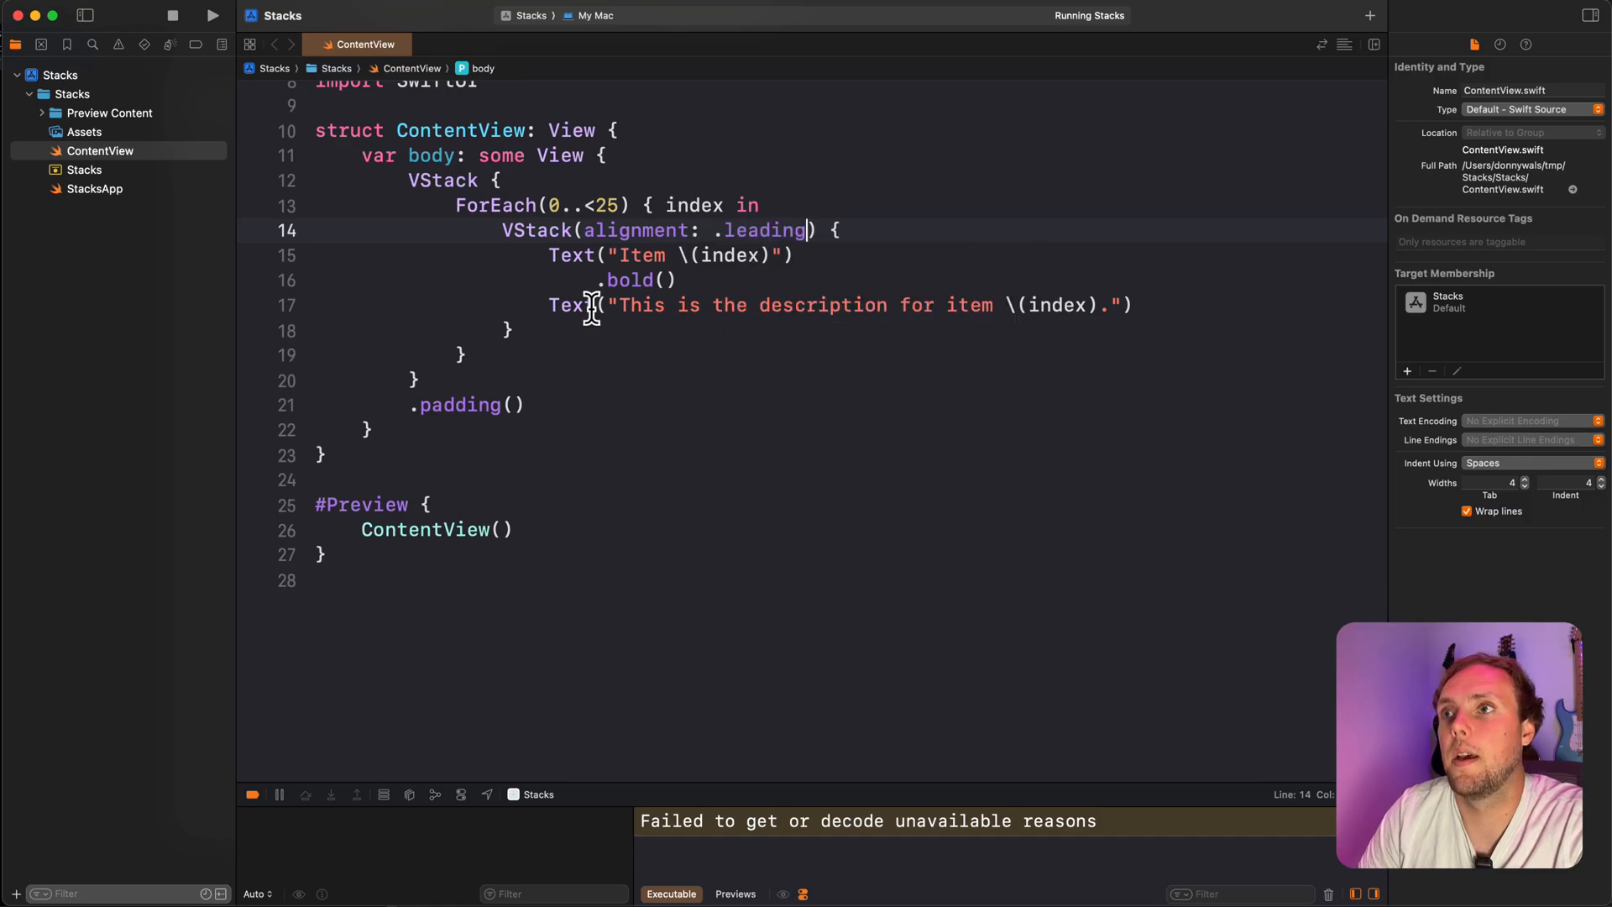
{"action": "key", "text": "return"}
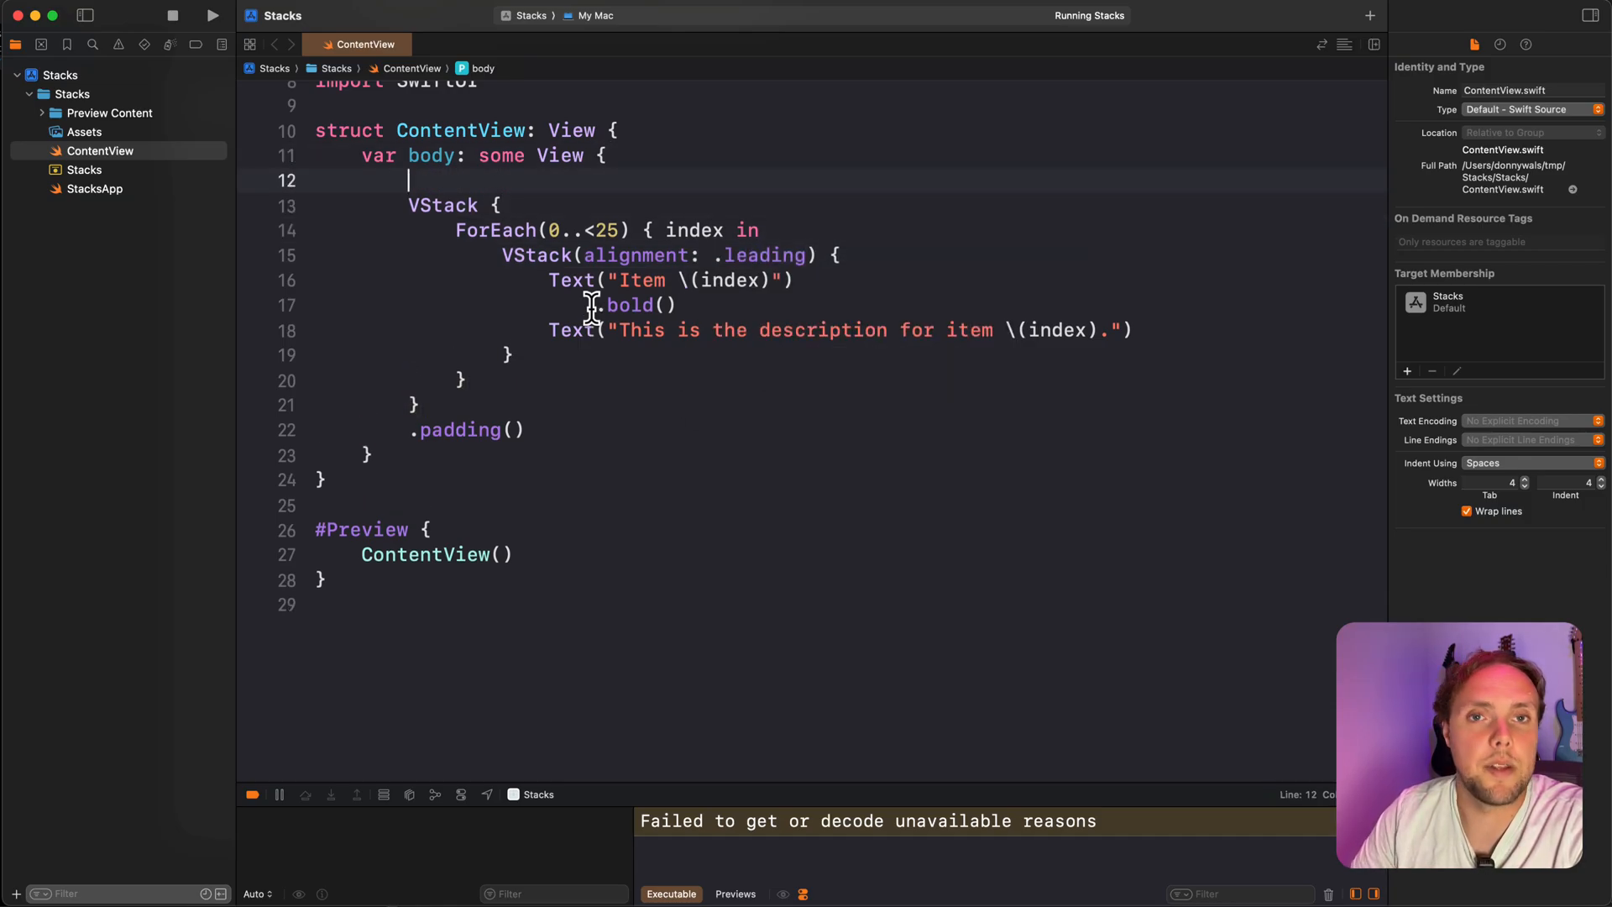
{"action": "type", "text": "ScrollB"}
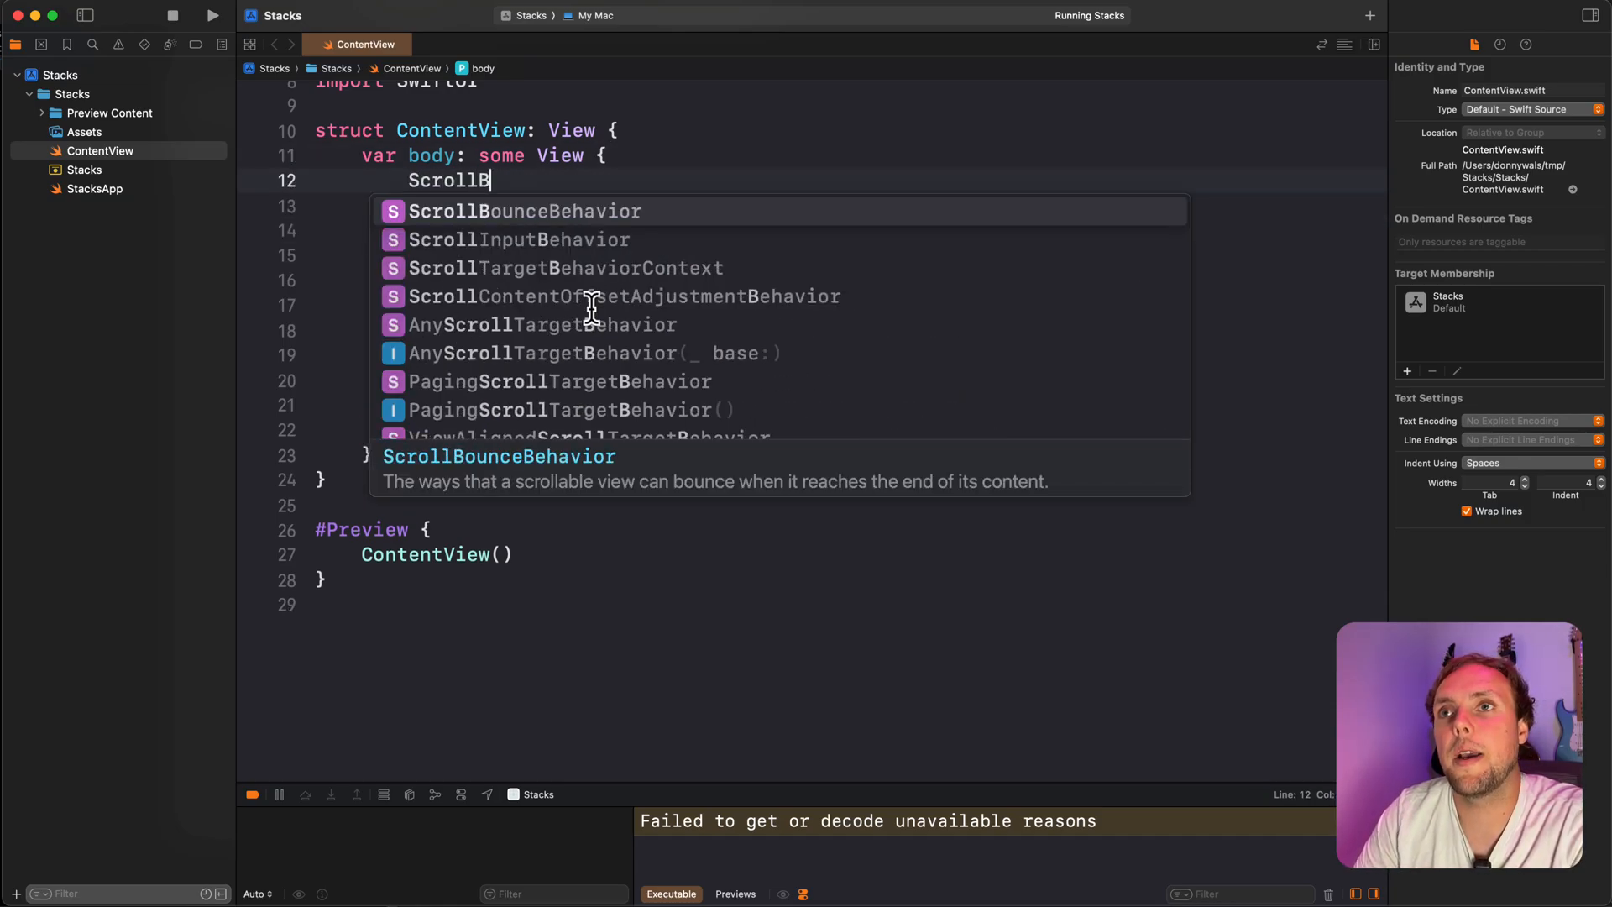
{"action": "type", "text": "ScrollView {"}
{"action": "type", "text": "}"}
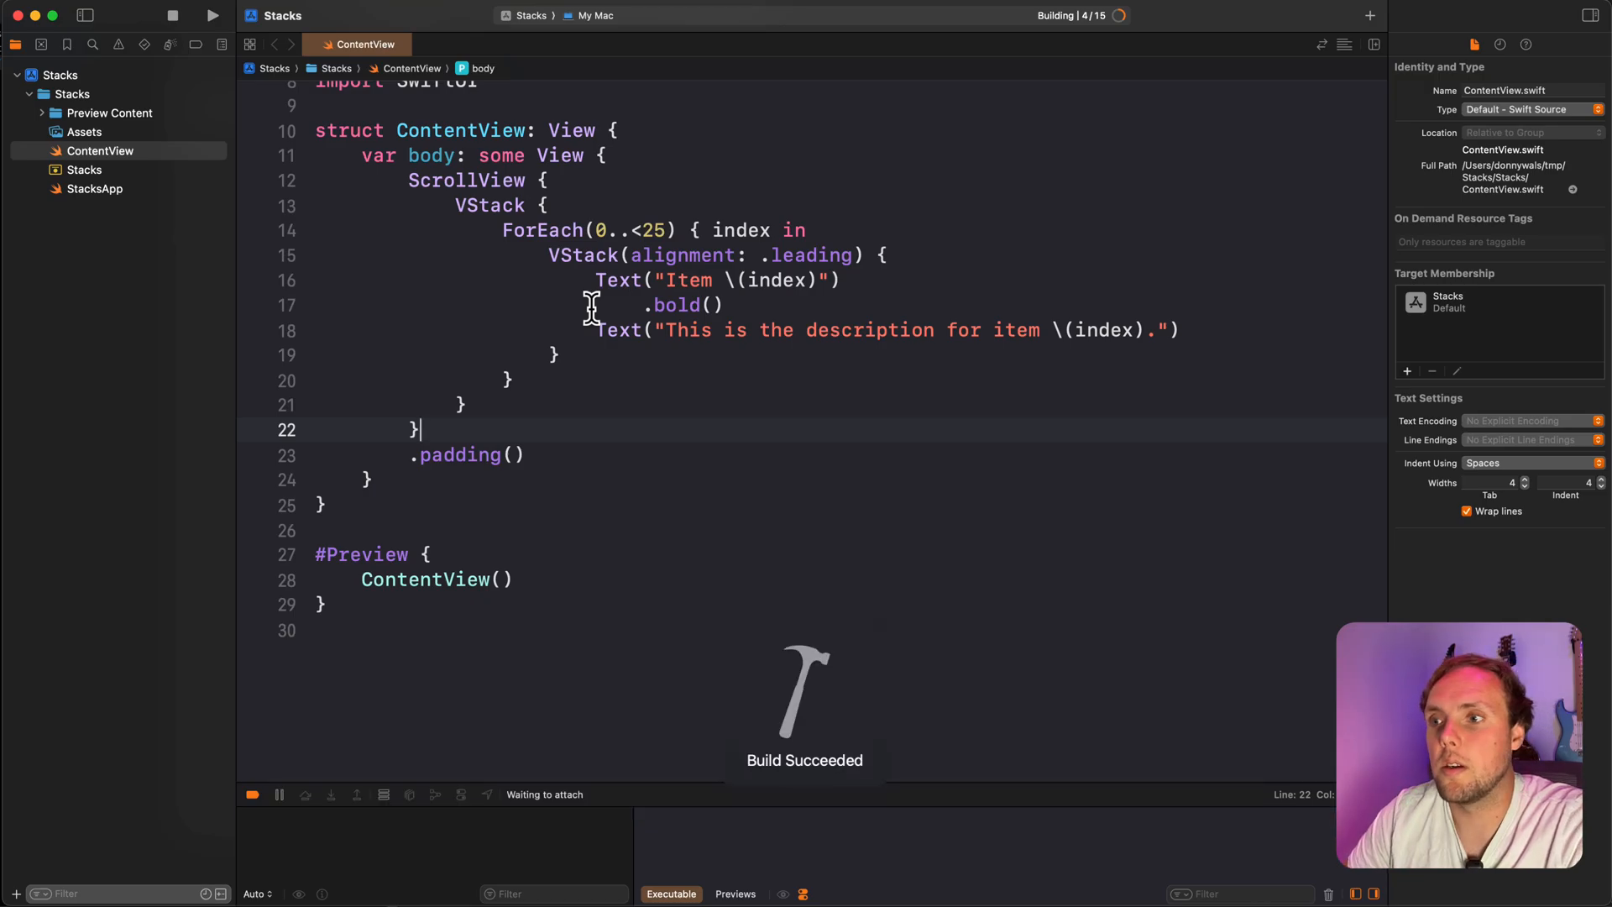
{"action": "left_click", "coordinate": [211, 15]}
{"action": "type", "text": ".padding()"}
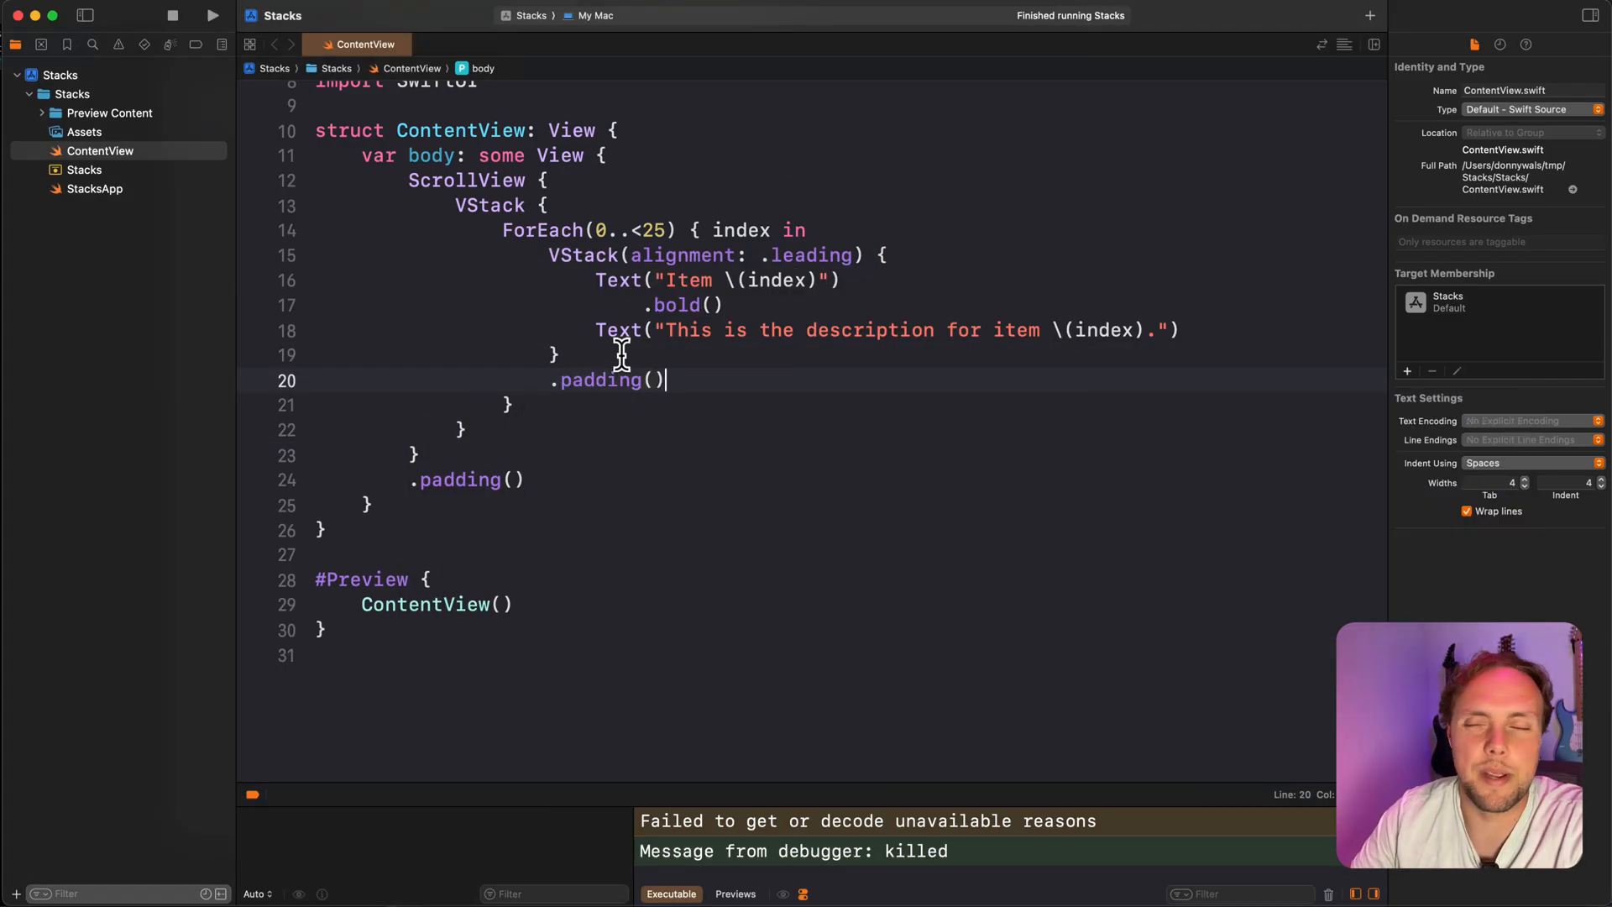
- Run the app and scroll from Item 0 down to Item 24 and back
{"action": "left_click", "coordinate": [212, 15]}
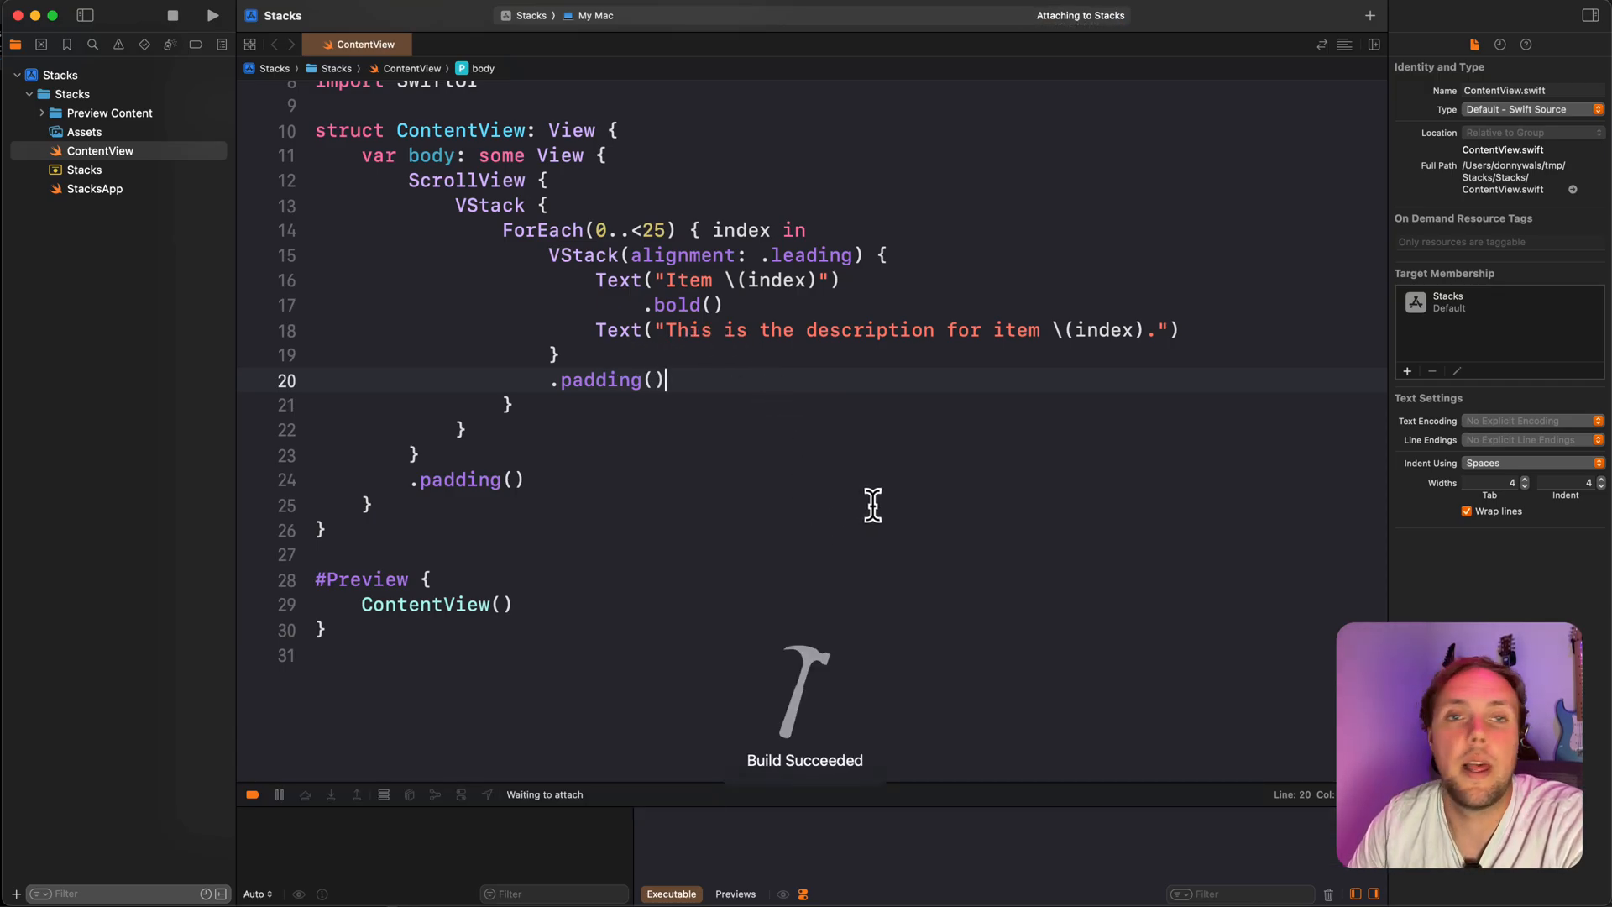
{"action": "left_click", "coordinate": [212, 15]}
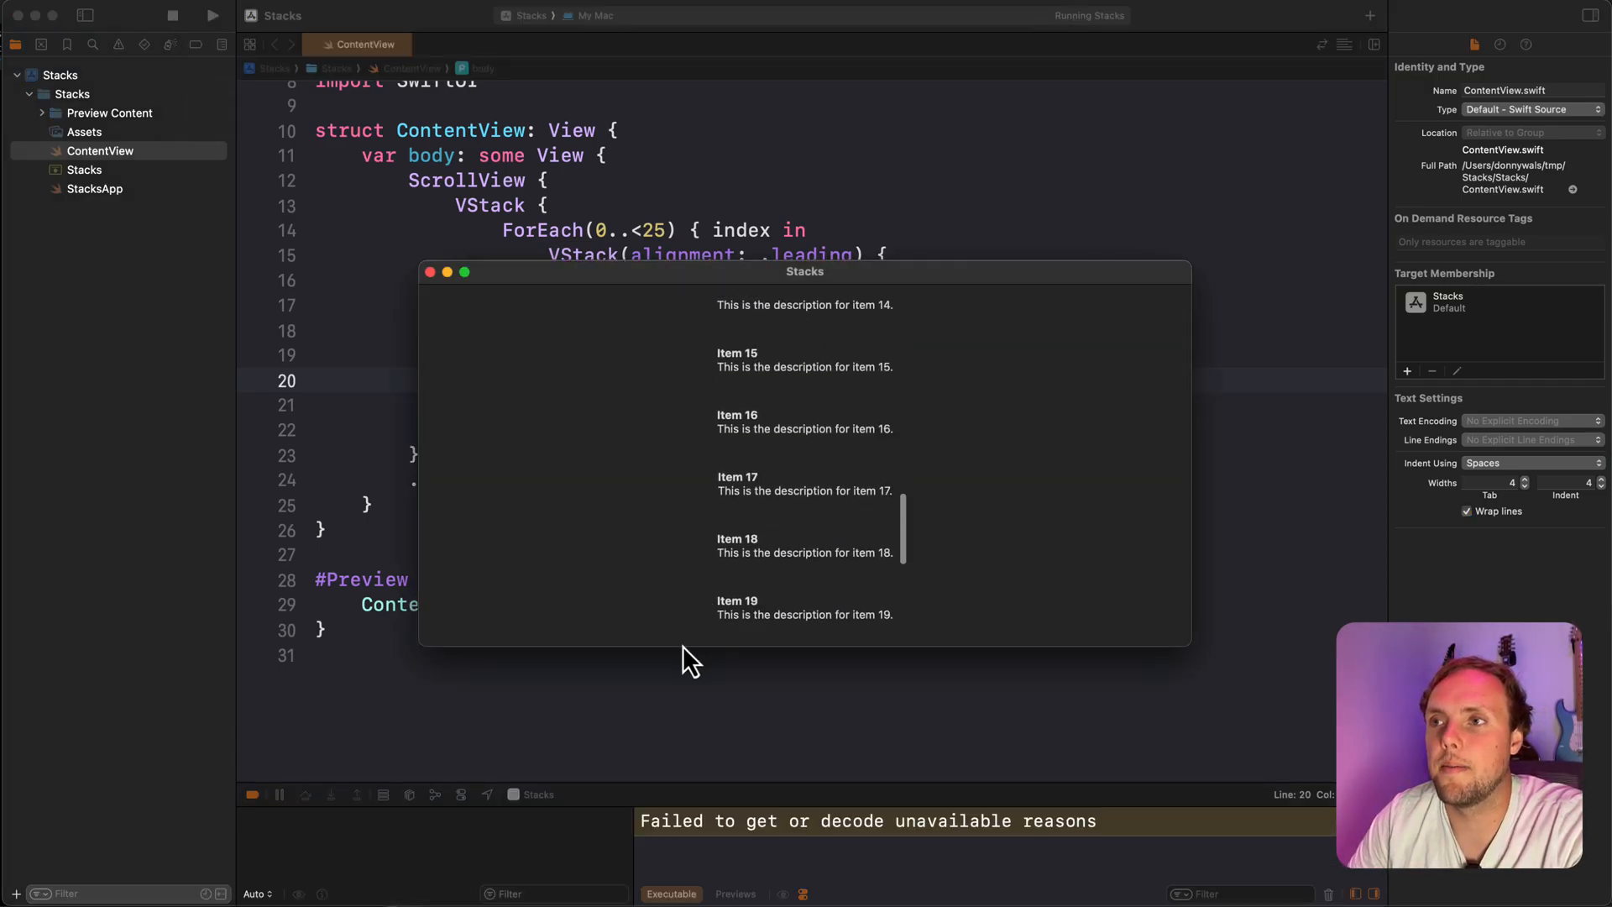
{"action": "scroll", "scroll_direction": "down", "scroll_amount": 3}
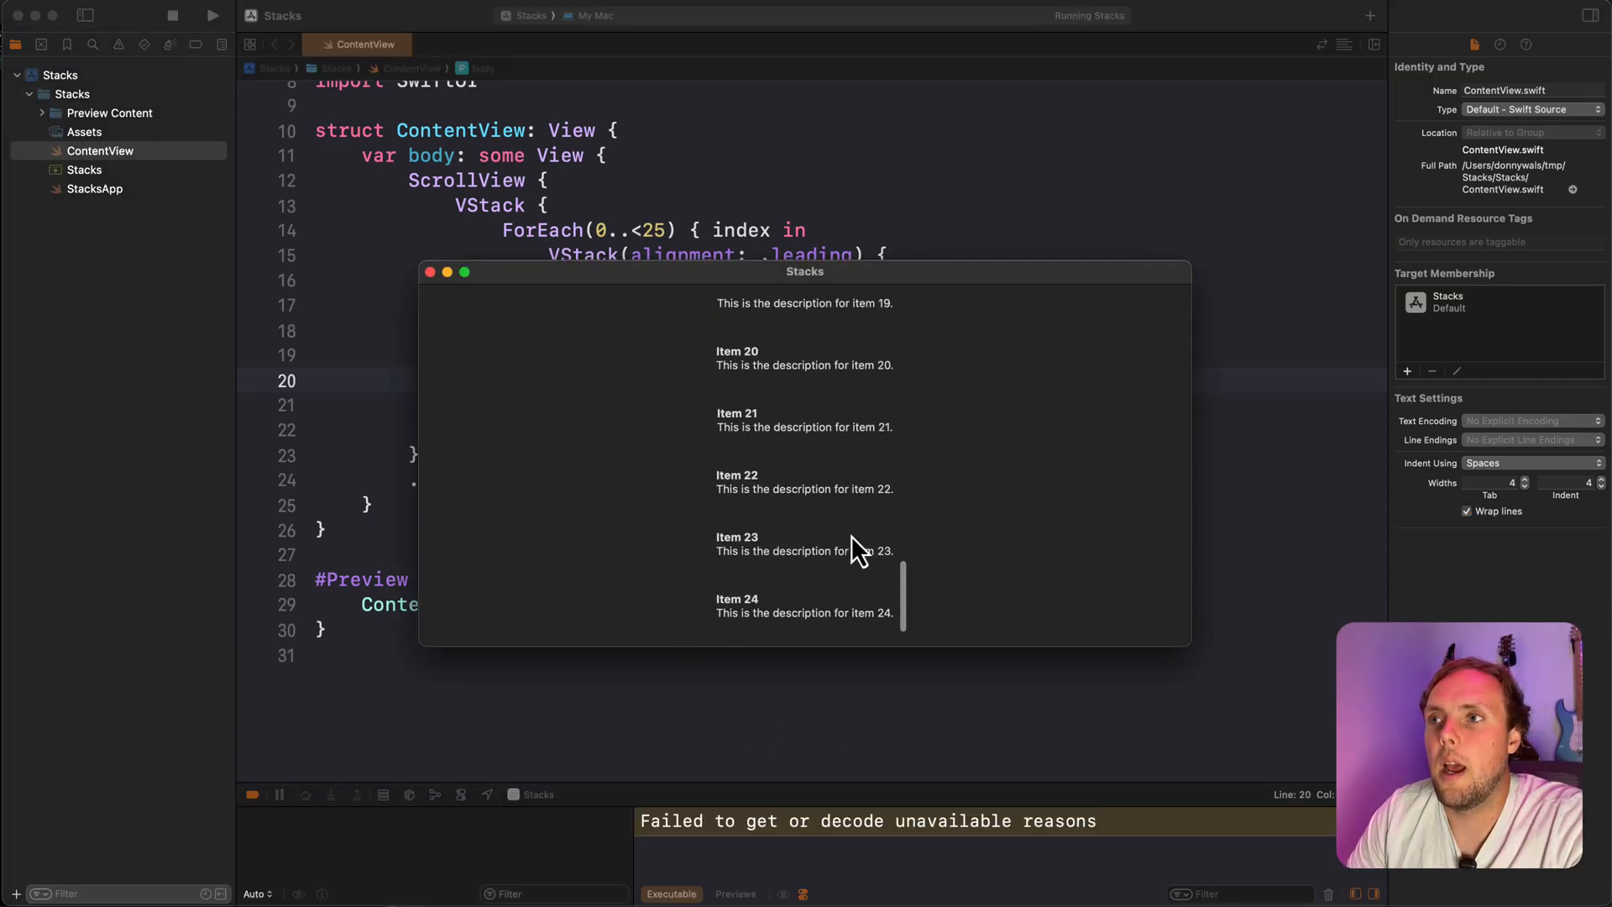
{"action": "scroll", "scroll_direction": "up", "scroll_amount": 3}
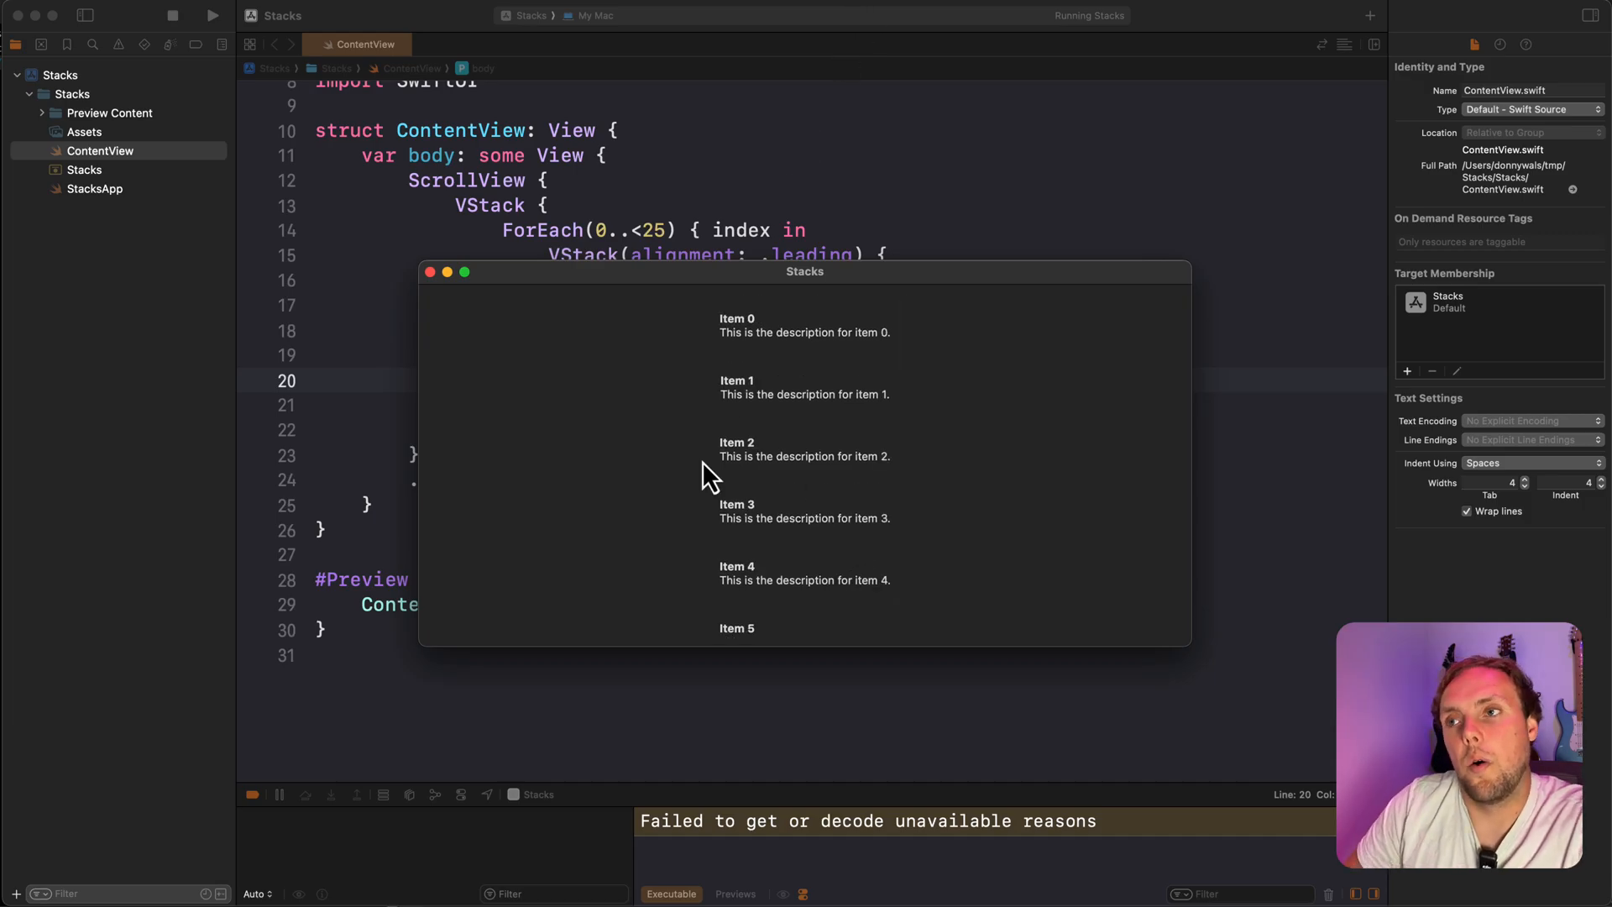
{"action": "mouse_move", "coordinate": [705, 132]}
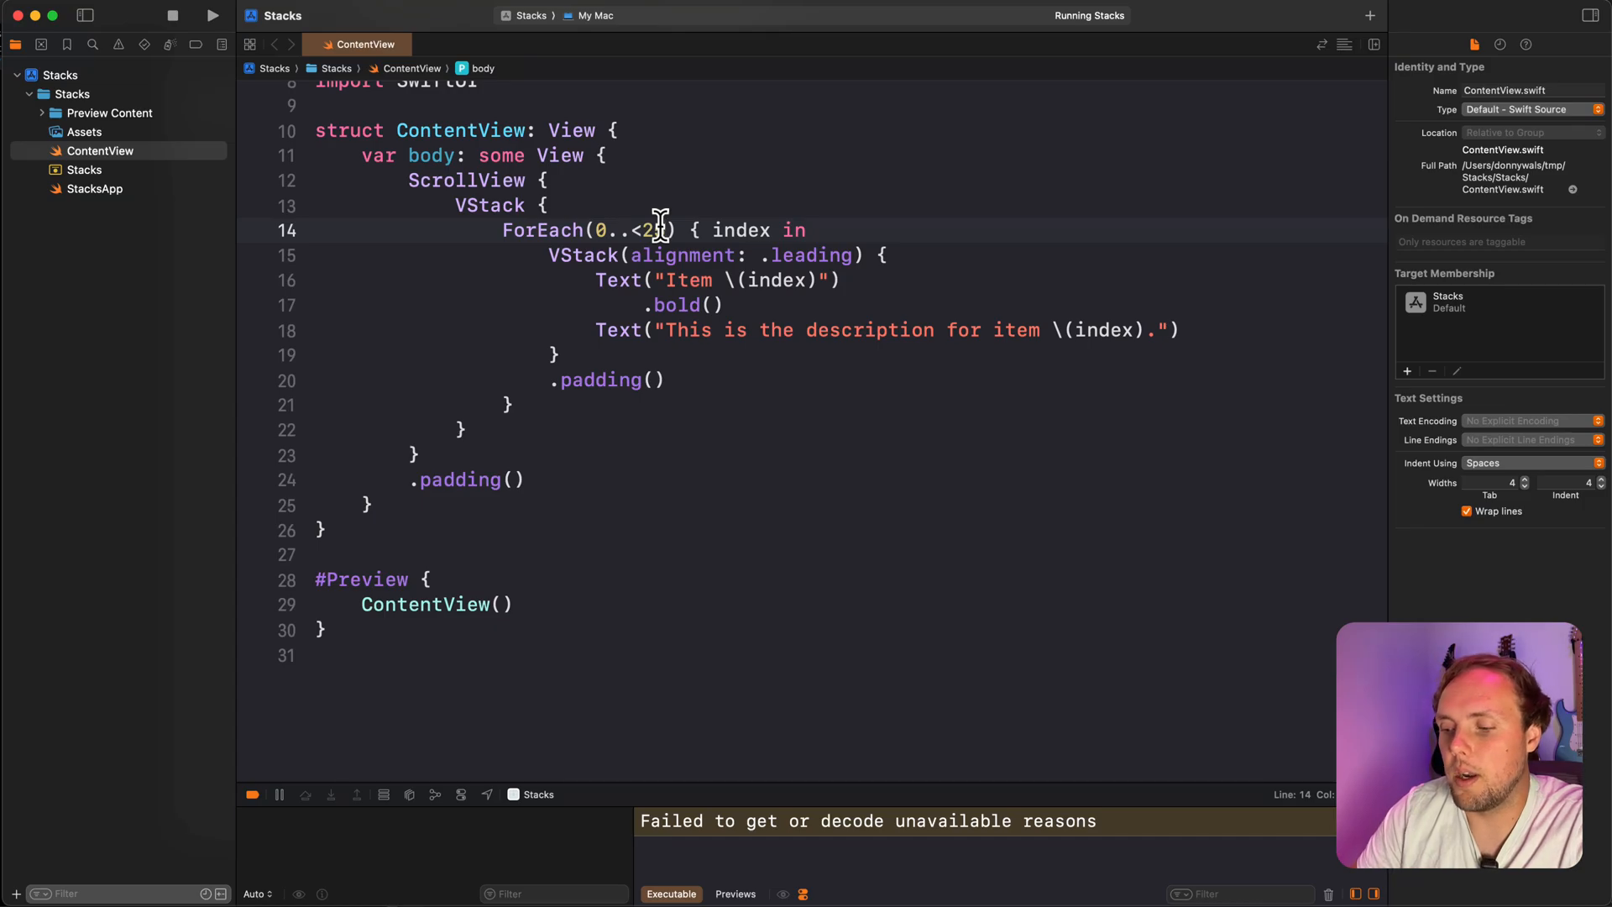
- Change the ForEach to 0..<1000 with id: \.self, run, and scroll the list
{"action": "type", "text": "1"}
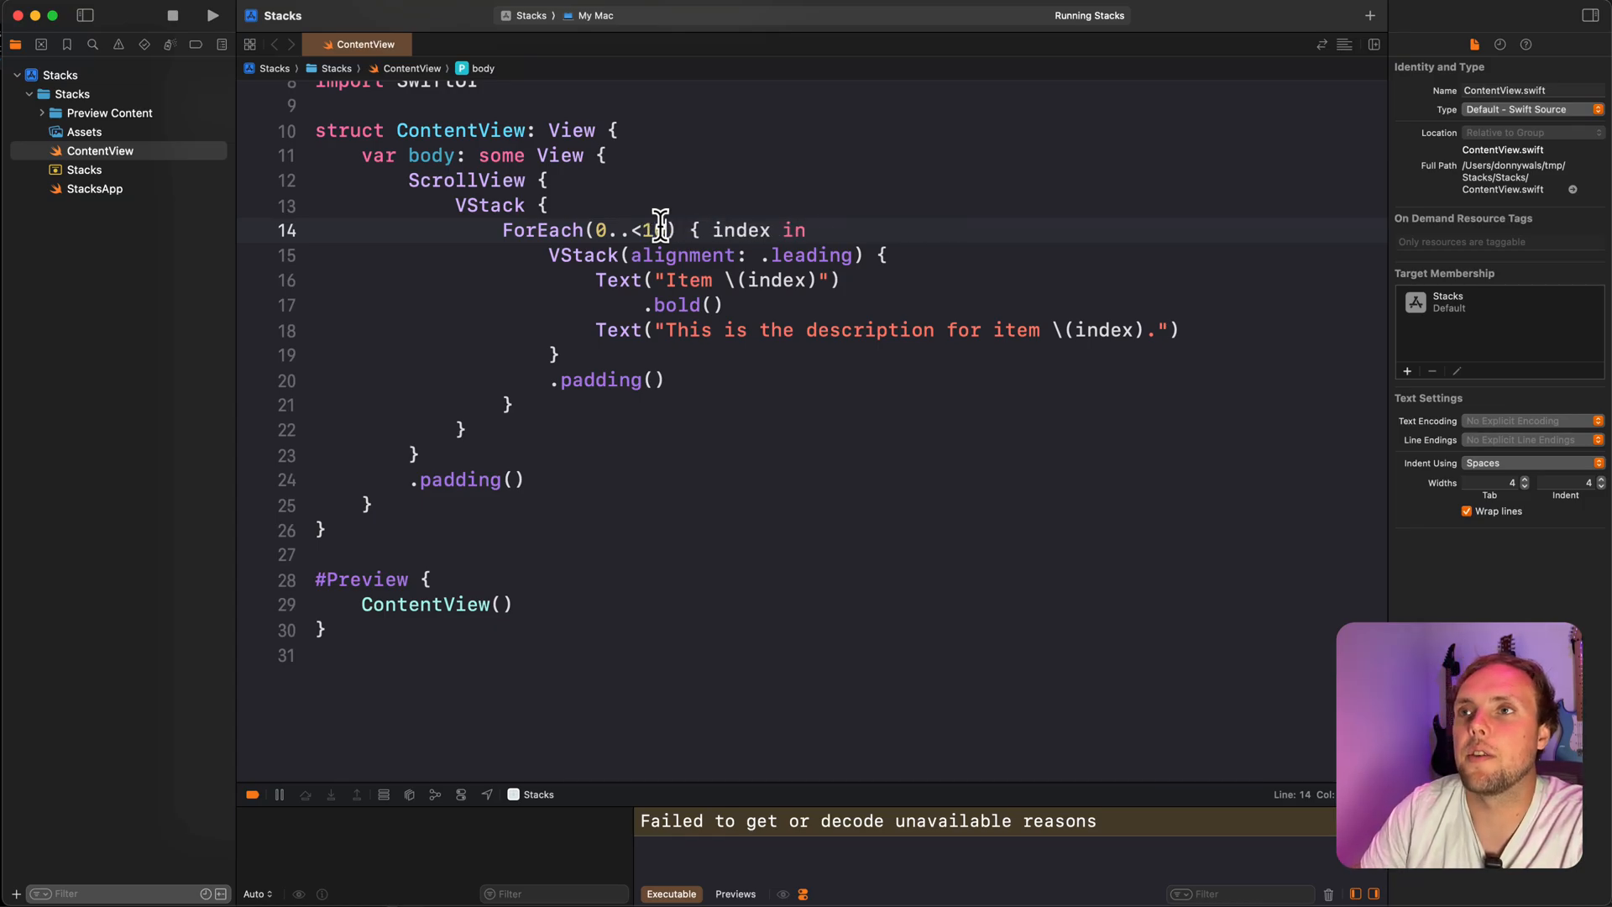
{"action": "type", "text": "00, id: \\.self"}
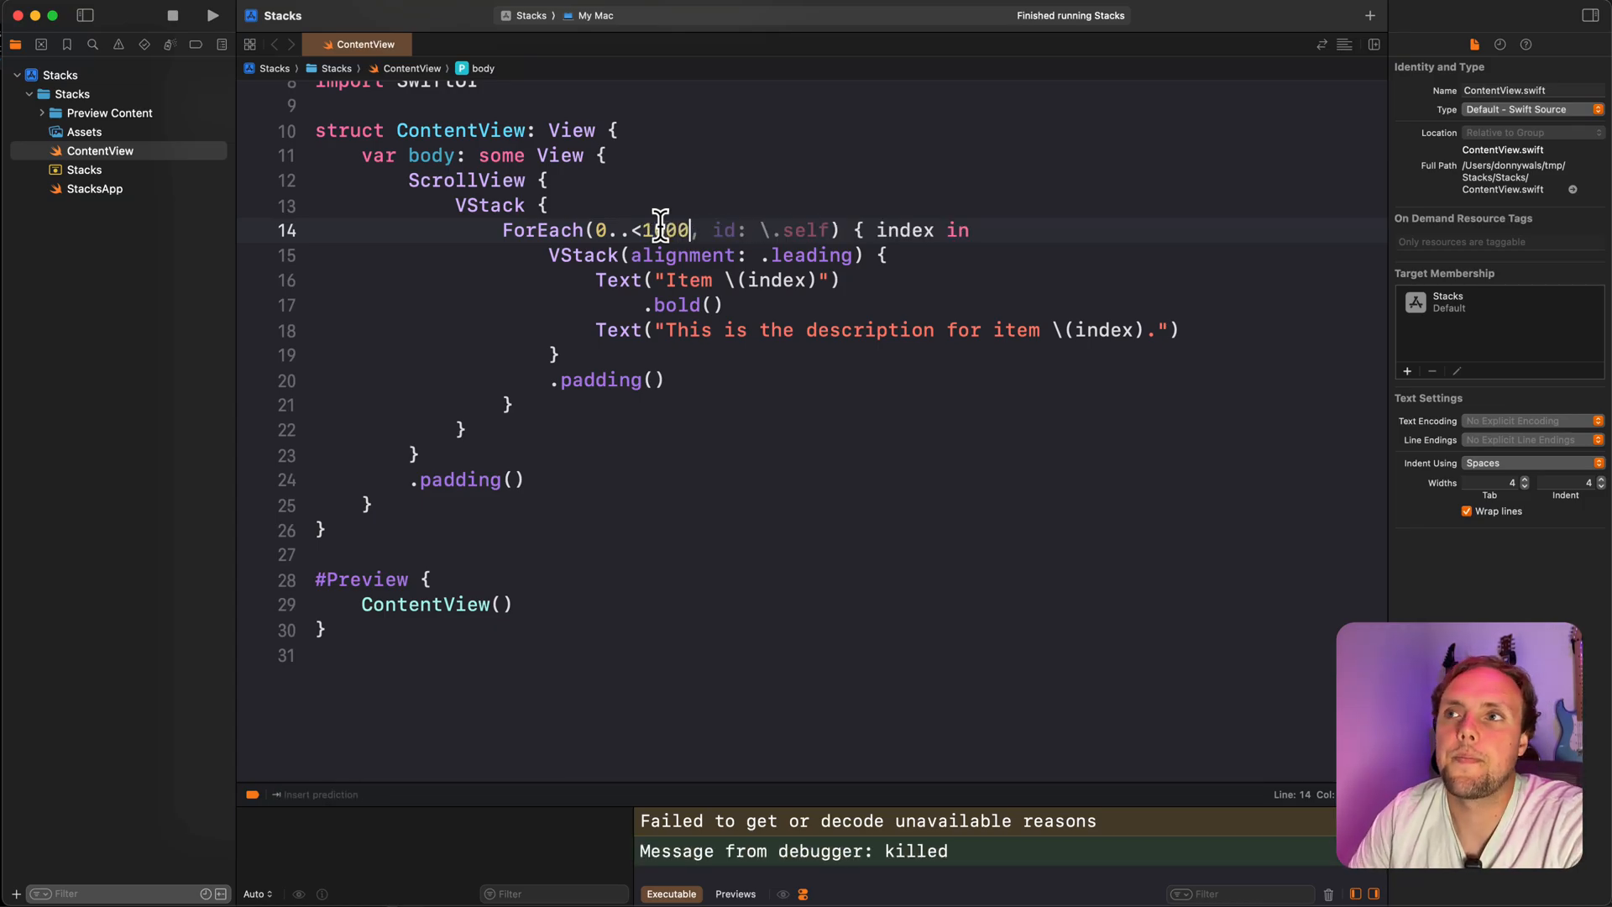
{"action": "left_click", "coordinate": [212, 15]}
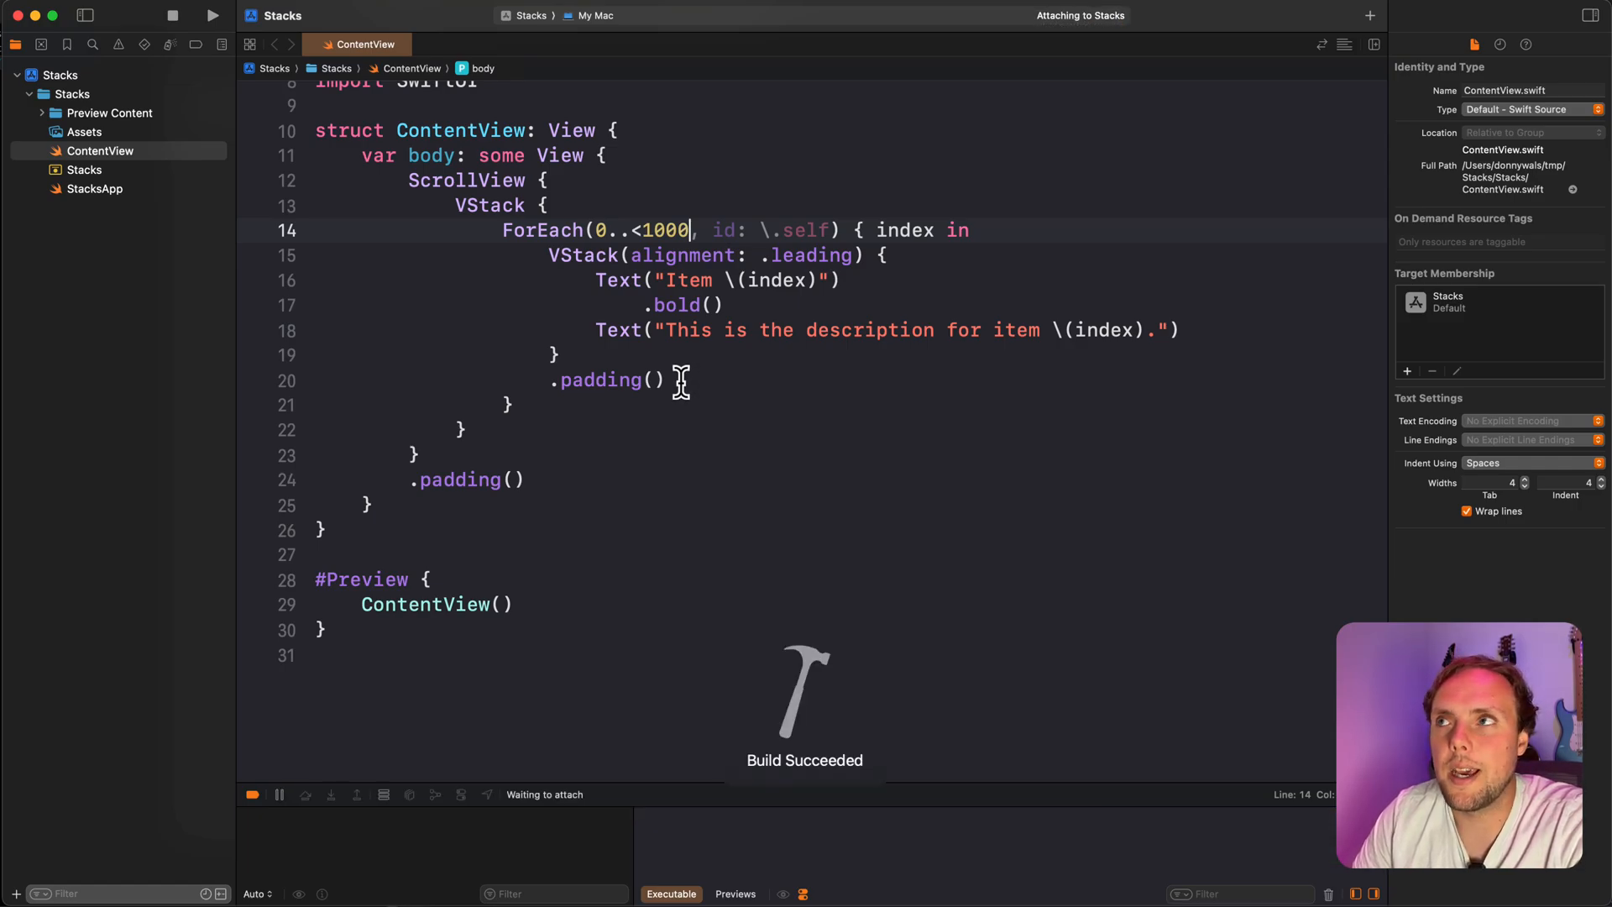
{"action": "left_click", "coordinate": [213, 15]}
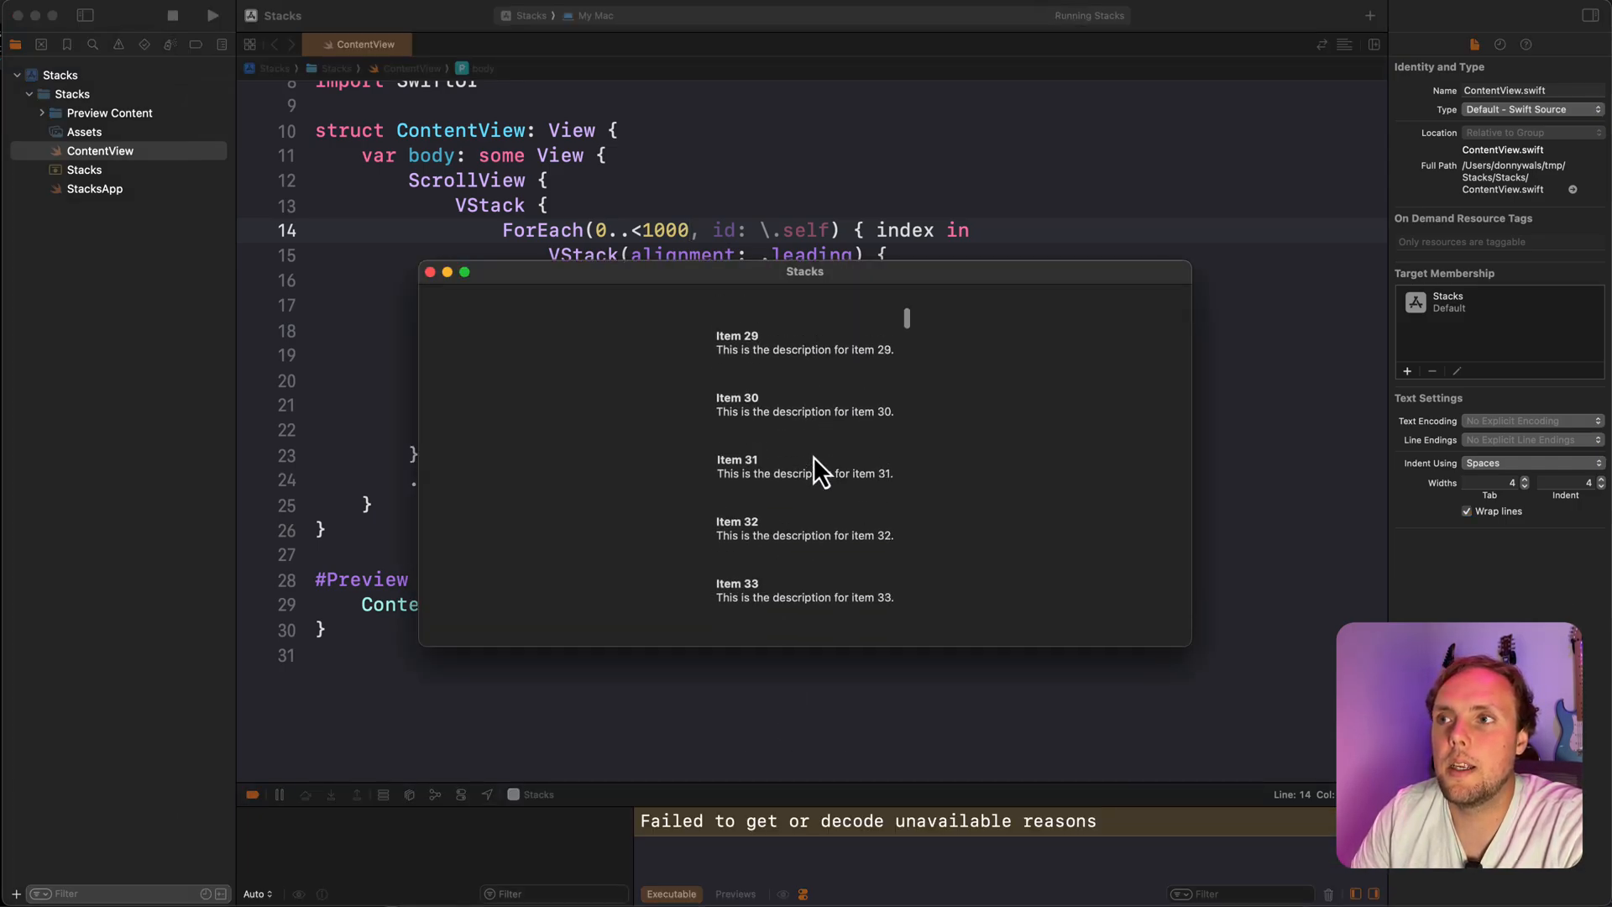
{"action": "scroll", "scroll_direction": "down", "scroll_amount": 3}
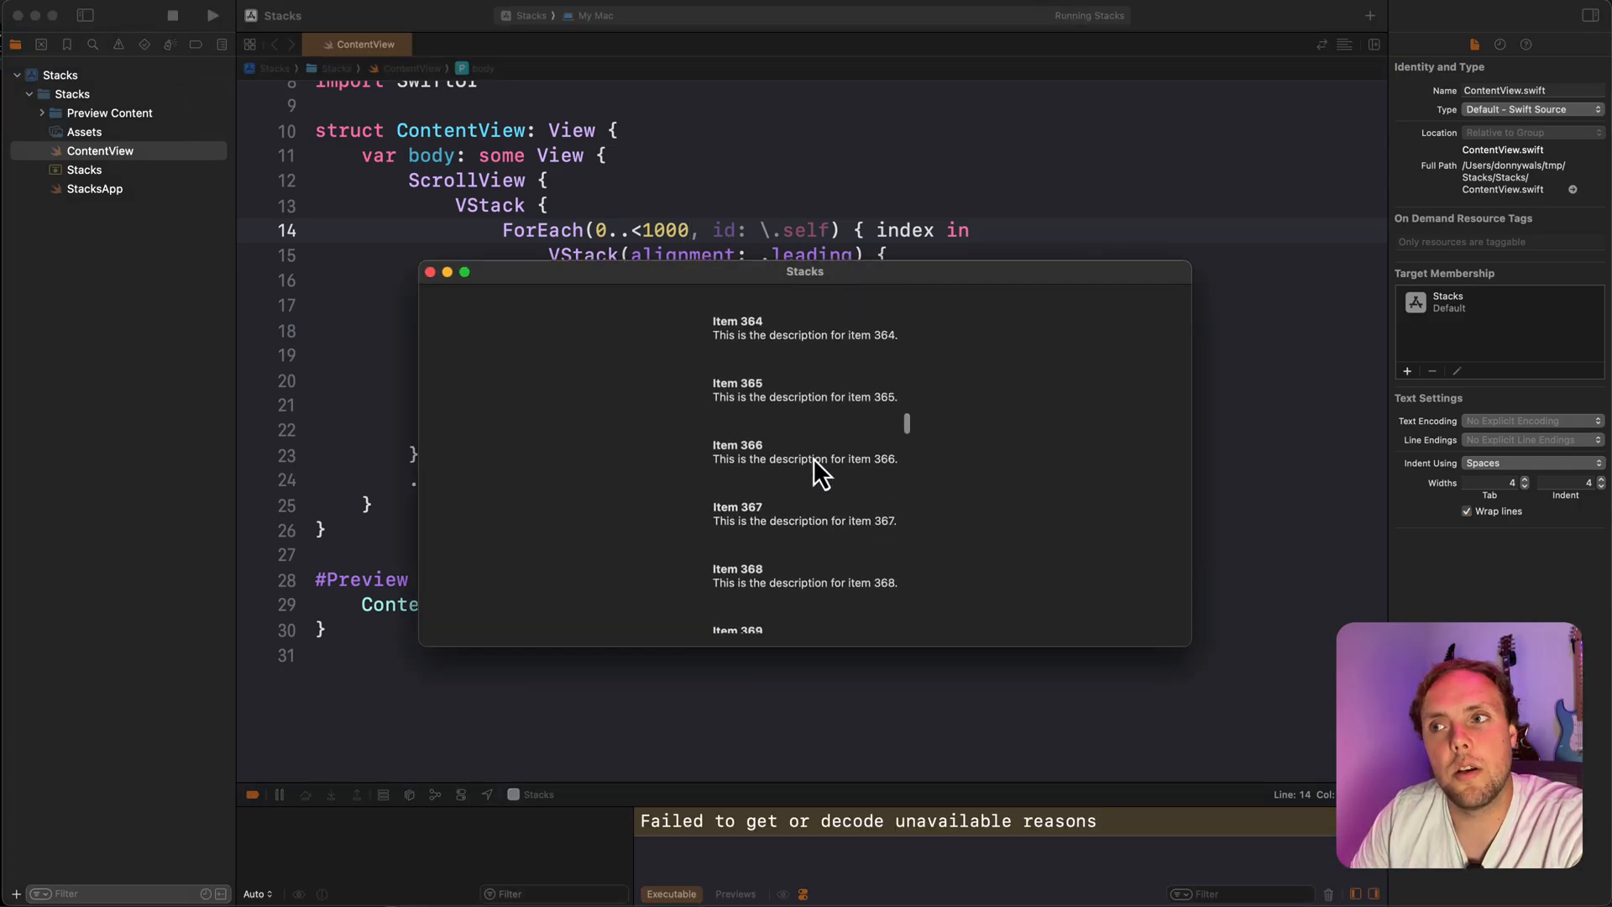
{"action": "scroll", "scroll_direction": "down", "scroll_amount": 3}
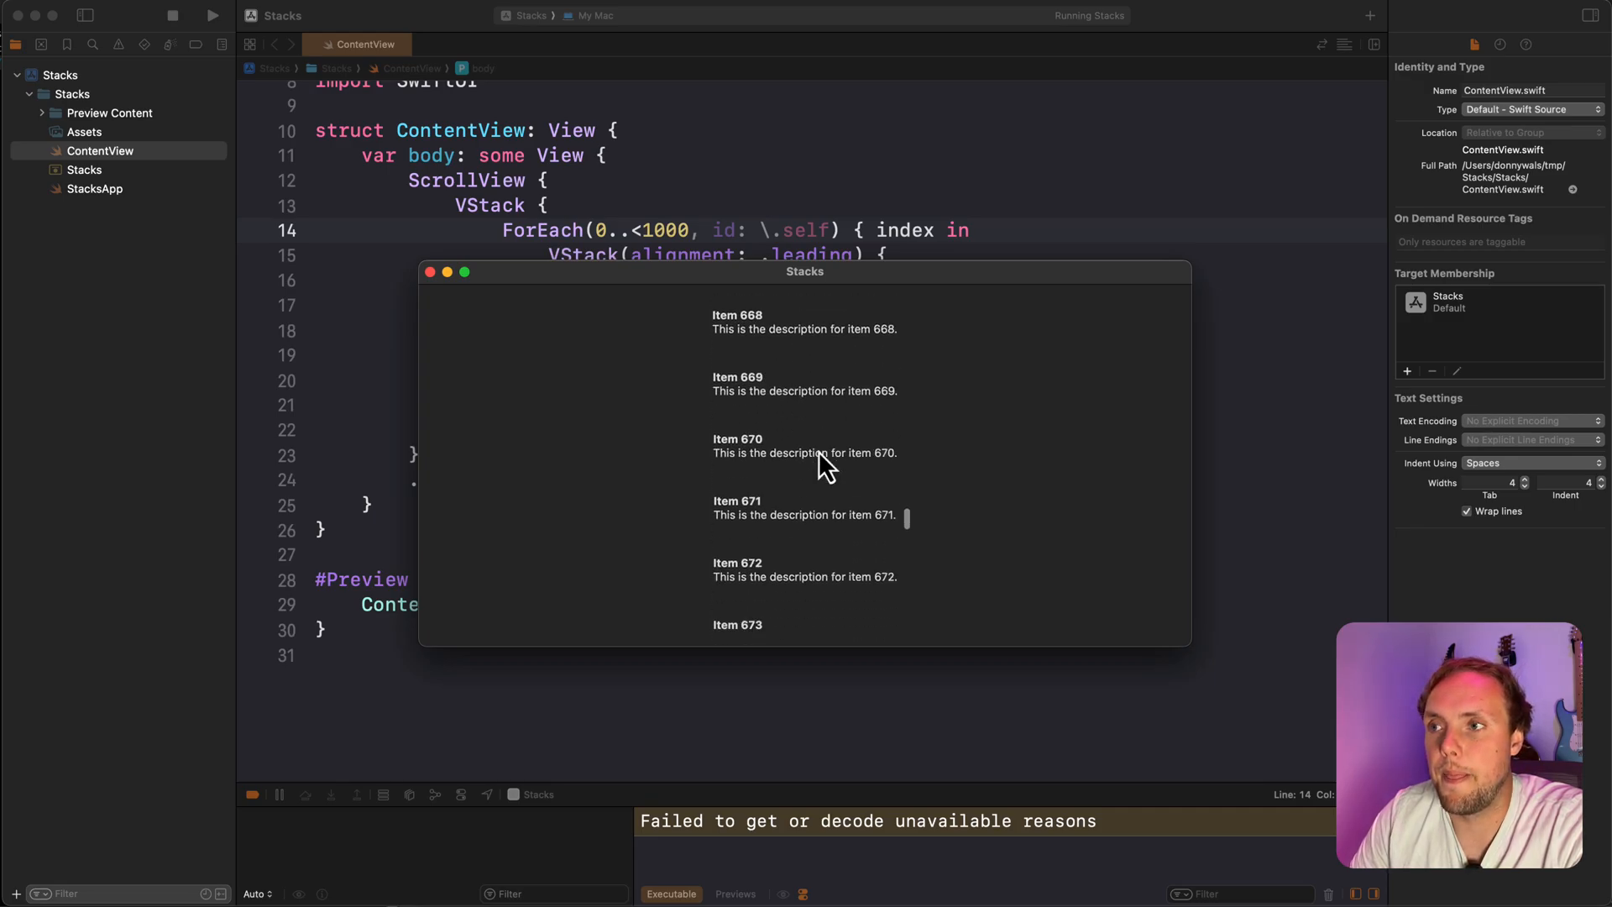
{"action": "scroll", "scroll_direction": "up", "scroll_amount": 3}
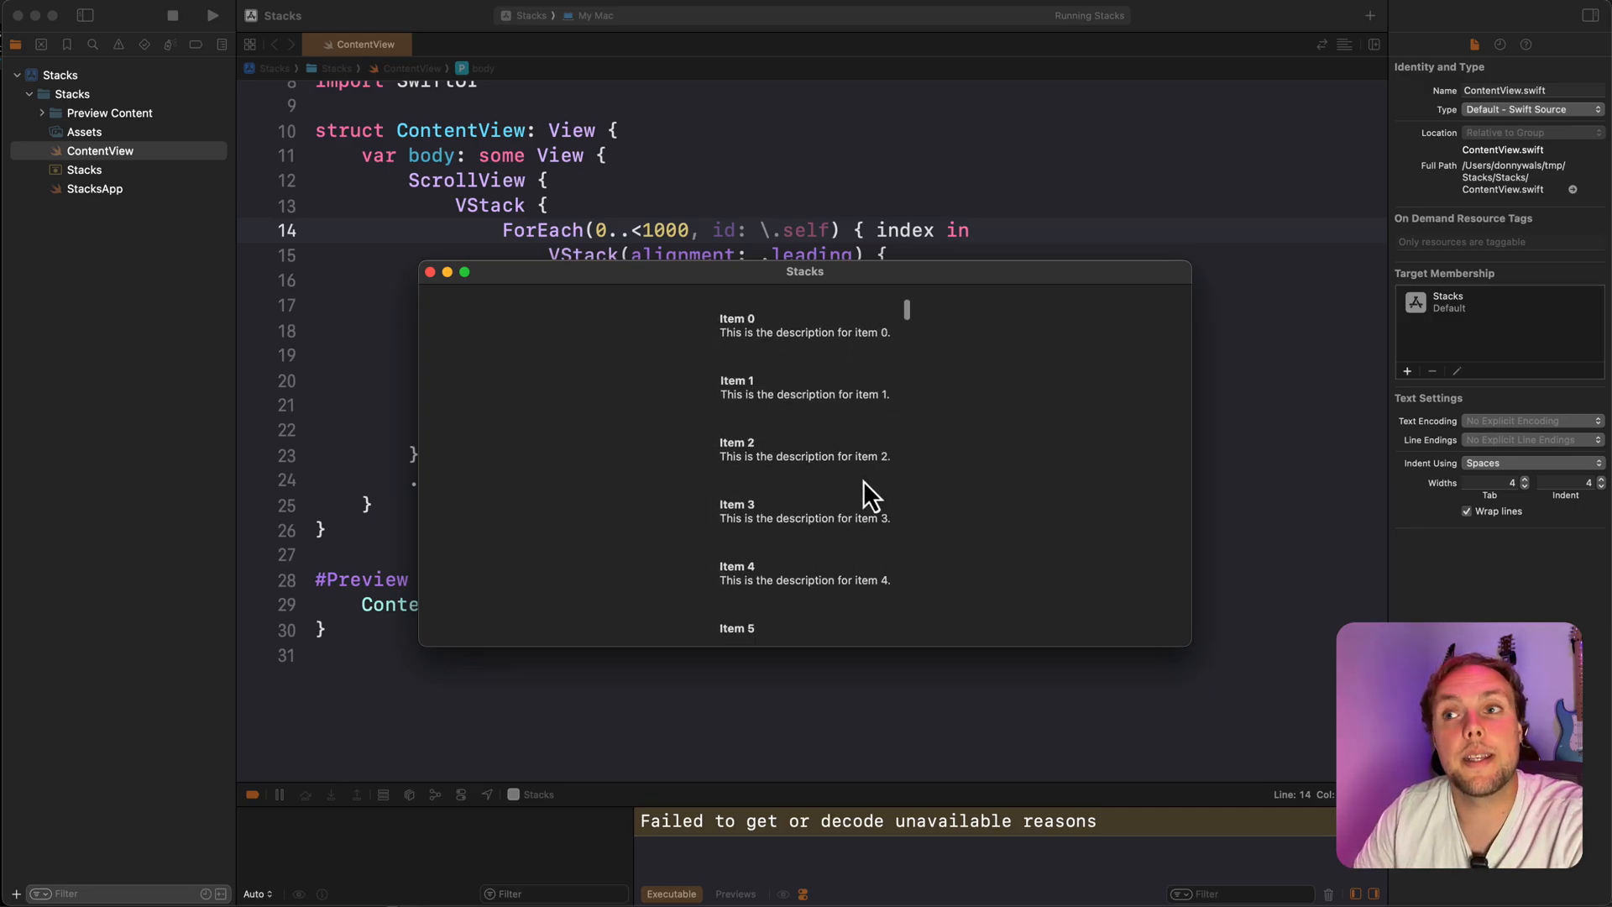
{"action": "mouse_move", "coordinate": [801, 484]}
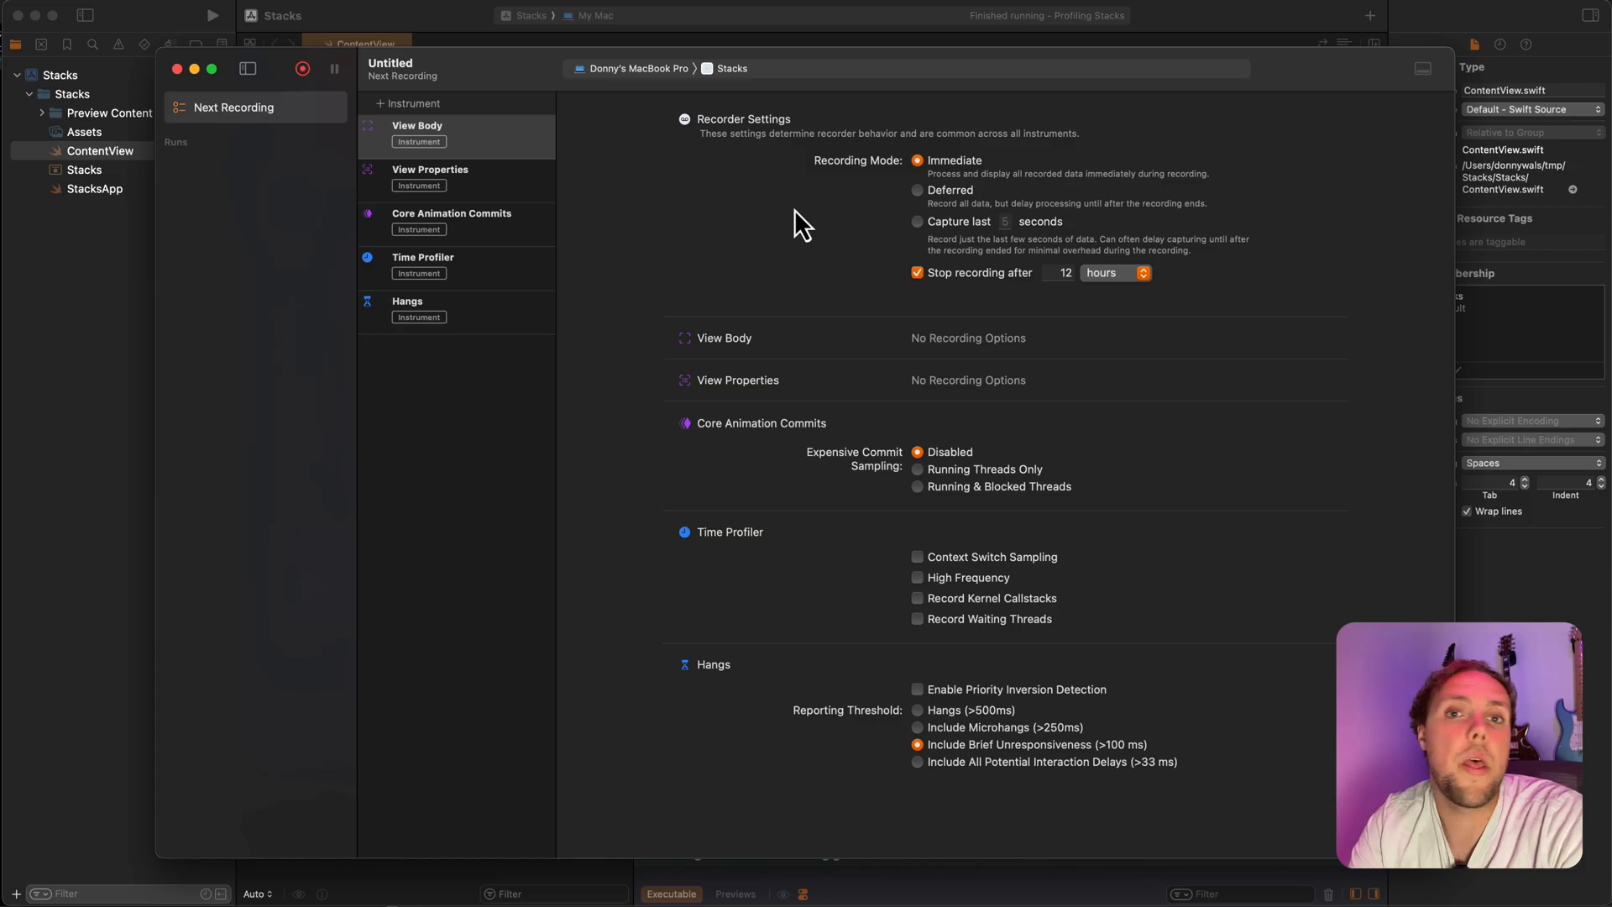
{"action": "mouse_move", "coordinate": [421, 81]}
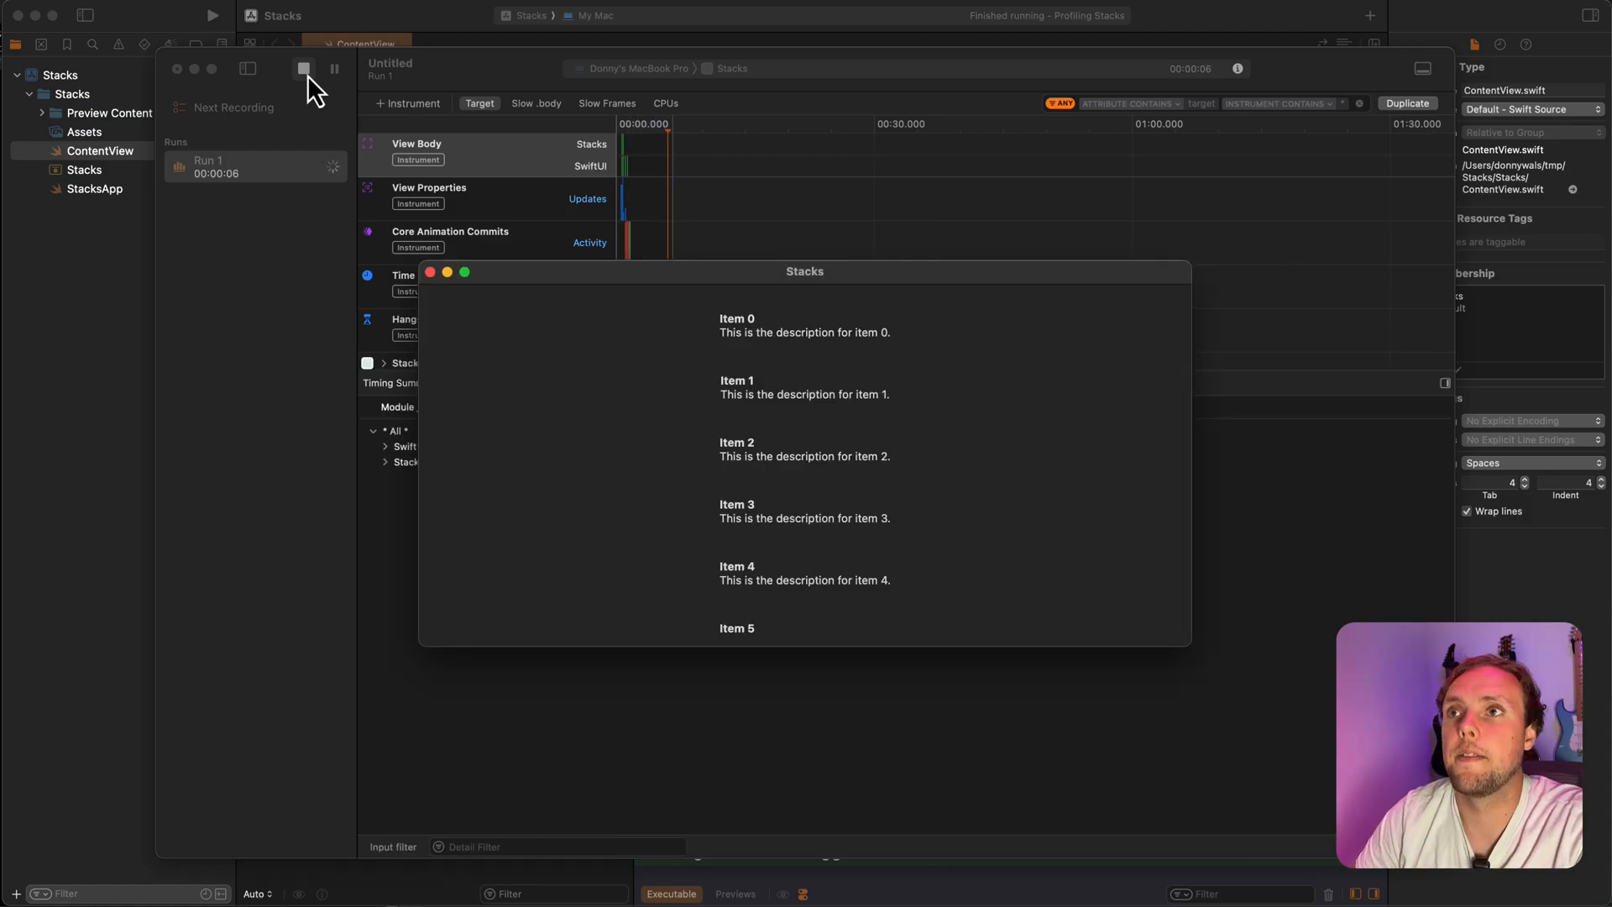
- Scroll the Stacks app during recording, then stop the Instruments run
{"action": "scroll", "scroll_direction": "down", "scroll_amount": 3}
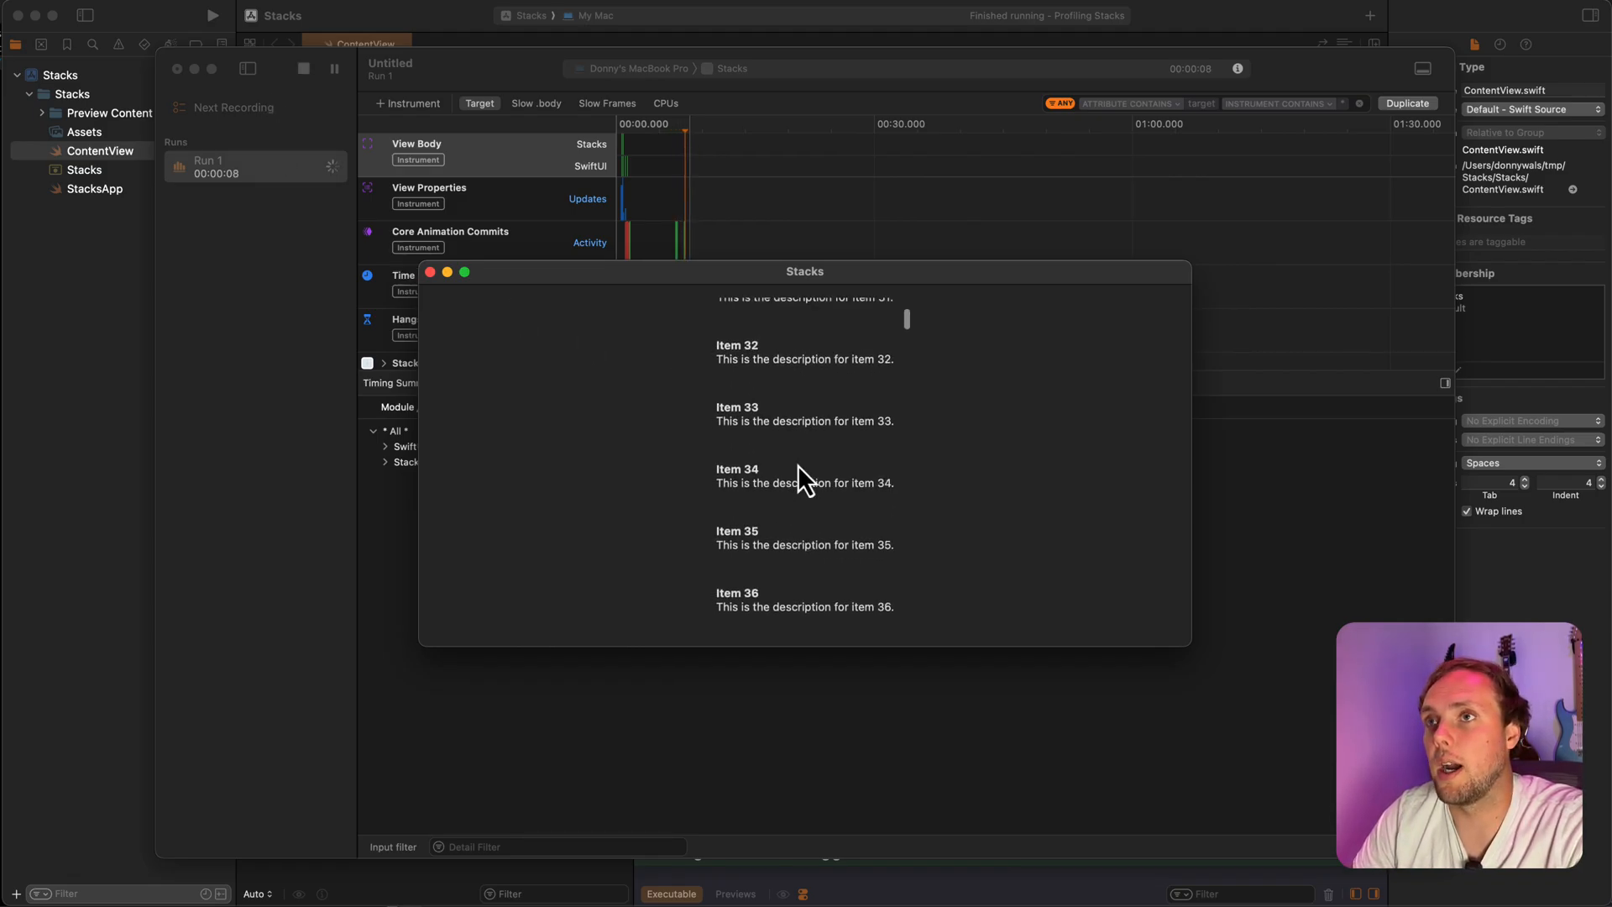
{"action": "scroll", "scroll_direction": "up", "scroll_amount": 3}
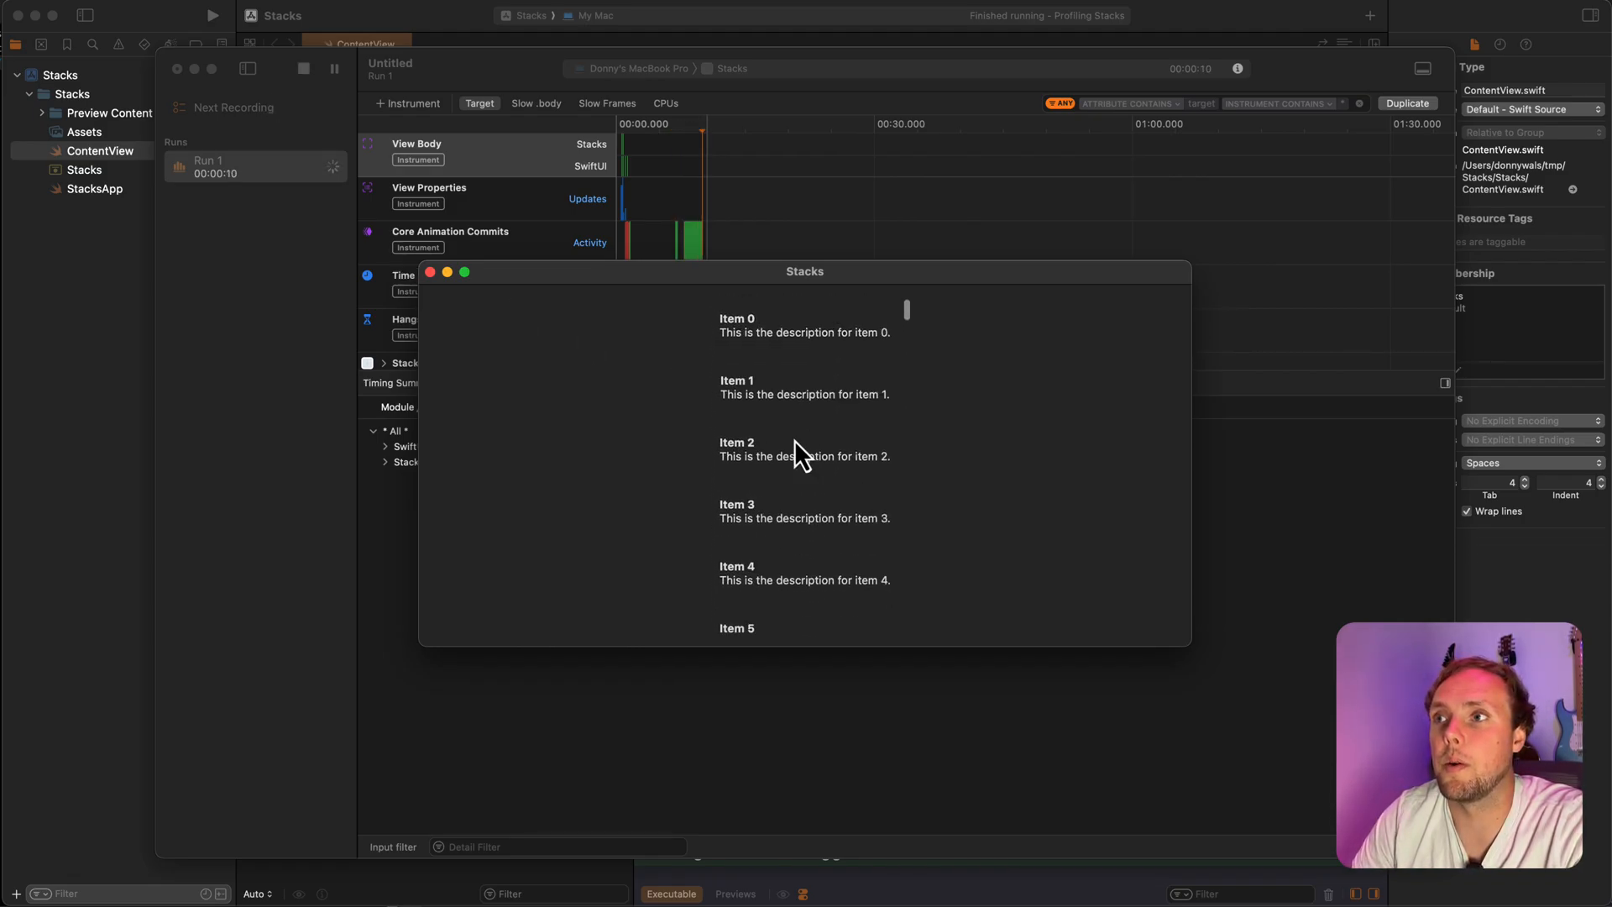
{"action": "left_click", "coordinate": [303, 69]}
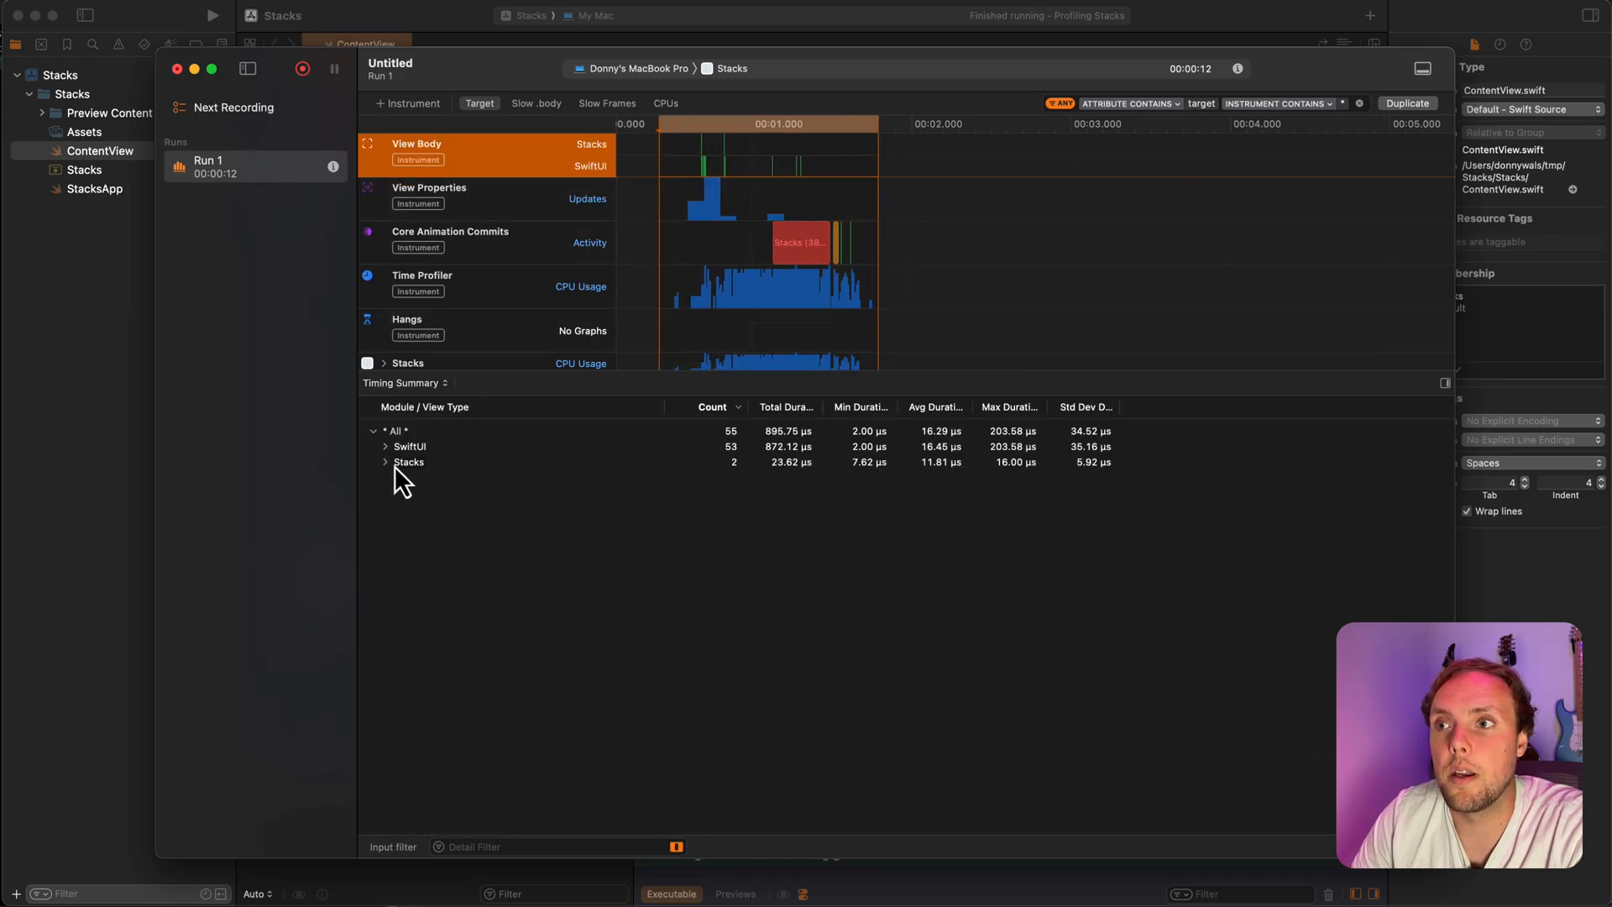
- Expand the SwiftUI view types, select StacksApp, and return to the Xcode code
{"action": "left_click", "coordinate": [385, 446]}
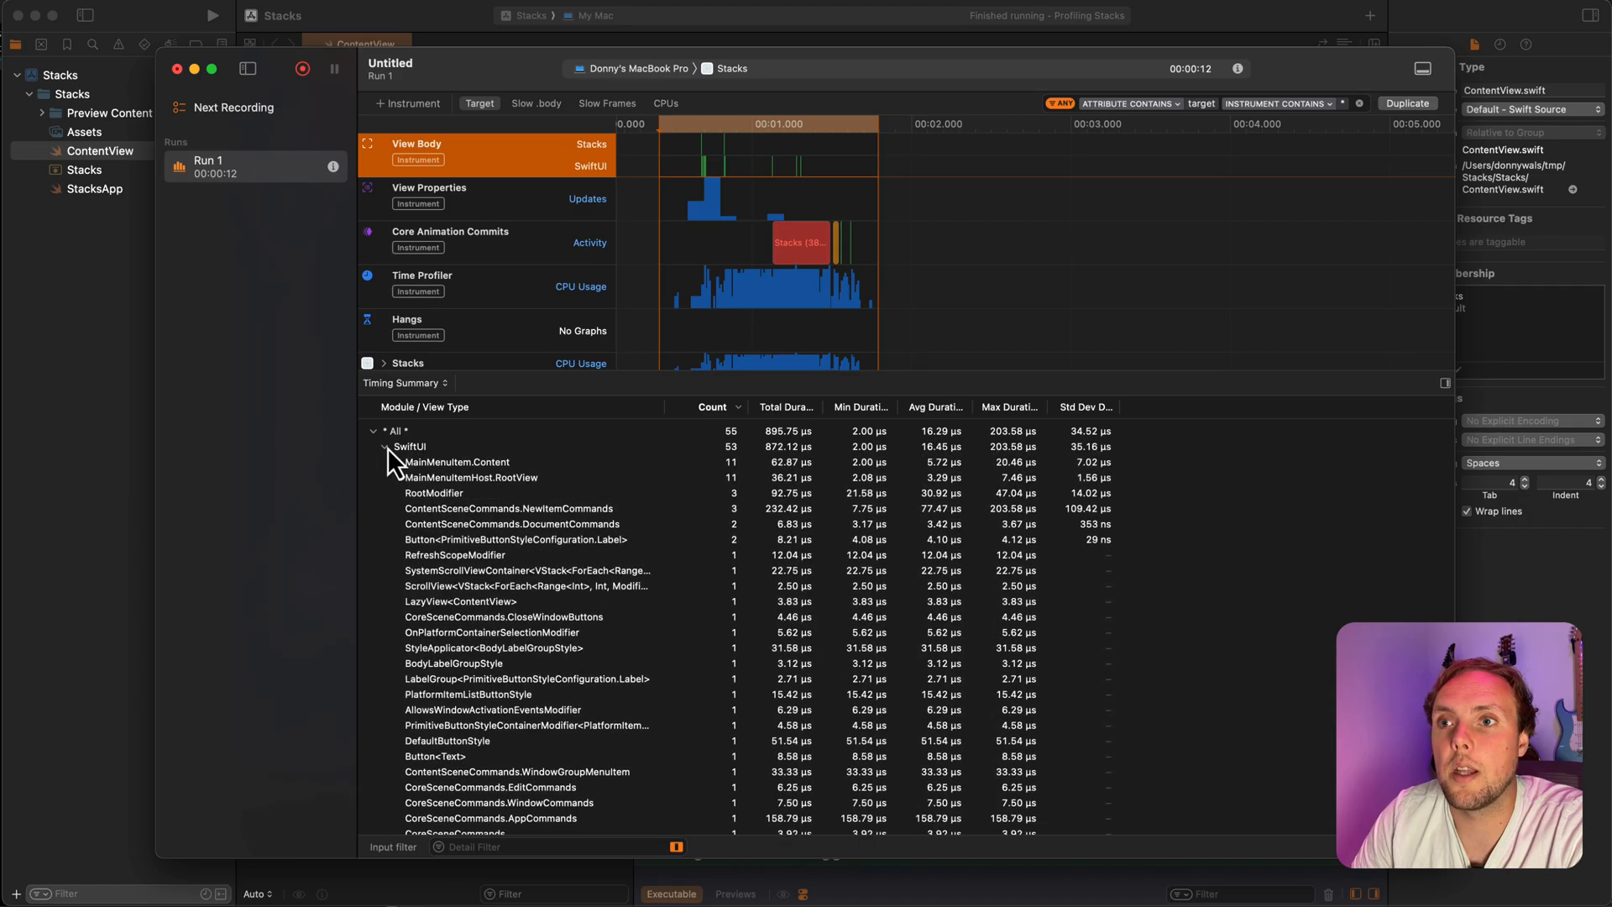
{"action": "scroll", "scroll_direction": "down", "scroll_amount": 3}
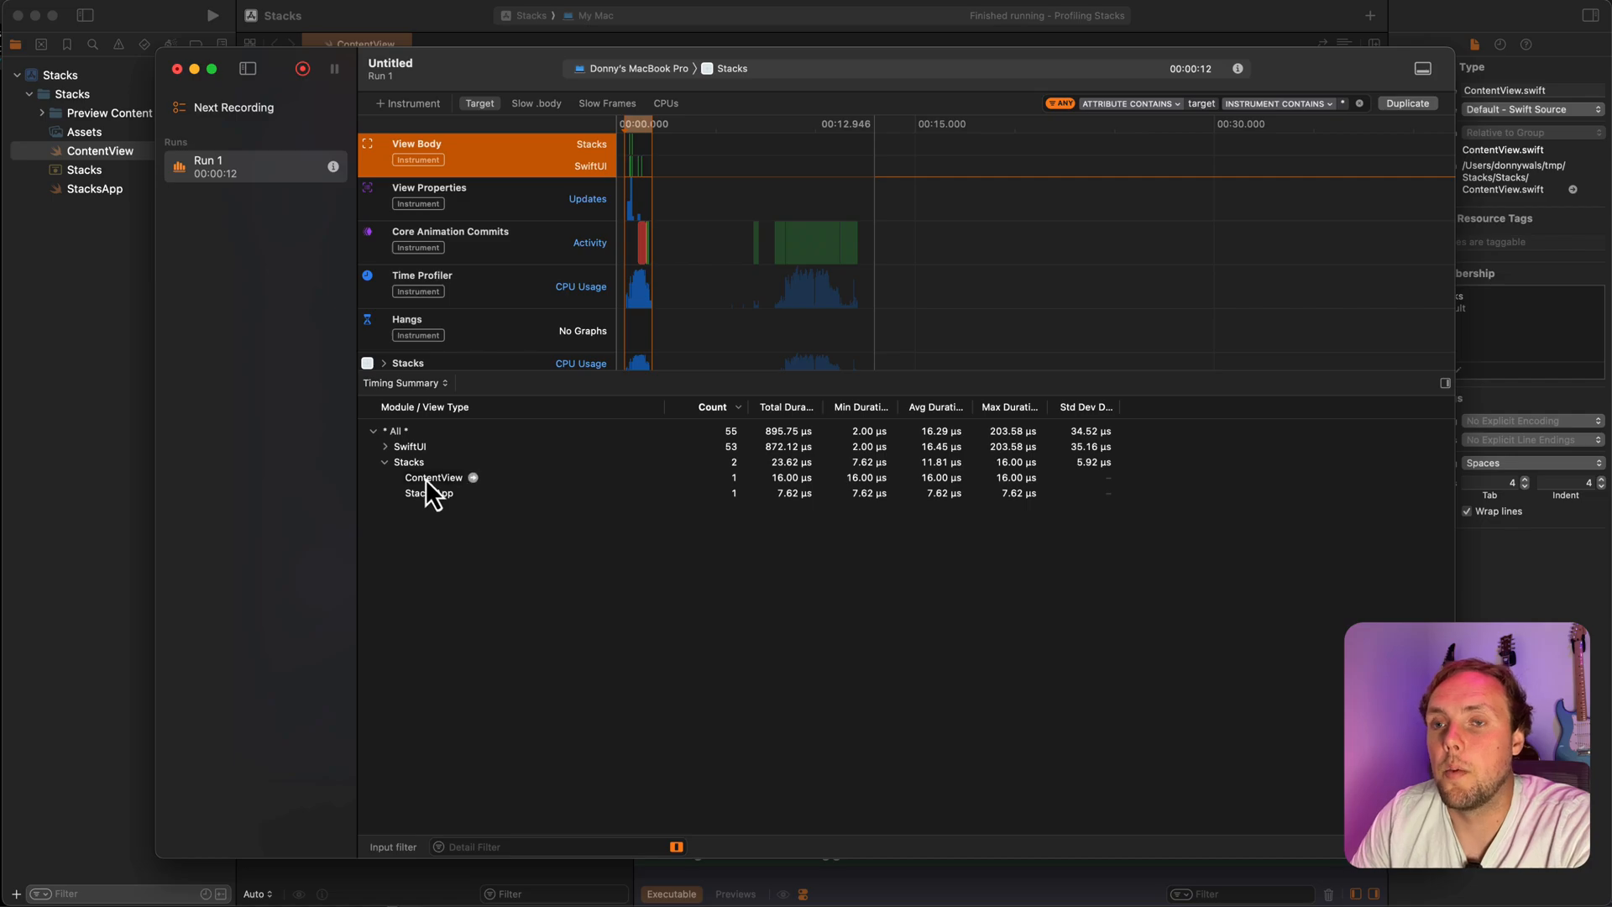
{"action": "left_click", "coordinate": [433, 477]}
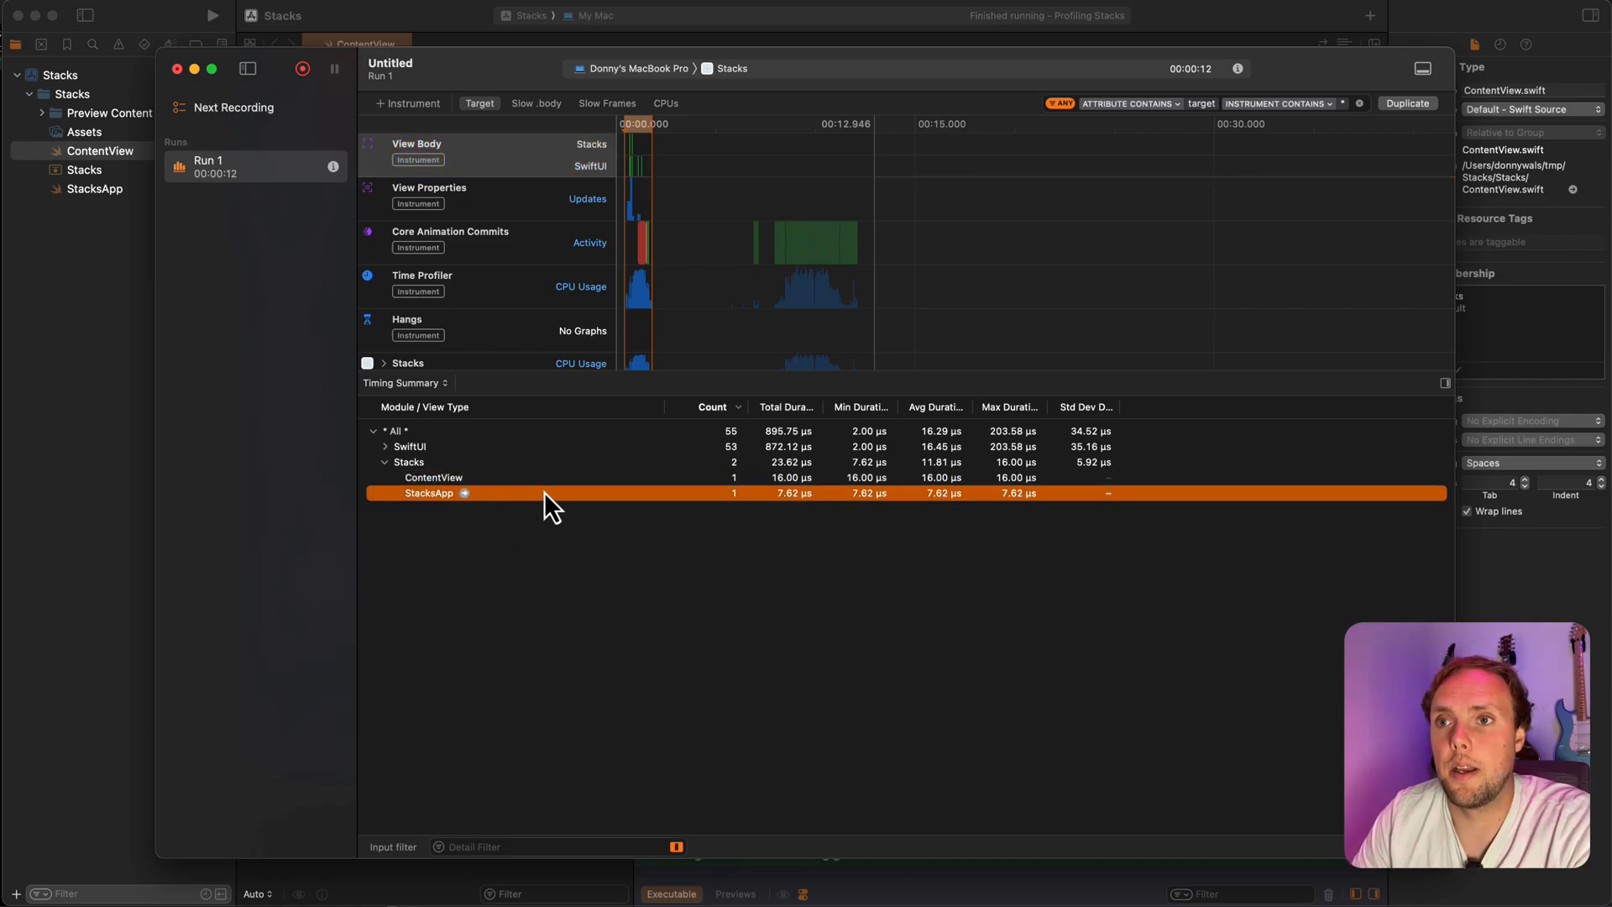
{"action": "left_click", "coordinate": [433, 477]}
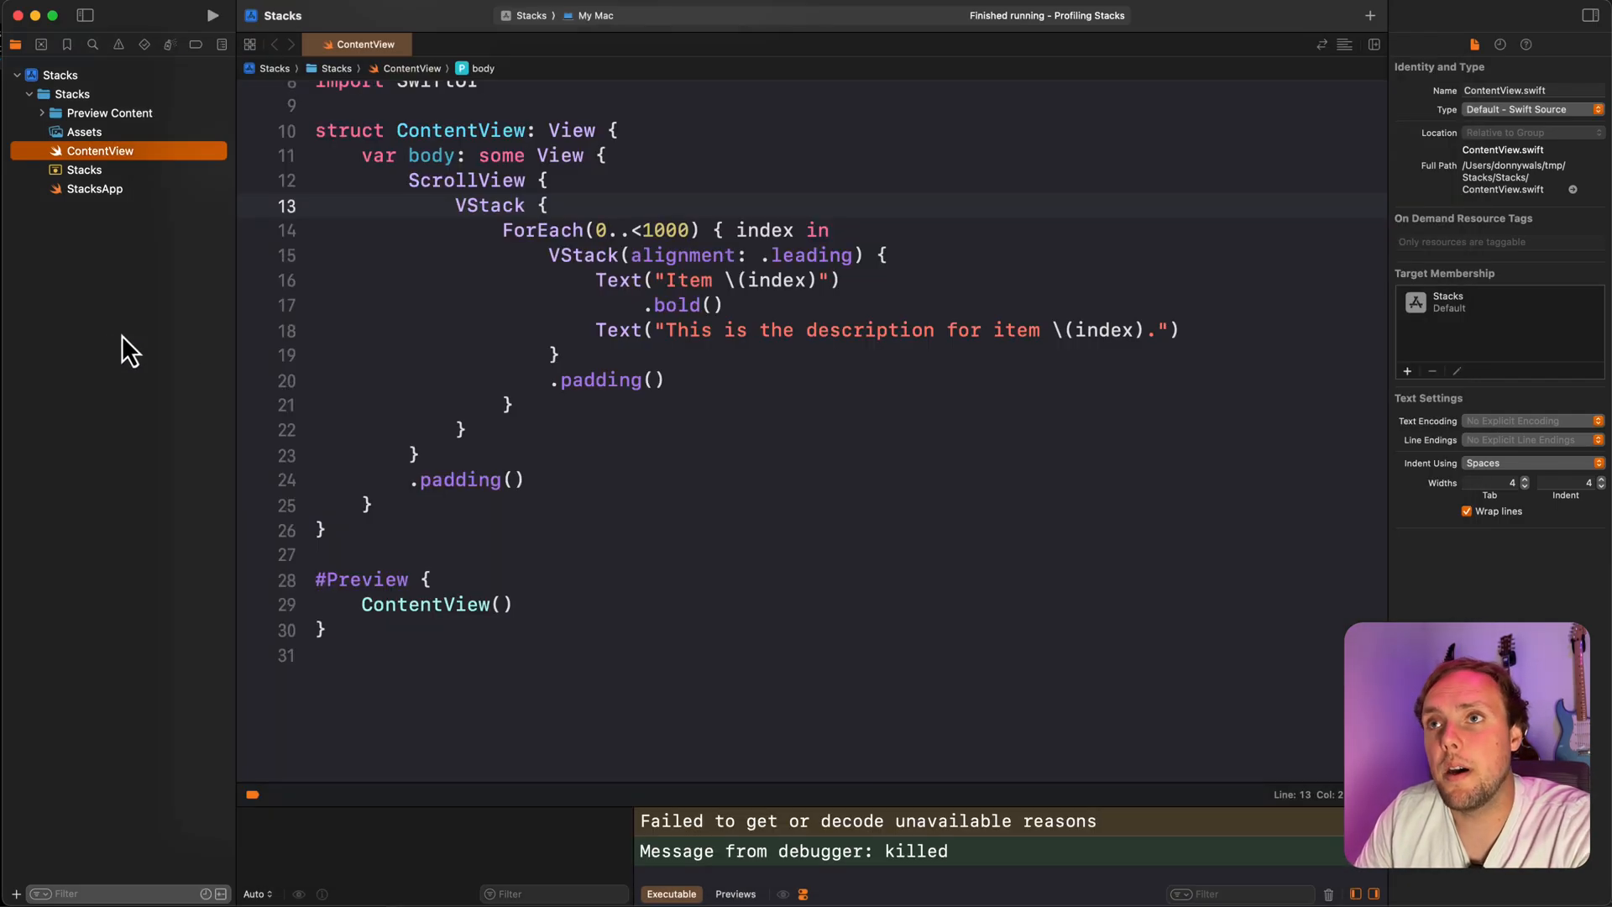
- Add a ListItem view with let index: Int, call it in ForEach, and run
{"action": "left_click", "coordinate": [326, 530]}
{"action": "type", "text": "struct"}
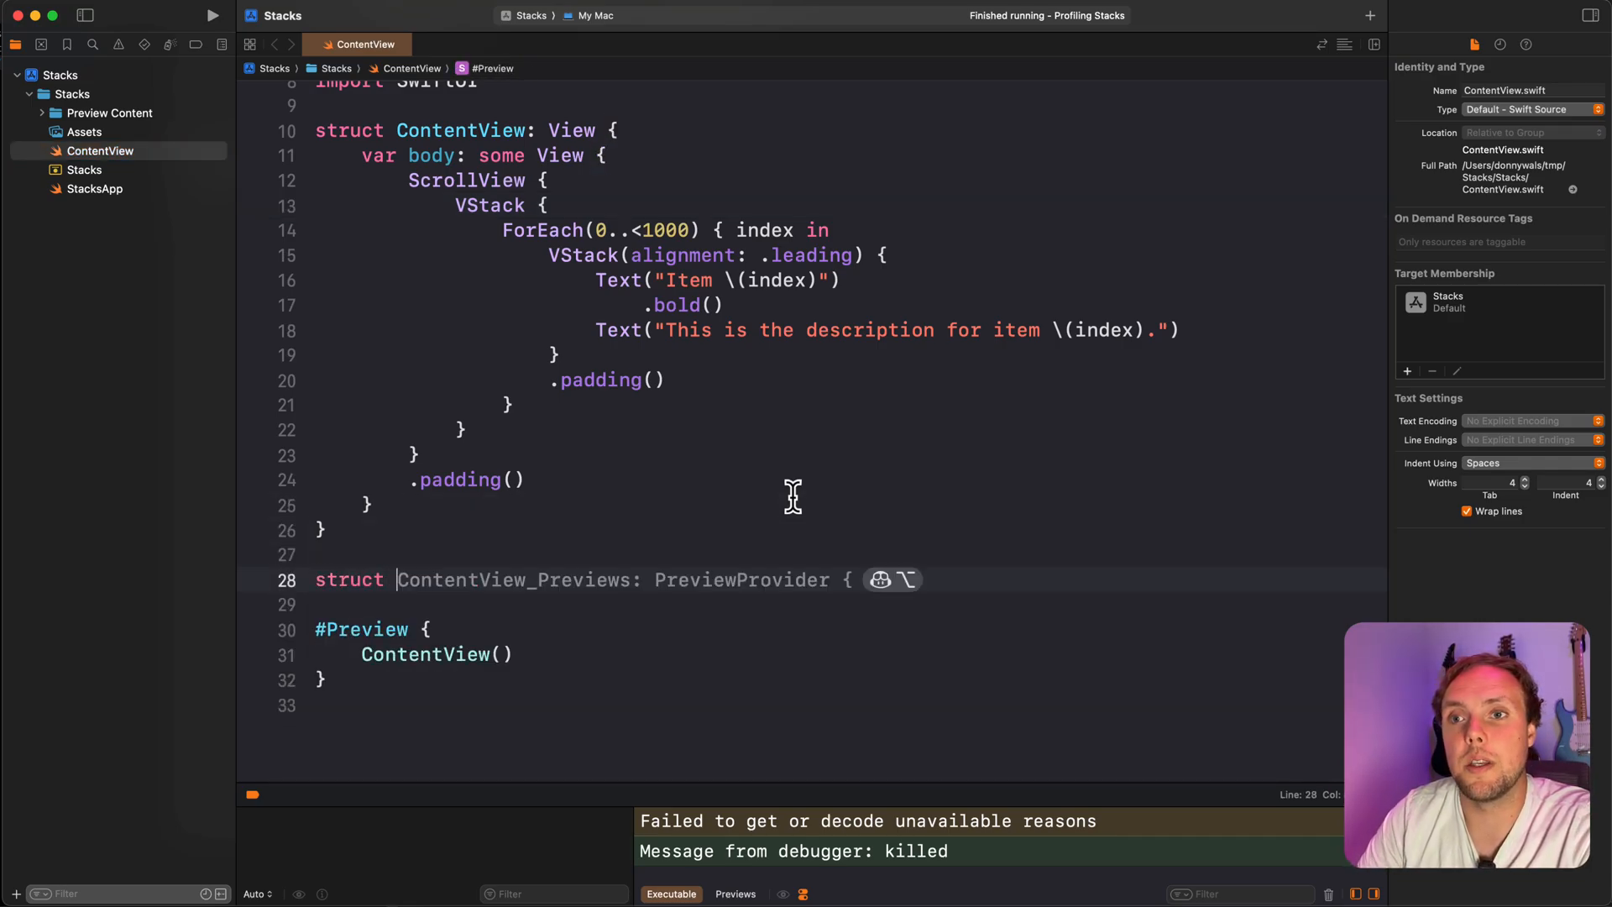
{"action": "type", "text": "ListItem: View {"}
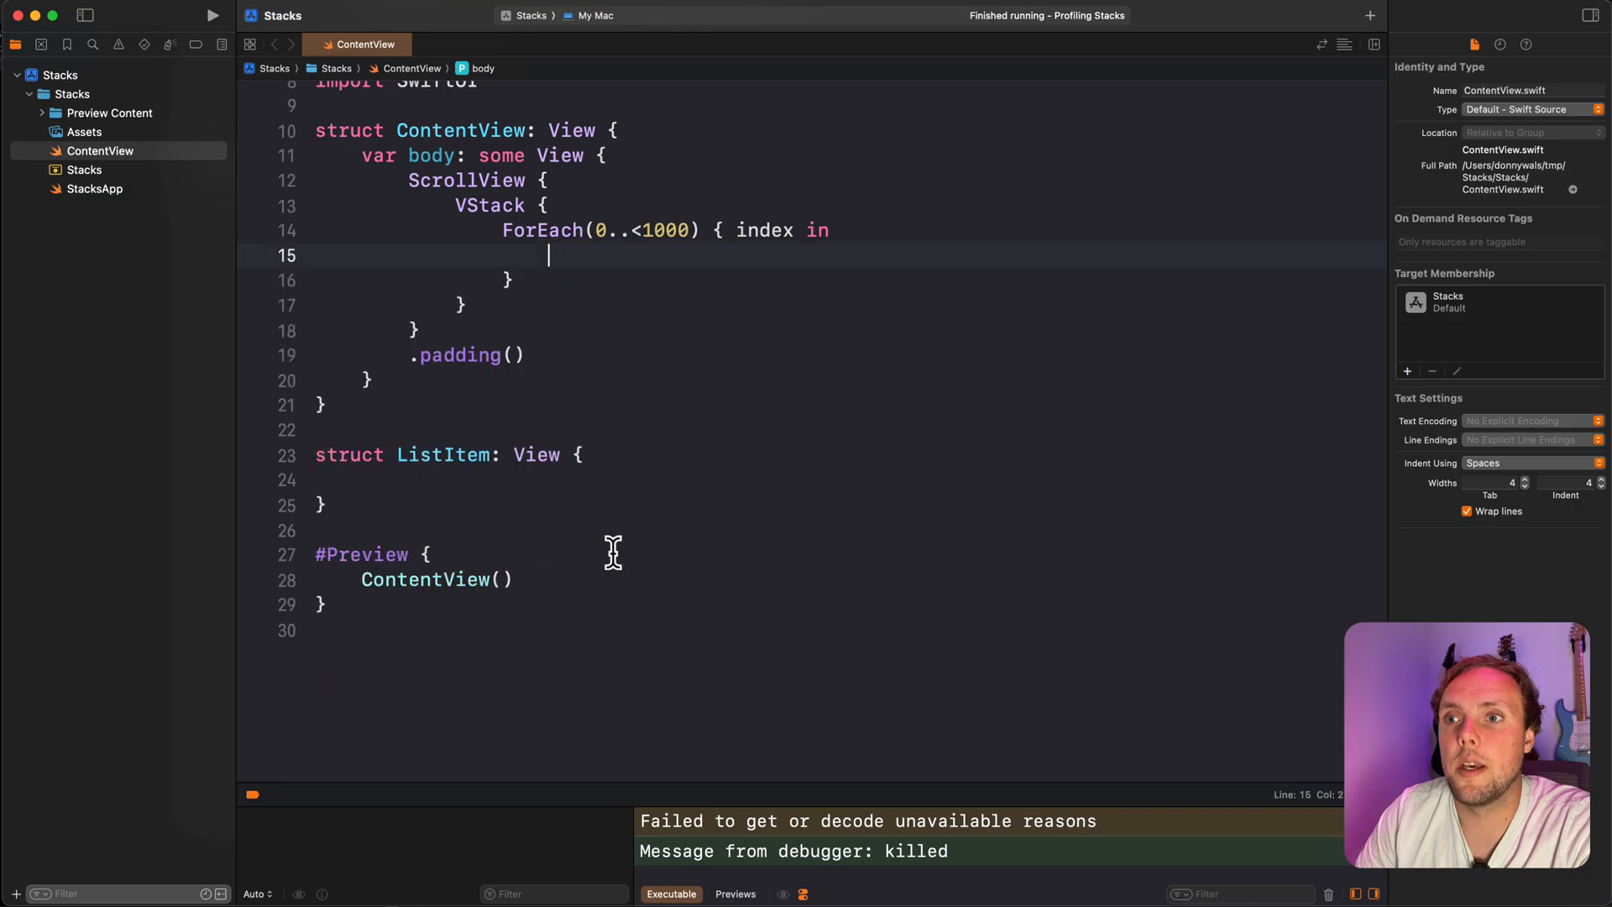
{"action": "type", "text": "let index: Int"}
{"action": "type", "text": "ListItem("}
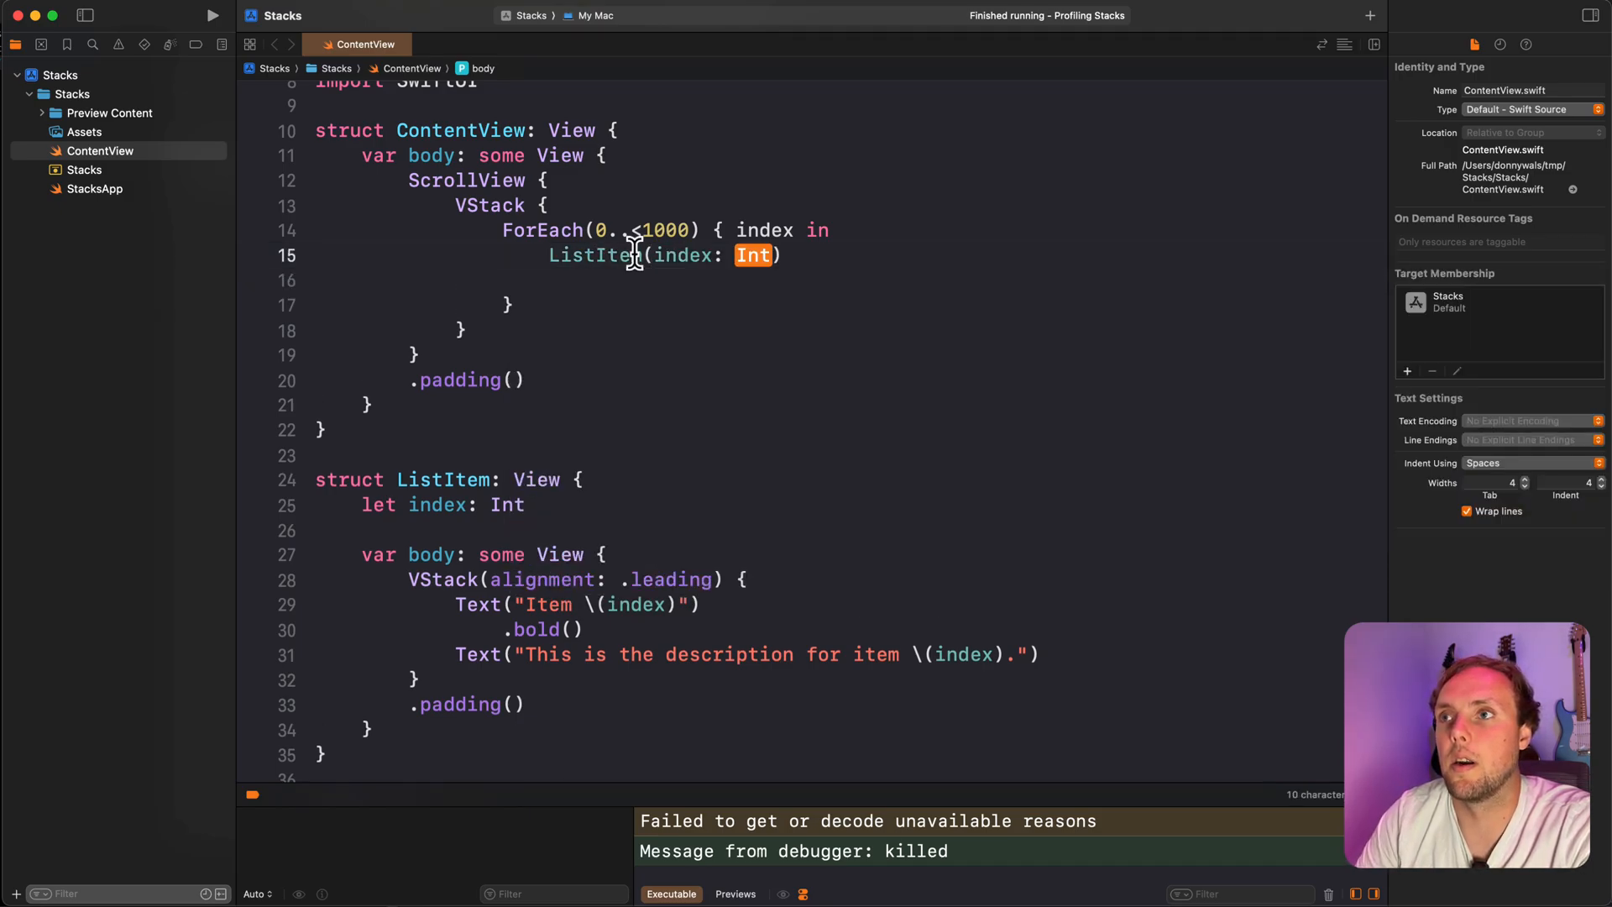
{"action": "type", "text": "index"}
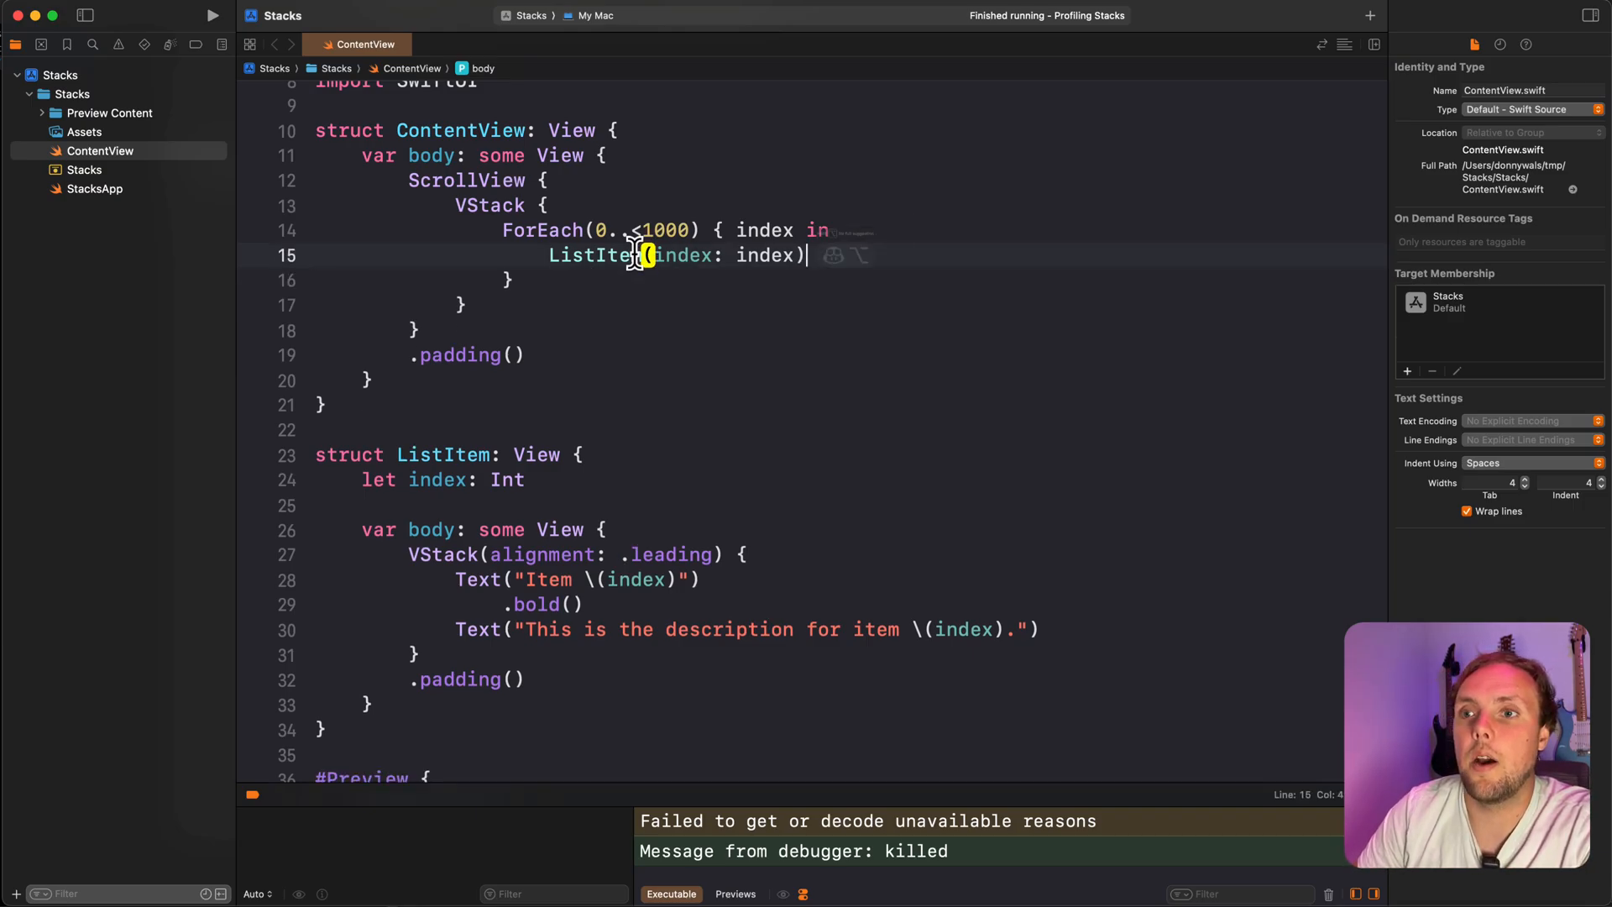
{"action": "left_click", "coordinate": [212, 15]}
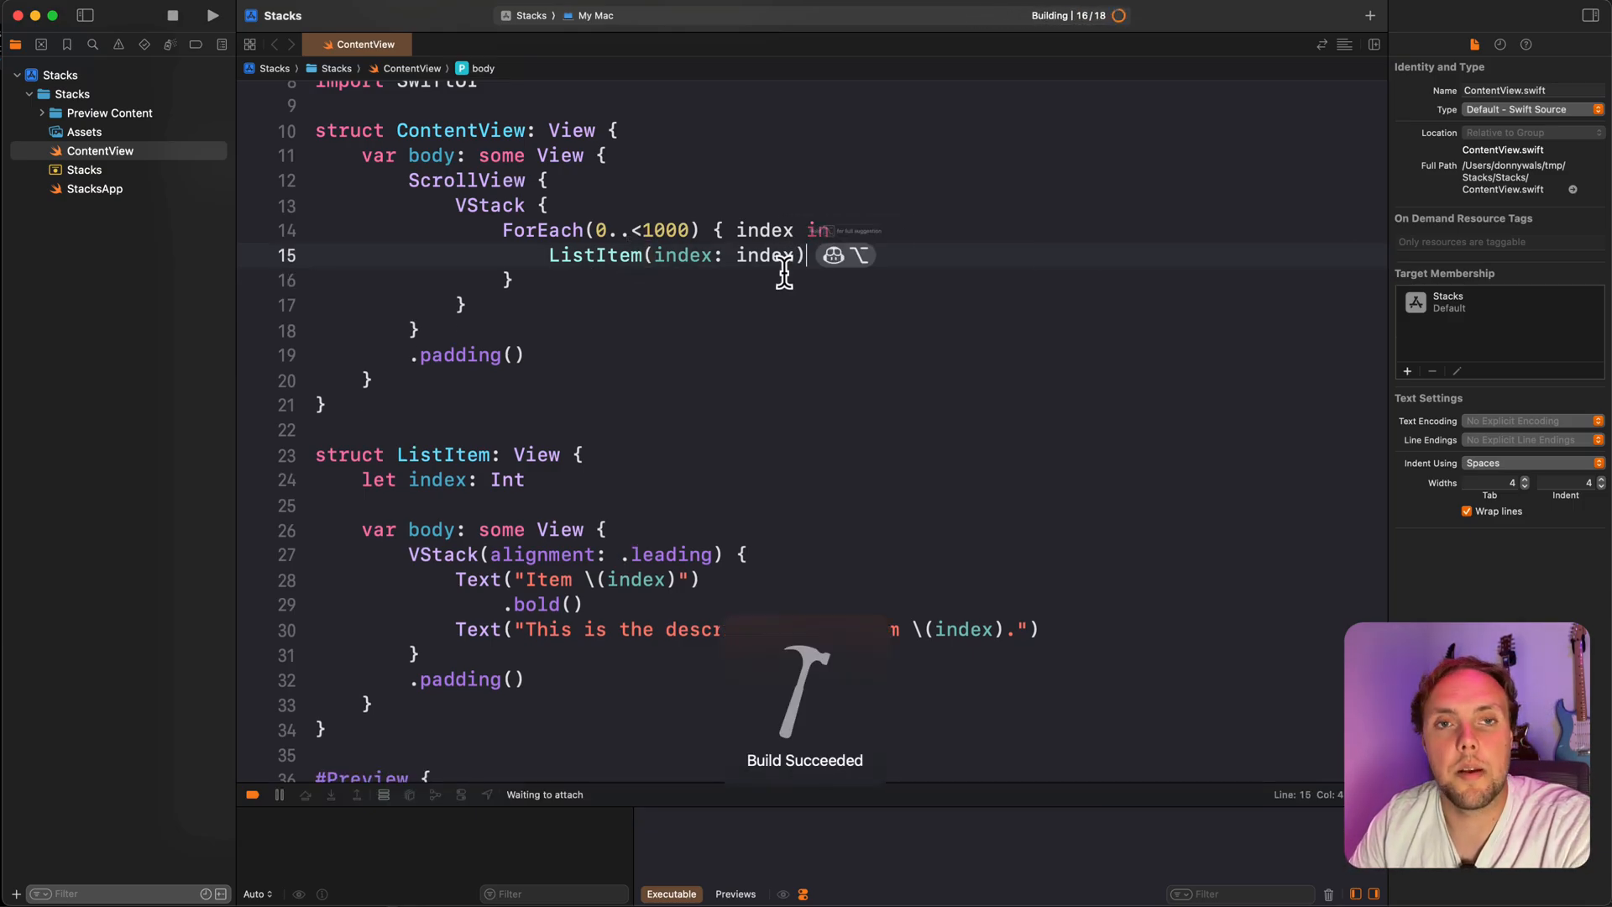
- Launch the refactored Stacks app and bring back Instruments' View Body timing summary
{"action": "left_click", "coordinate": [211, 15]}
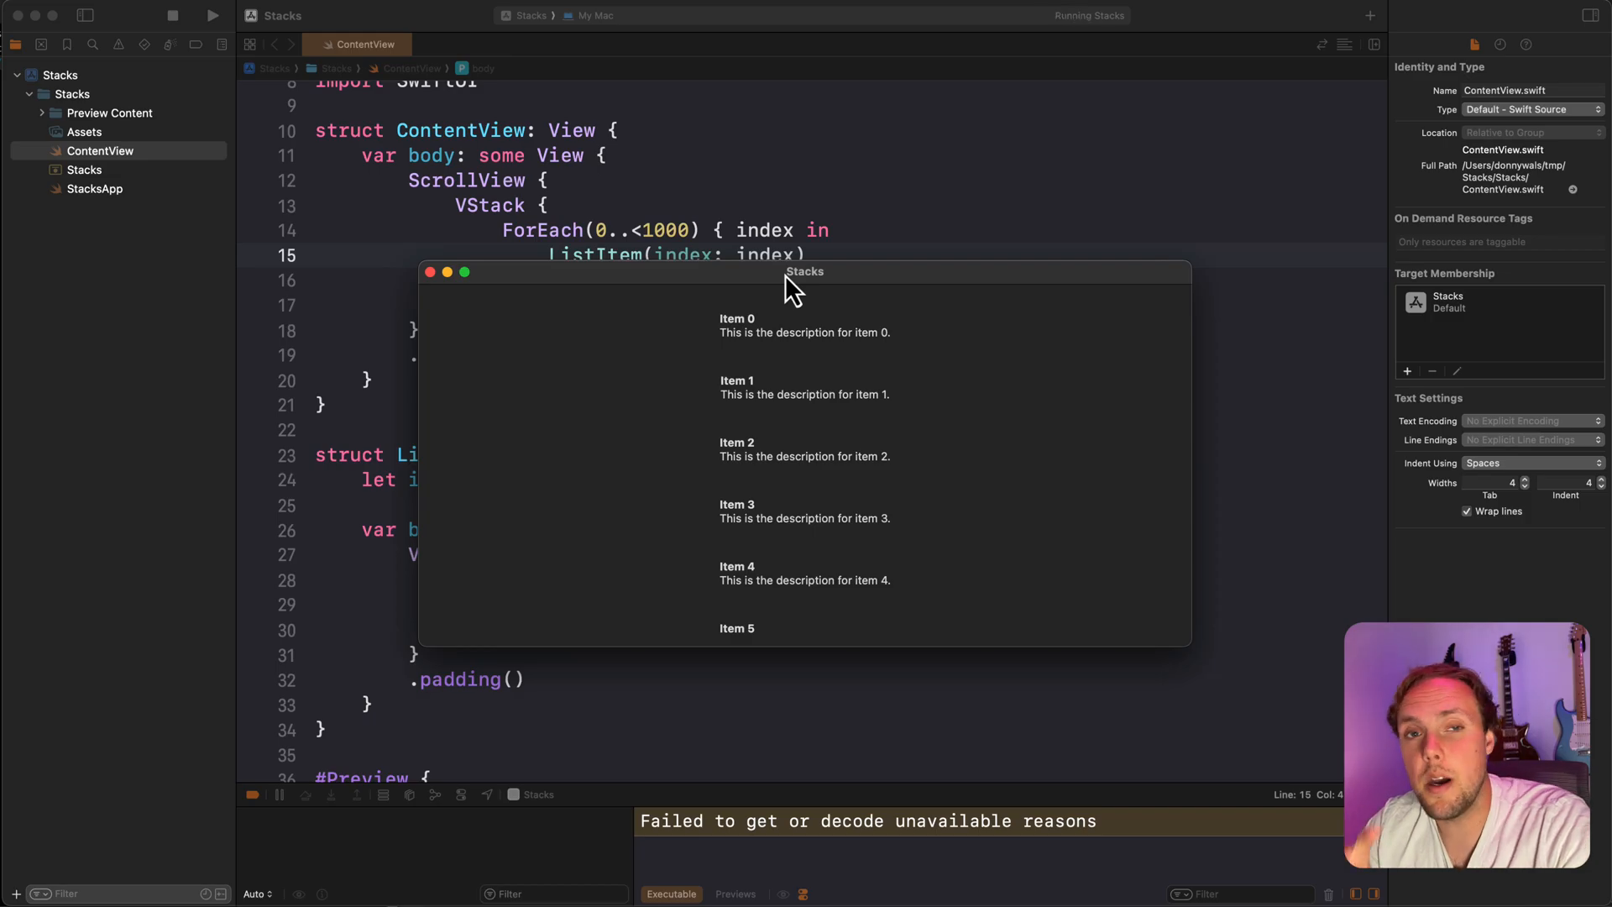
{"action": "left_click", "coordinate": [429, 272]}
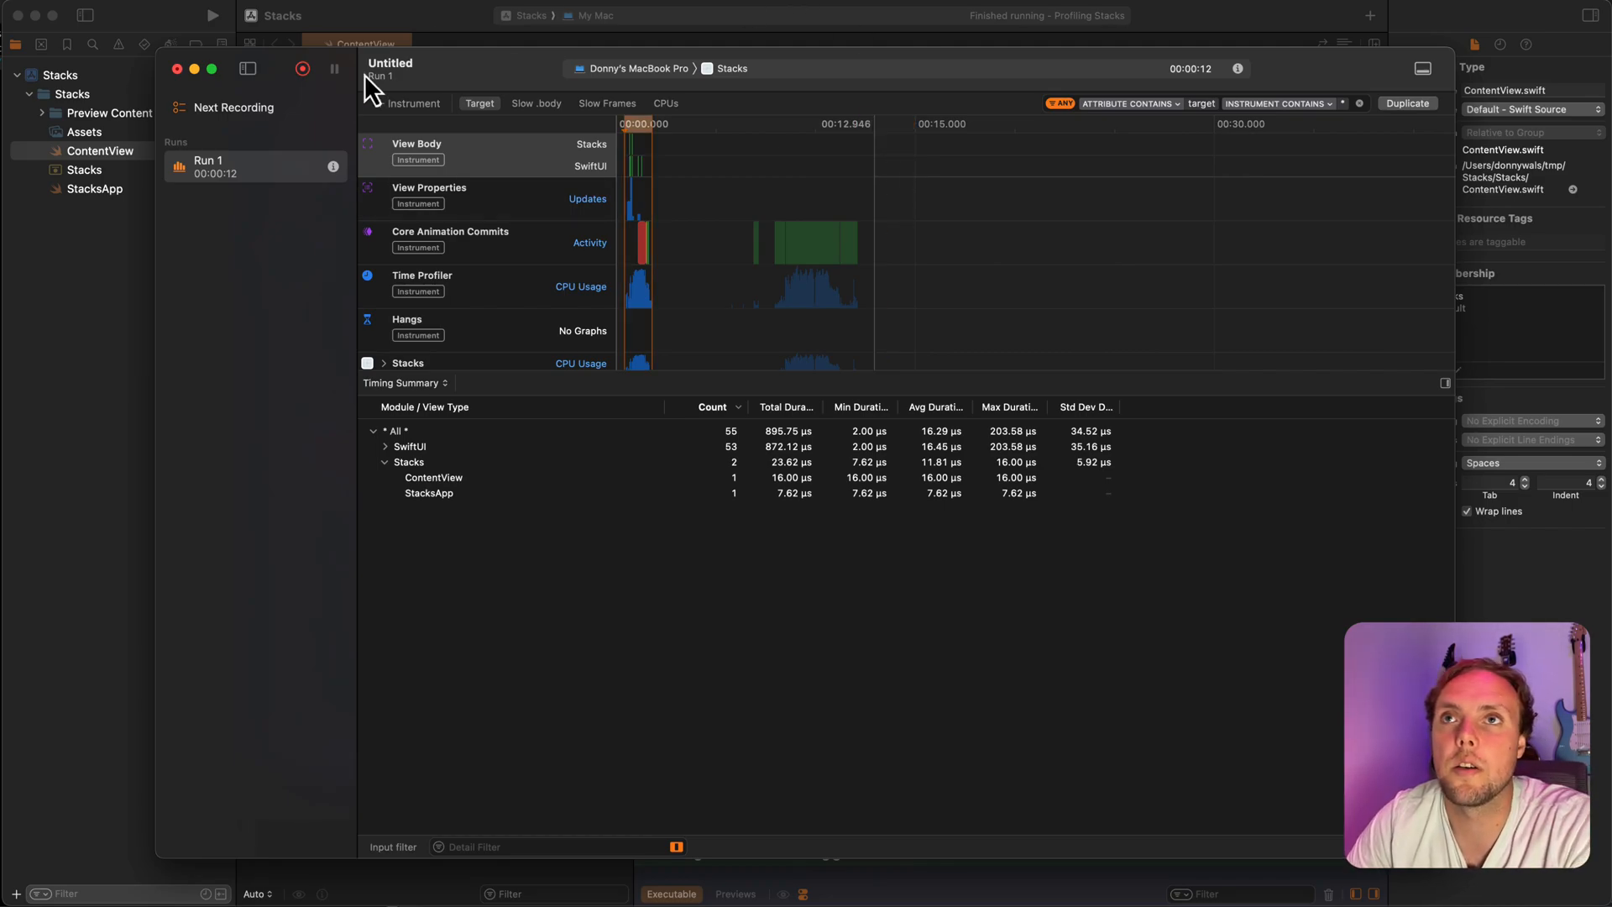
- Record Run 2 and expand Stacks to show ListItem's body evaluated 1,000 times
{"action": "left_click", "coordinate": [302, 68]}
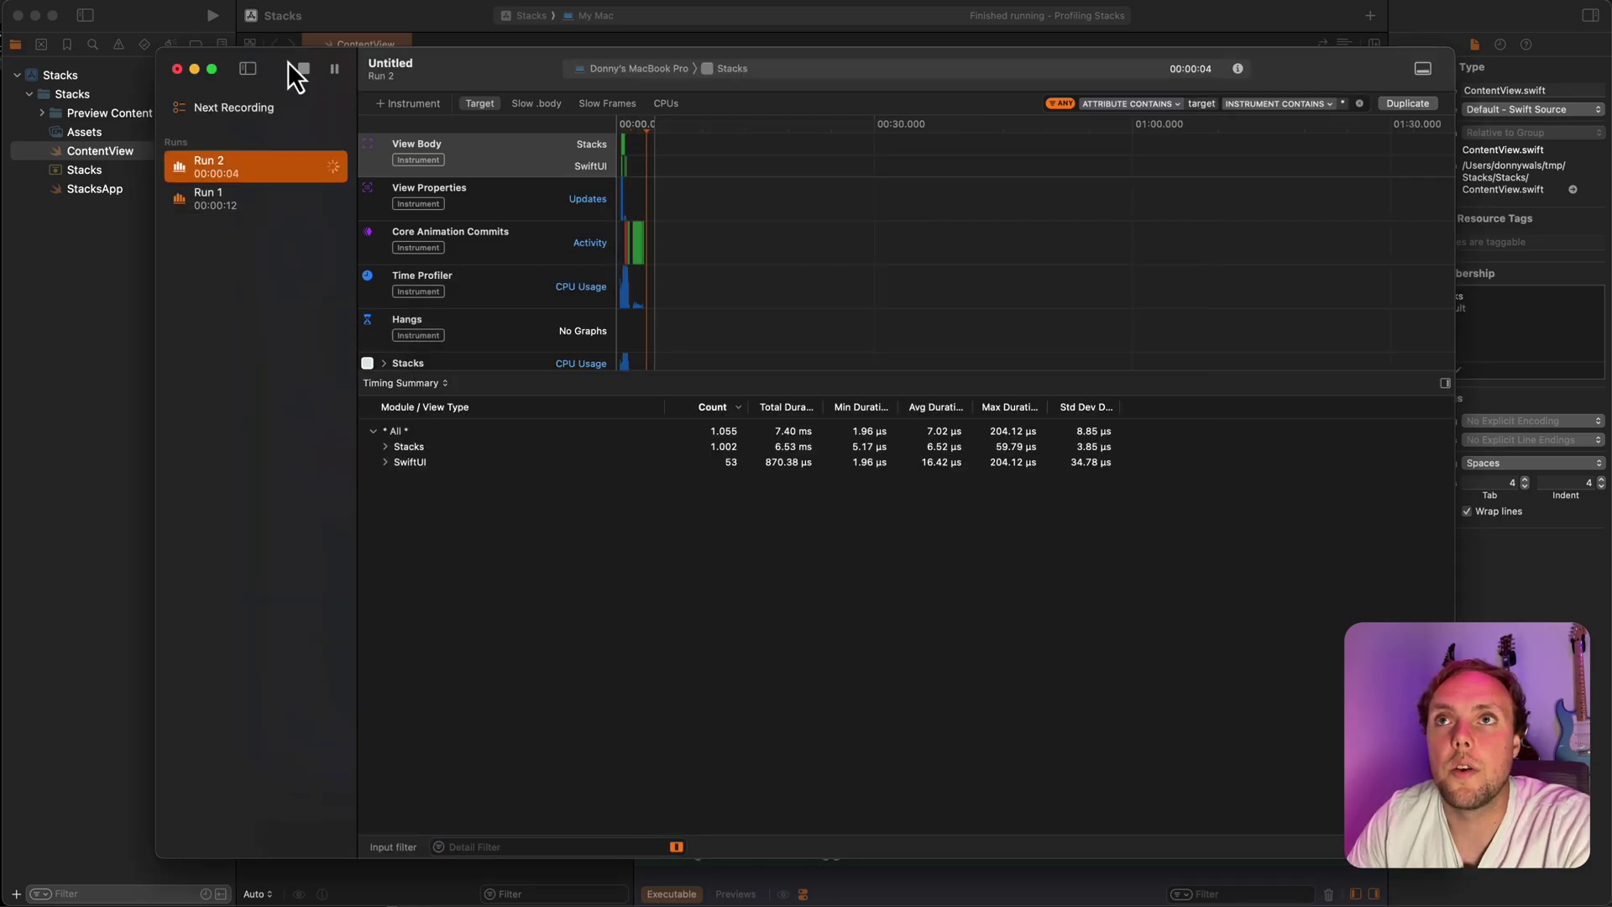
{"action": "left_click", "coordinate": [303, 69]}
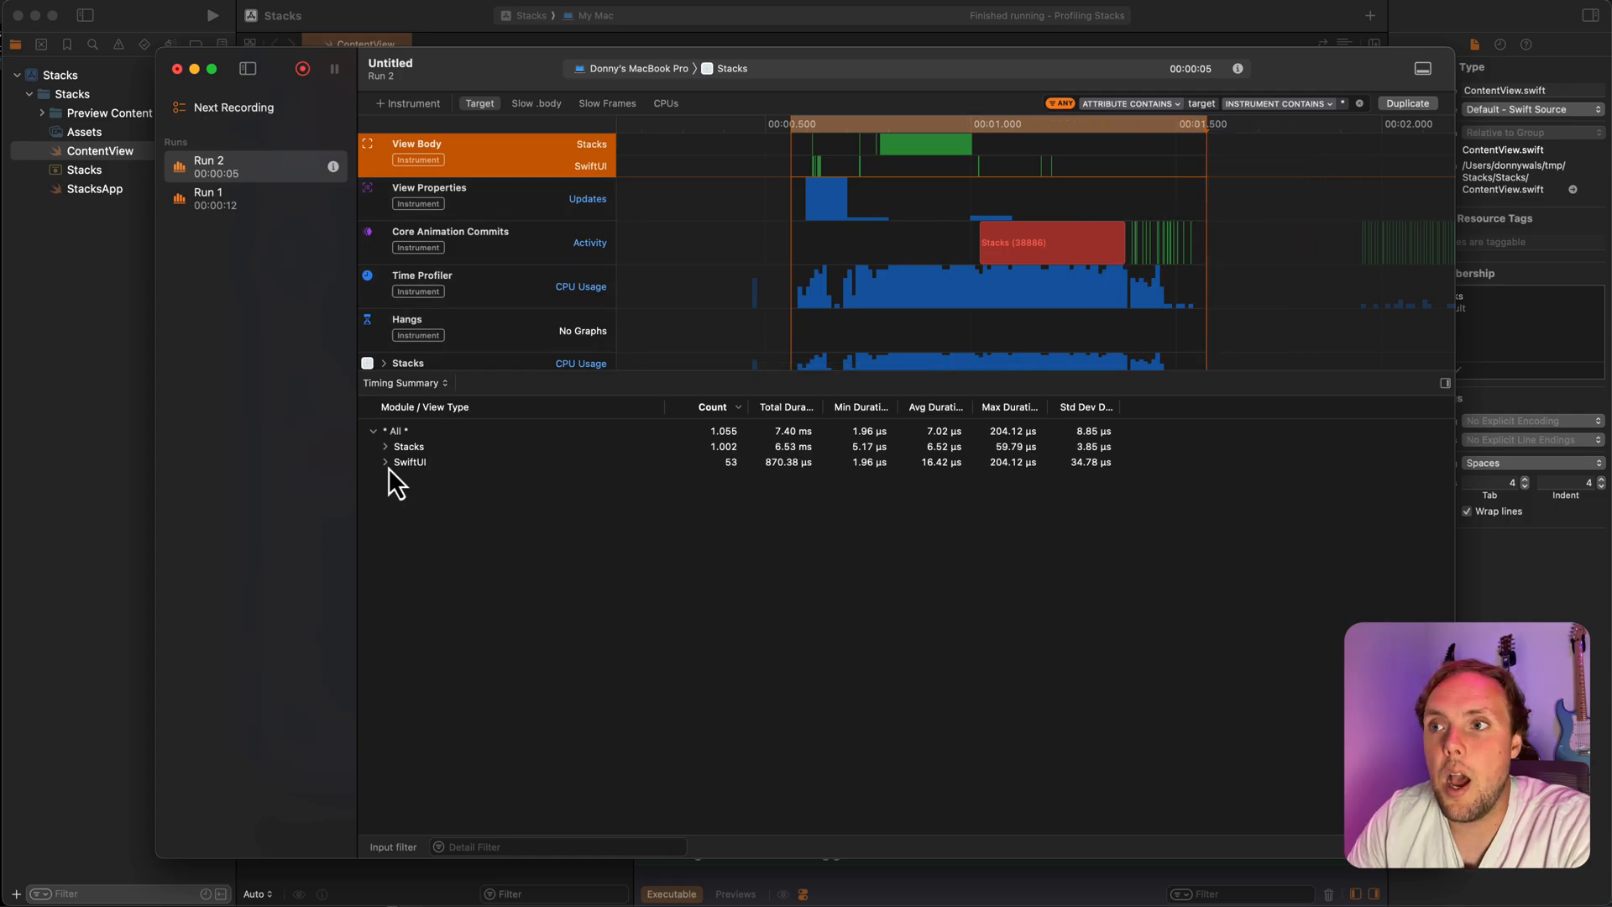
{"action": "left_click", "coordinate": [386, 462]}
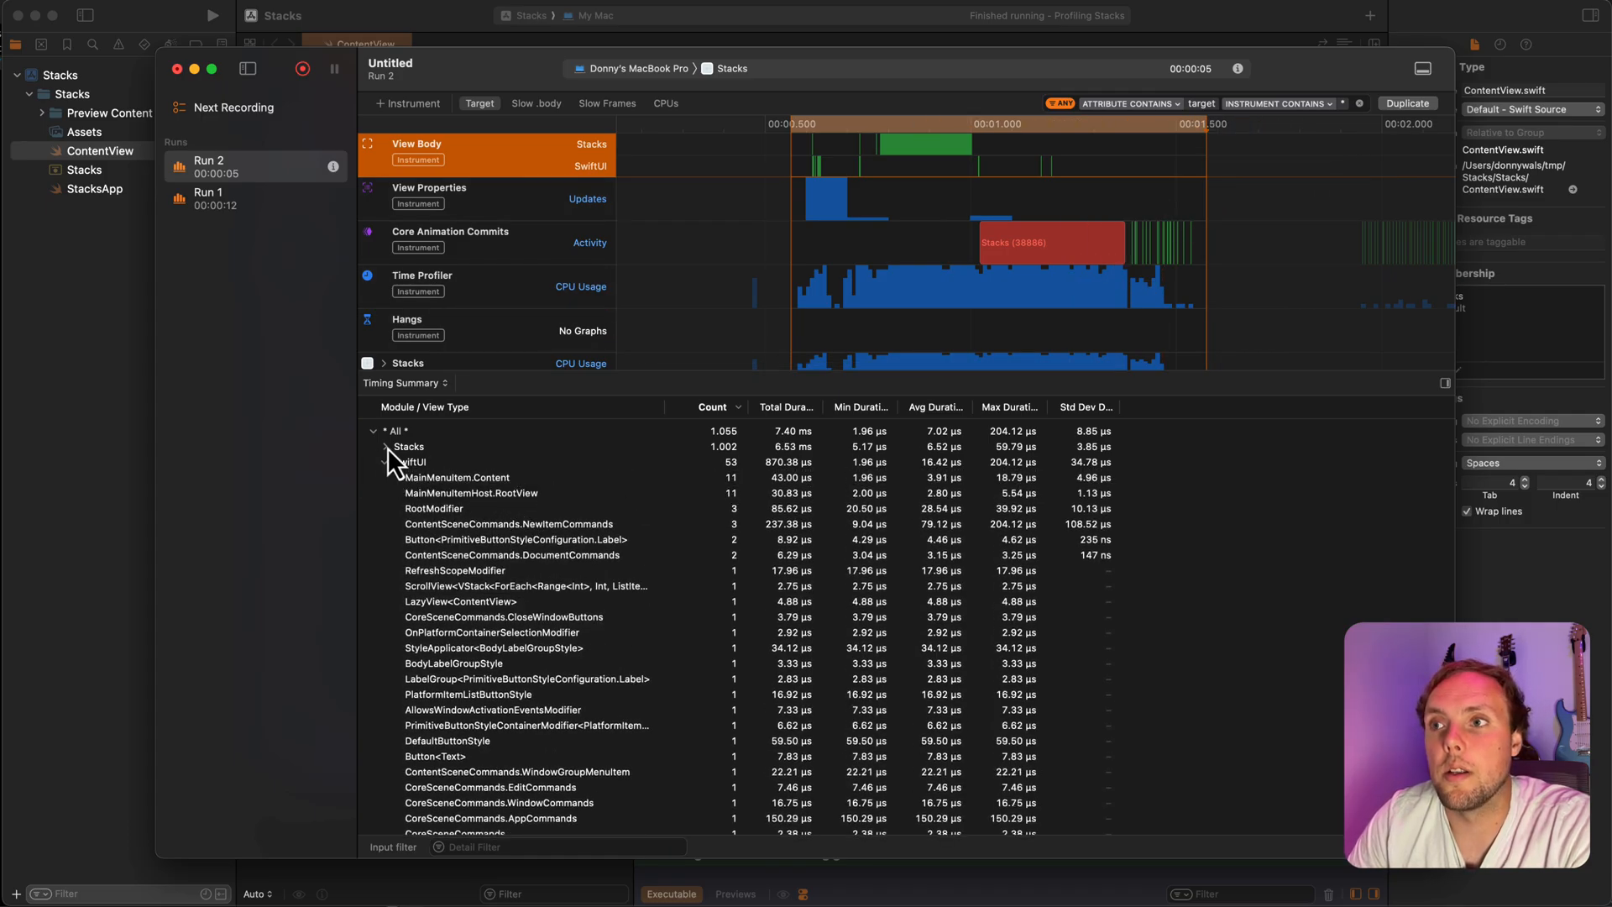
{"action": "left_click", "coordinate": [385, 445]}
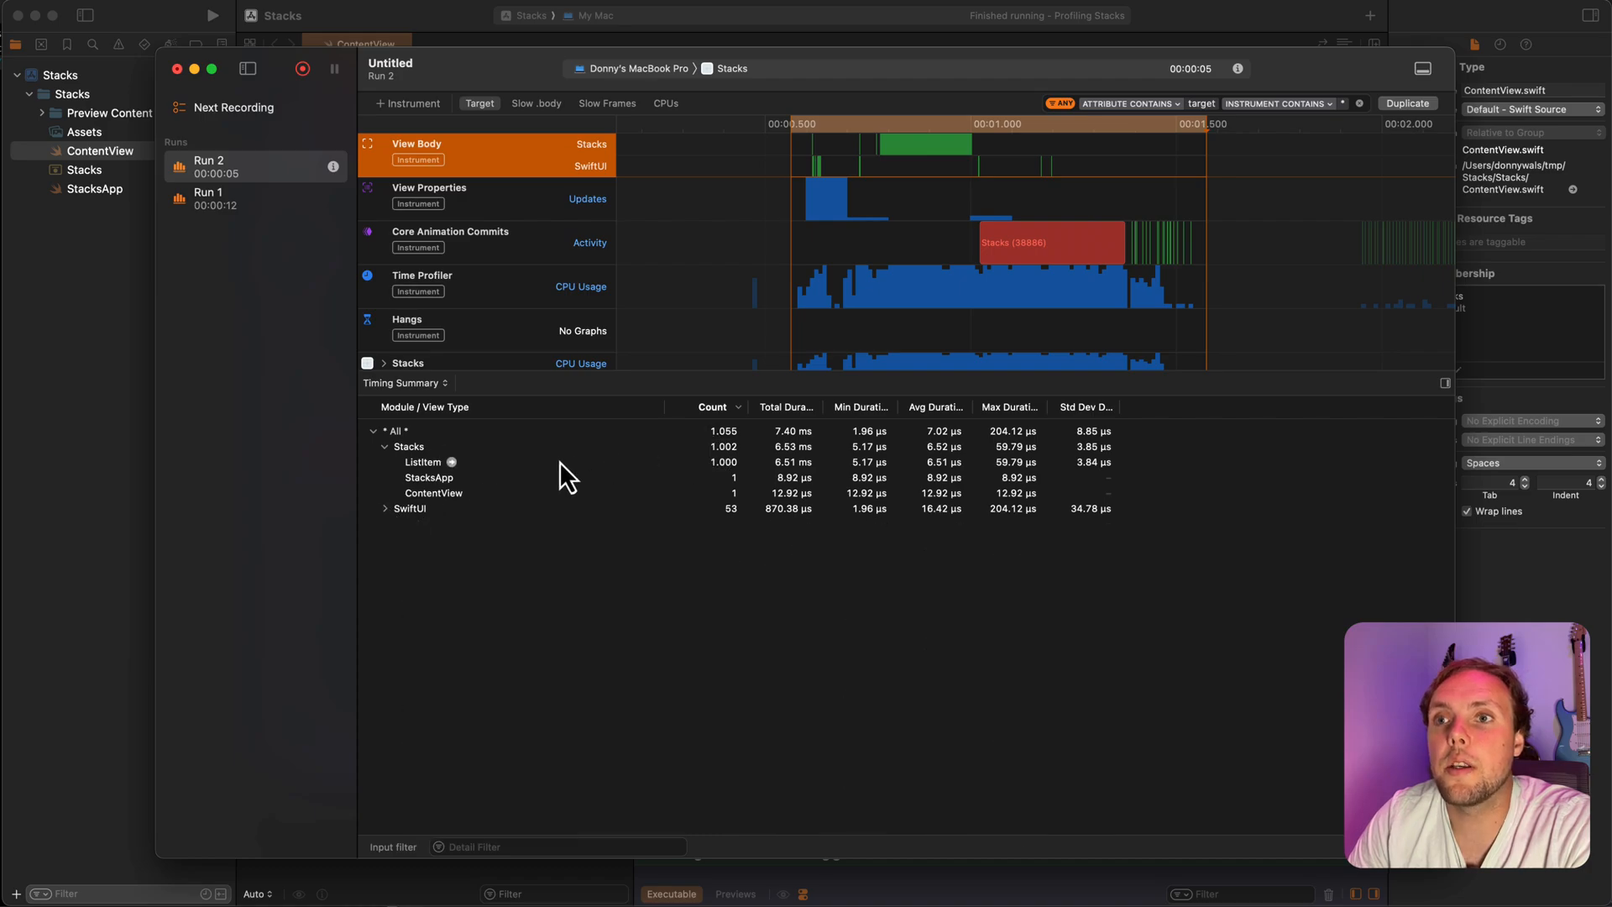
{"action": "left_click", "coordinate": [422, 461]}
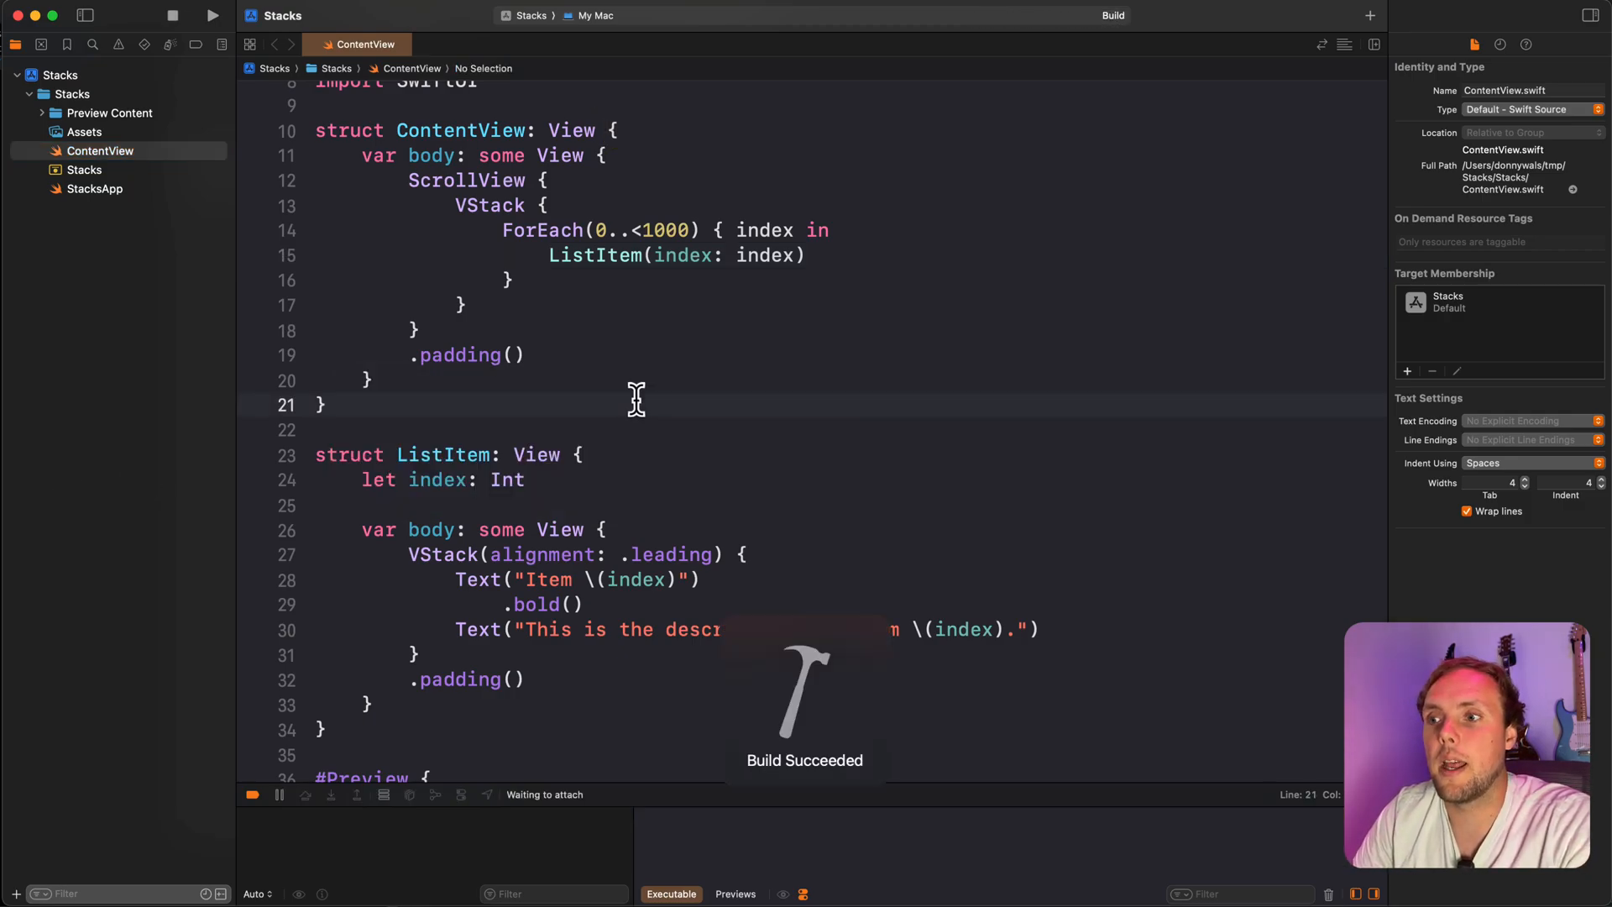
{"action": "left_click", "coordinate": [213, 15]}
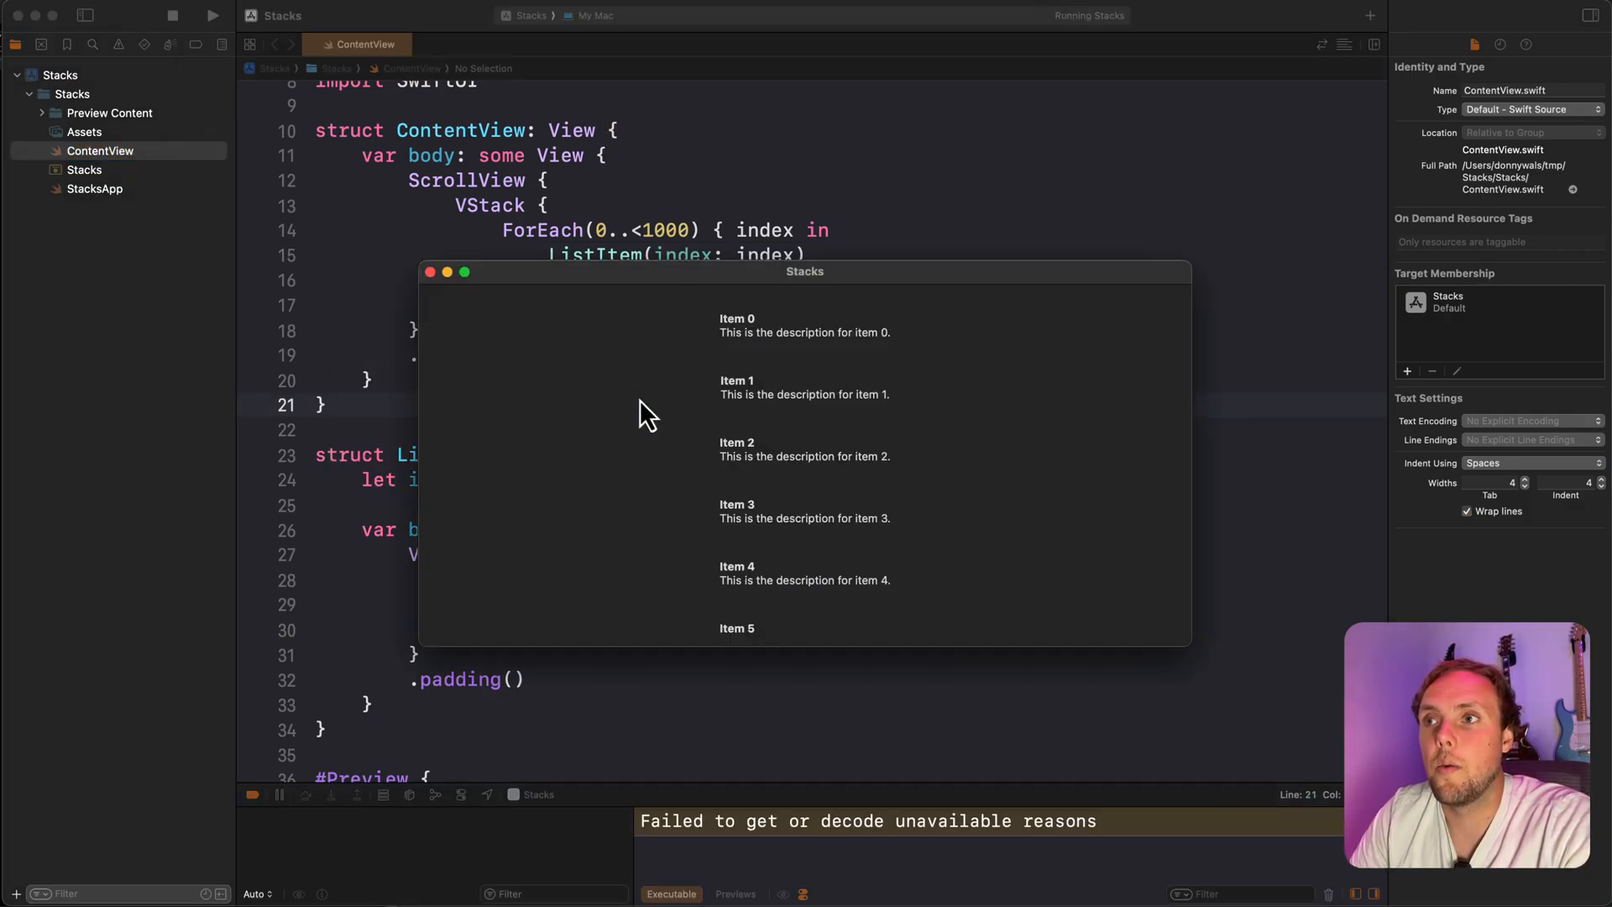
{"action": "scroll", "scroll_direction": "down", "scroll_amount": 3}
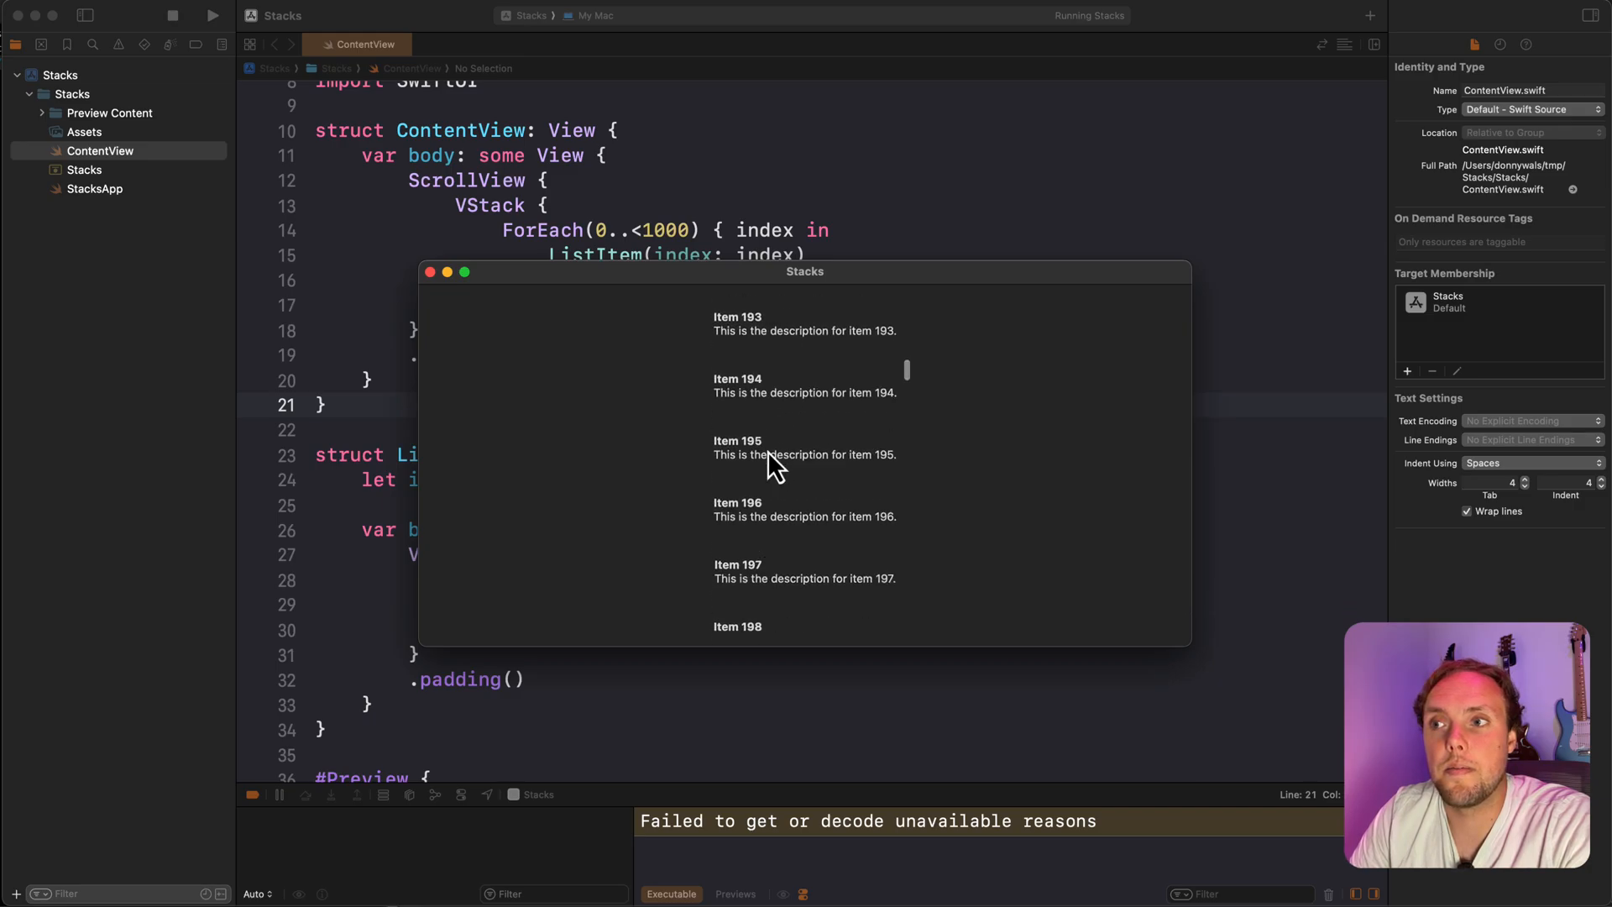
{"action": "scroll", "scroll_direction": "up", "scroll_amount": 3}
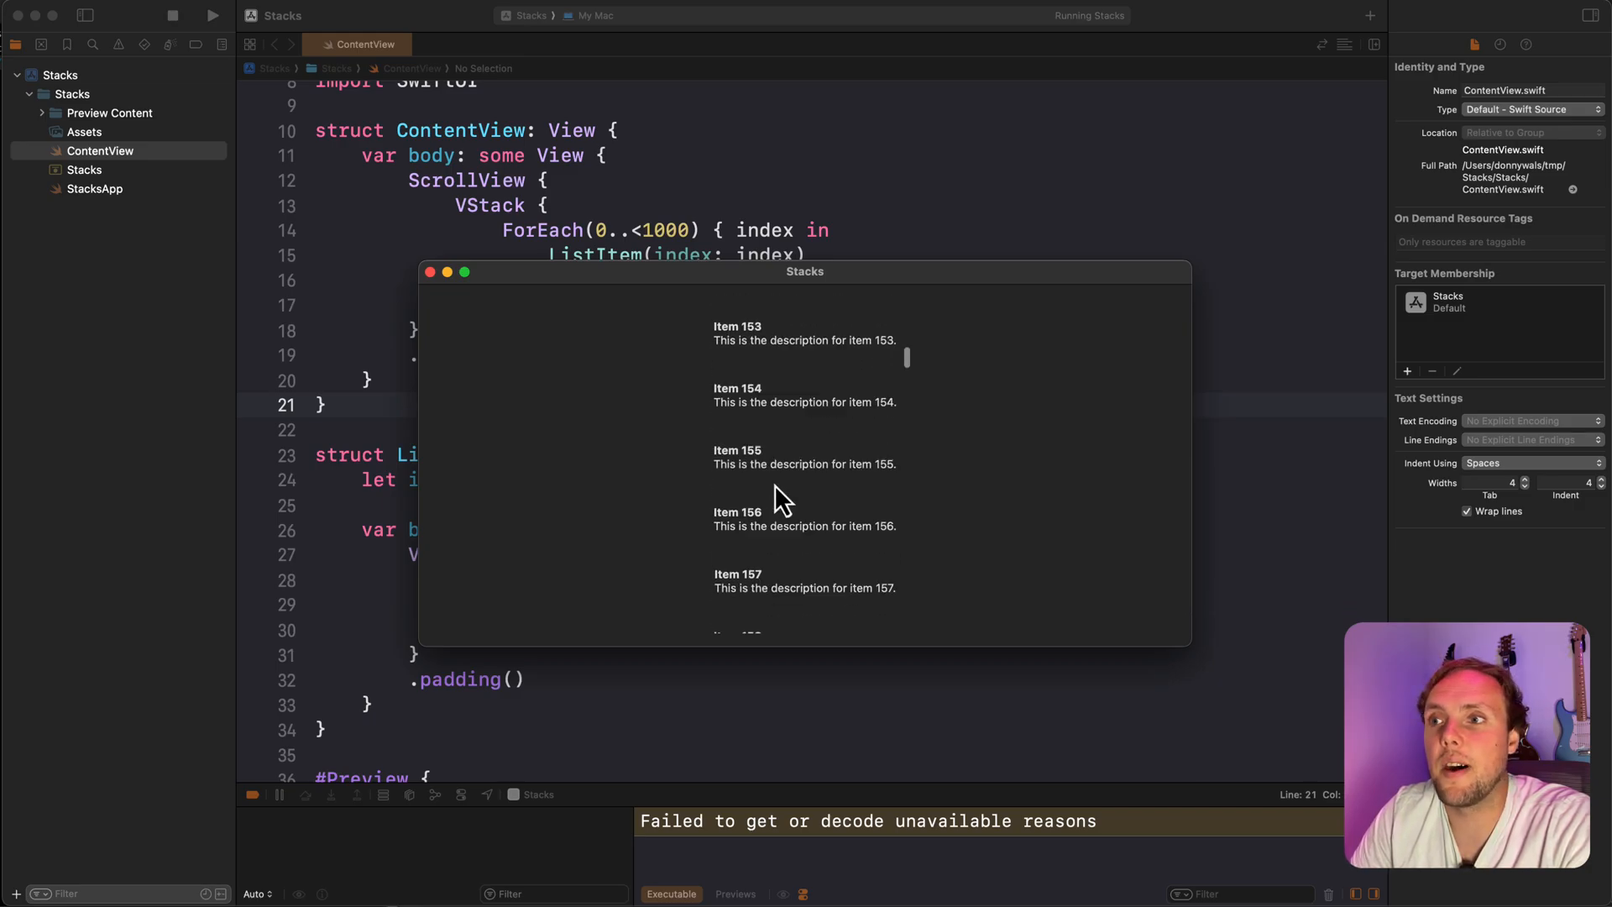
{"action": "scroll", "scroll_direction": "up", "scroll_amount": 3}
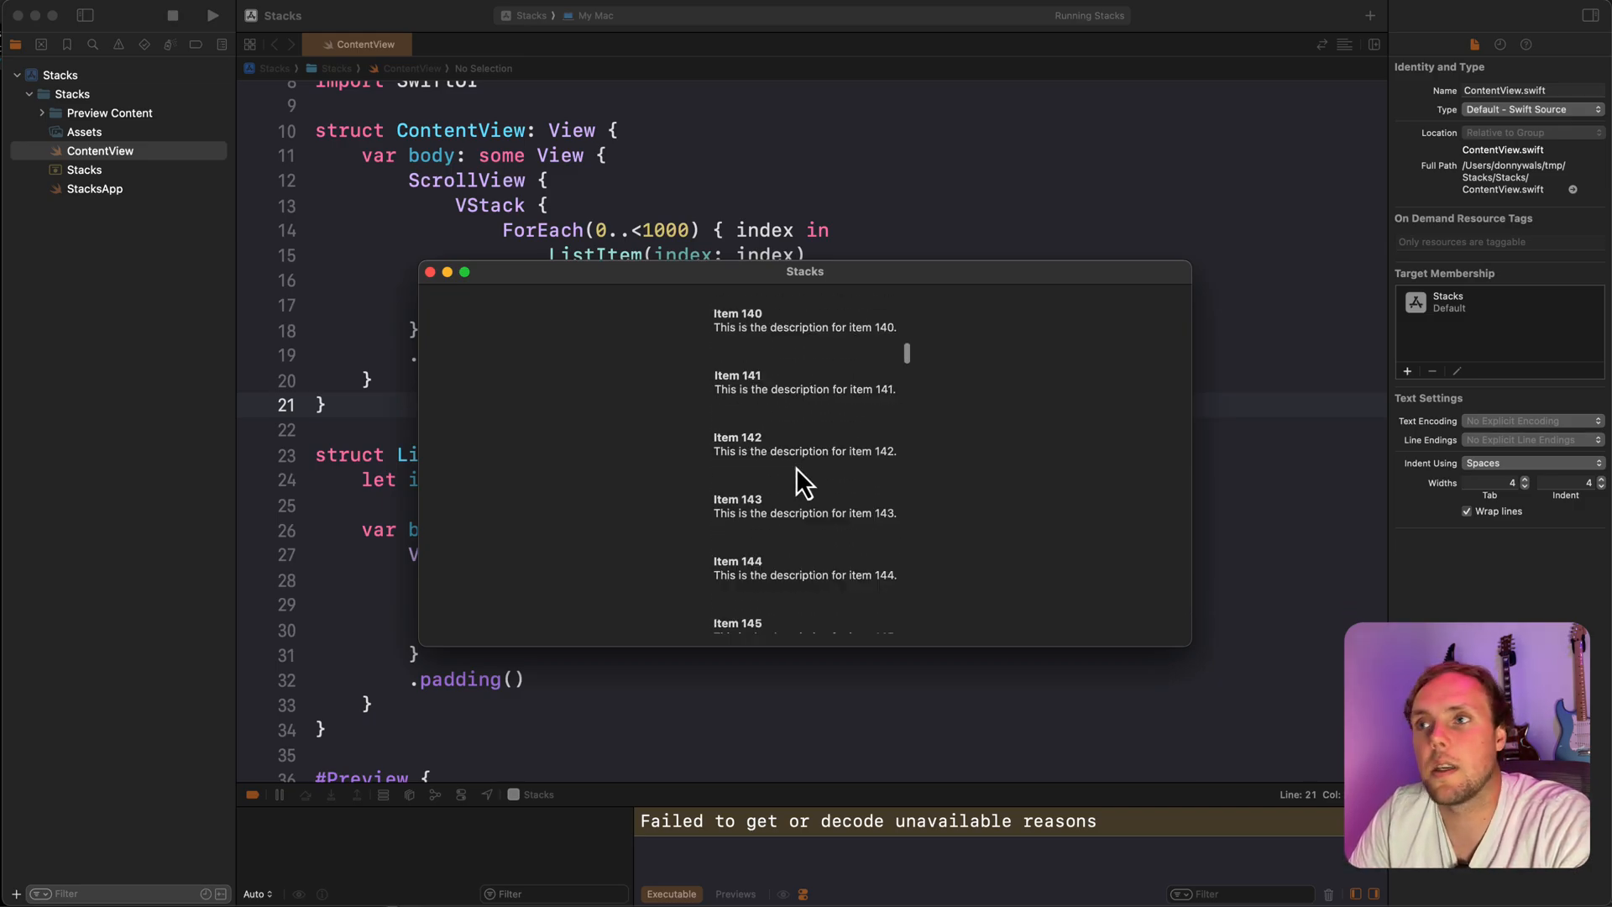
{"action": "scroll", "scroll_direction": "down", "scroll_amount": 3}
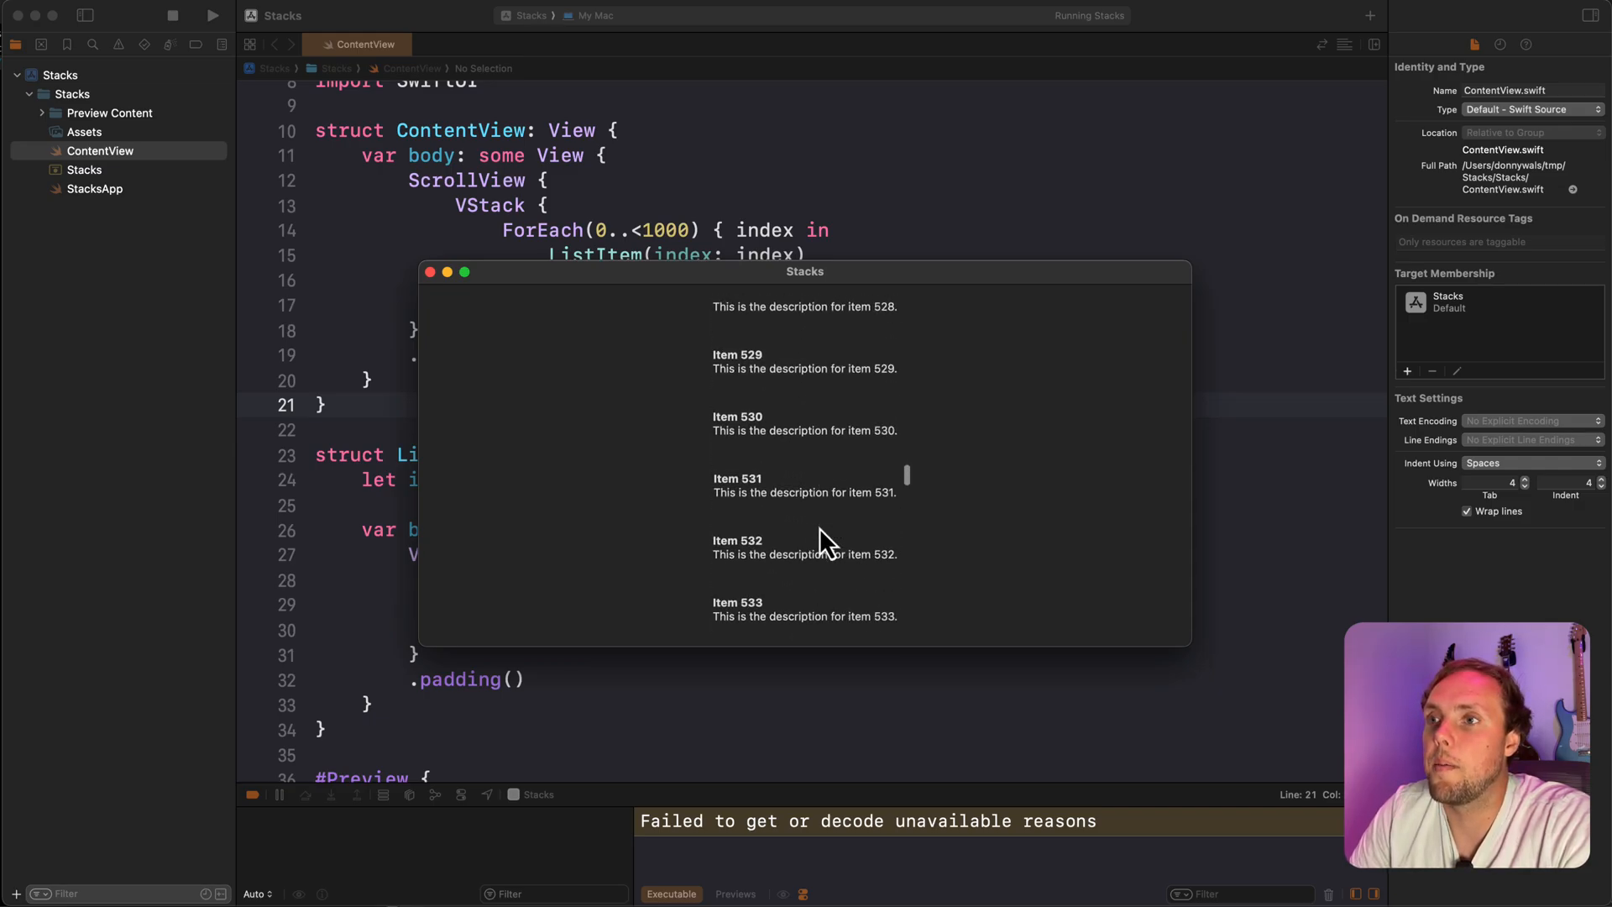
{"action": "scroll", "scroll_direction": "down", "scroll_amount": 3}
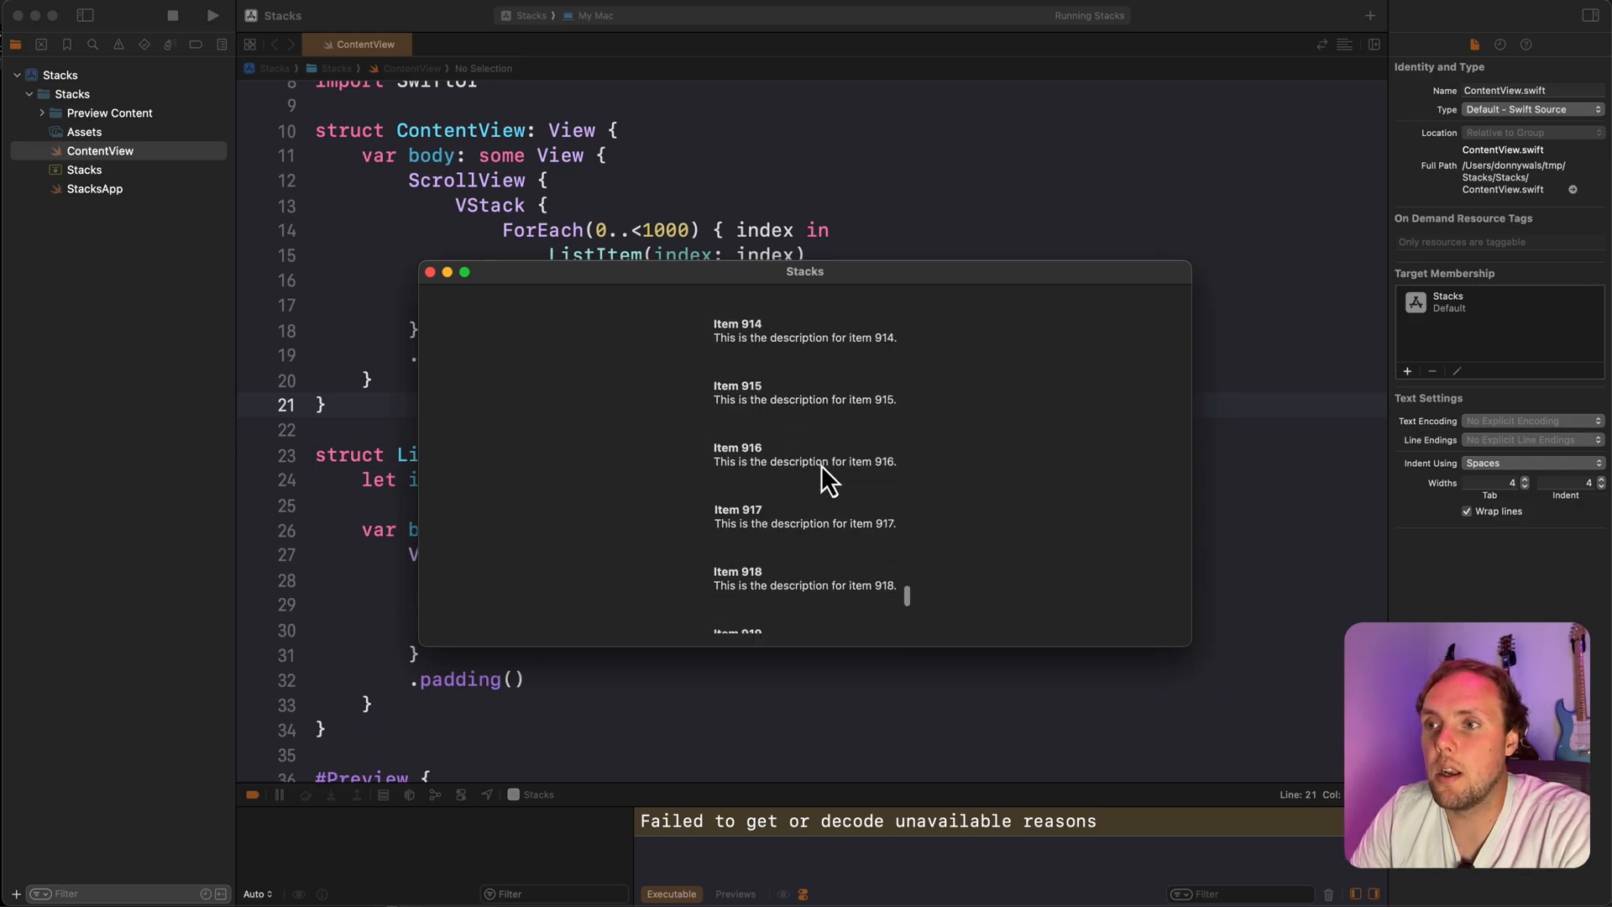
{"action": "scroll", "scroll_direction": "up", "scroll_amount": 3}
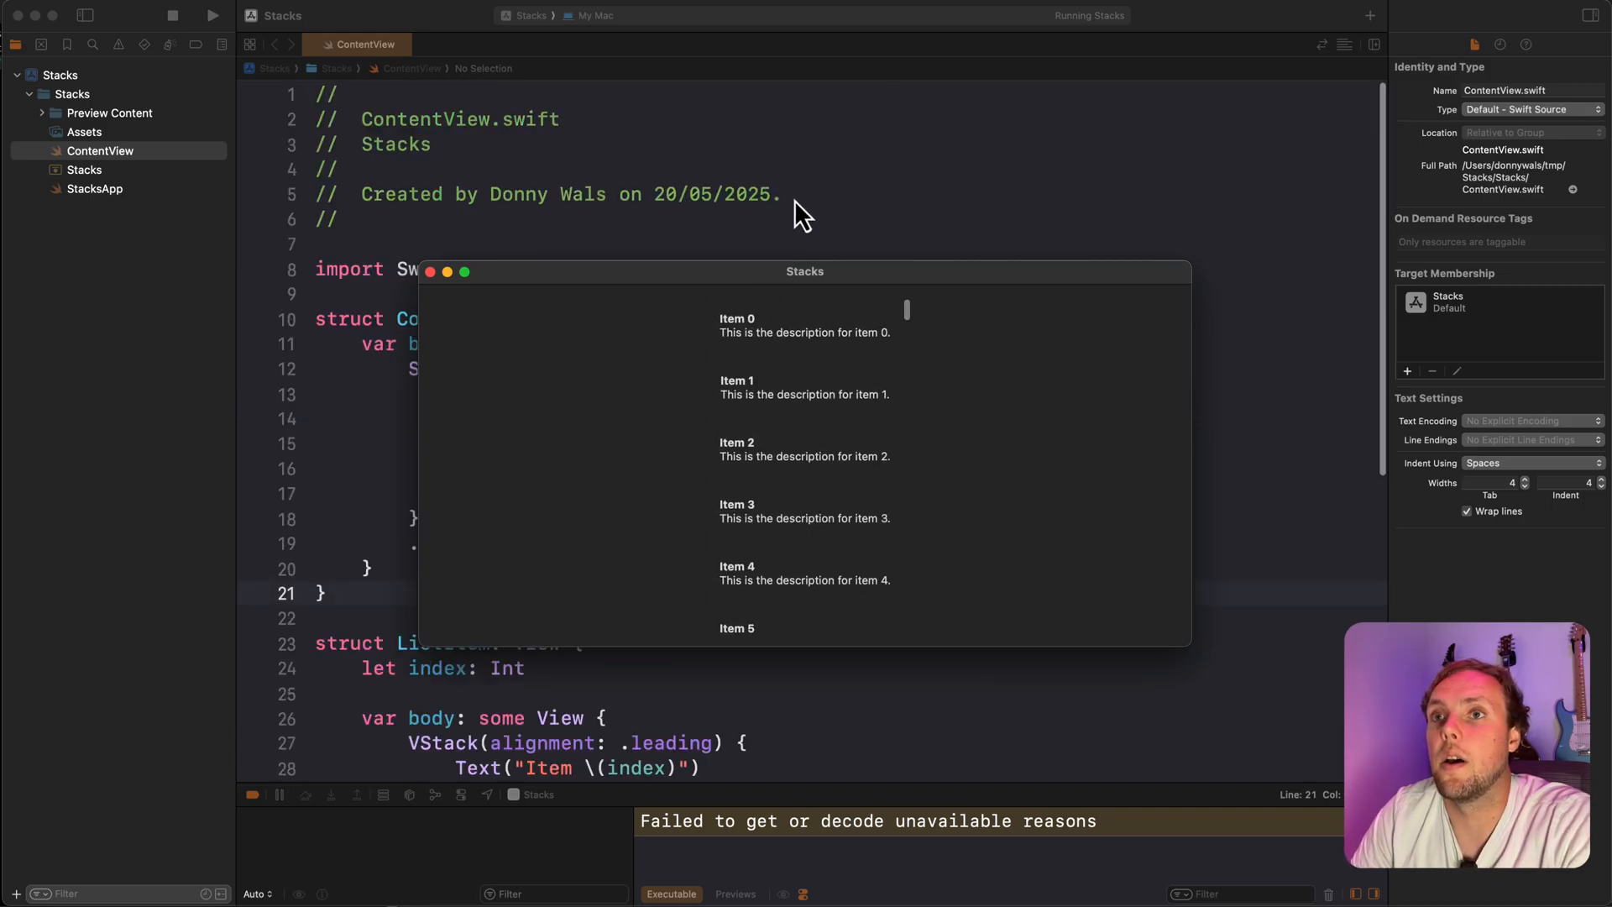
- Change ContentView's VStack to LazyVStack, then stop and relaunch the Stacks app
{"action": "left_click", "coordinate": [429, 270]}
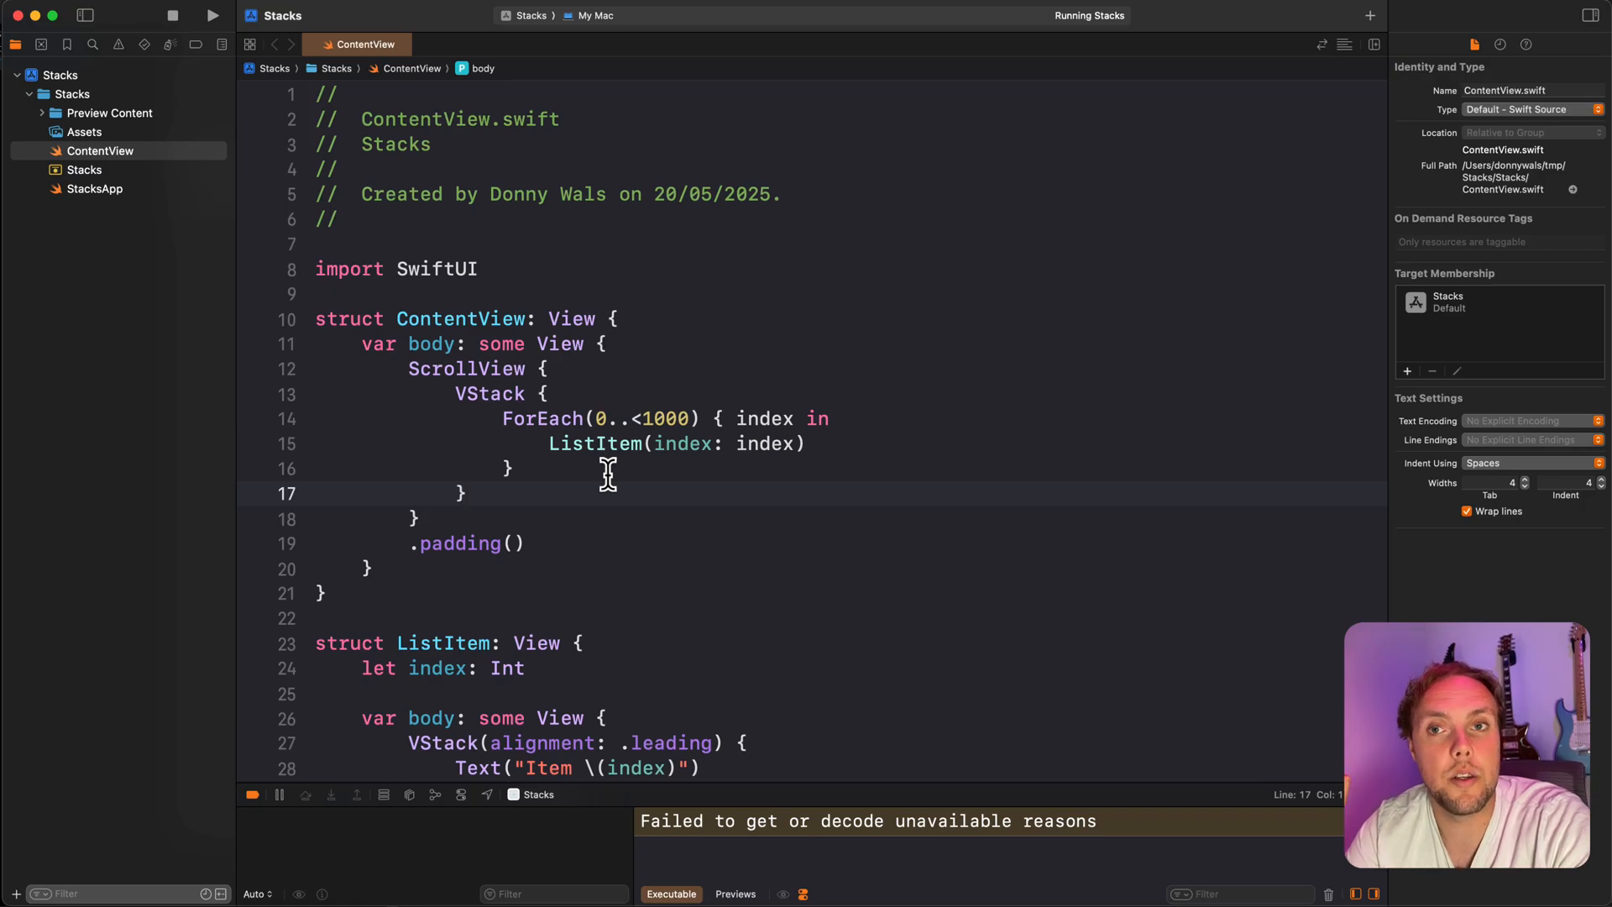
{"action": "left_click", "coordinate": [564, 394]}
{"action": "type", "text": "Lazy"}
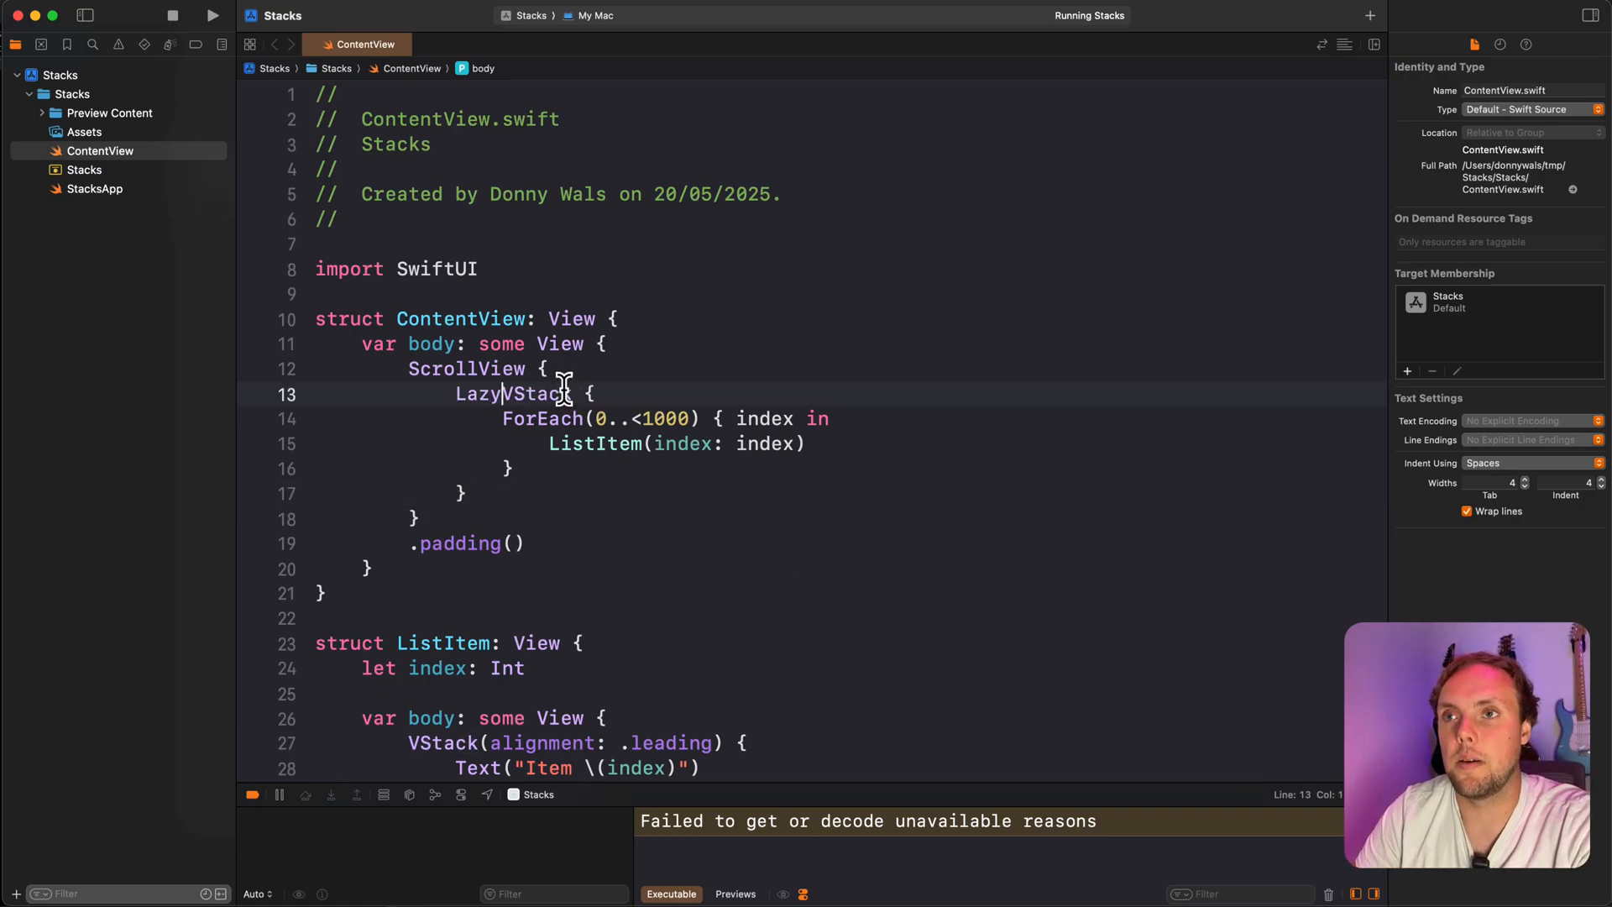
{"action": "left_click", "coordinate": [172, 14]}
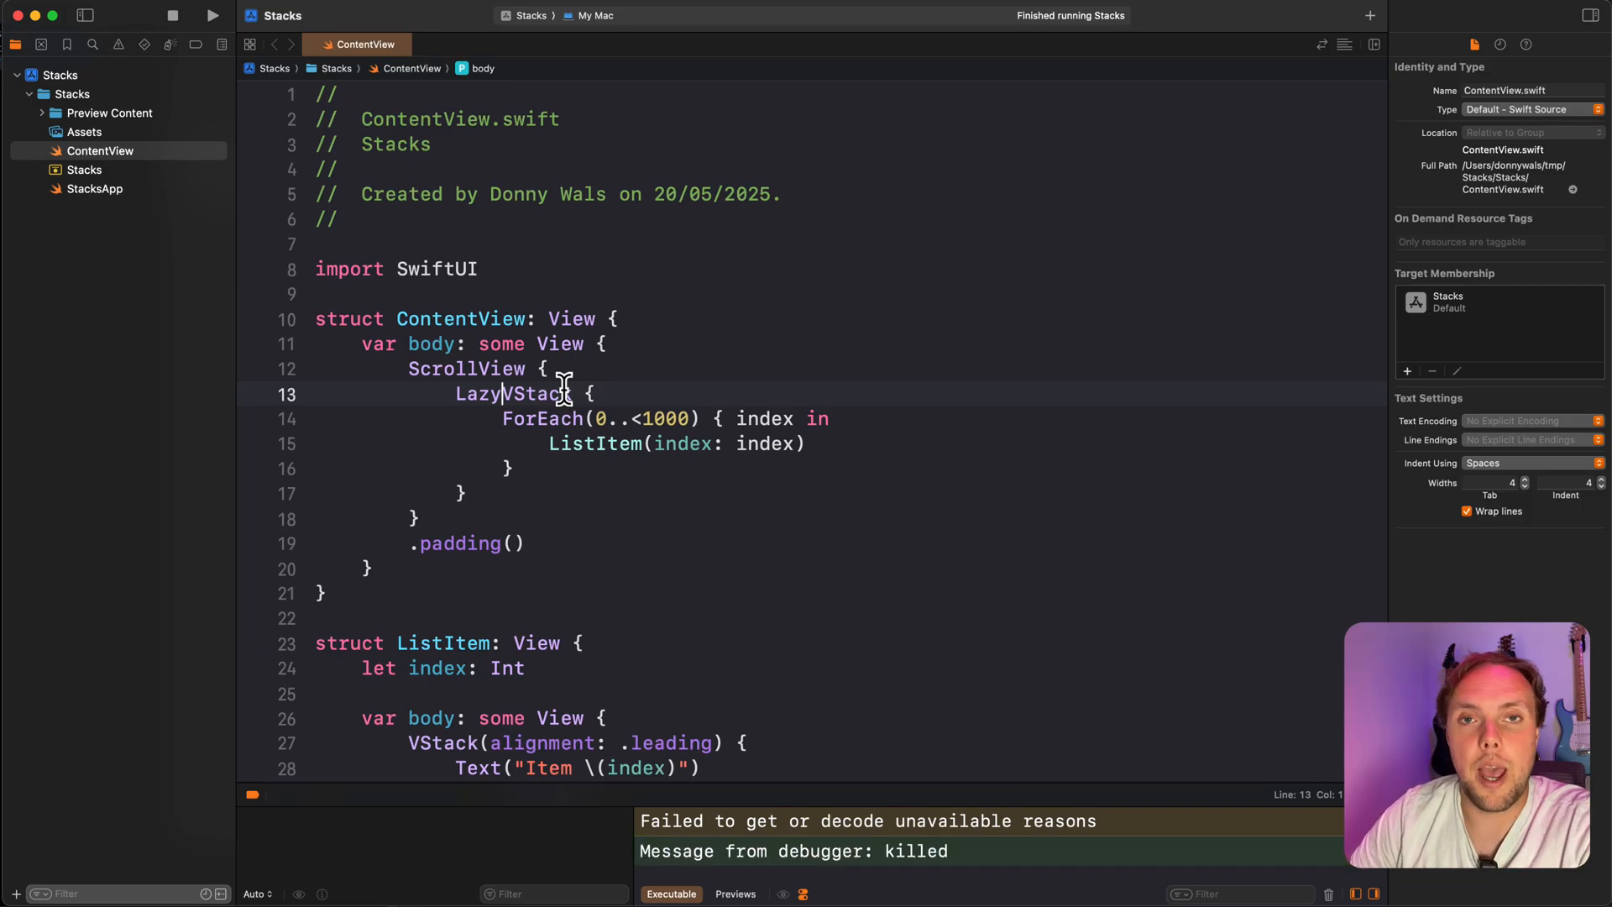
{"action": "left_click", "coordinate": [212, 15]}
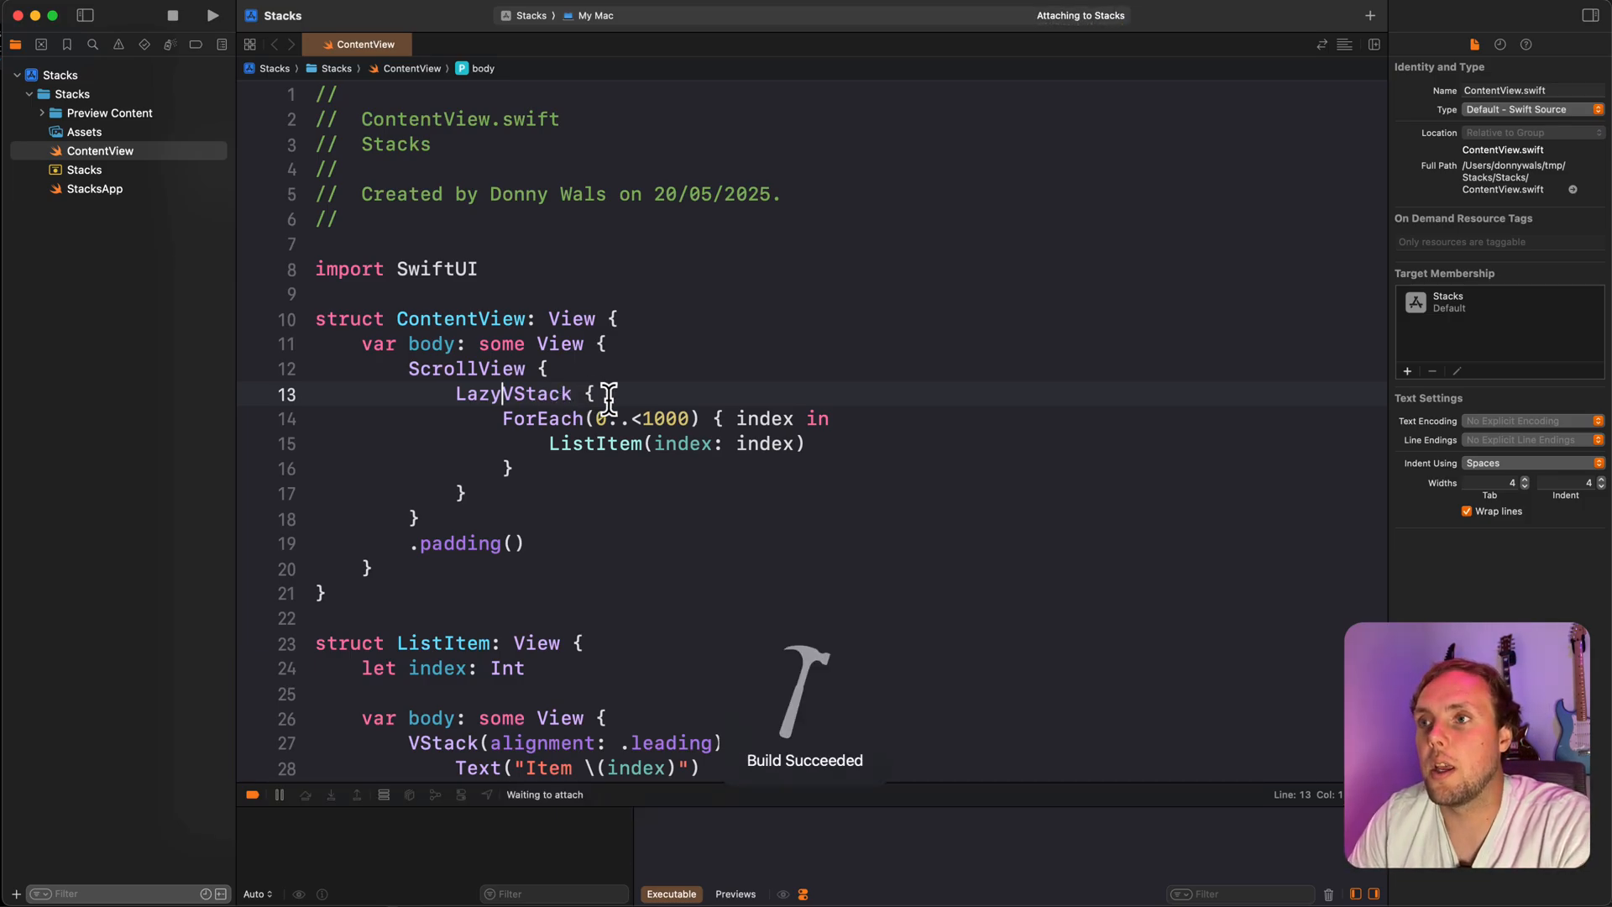
- Scroll through the relaunched LazyVStack app's item list
{"action": "left_click", "coordinate": [212, 15]}
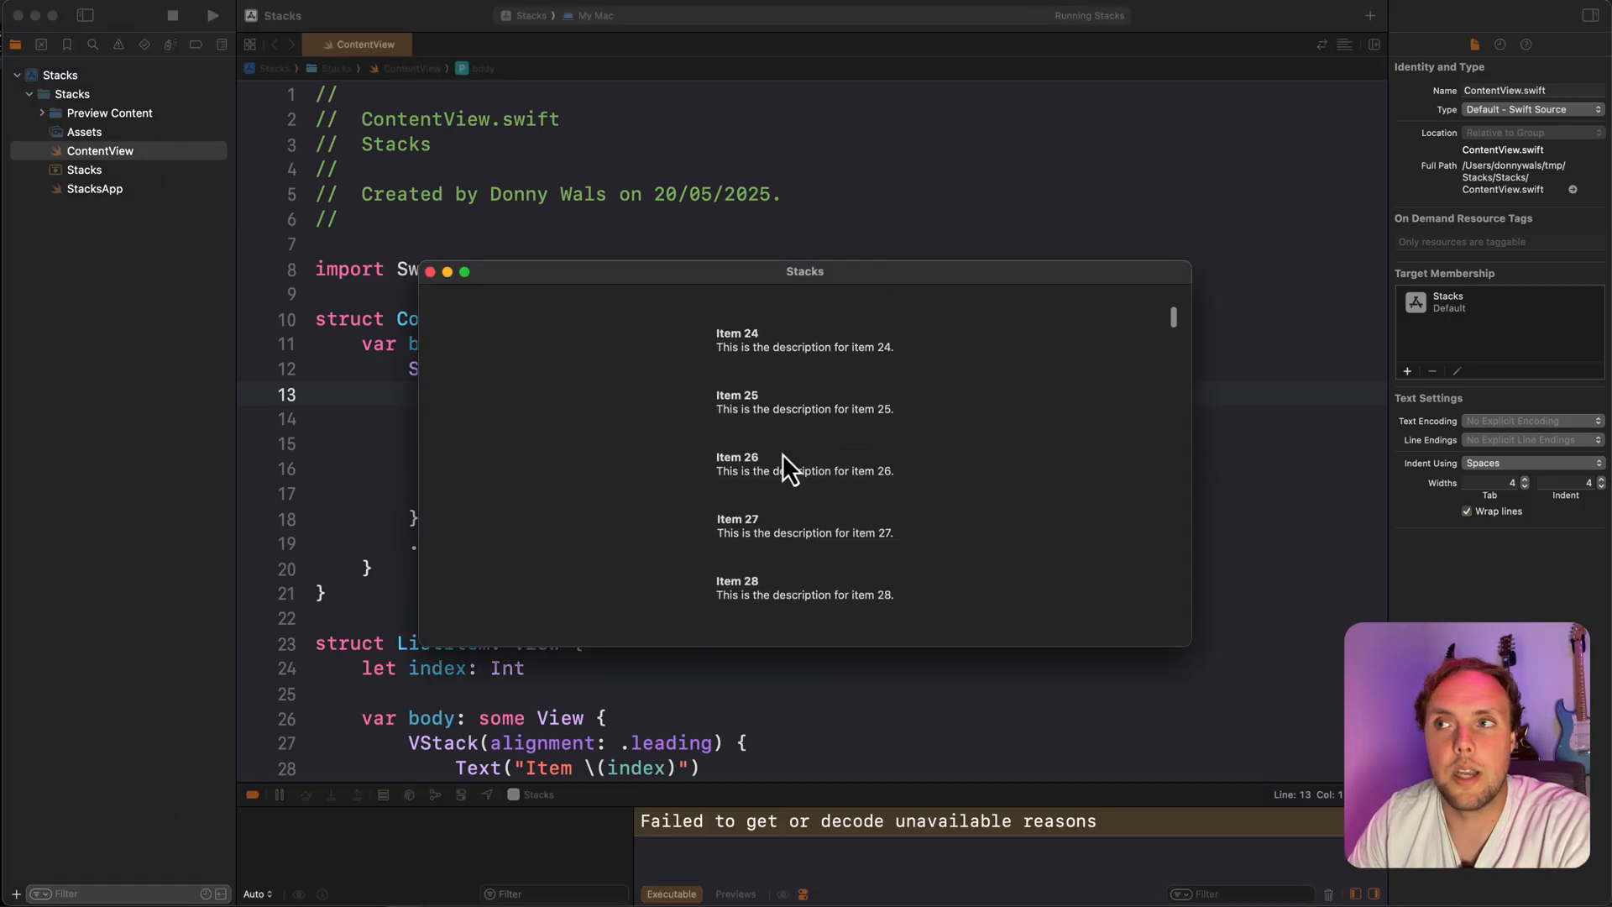
{"action": "scroll", "scroll_direction": "down", "scroll_amount": 3}
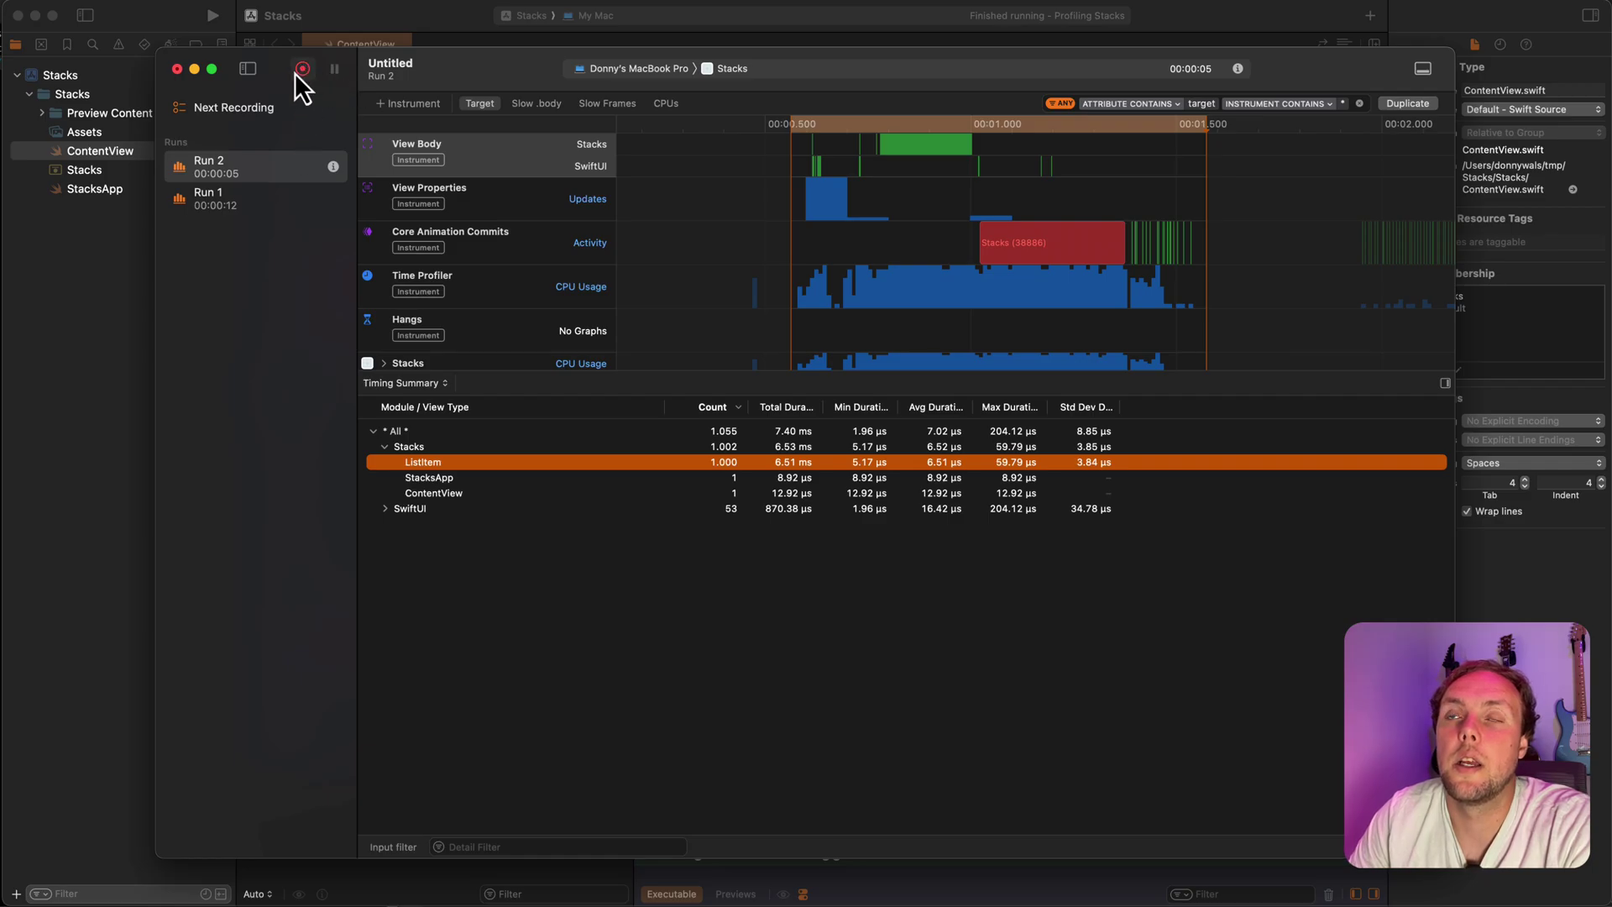
- Record Run 3 of the LazyVStack app while scrolling its item list
{"action": "left_click", "coordinate": [303, 69]}
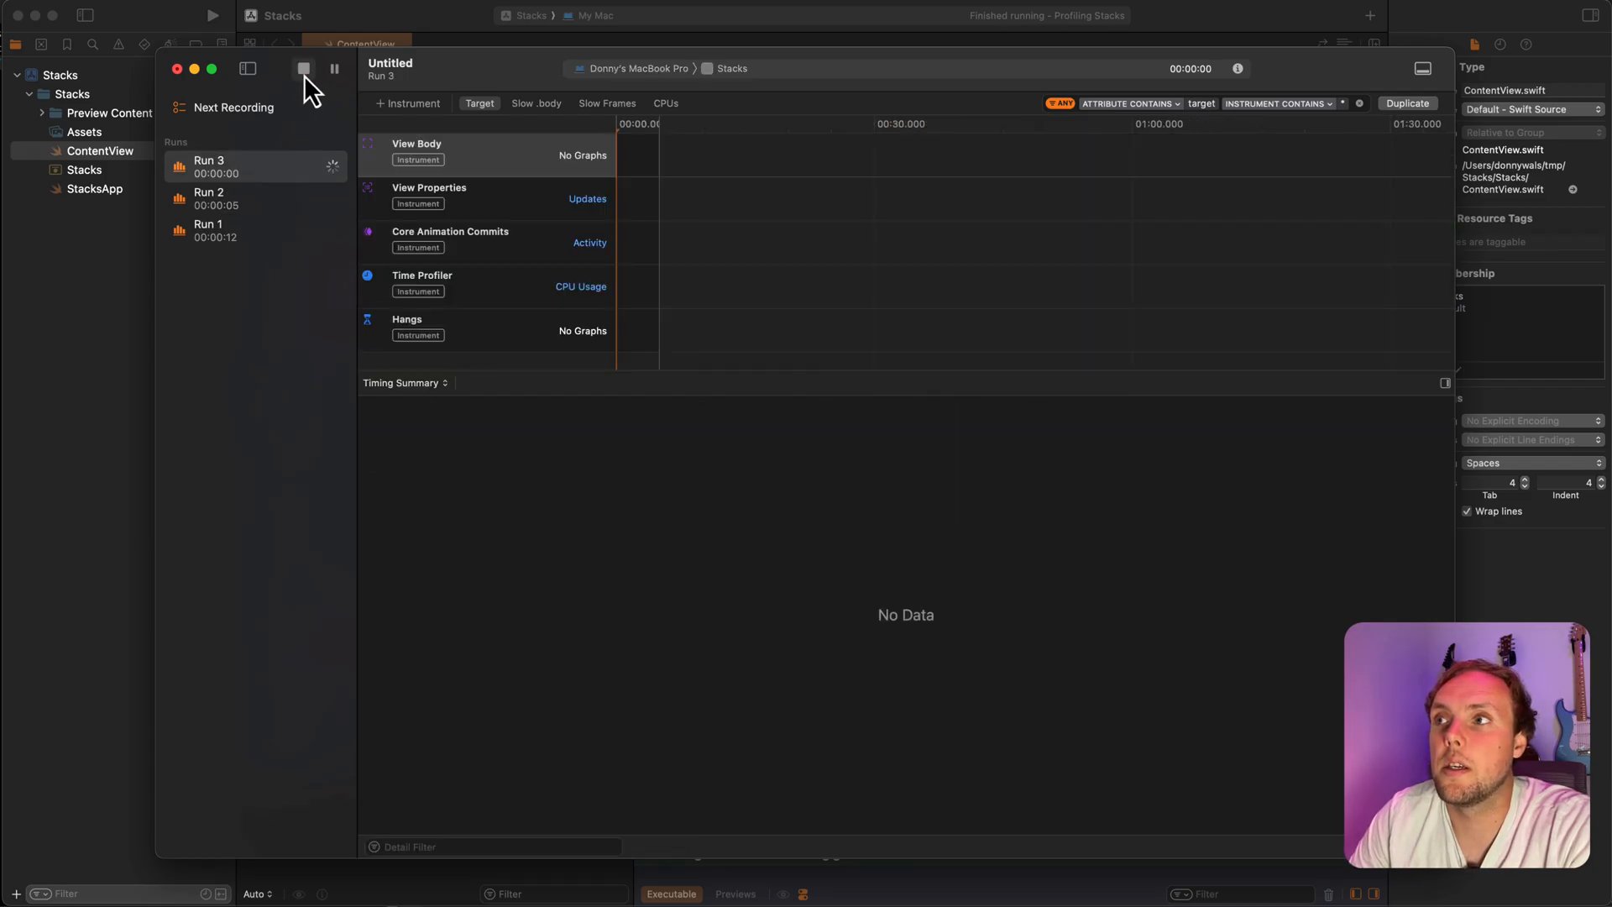
{"action": "left_click", "coordinate": [304, 68]}
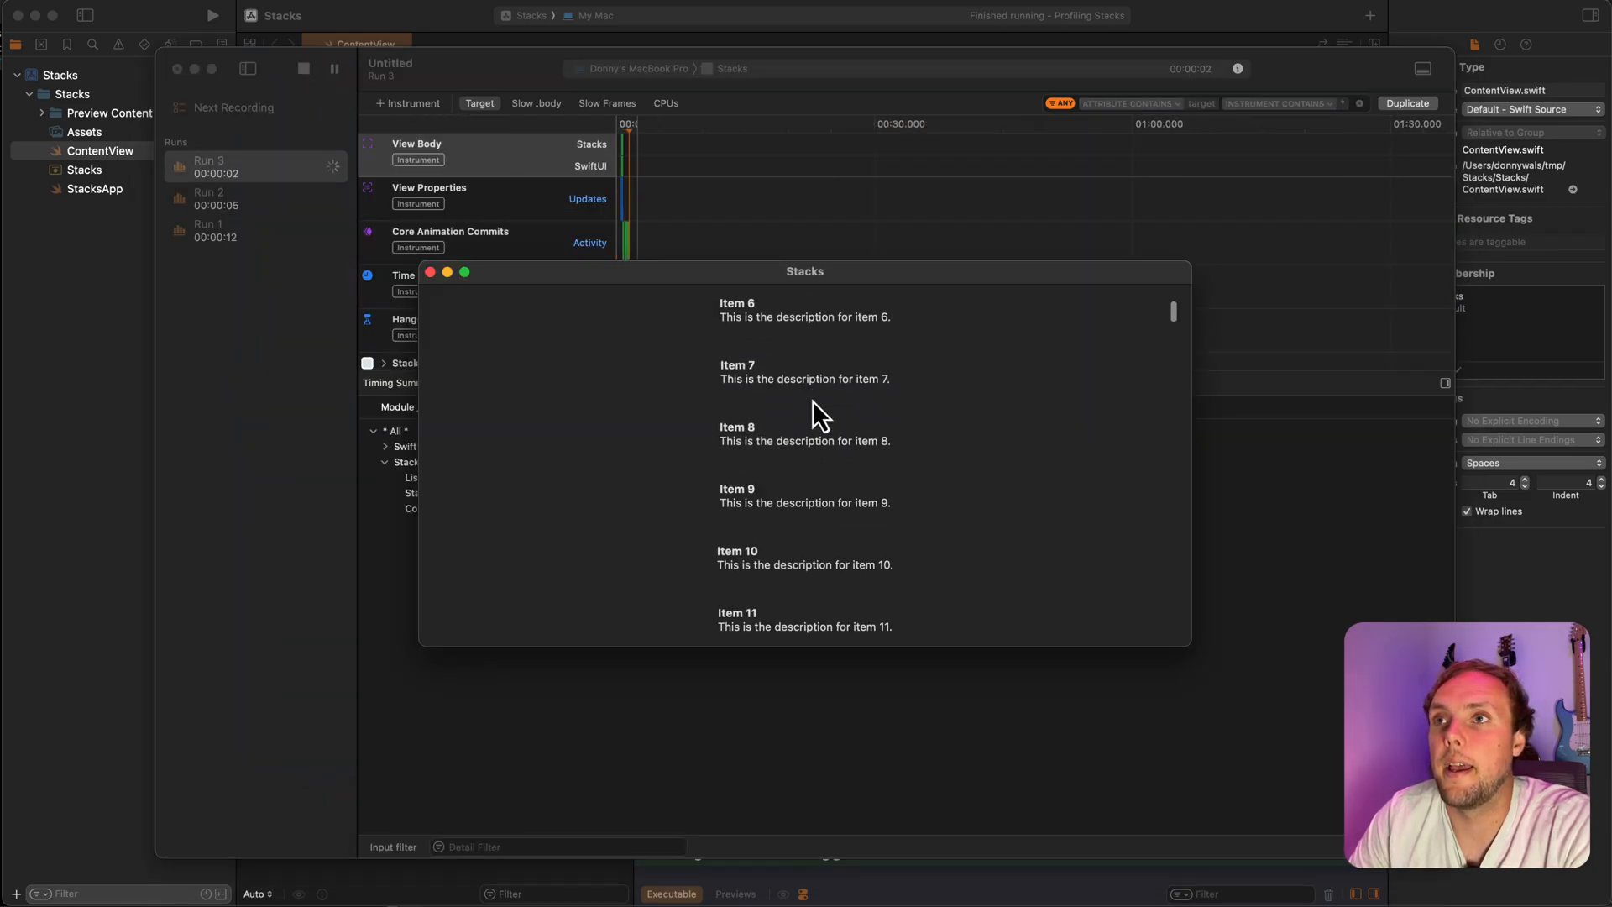
{"action": "scroll", "scroll_direction": "down", "scroll_amount": 3}
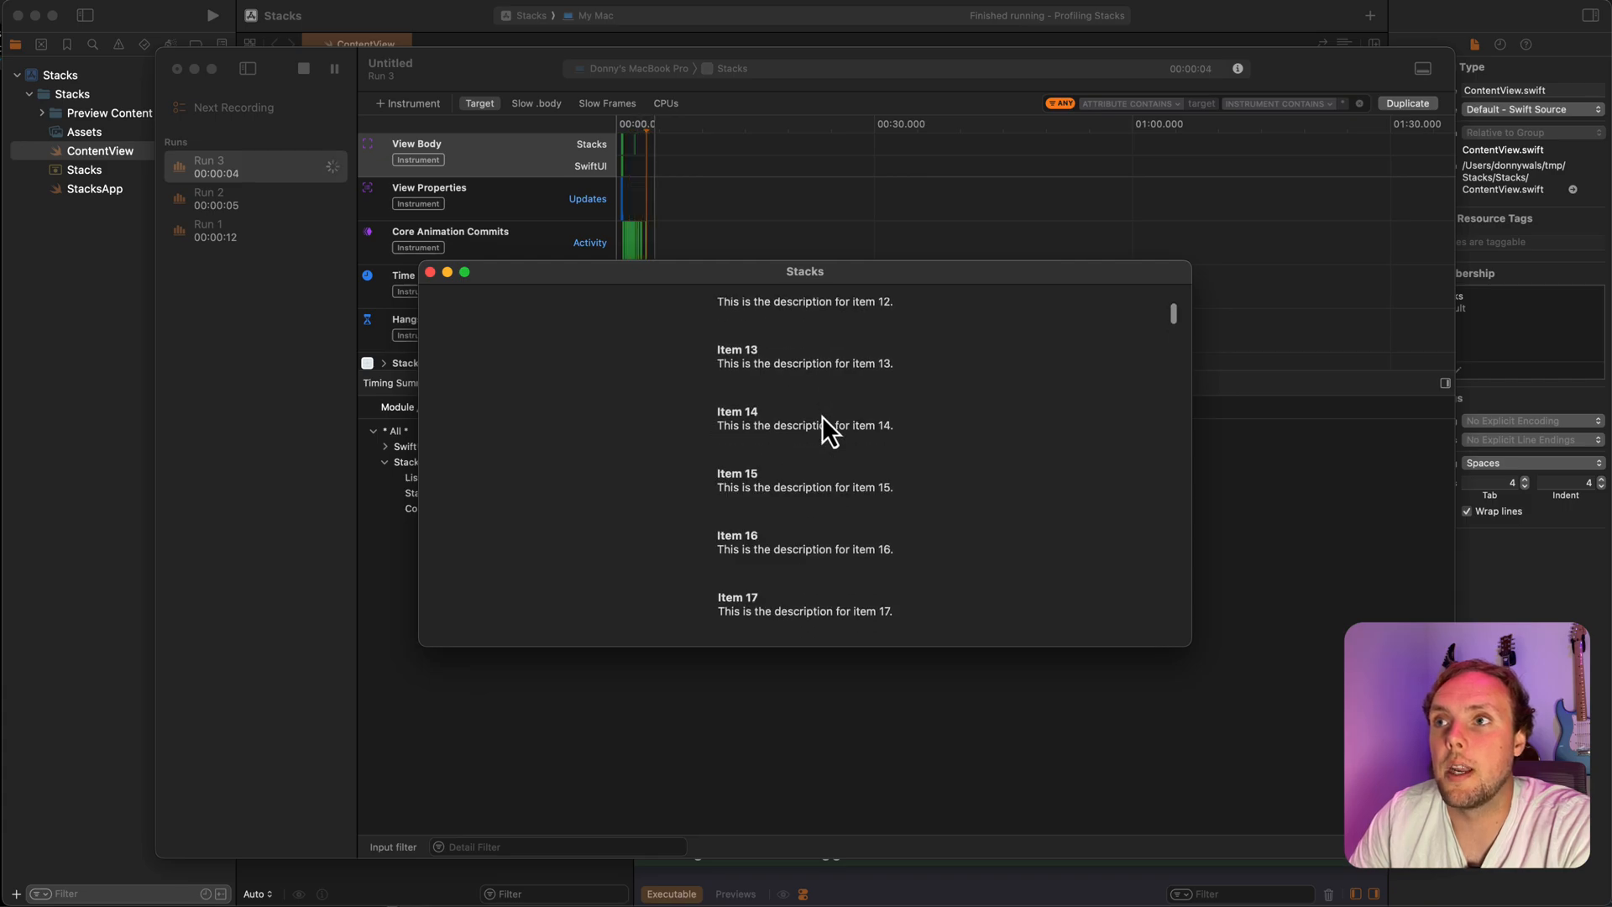
{"action": "scroll", "scroll_direction": "down", "scroll_amount": 3}
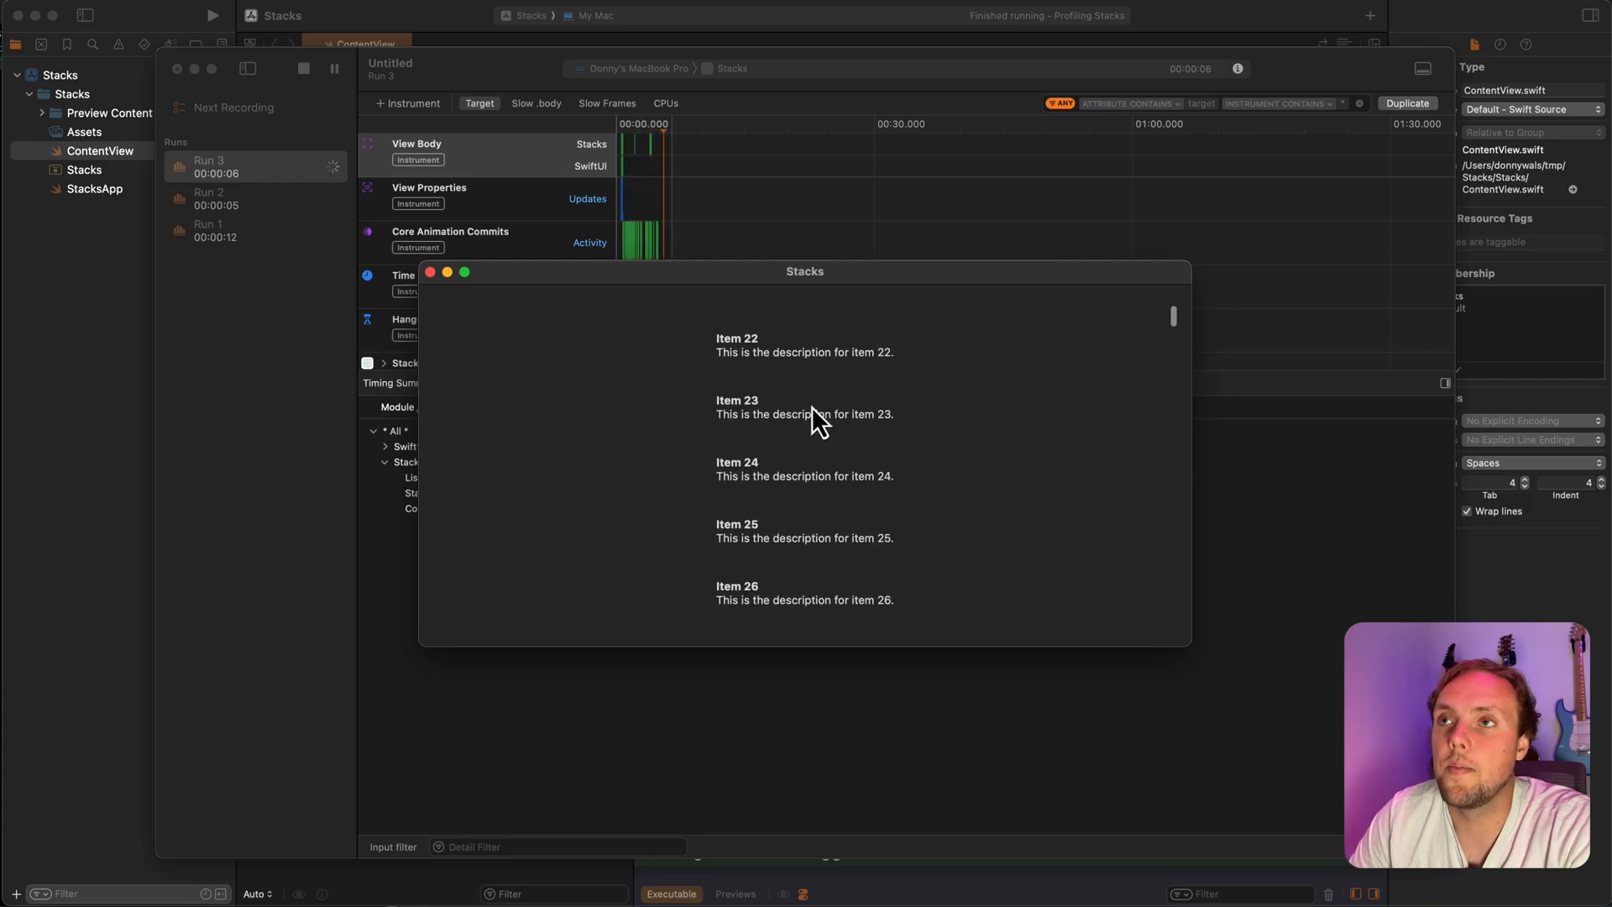
{"action": "scroll", "scroll_direction": "down", "scroll_amount": 3}
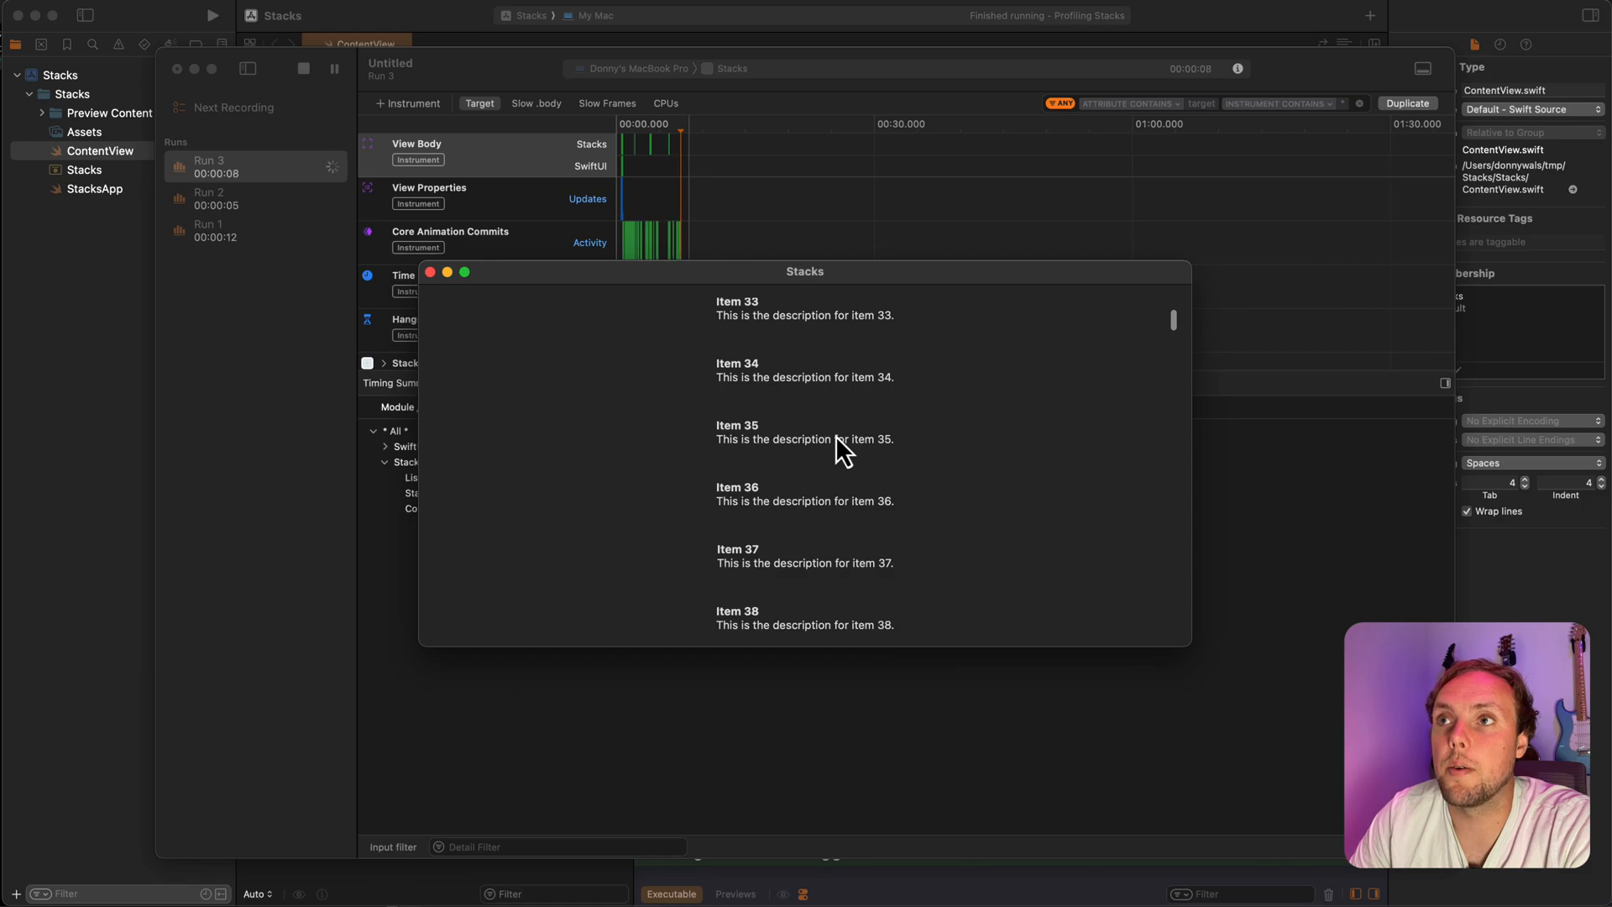
{"action": "mouse_move", "coordinate": [313, 265]}
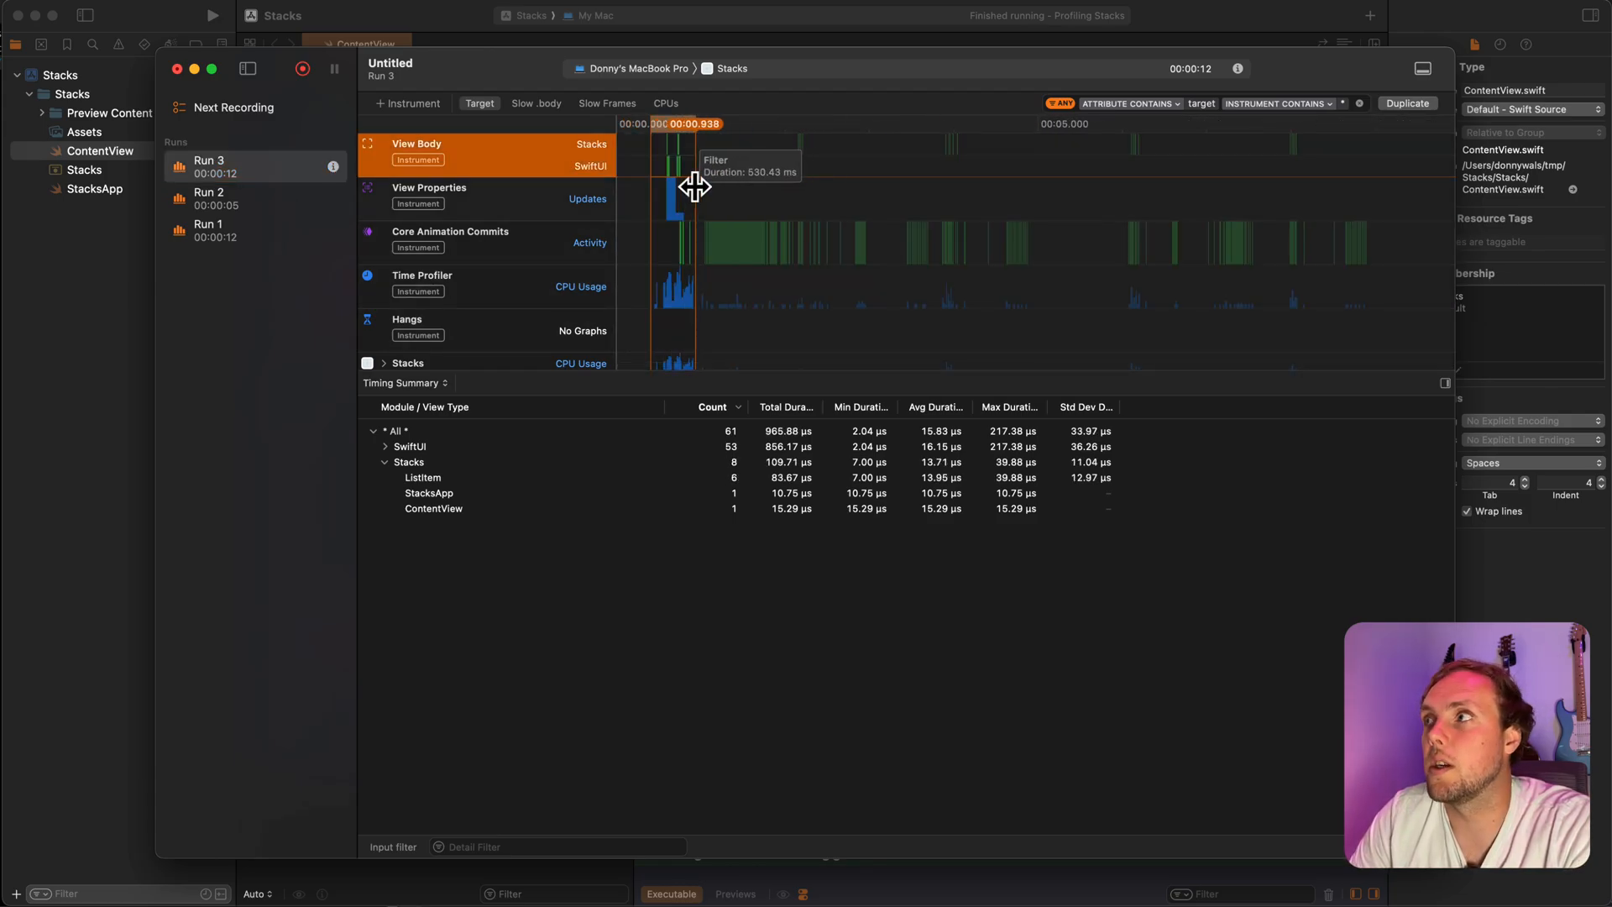
{"action": "mouse_move", "coordinate": [401, 472]}
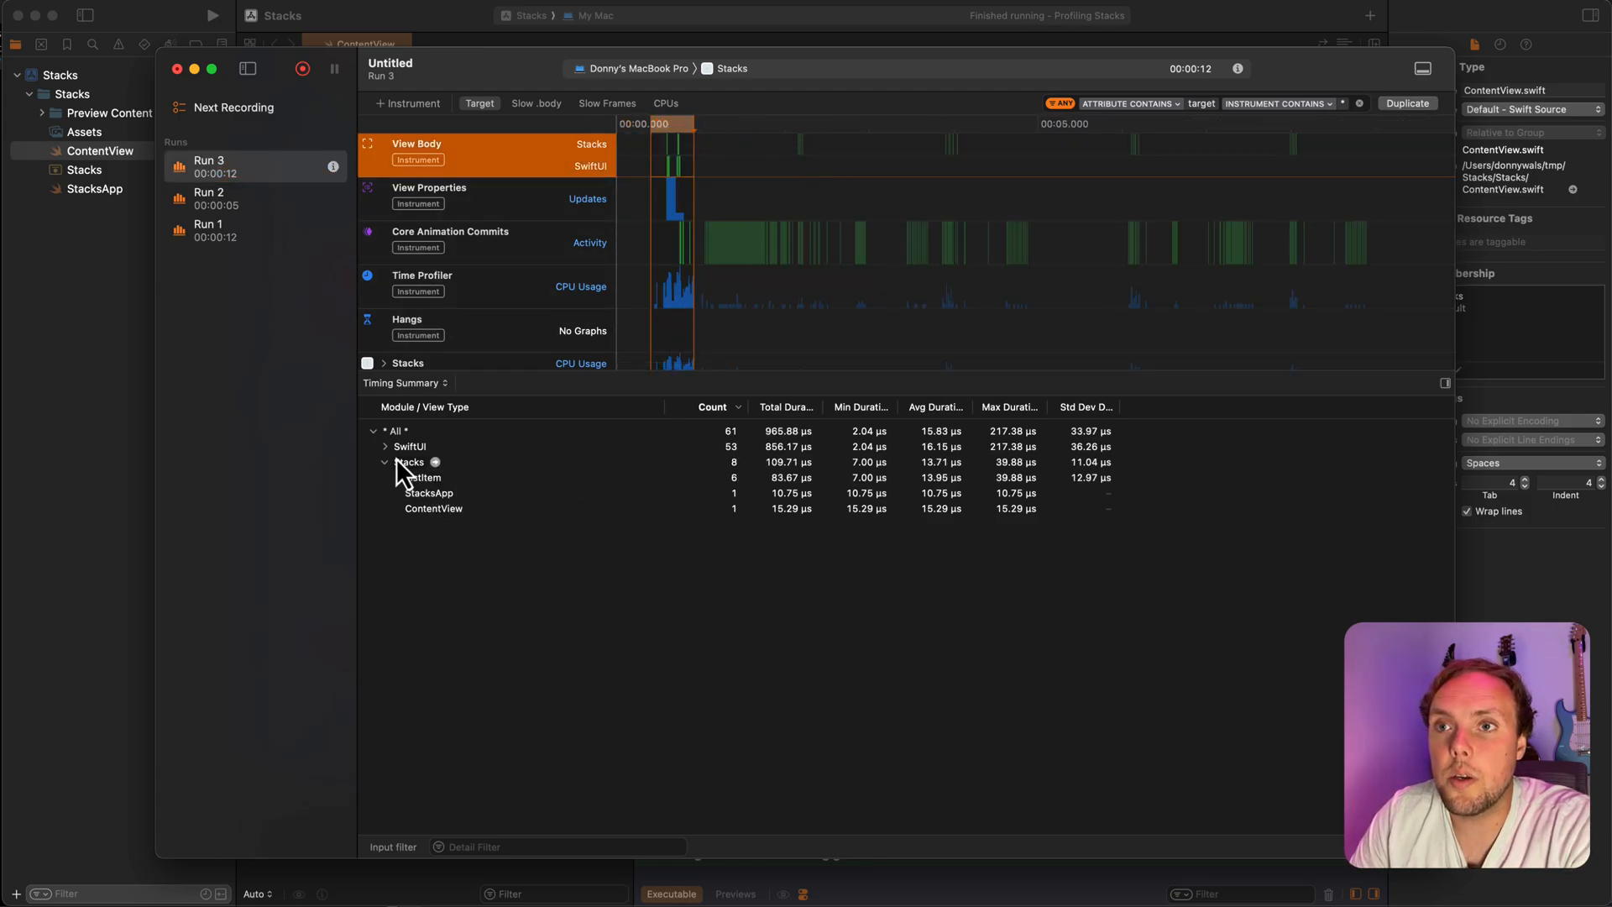
- Expand the Timing Summary and select ListItem's row, showing only 6 body evaluations
{"action": "left_click", "coordinate": [386, 446]}
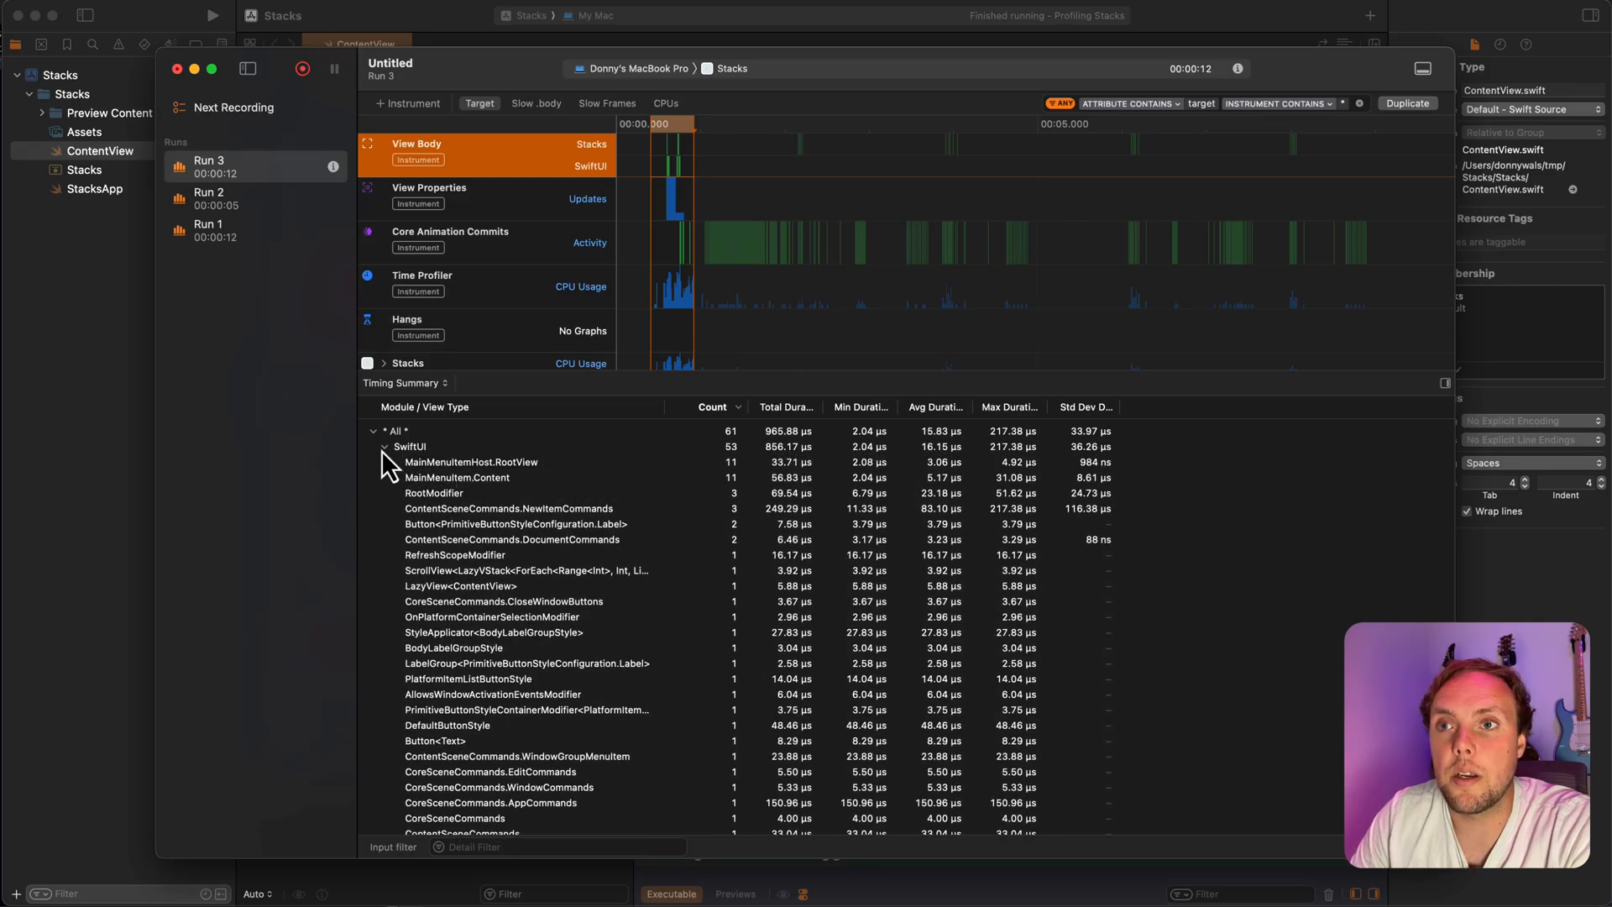
{"action": "left_click", "coordinate": [384, 446]}
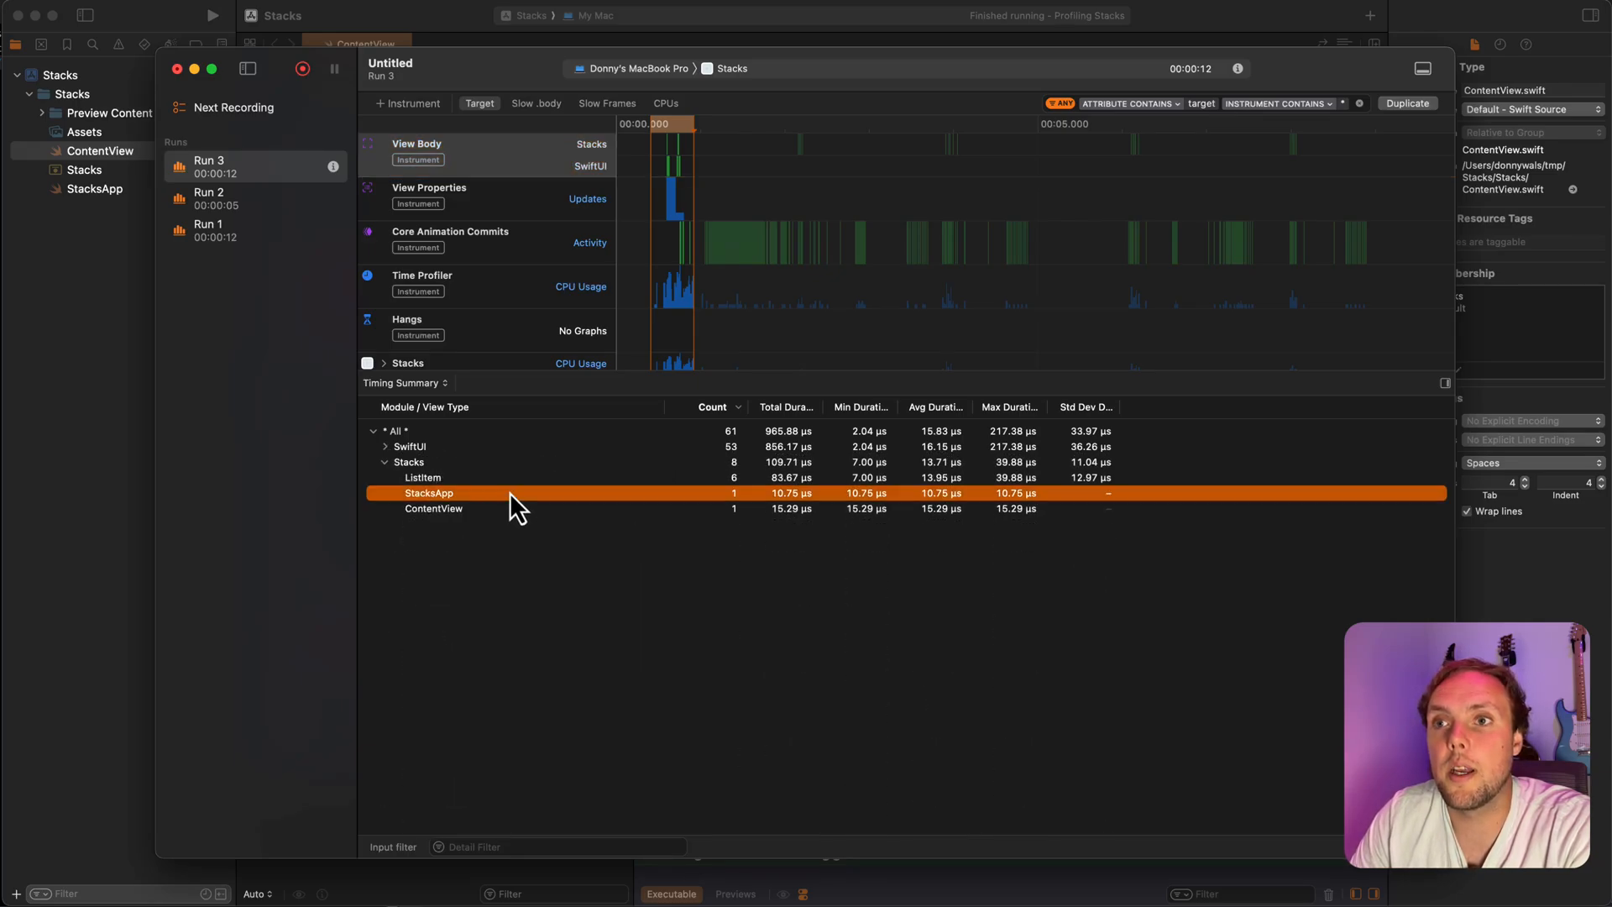
{"action": "left_click", "coordinate": [422, 477]}
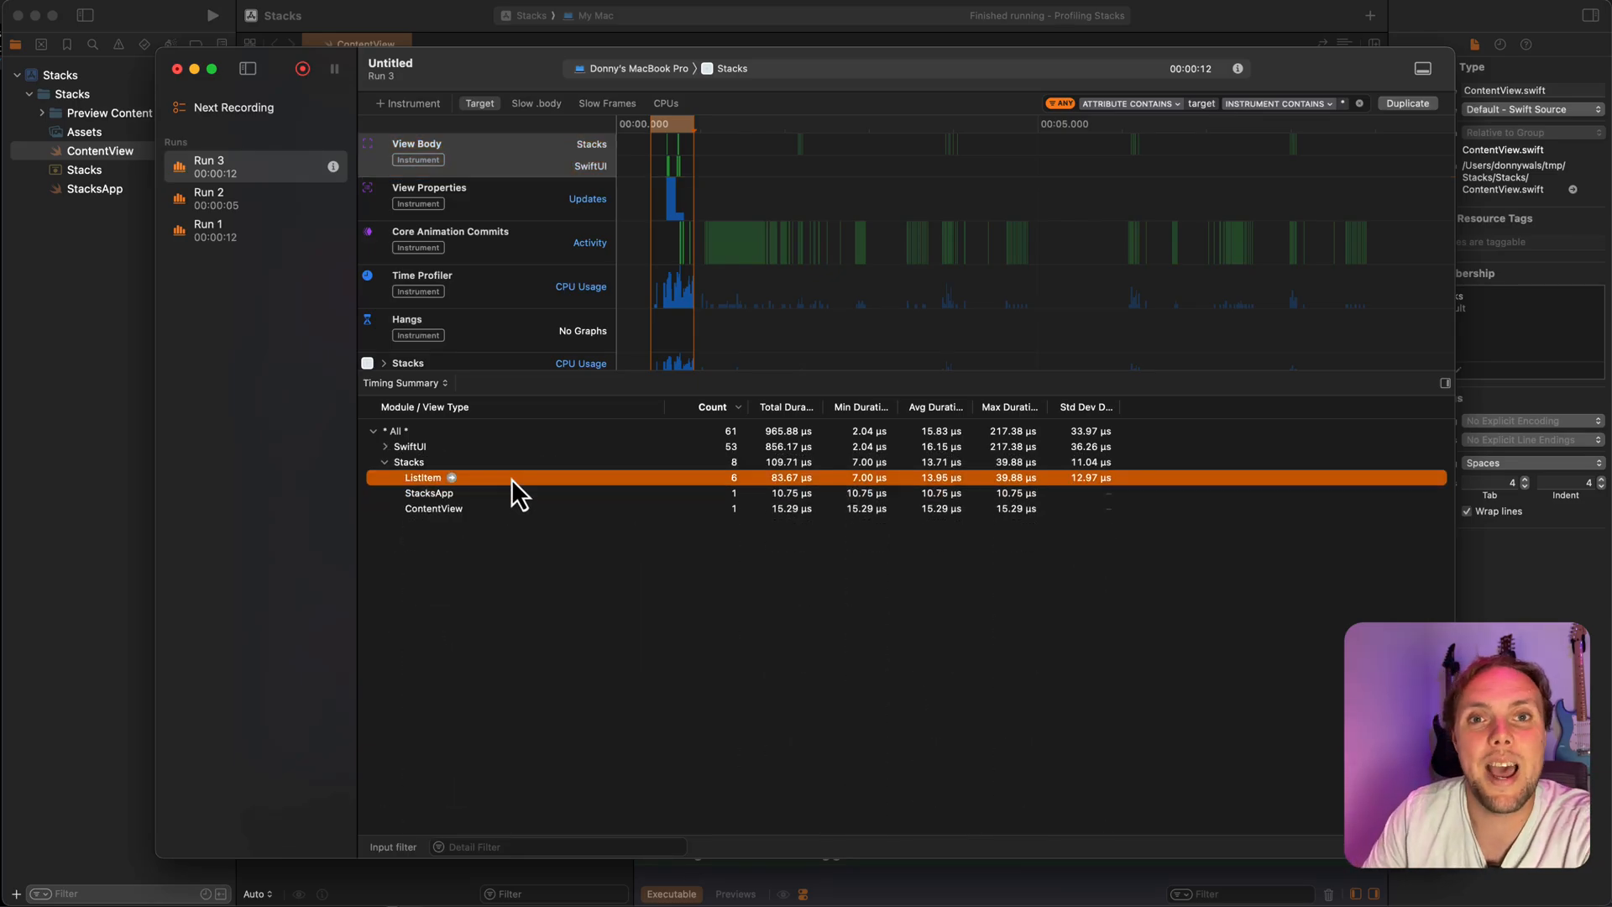
{"action": "mouse_move", "coordinate": [830, 124]}
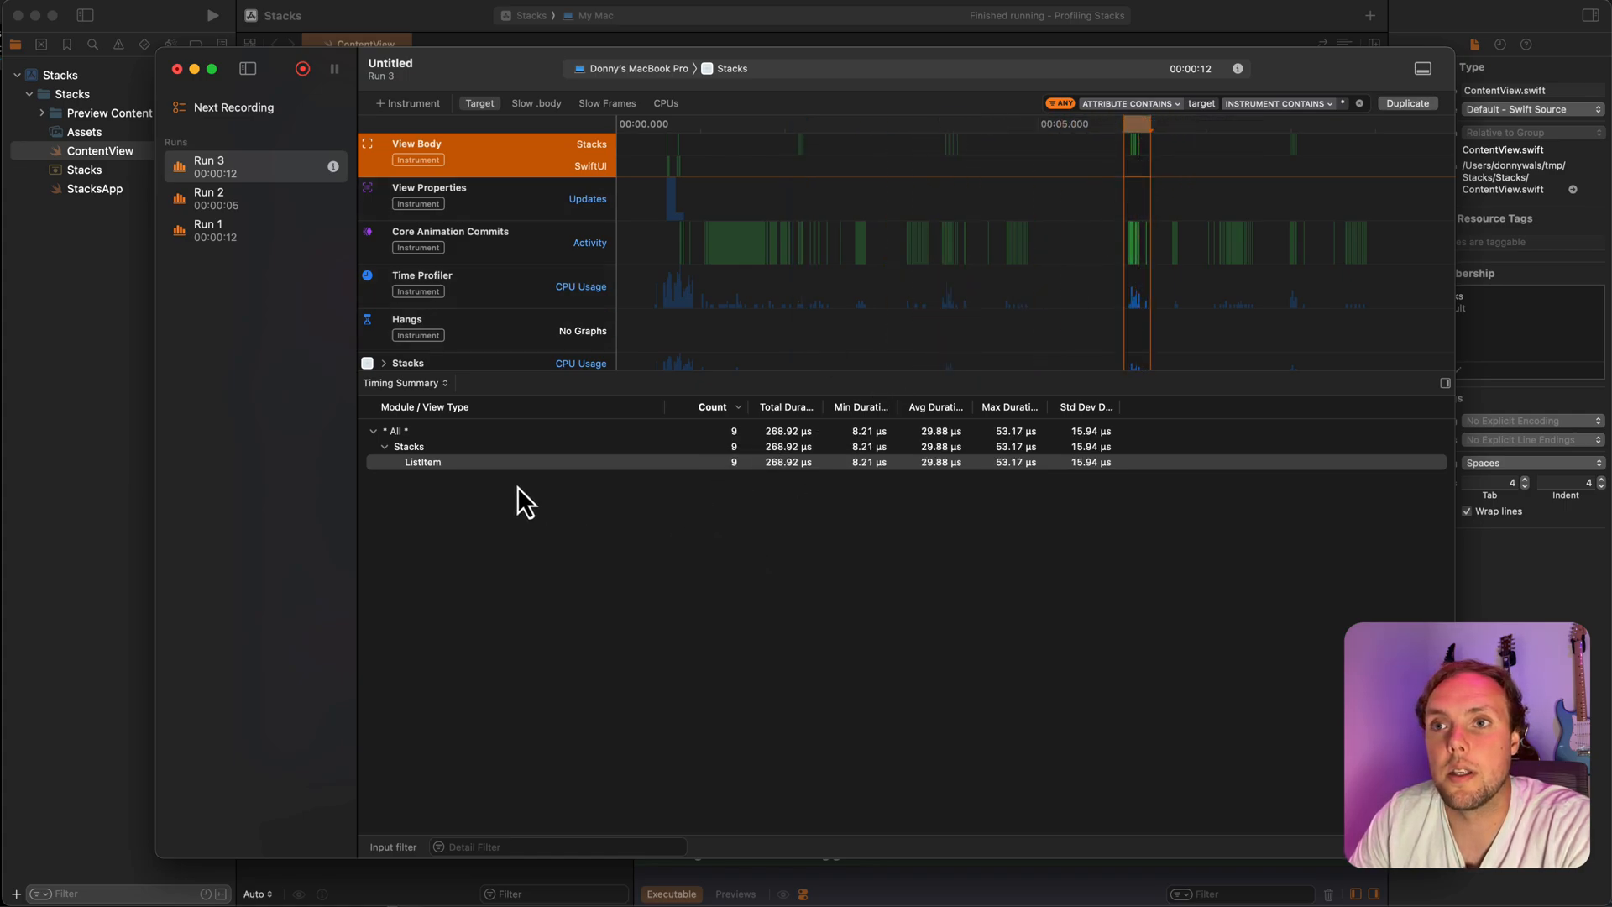
{"action": "mouse_move", "coordinate": [668, 535]}
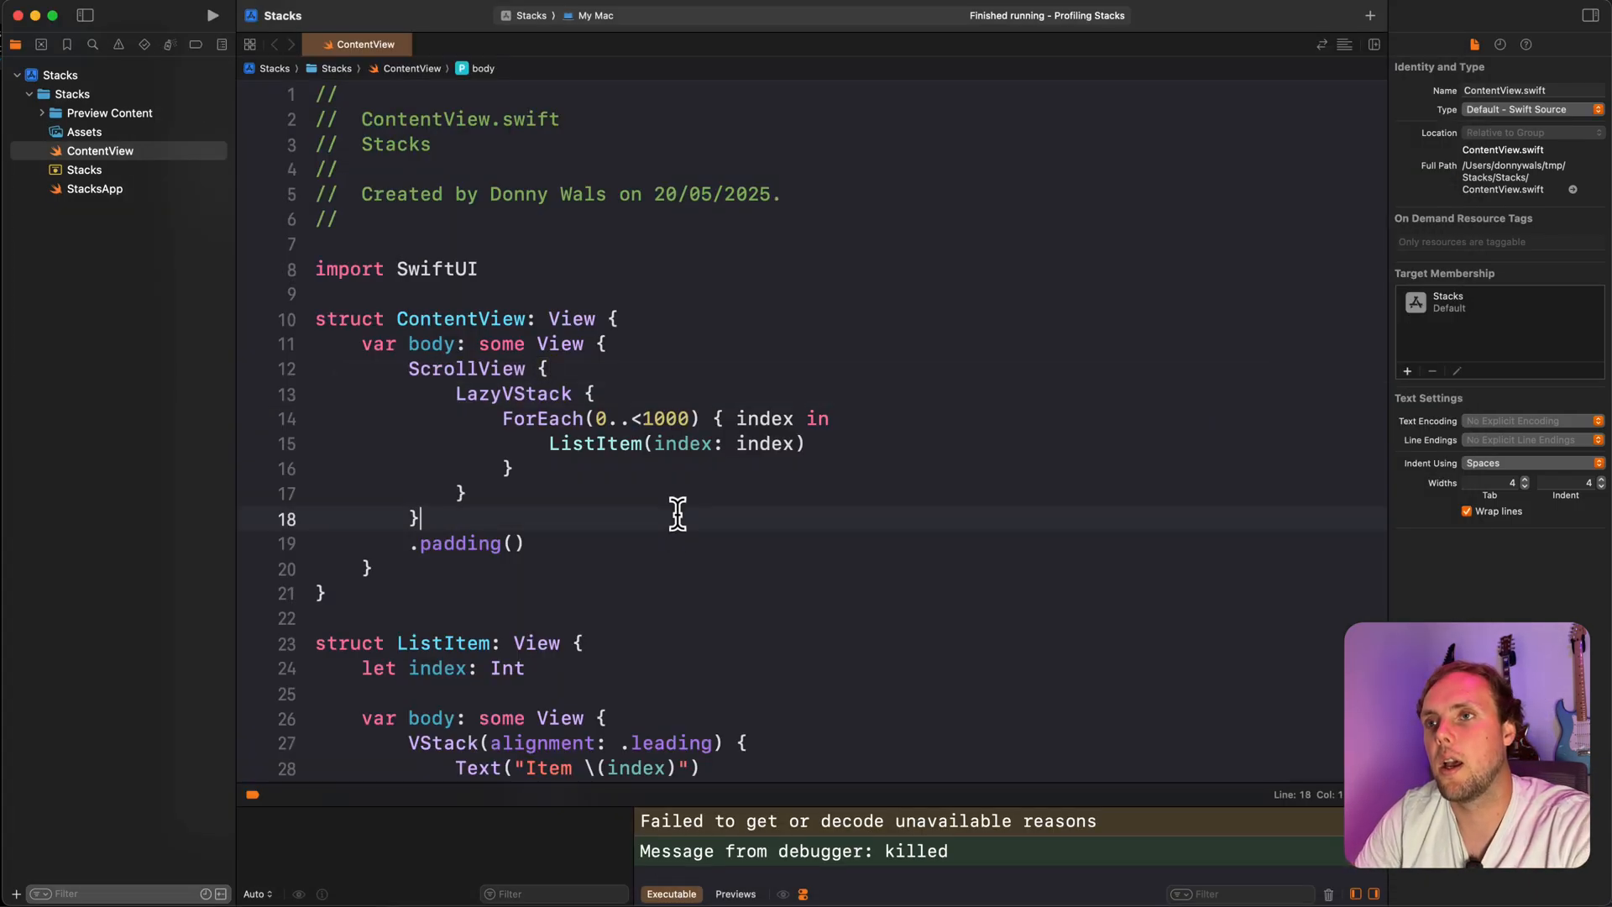
- Record Run 4 while scrolling the lazy-stack app down to Item 999 and back to Item 0
{"action": "left_click", "coordinate": [302, 69]}
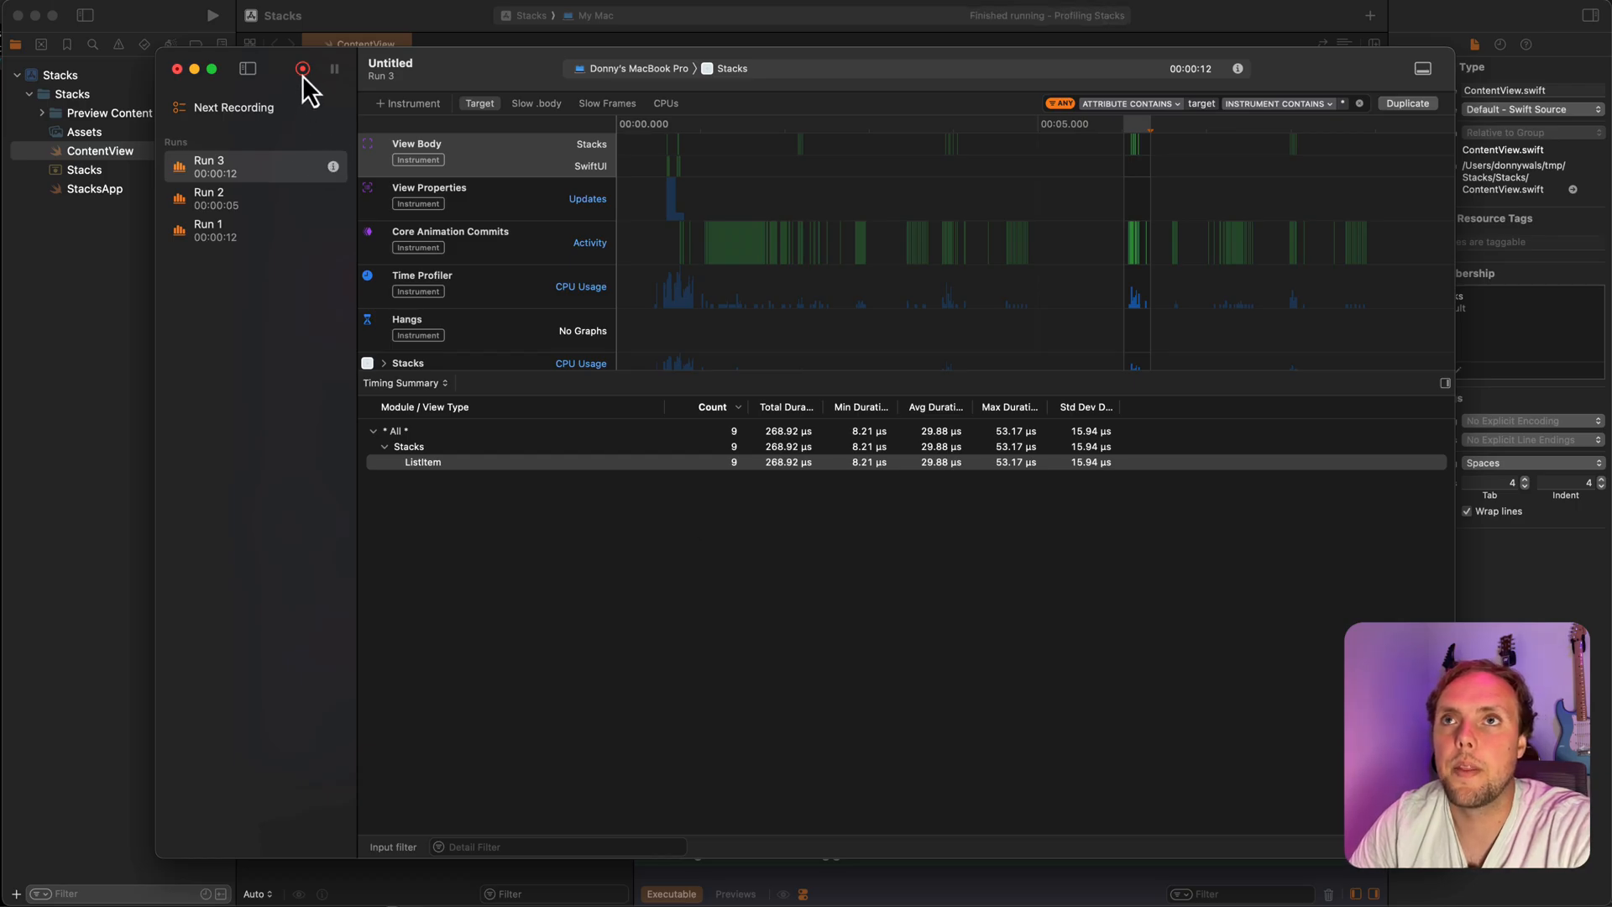
{"action": "left_click", "coordinate": [417, 154]}
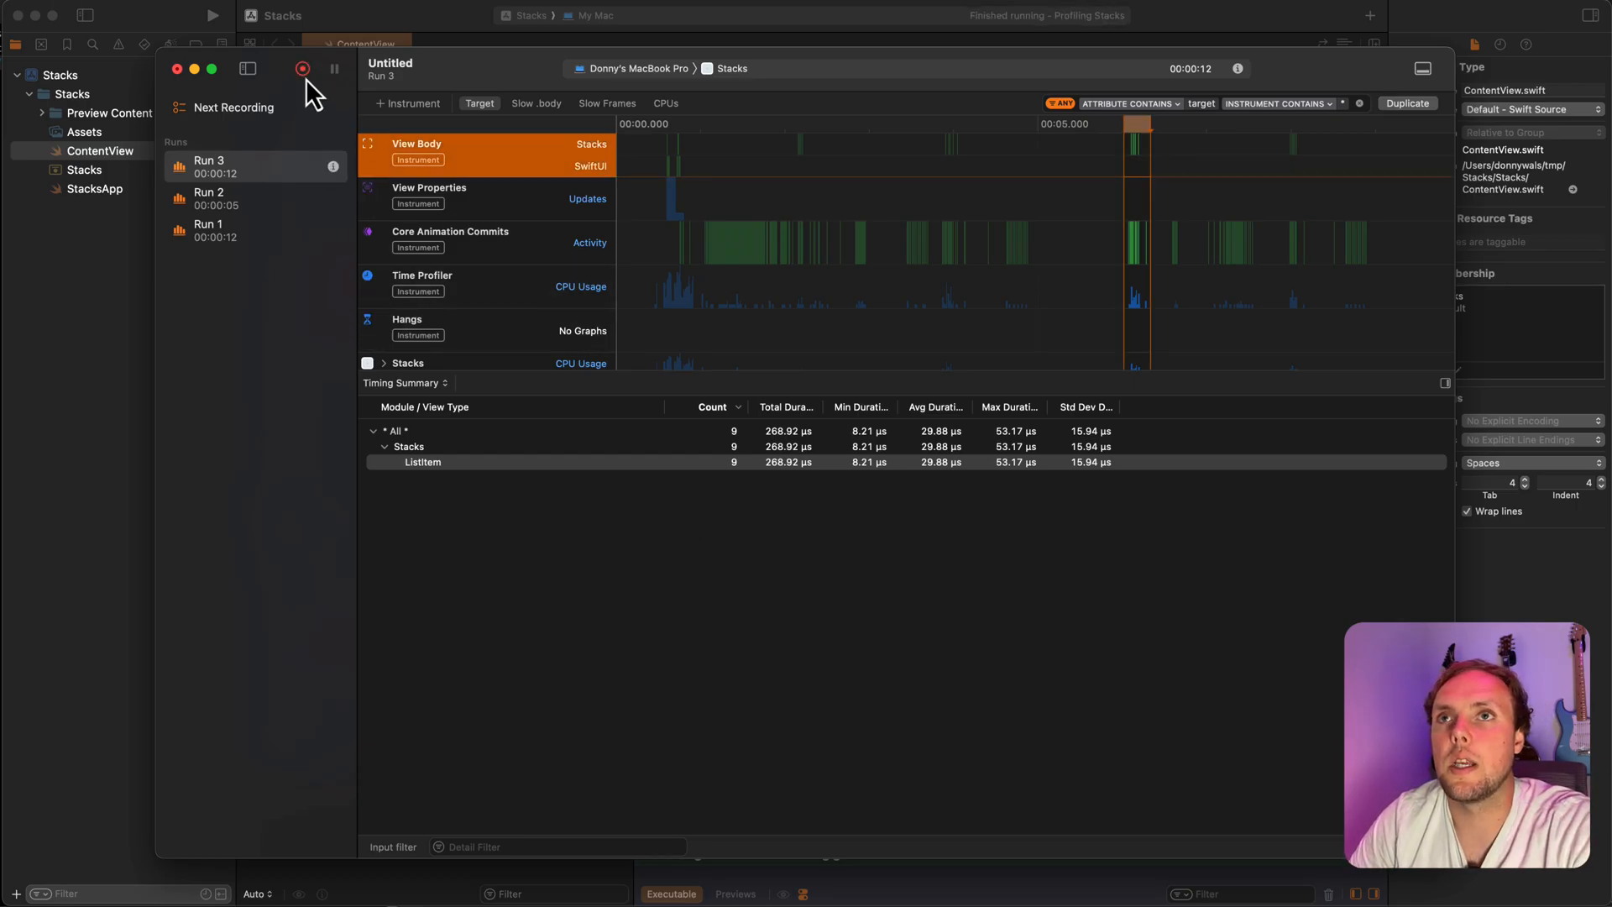
{"action": "left_click", "coordinate": [302, 68]}
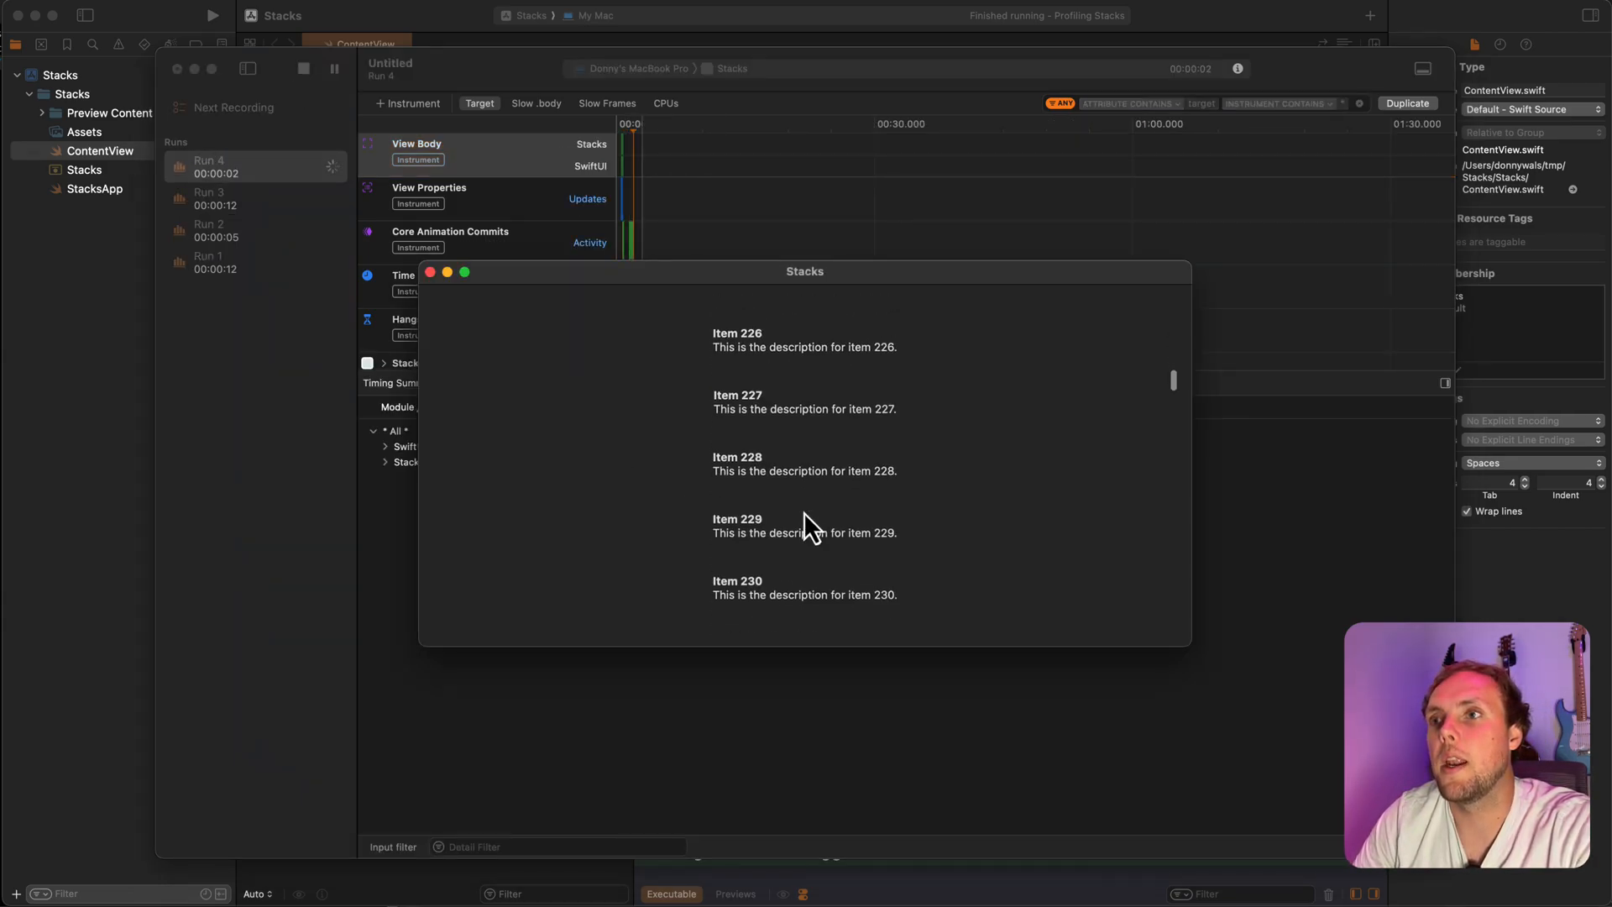
{"action": "scroll", "scroll_direction": "down", "scroll_amount": 3}
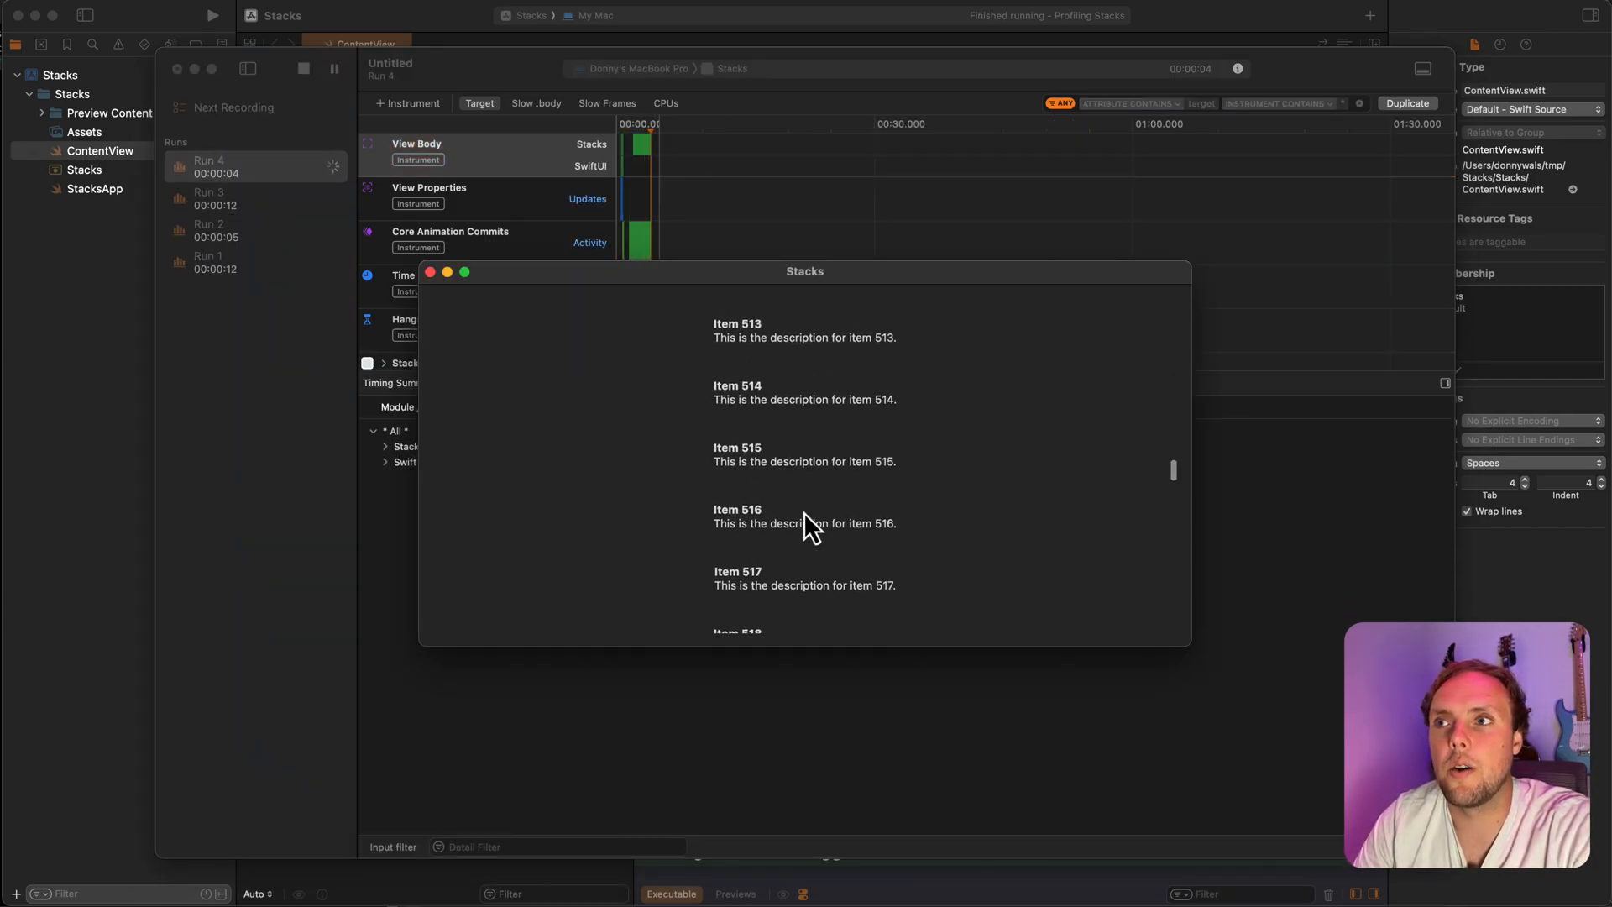
{"action": "scroll", "scroll_direction": "down", "scroll_amount": 3}
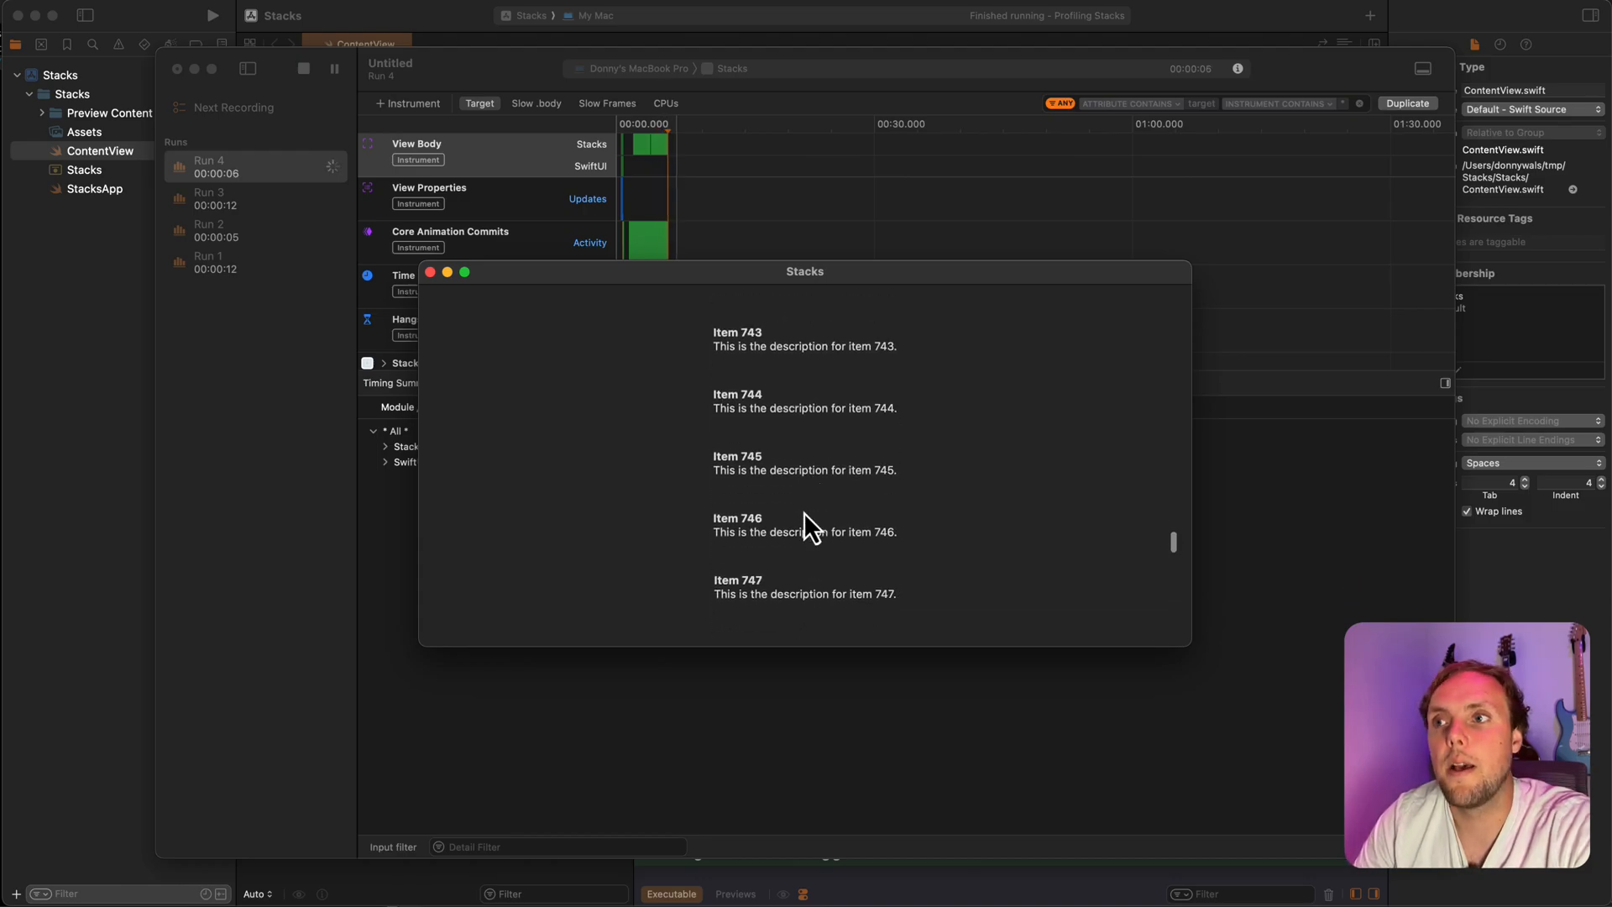
{"action": "scroll", "scroll_direction": "down", "scroll_amount": 3}
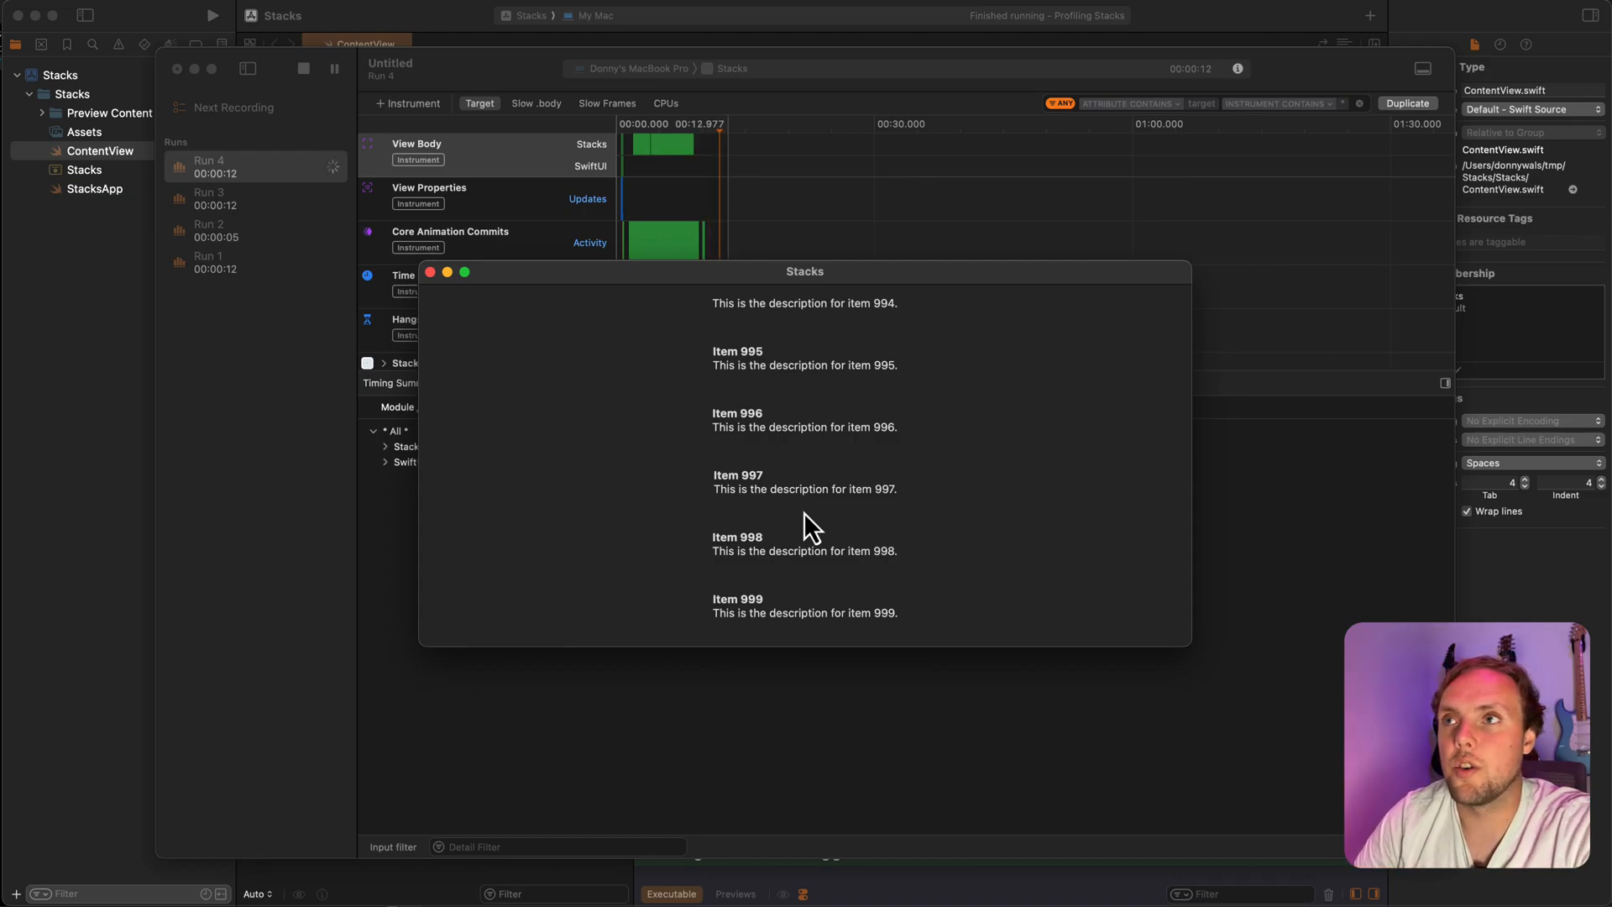
{"action": "scroll", "scroll_direction": "up", "scroll_amount": 3}
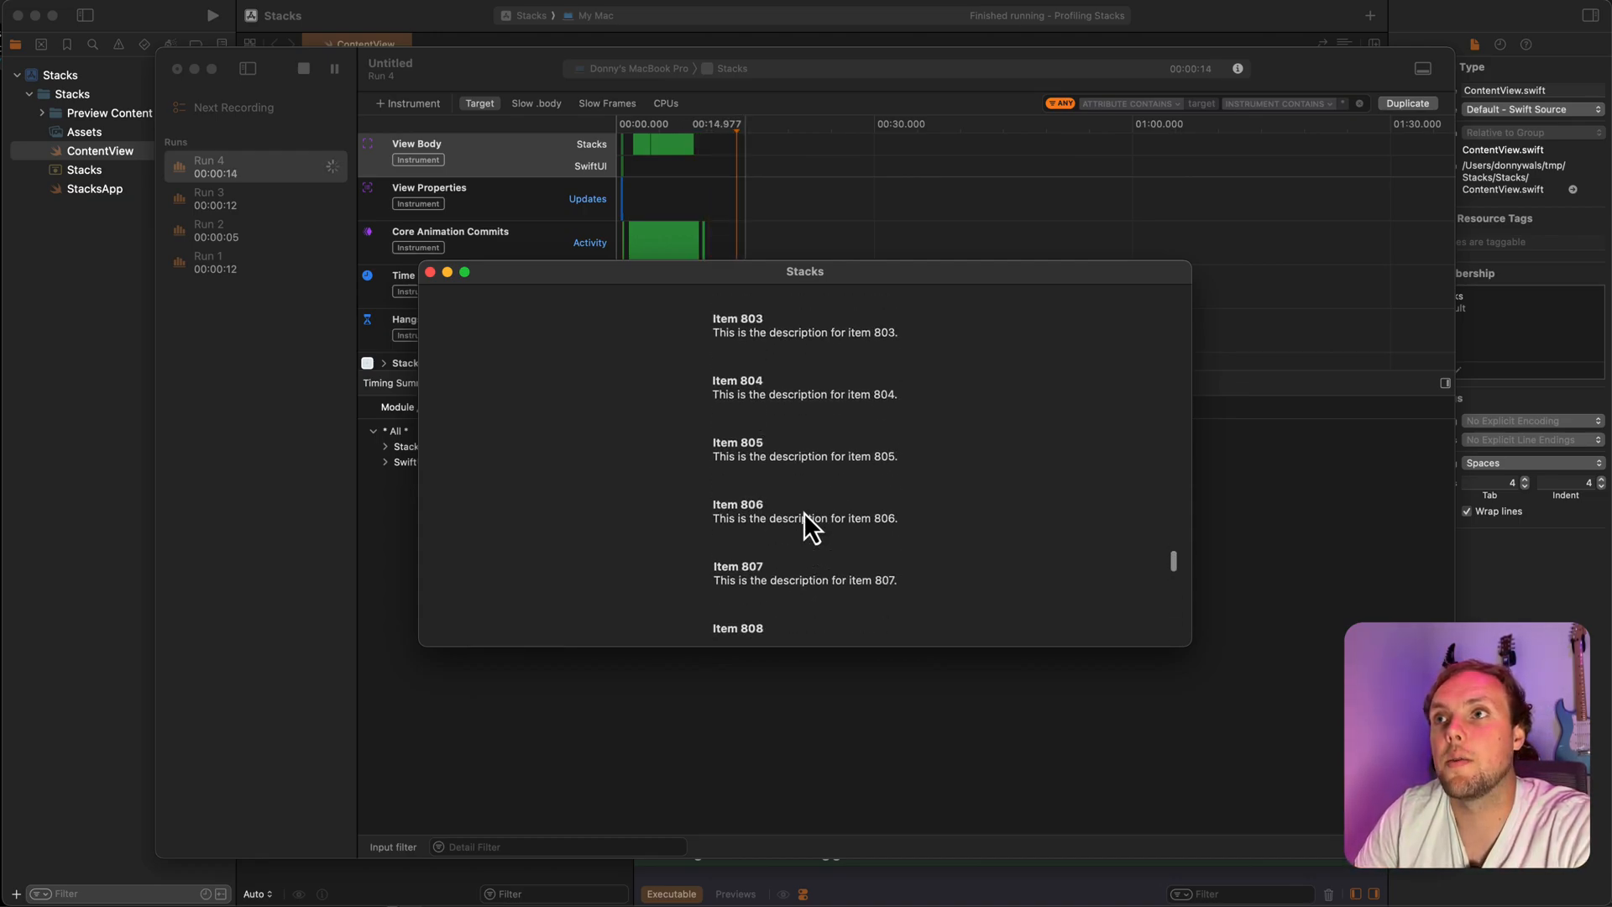
{"action": "scroll", "scroll_direction": "up", "scroll_amount": 3}
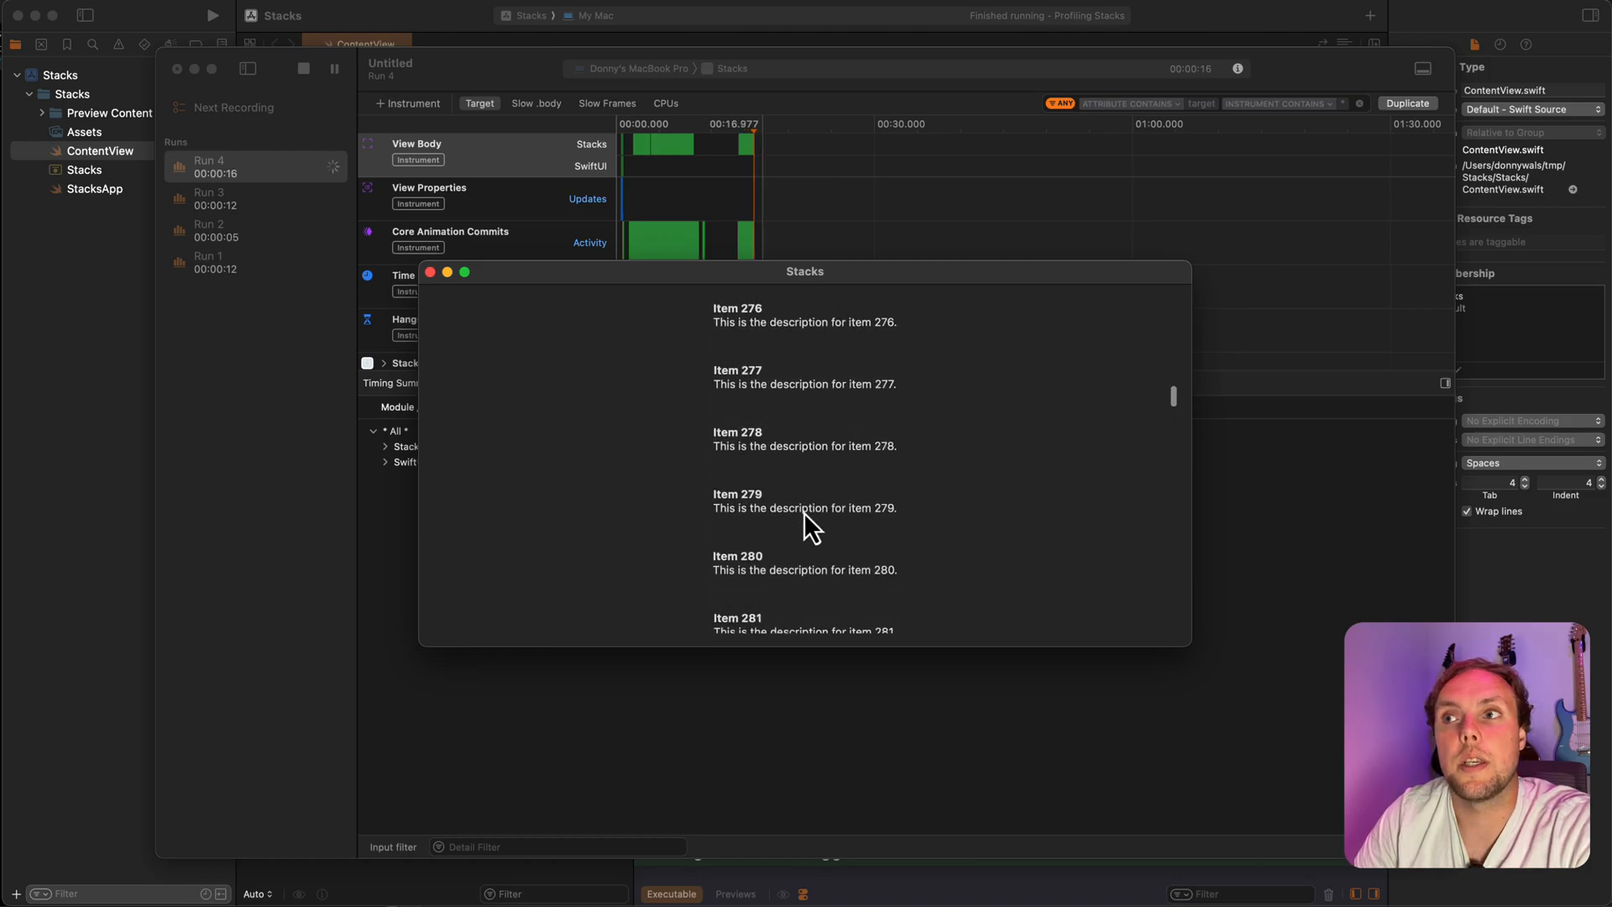
{"action": "scroll", "scroll_direction": "up", "scroll_amount": 3}
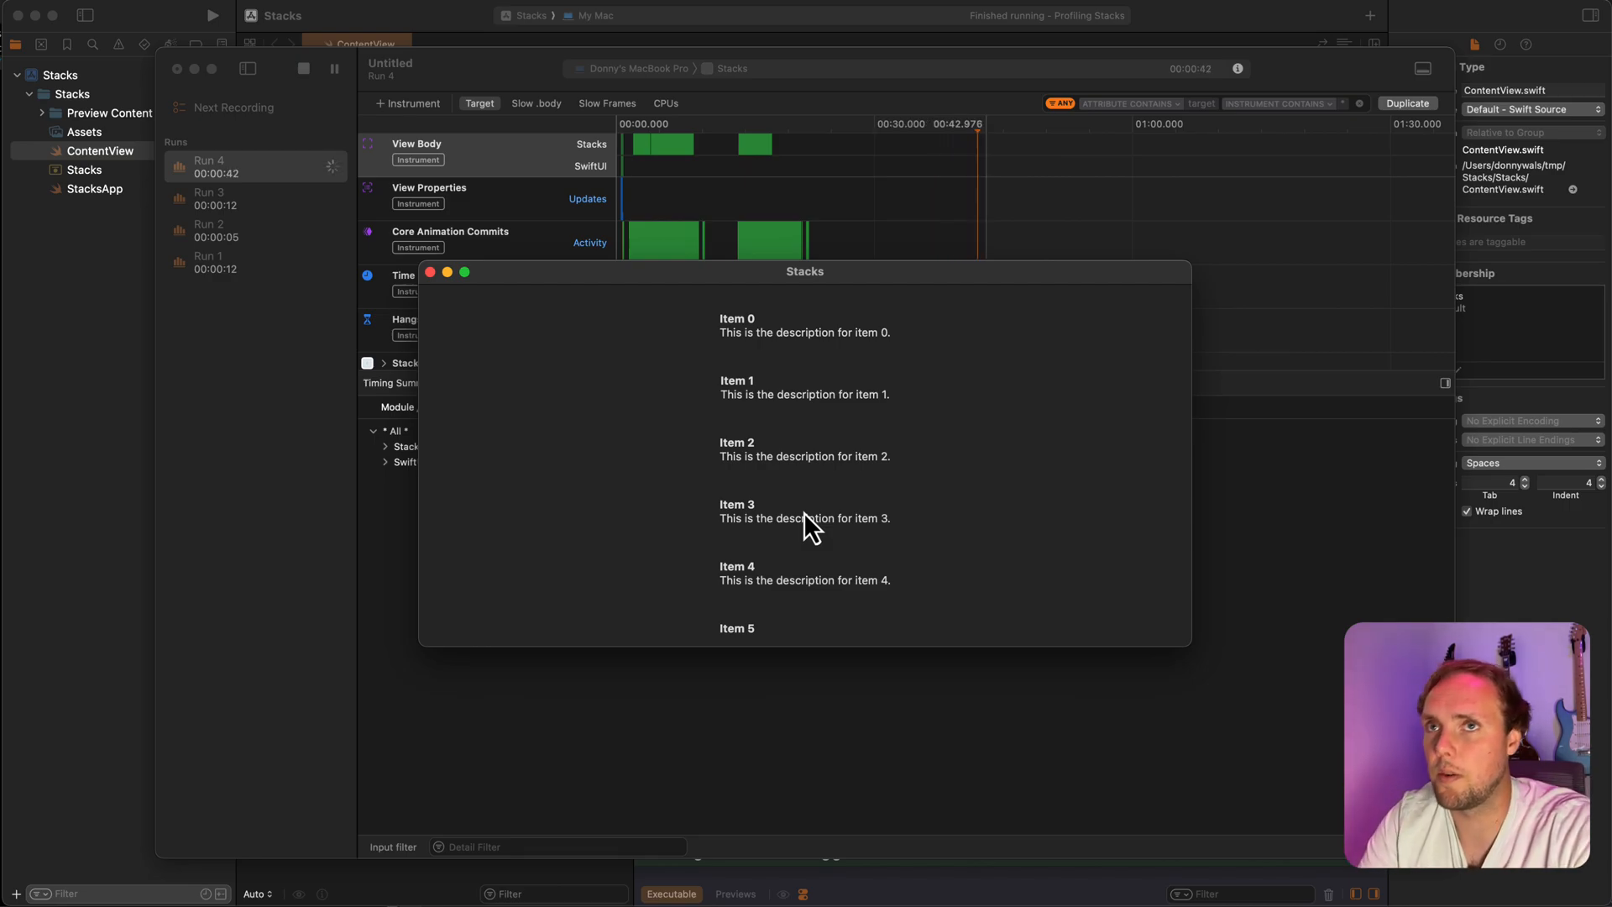
- Swap ScrollView and LazyVStack for a List, then run and scroll the rebuilt app
{"action": "left_click", "coordinate": [302, 68]}
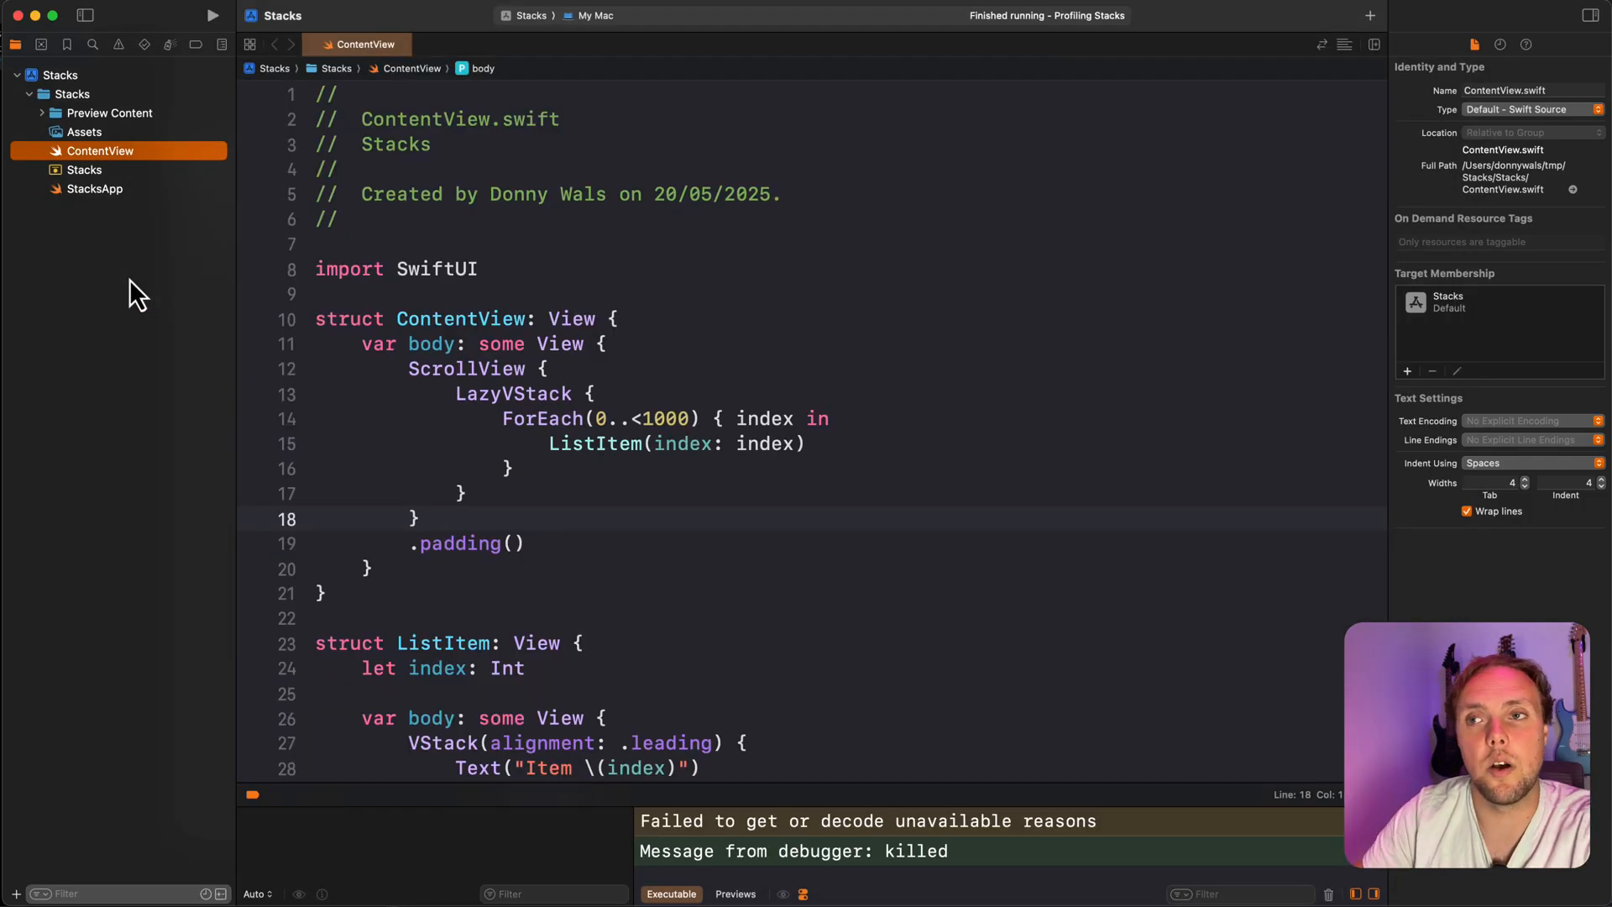
{"action": "mouse_move", "coordinate": [540, 388]}
{"action": "type", "text": "List"}
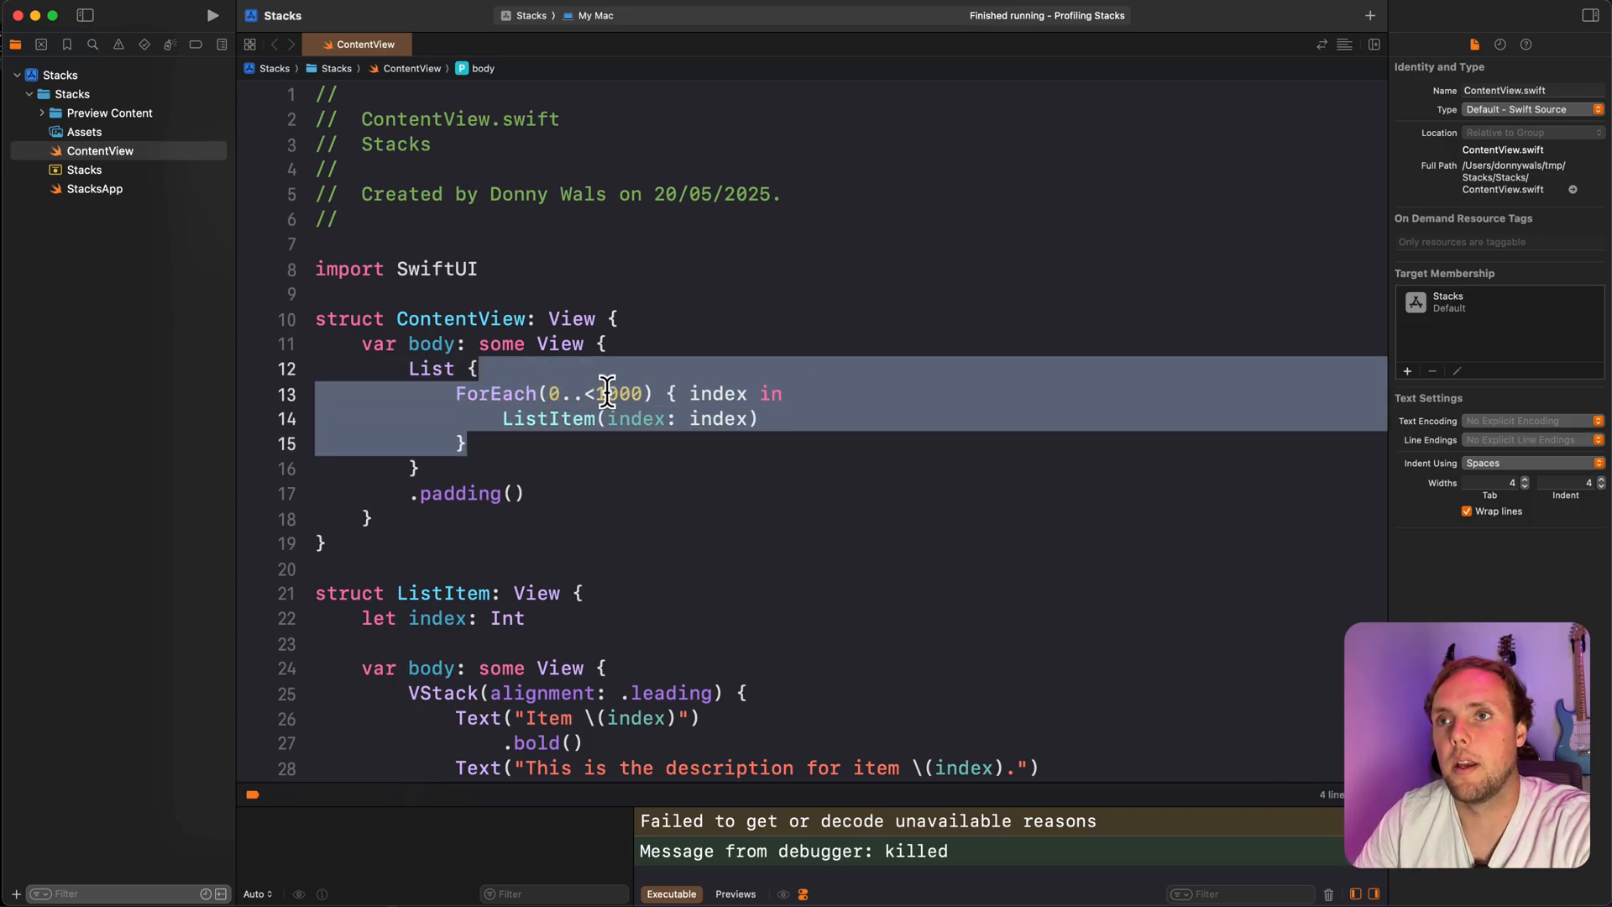
{"action": "left_click", "coordinate": [211, 15]}
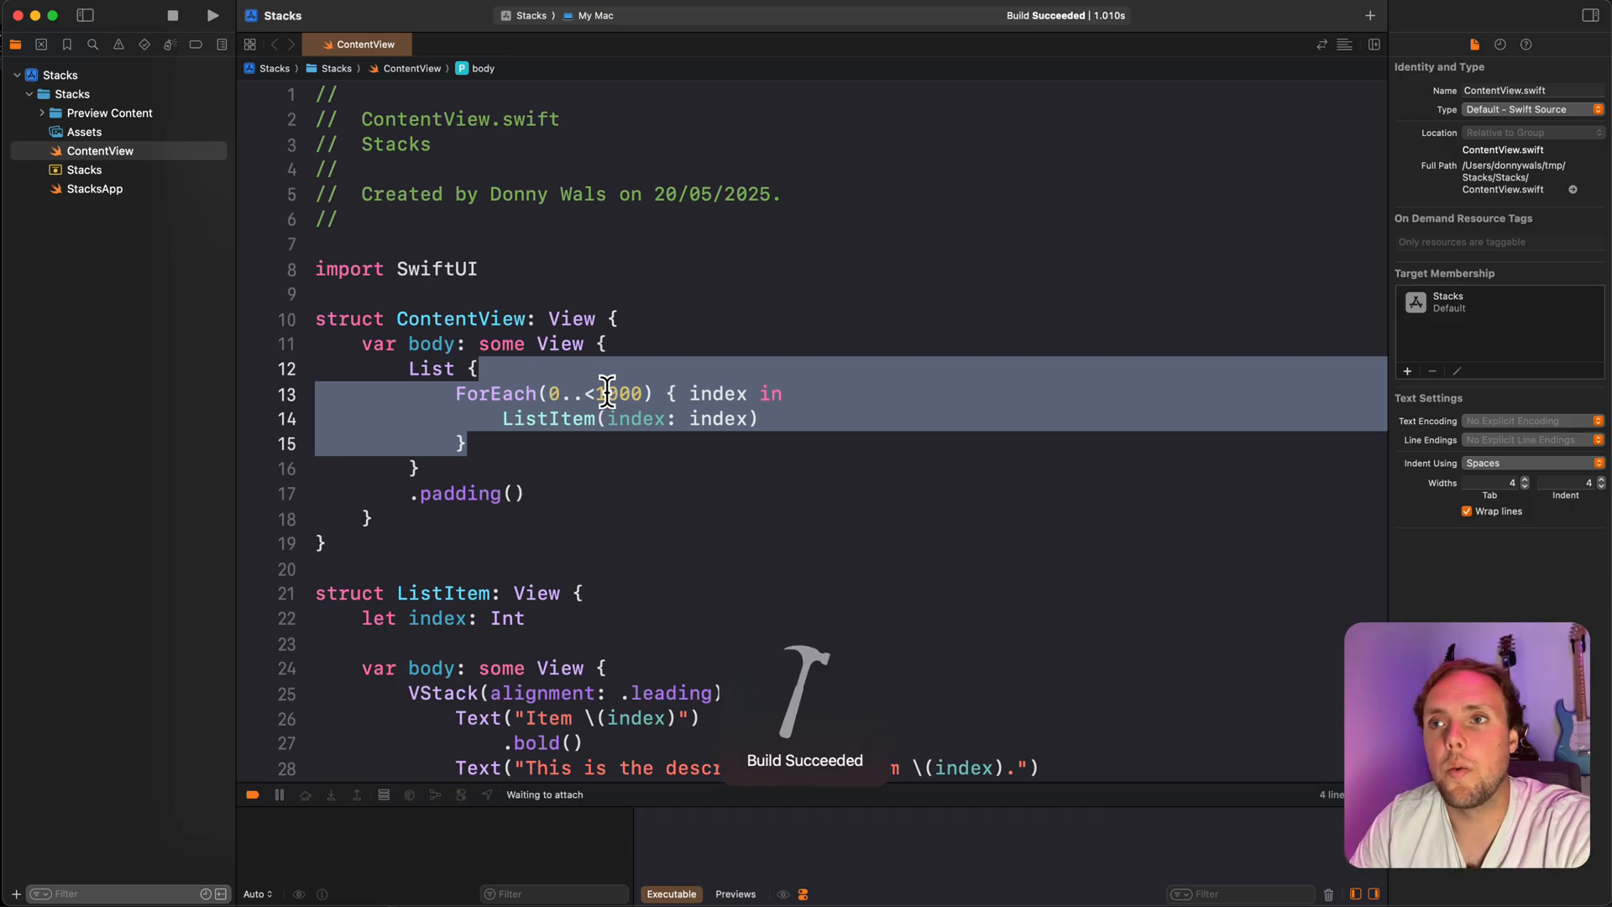
{"action": "left_click", "coordinate": [213, 16]}
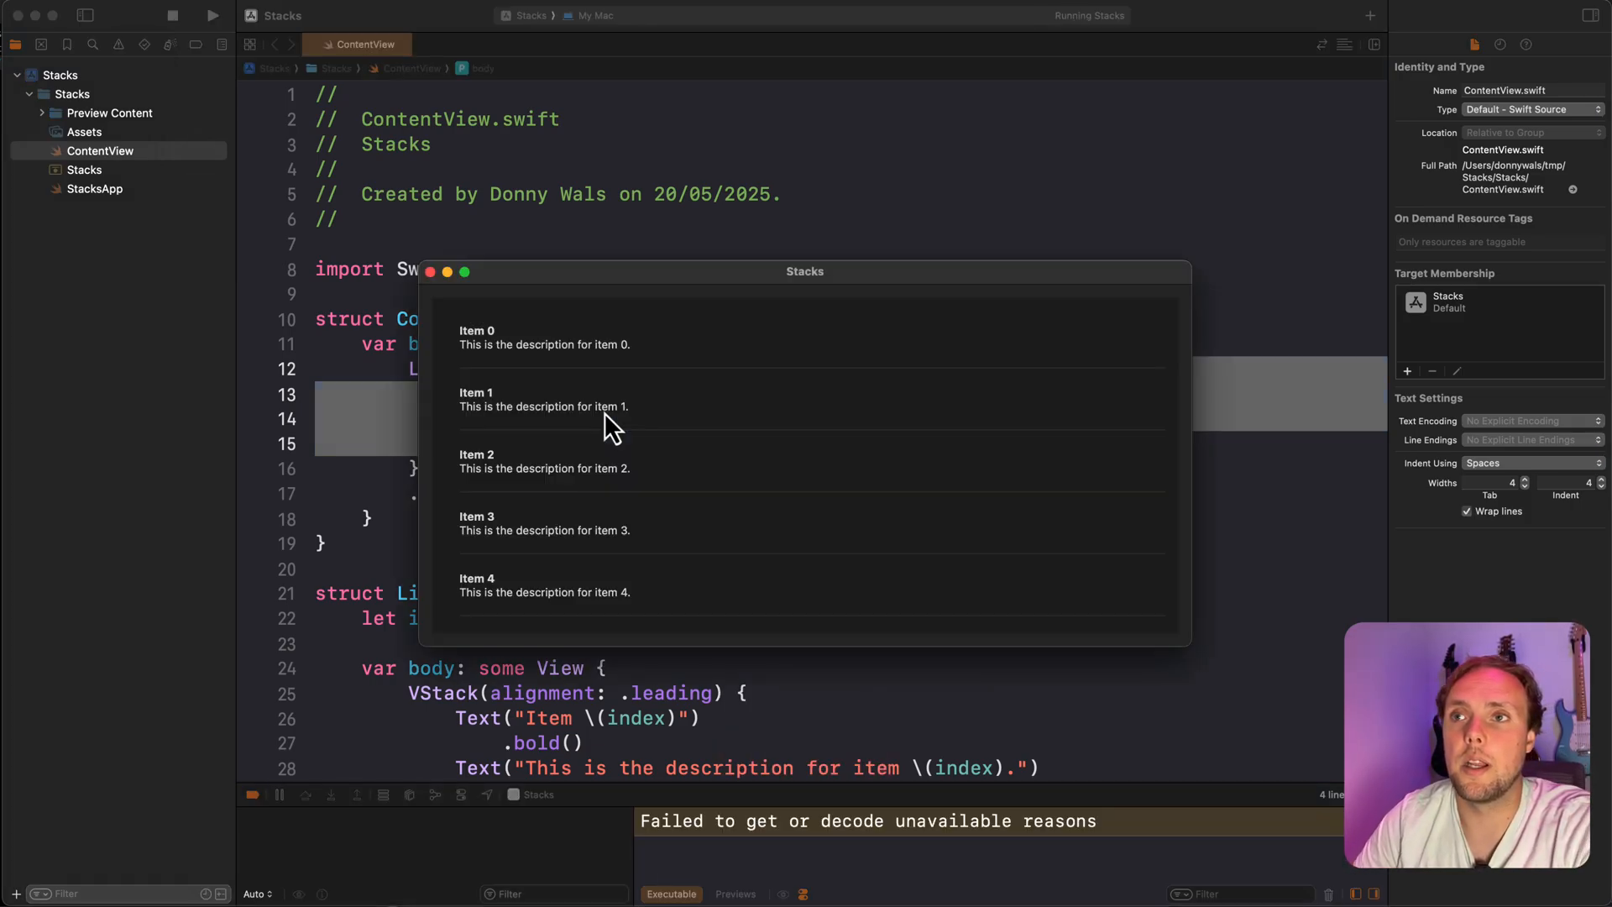
{"action": "scroll", "scroll_direction": "down", "scroll_amount": 3}
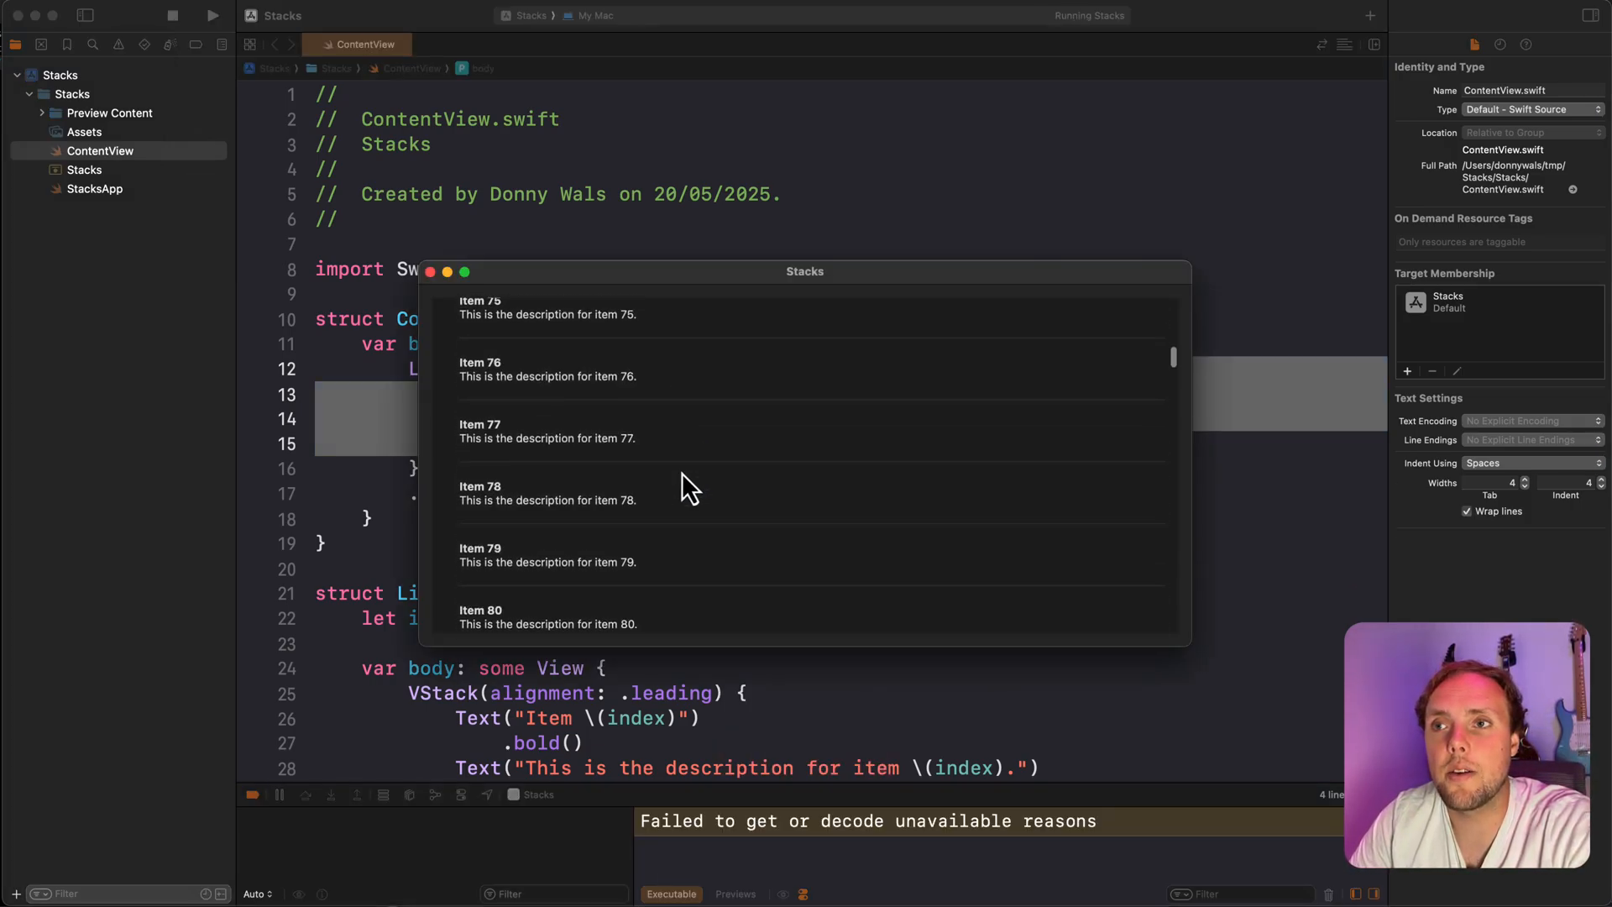
{"action": "scroll", "scroll_direction": "down", "scroll_amount": 3}
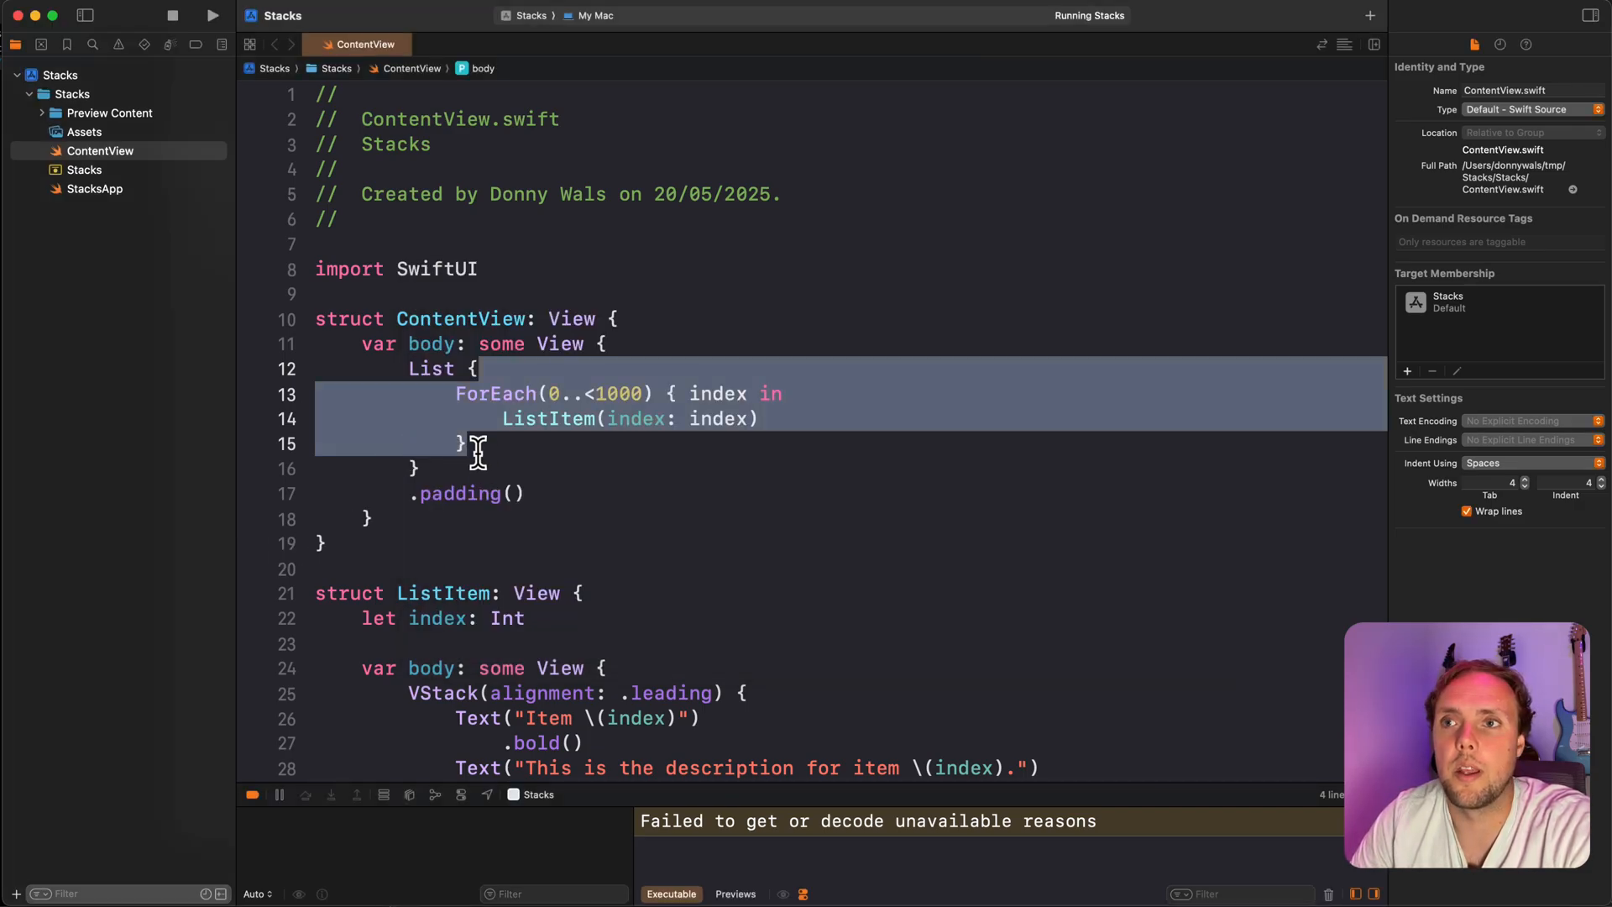
{"action": "mouse_move", "coordinate": [540, 480]}
{"action": "type", "text": ".listStyle(.plain)"}
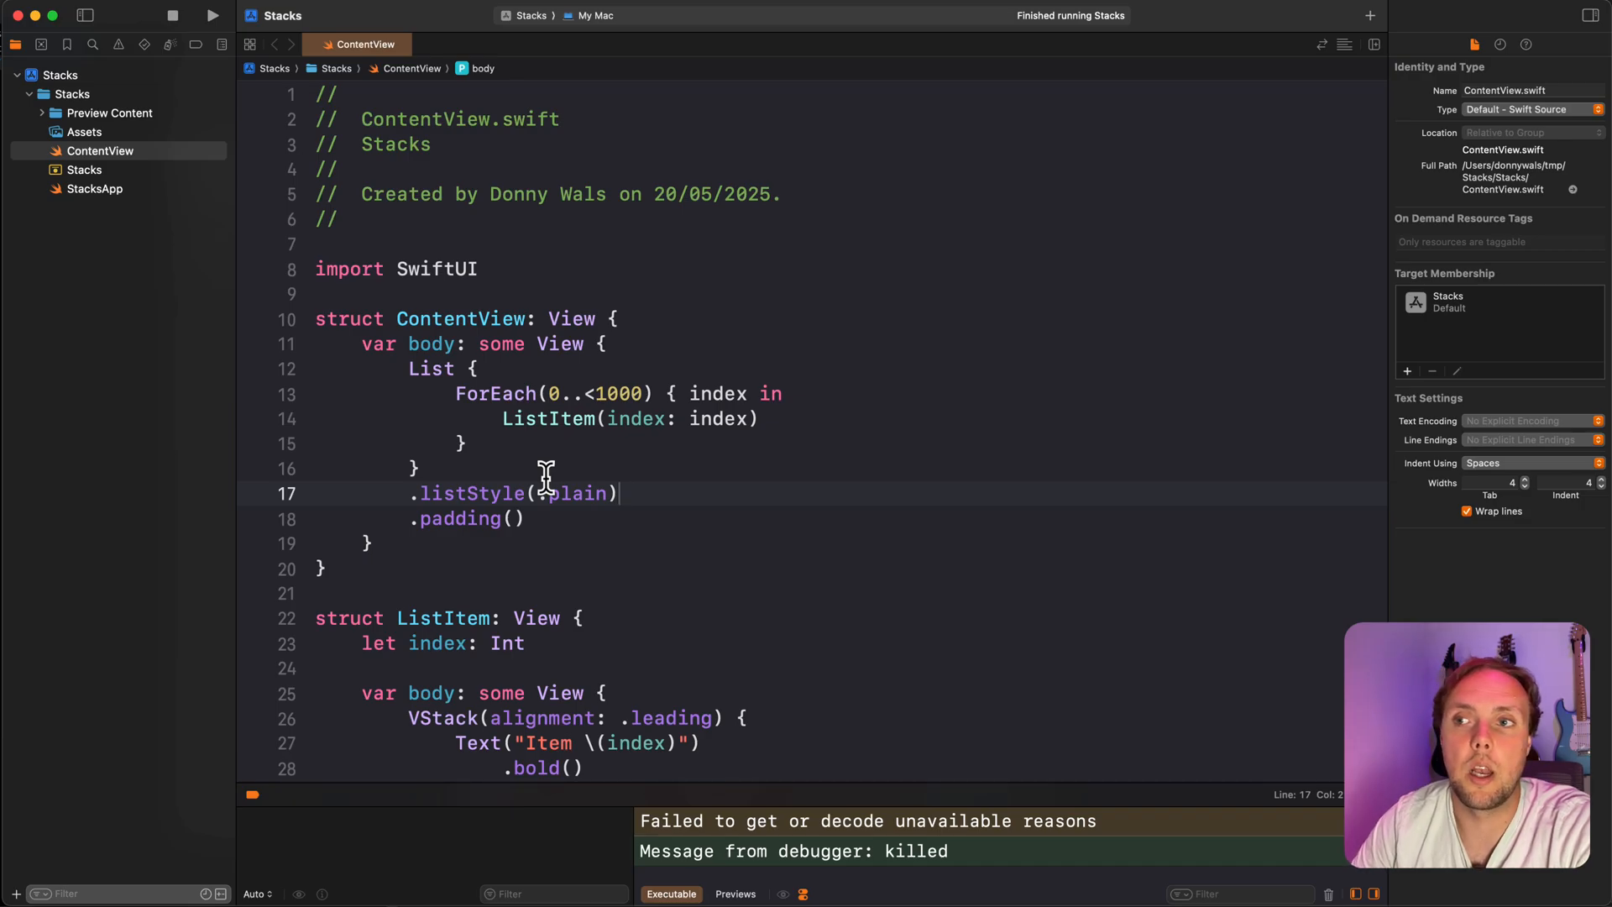
- Run the app with .listStyle(.plain), then with .inset, scrolling the rows
{"action": "left_click", "coordinate": [212, 15]}
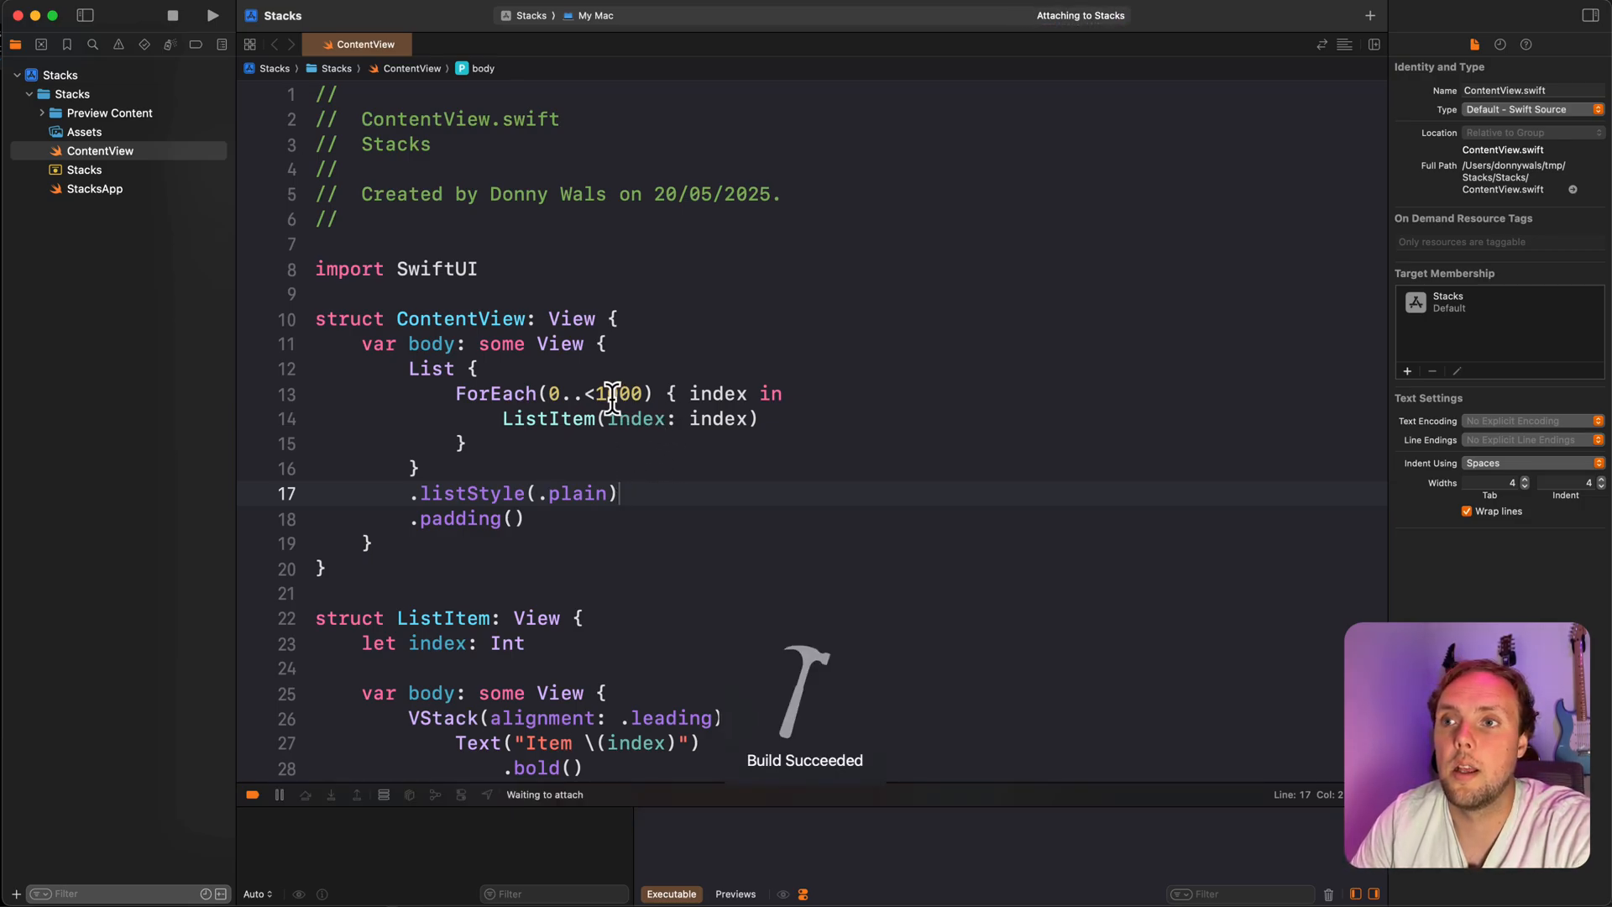
{"action": "left_click", "coordinate": [213, 15]}
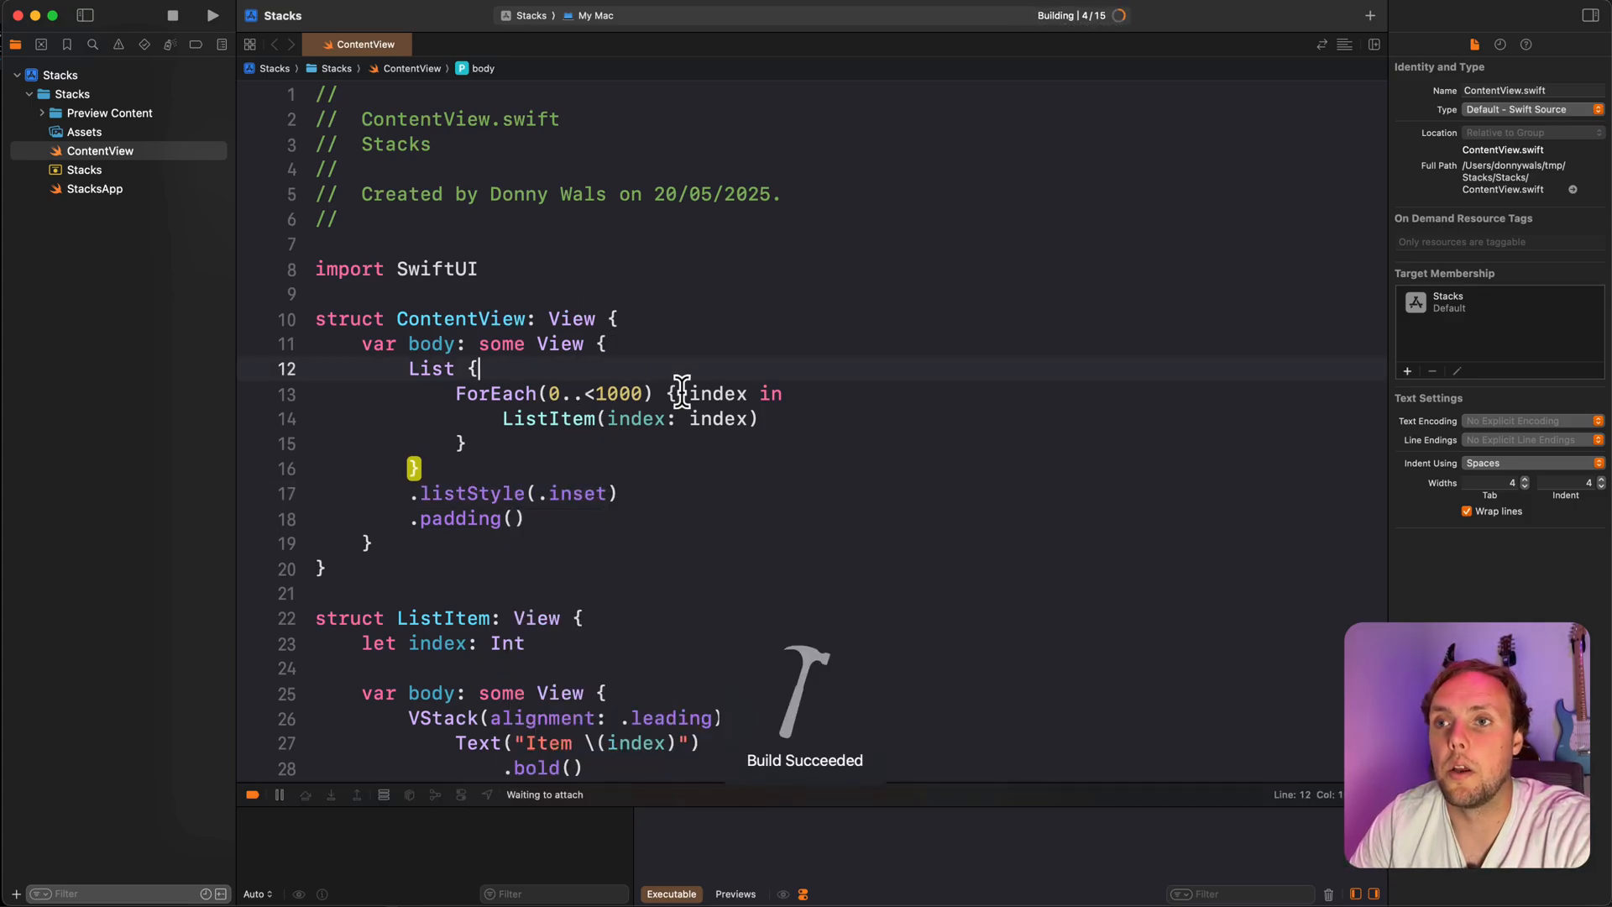
{"action": "left_click", "coordinate": [211, 15]}
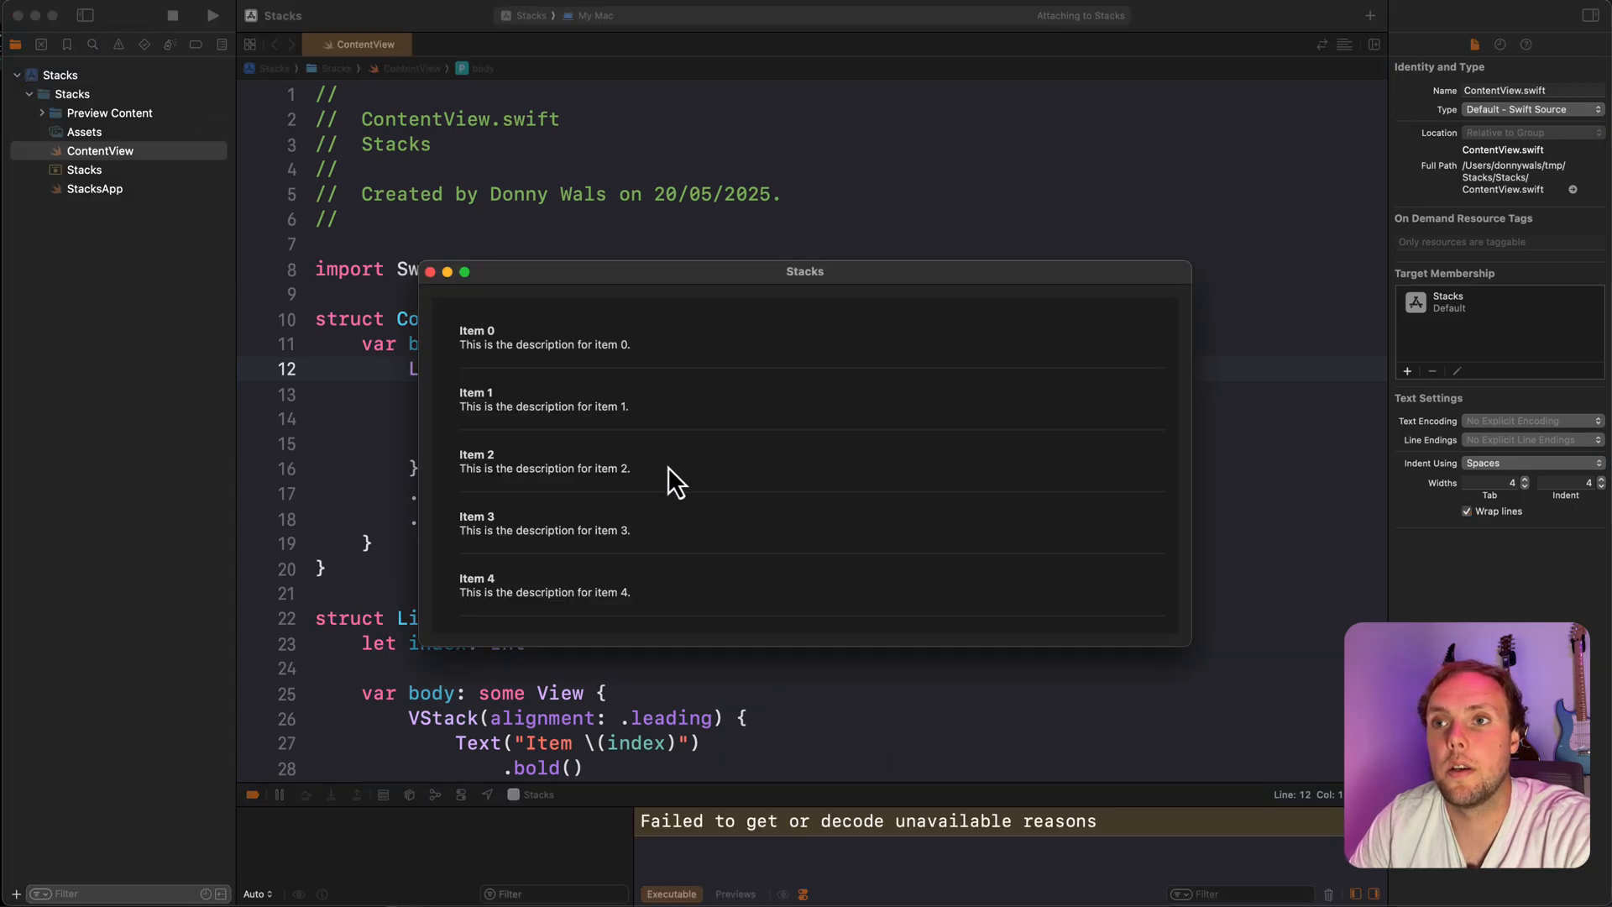
{"action": "scroll", "scroll_direction": "down", "scroll_amount": 3}
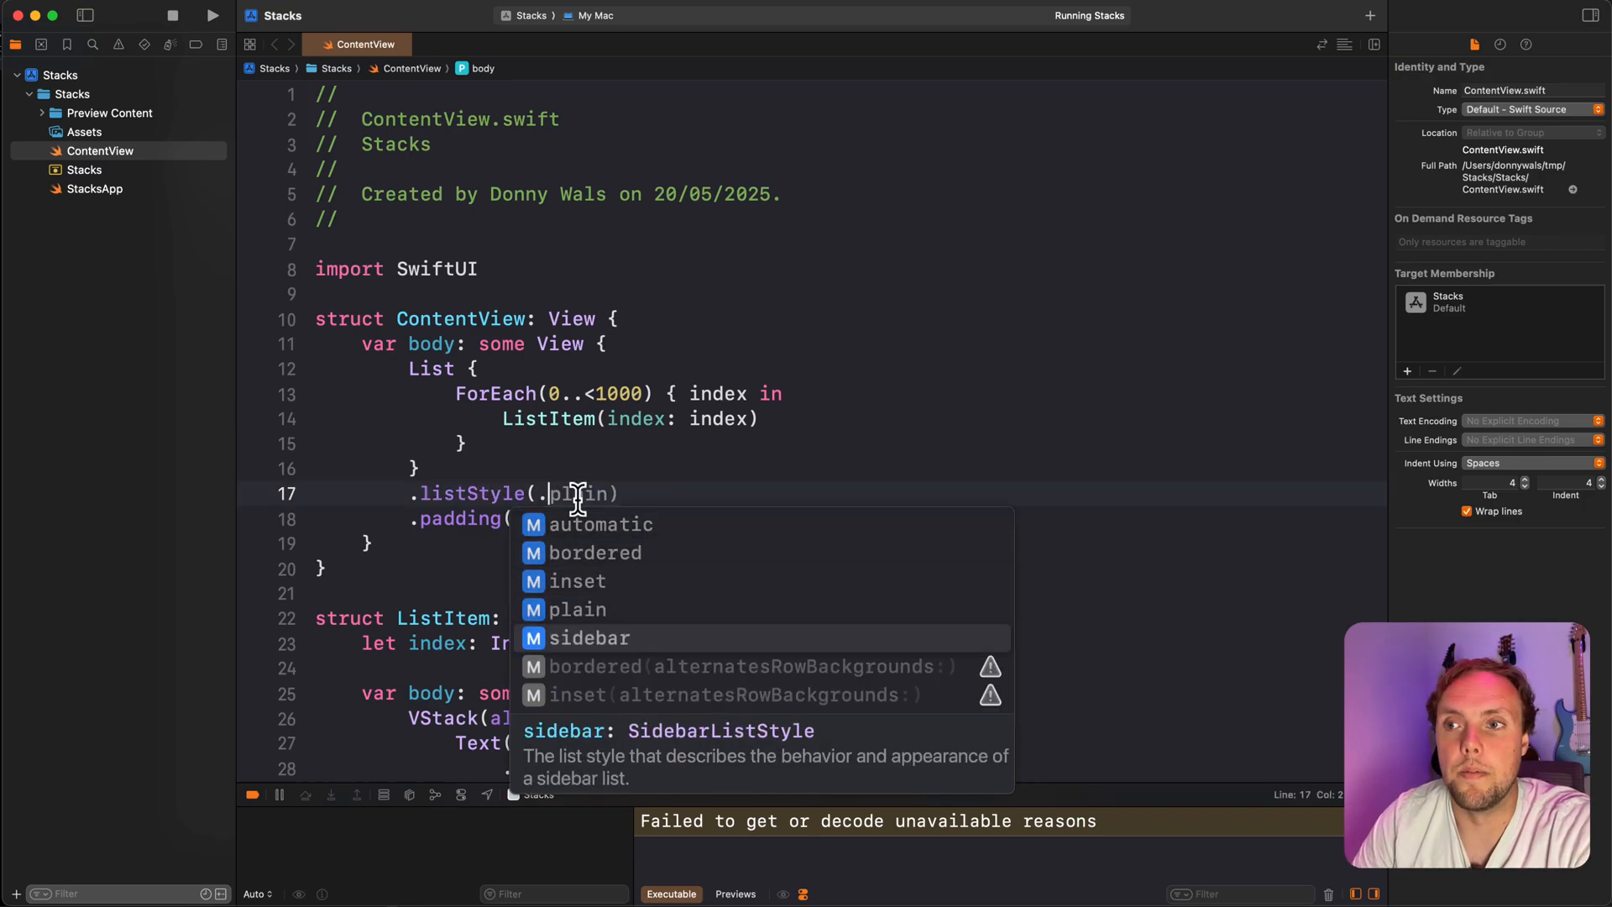
- Switch the list style to .sidebar and scroll the rebuilt app past Item 70
{"action": "left_click", "coordinate": [590, 637]}
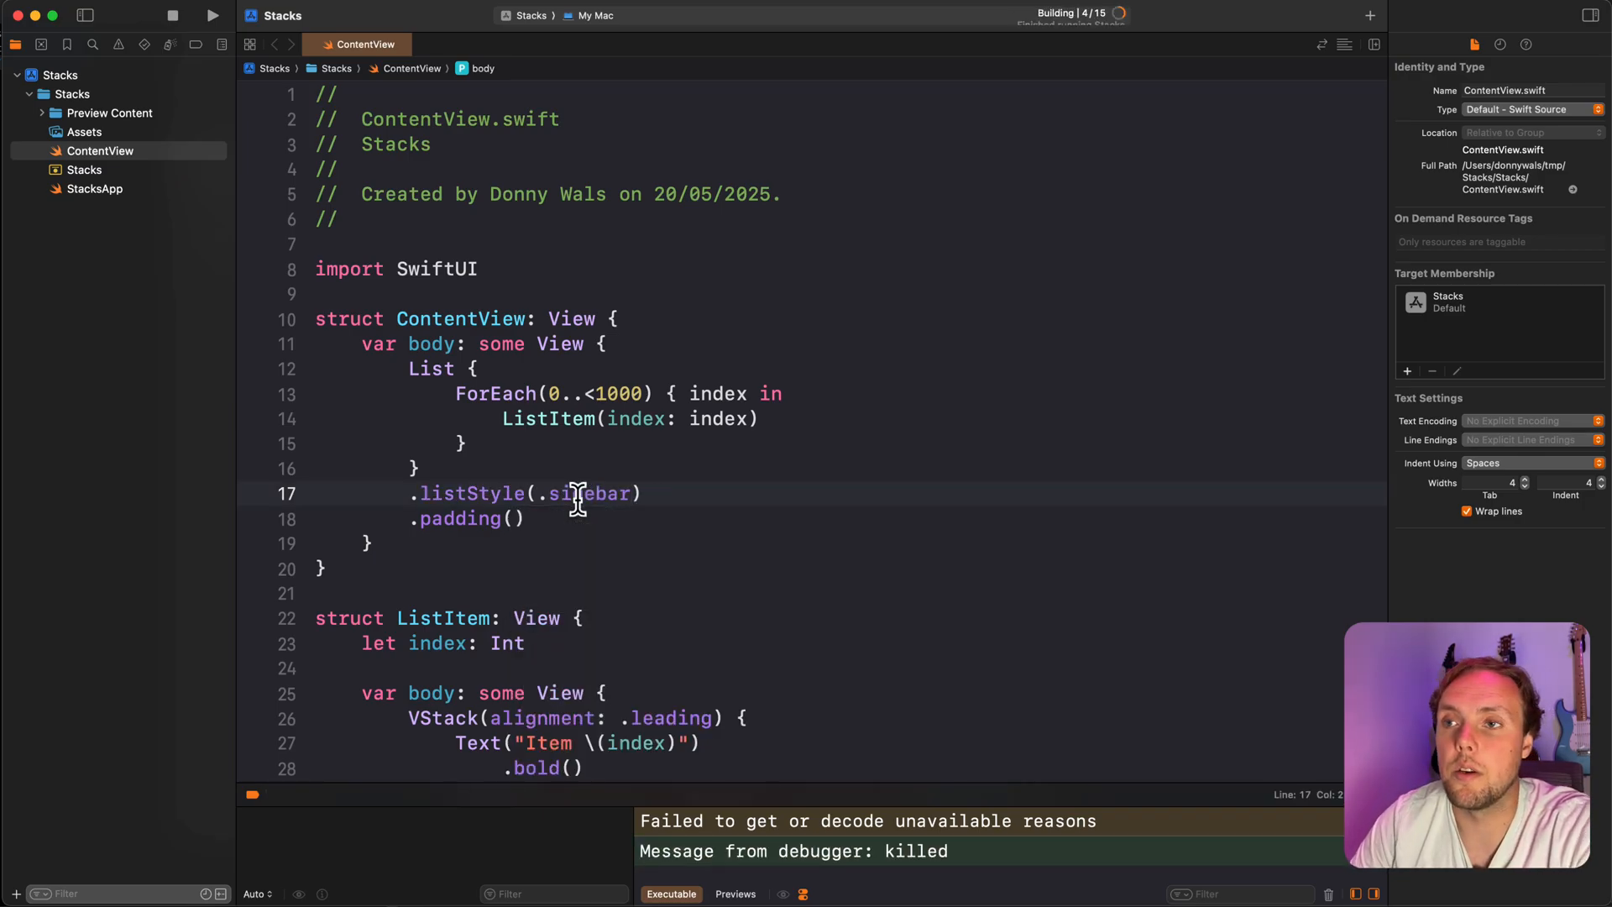
{"action": "left_click", "coordinate": [212, 14]}
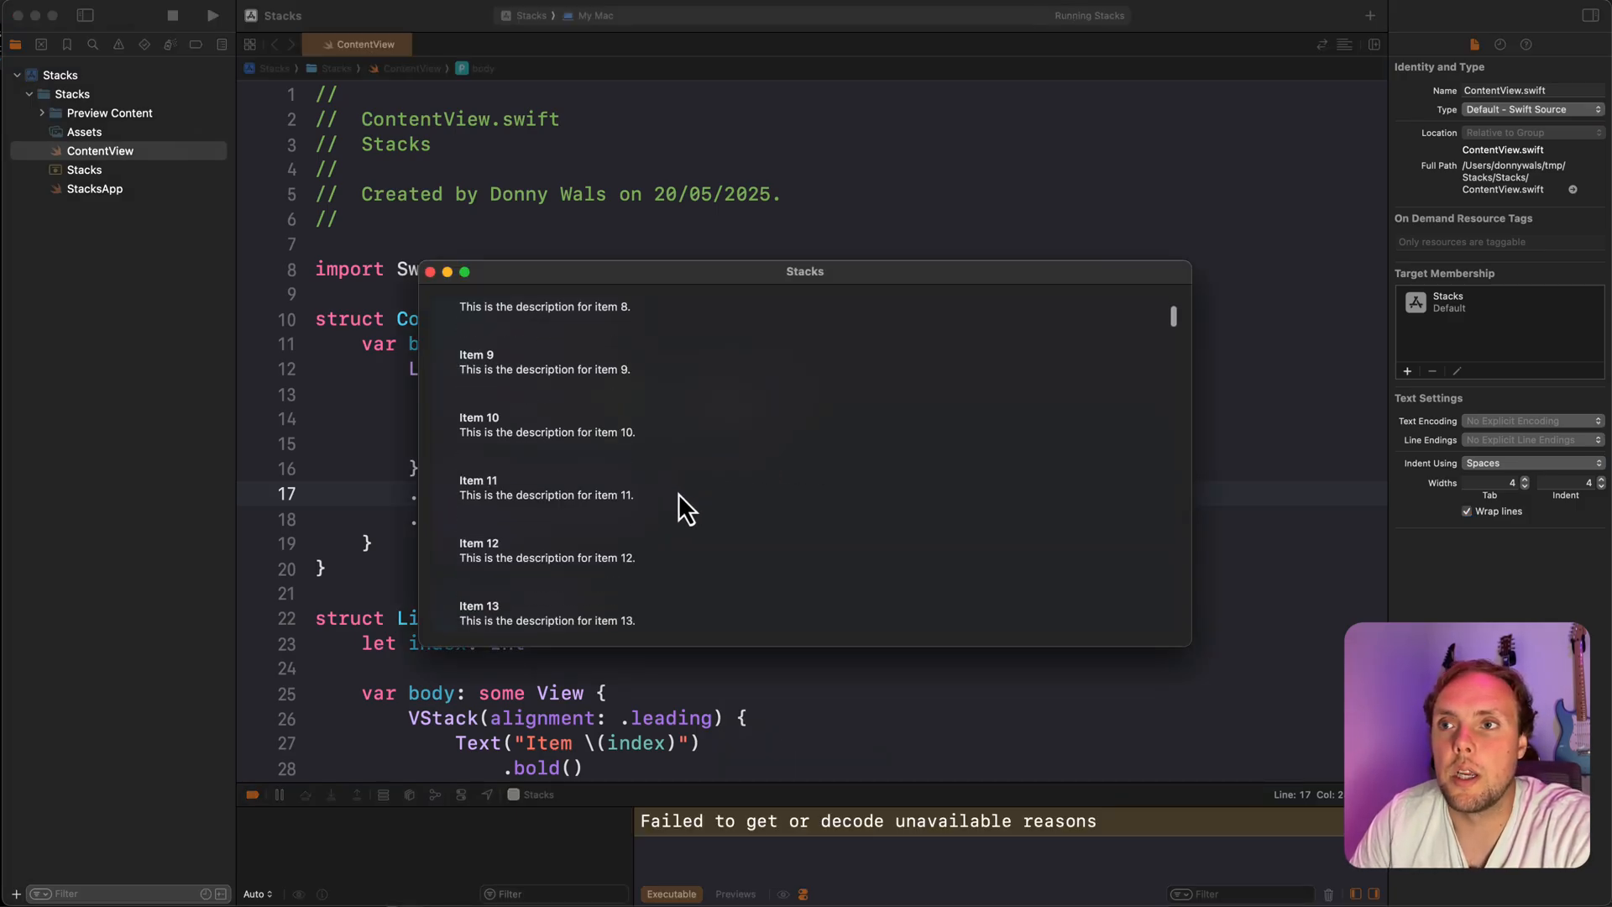
{"action": "scroll", "scroll_direction": "down", "scroll_amount": 3}
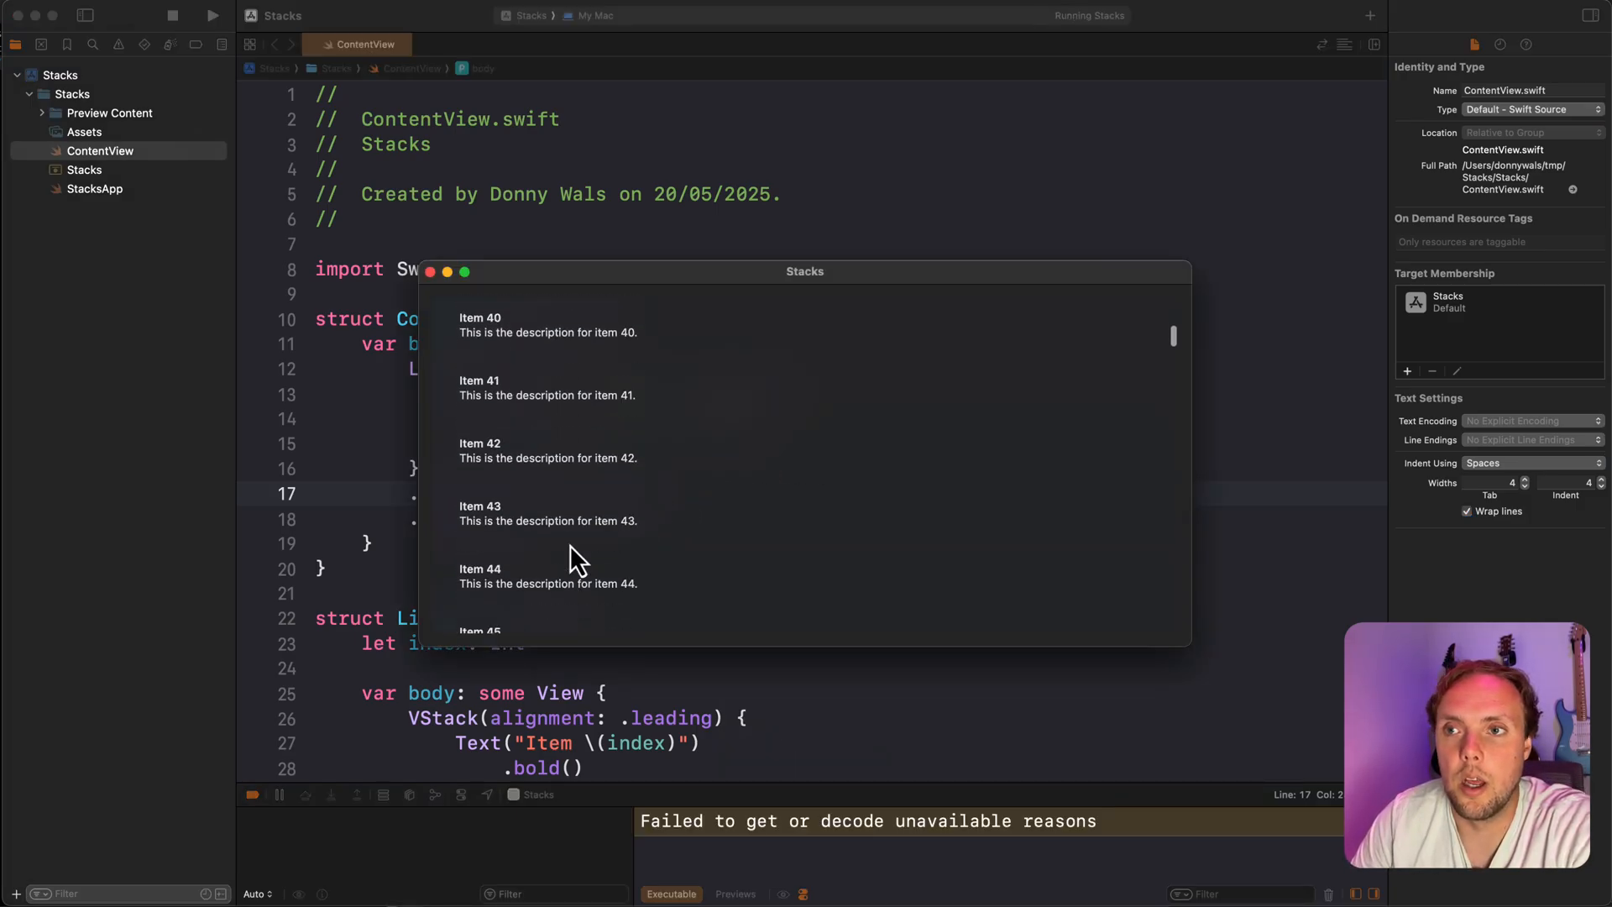
{"action": "scroll", "scroll_direction": "down", "scroll_amount": 3}
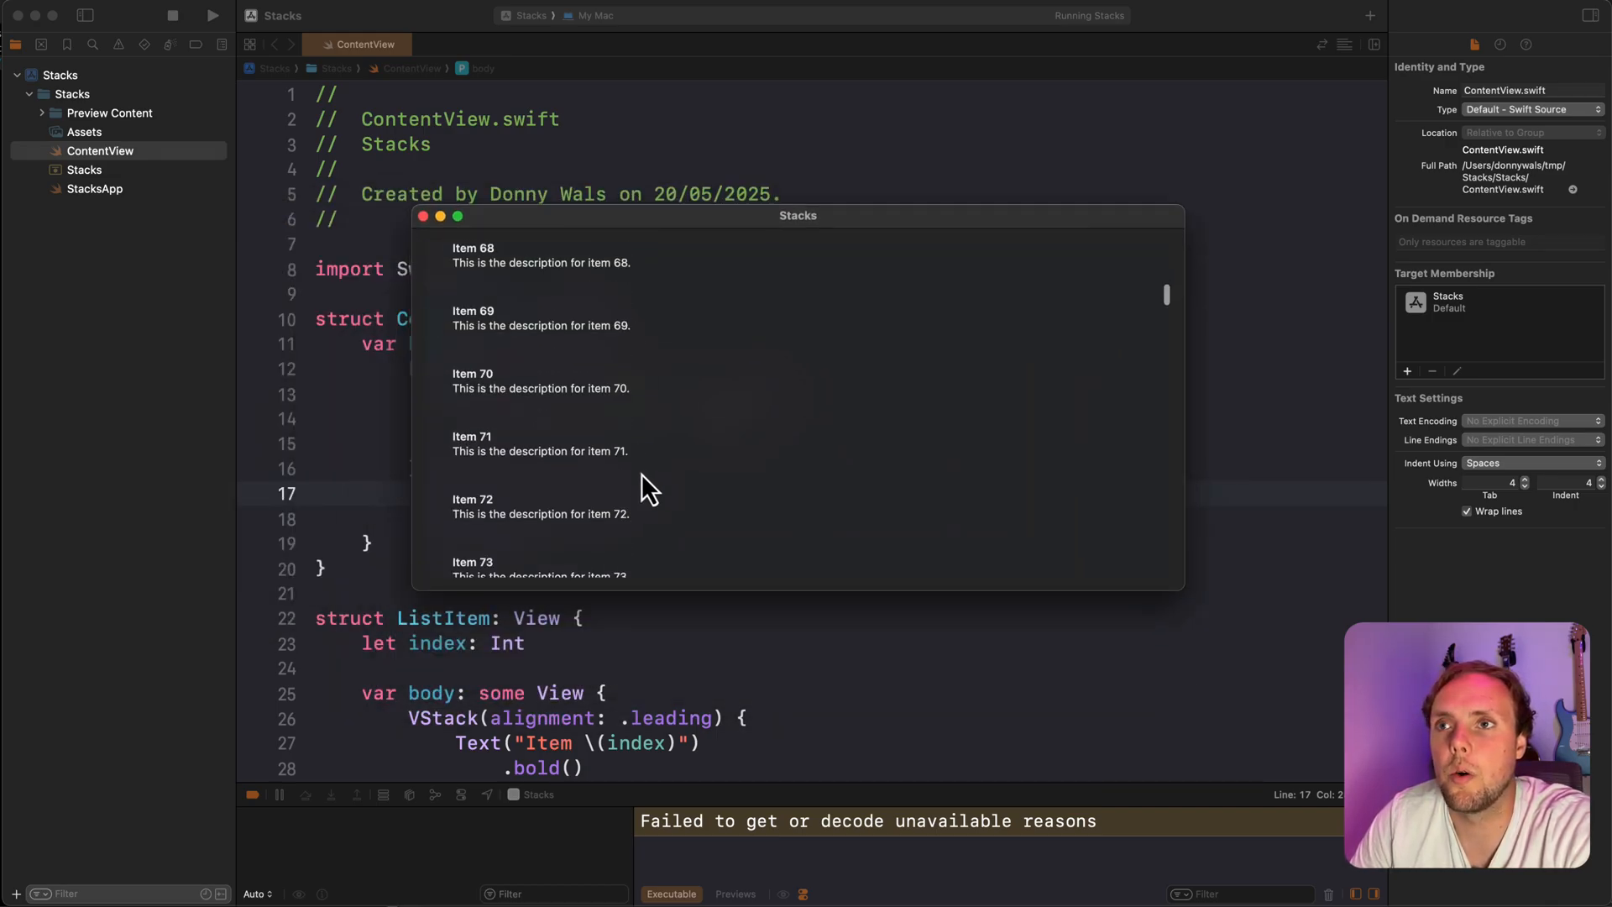
{"action": "scroll", "scroll_direction": "up", "scroll_amount": 3}
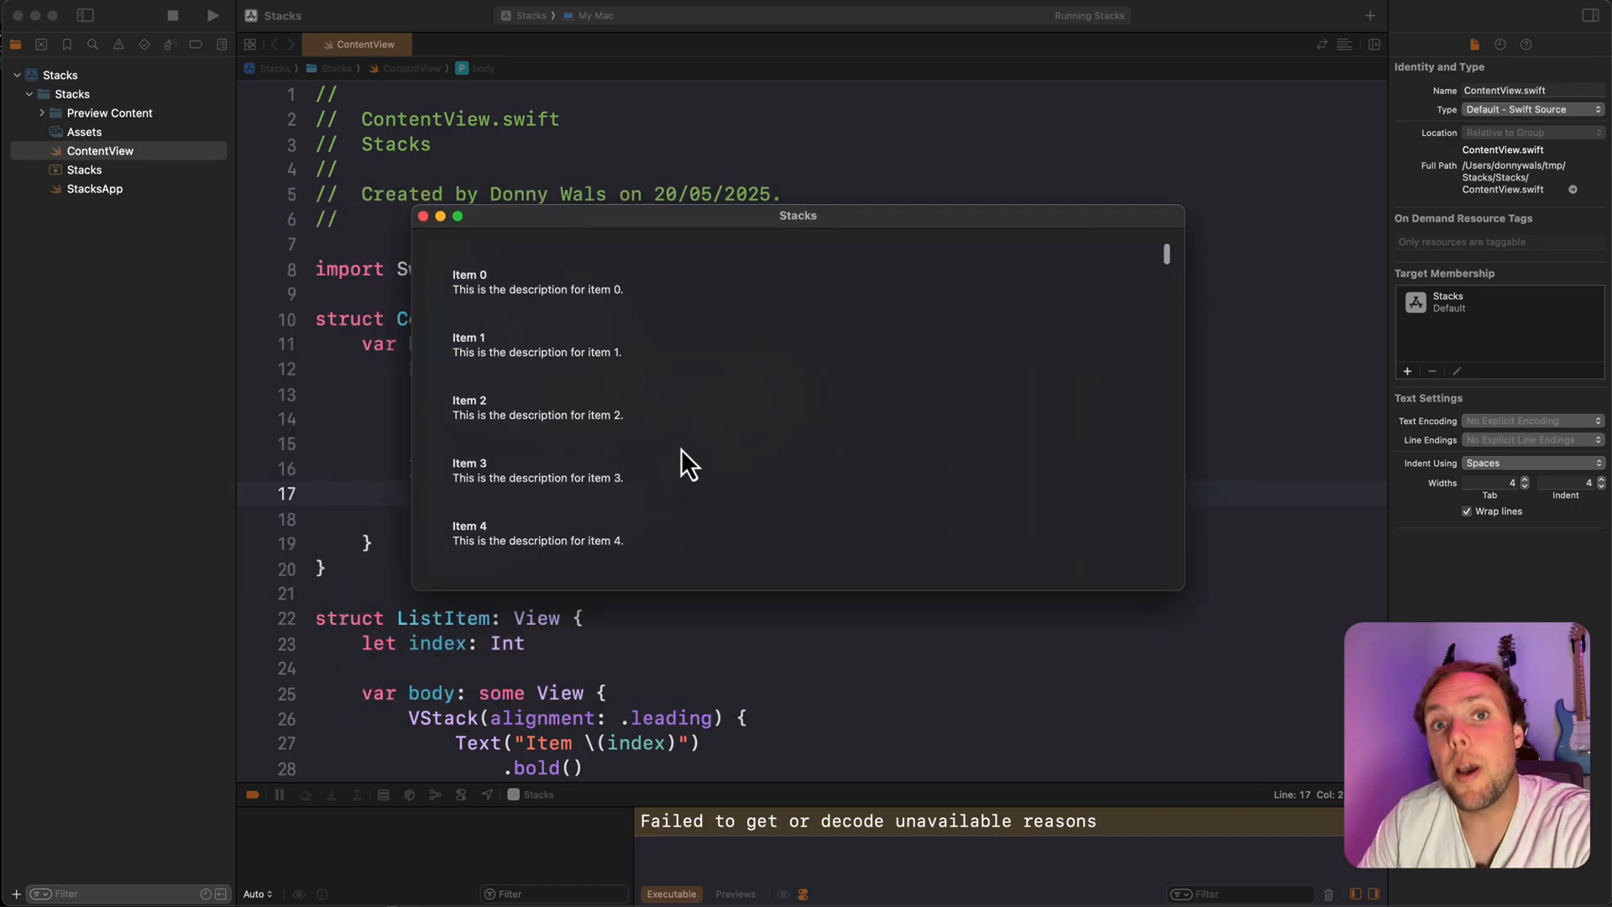
{"action": "mouse_move", "coordinate": [617, 617]}
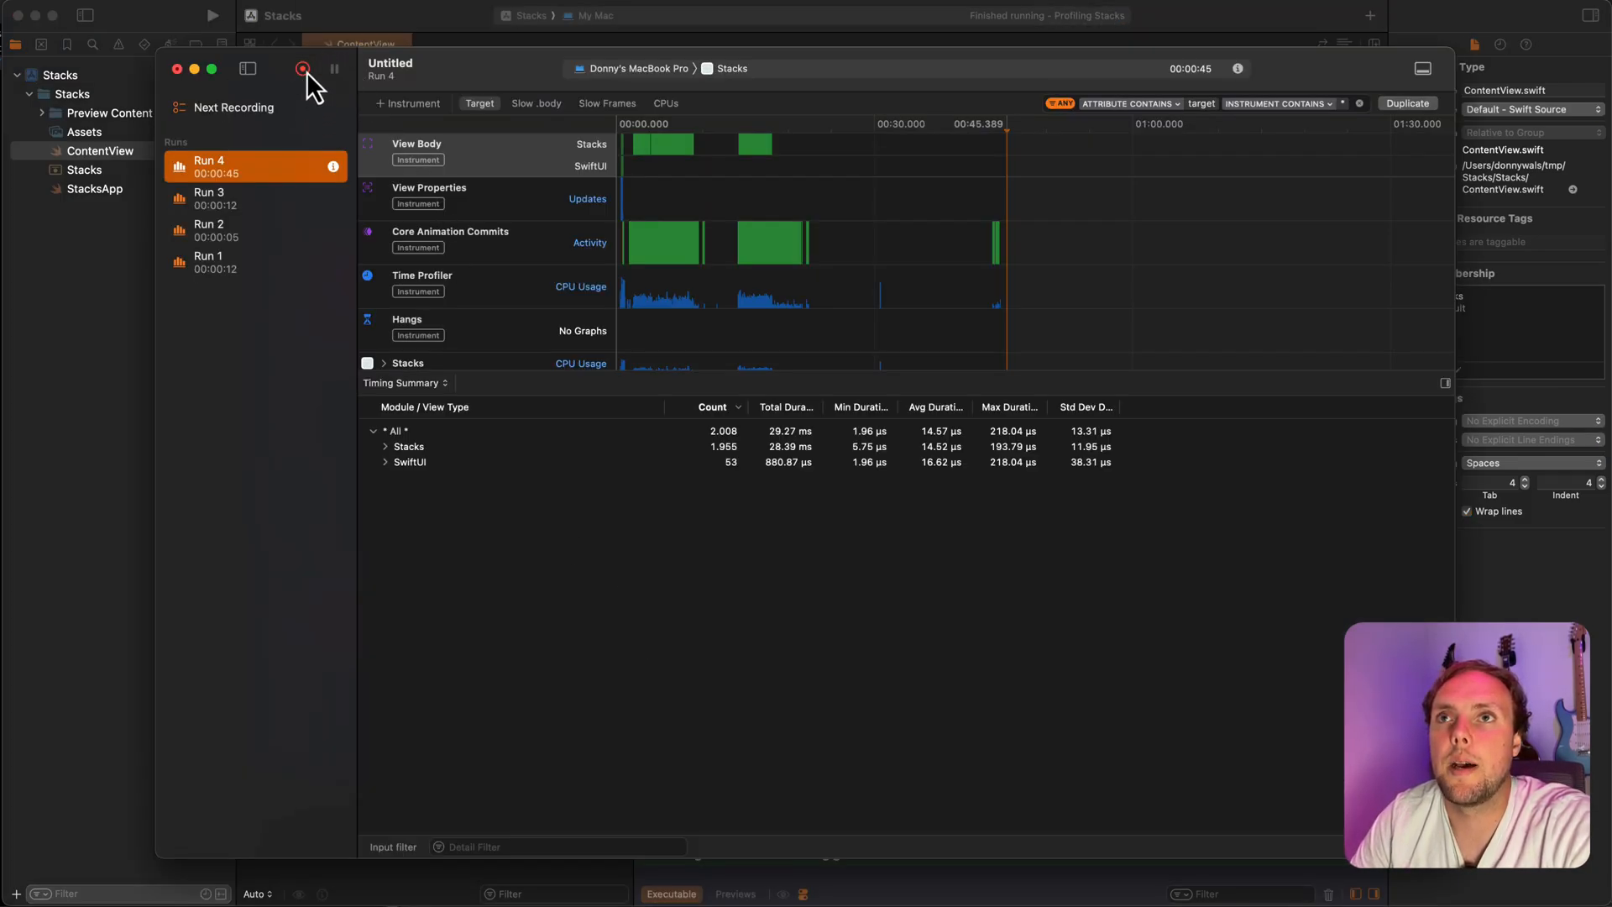
- Record Run 5 of the List app while scrolling to Item 648 and back up
{"action": "left_click", "coordinate": [302, 68]}
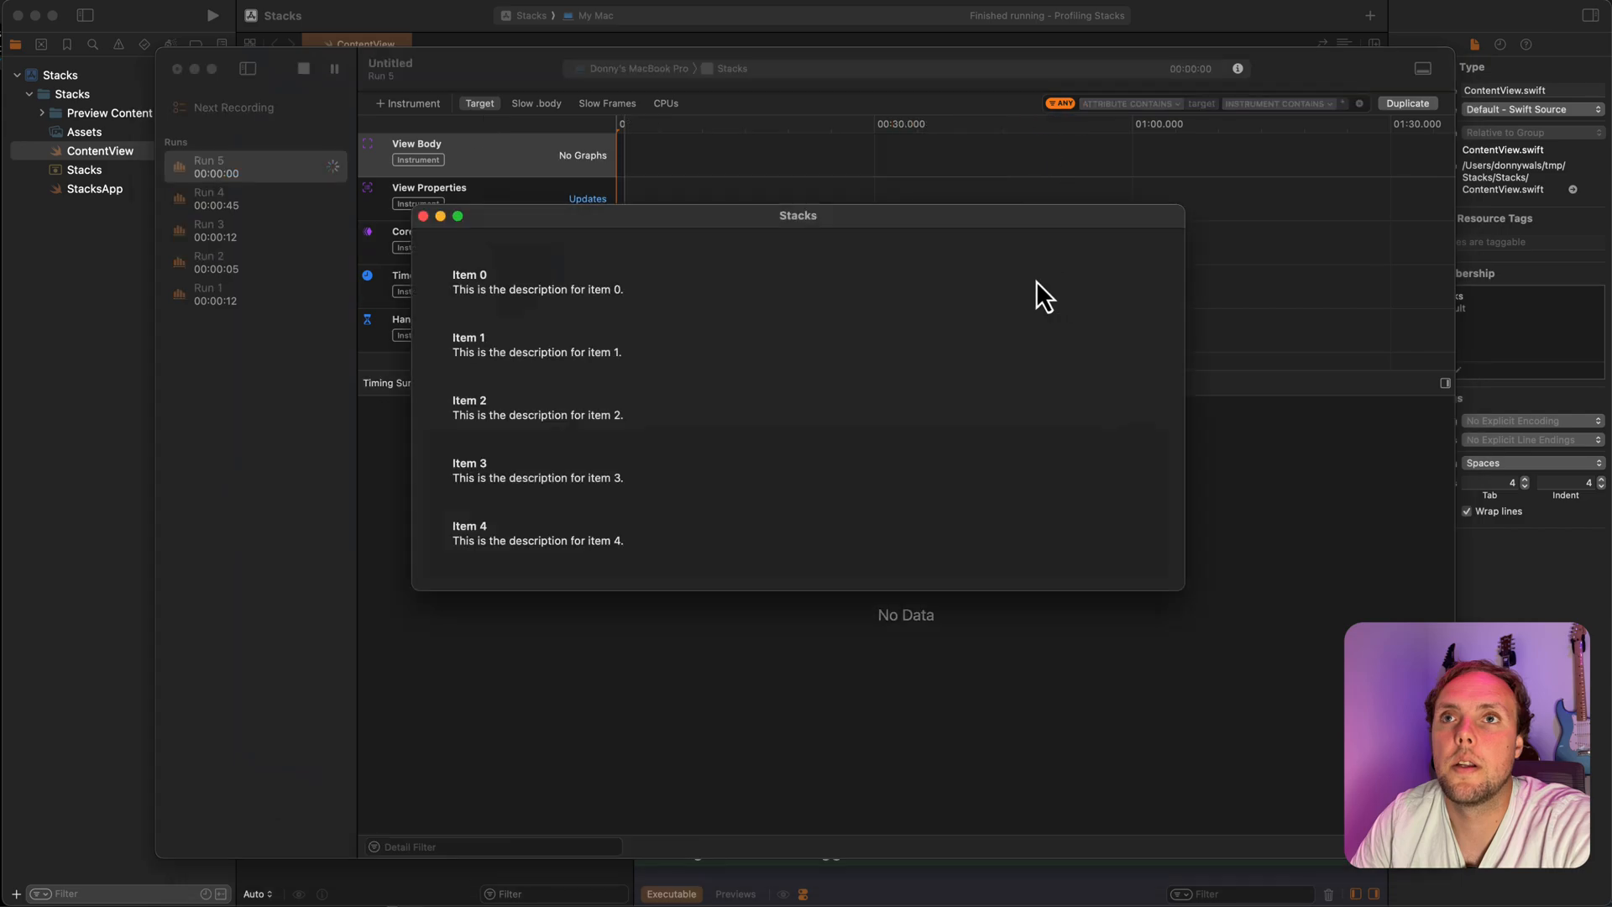
{"action": "scroll", "scroll_direction": "down", "scroll_amount": 3}
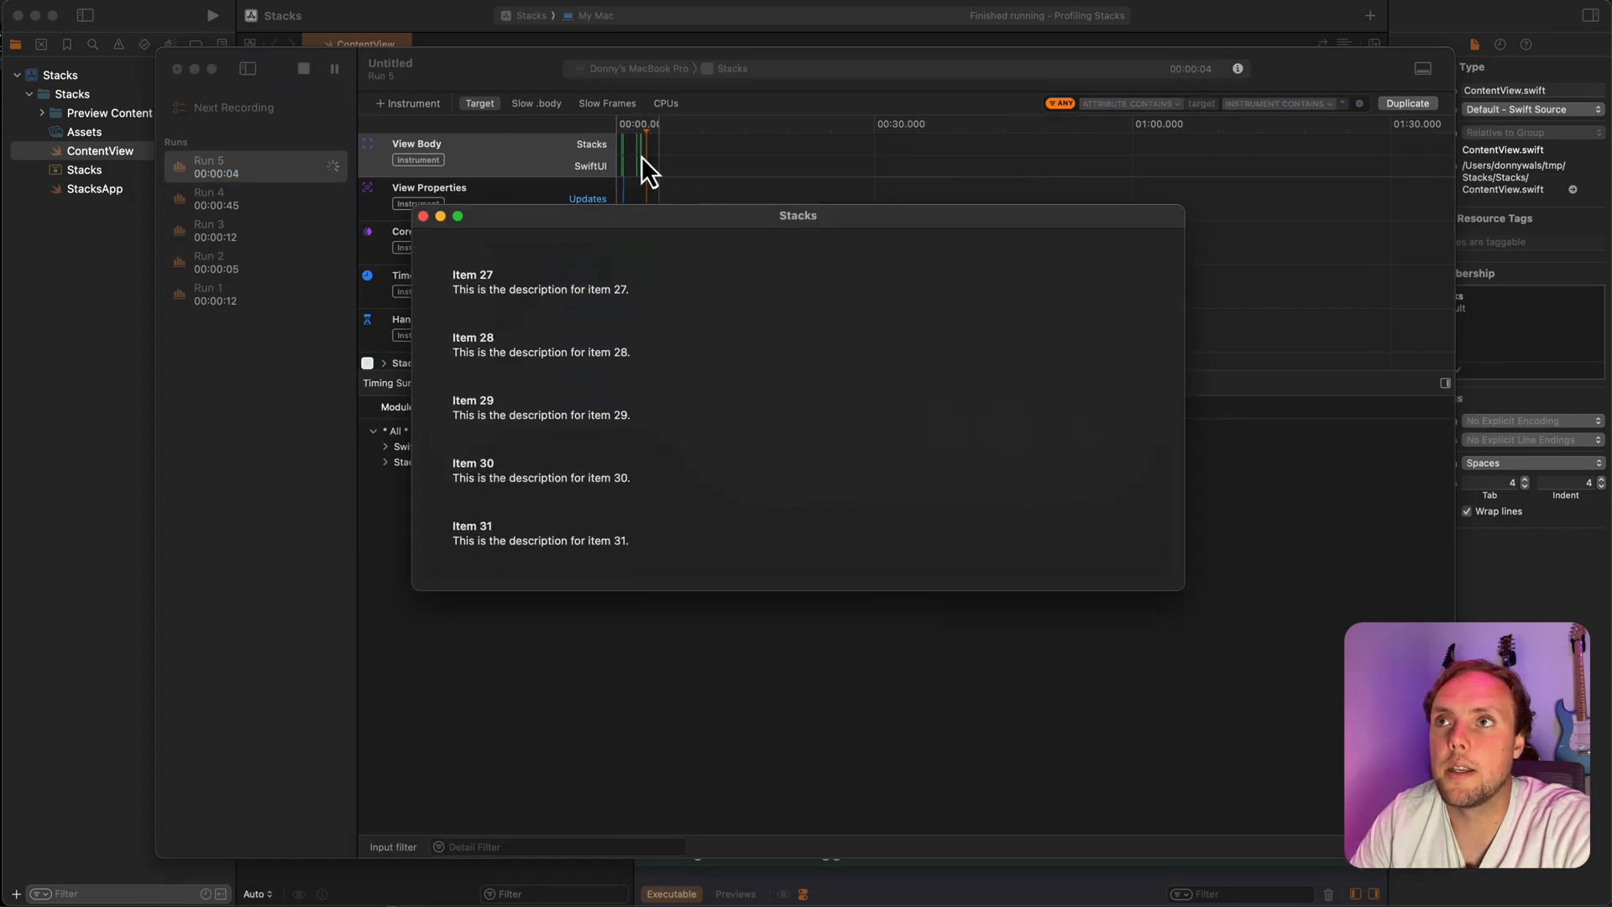
{"action": "scroll", "scroll_direction": "down", "scroll_amount": 3}
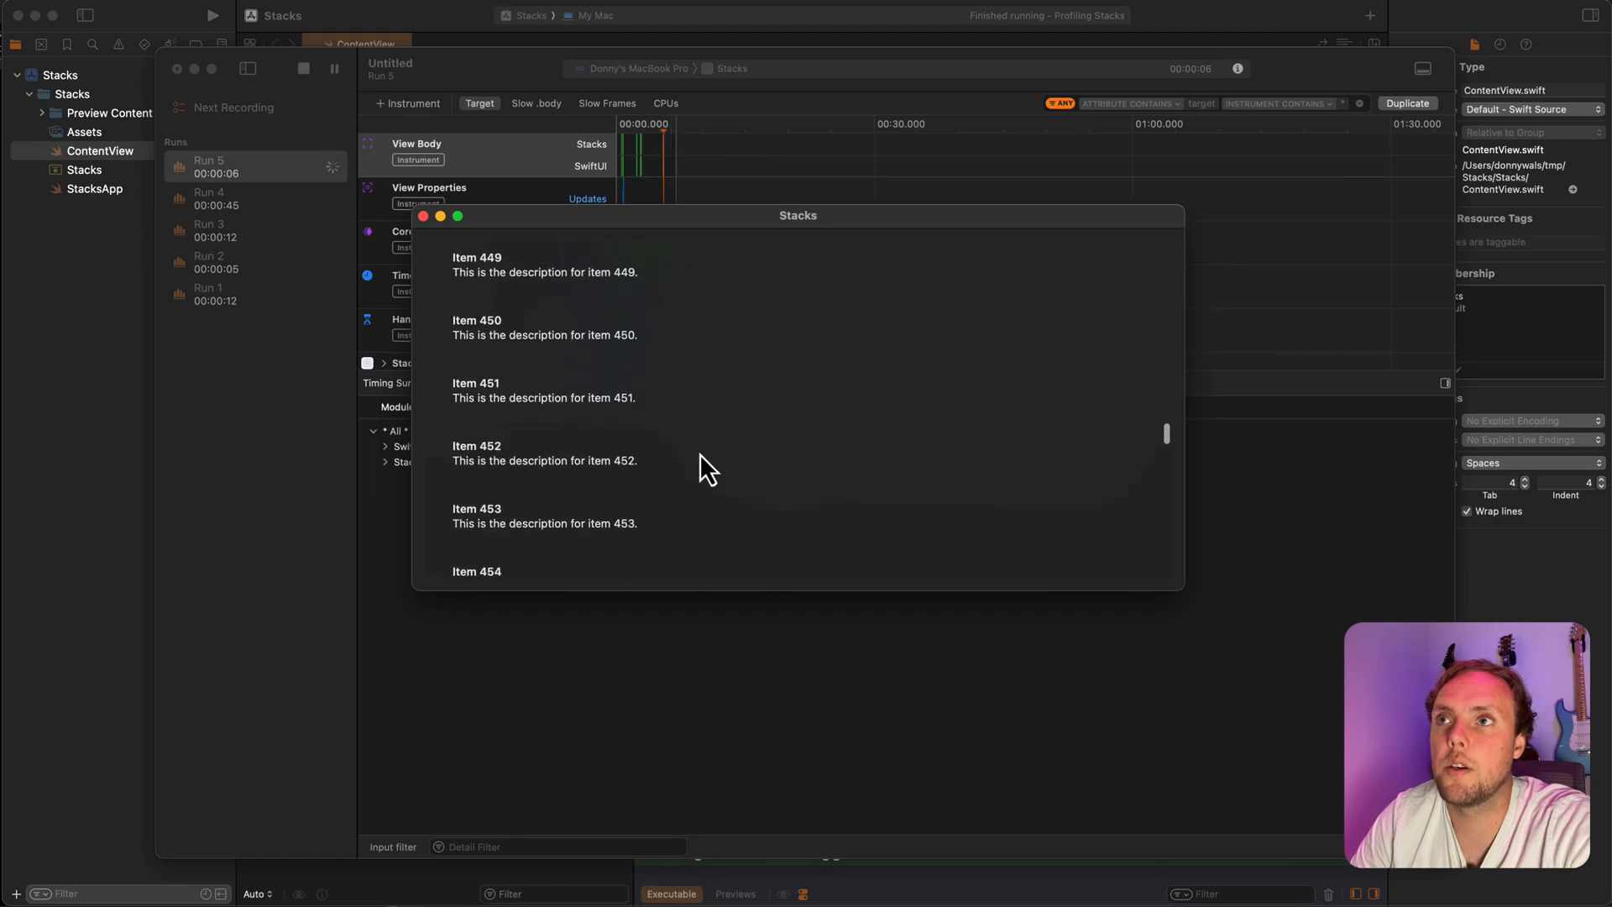
{"action": "scroll", "scroll_direction": "down", "scroll_amount": 3}
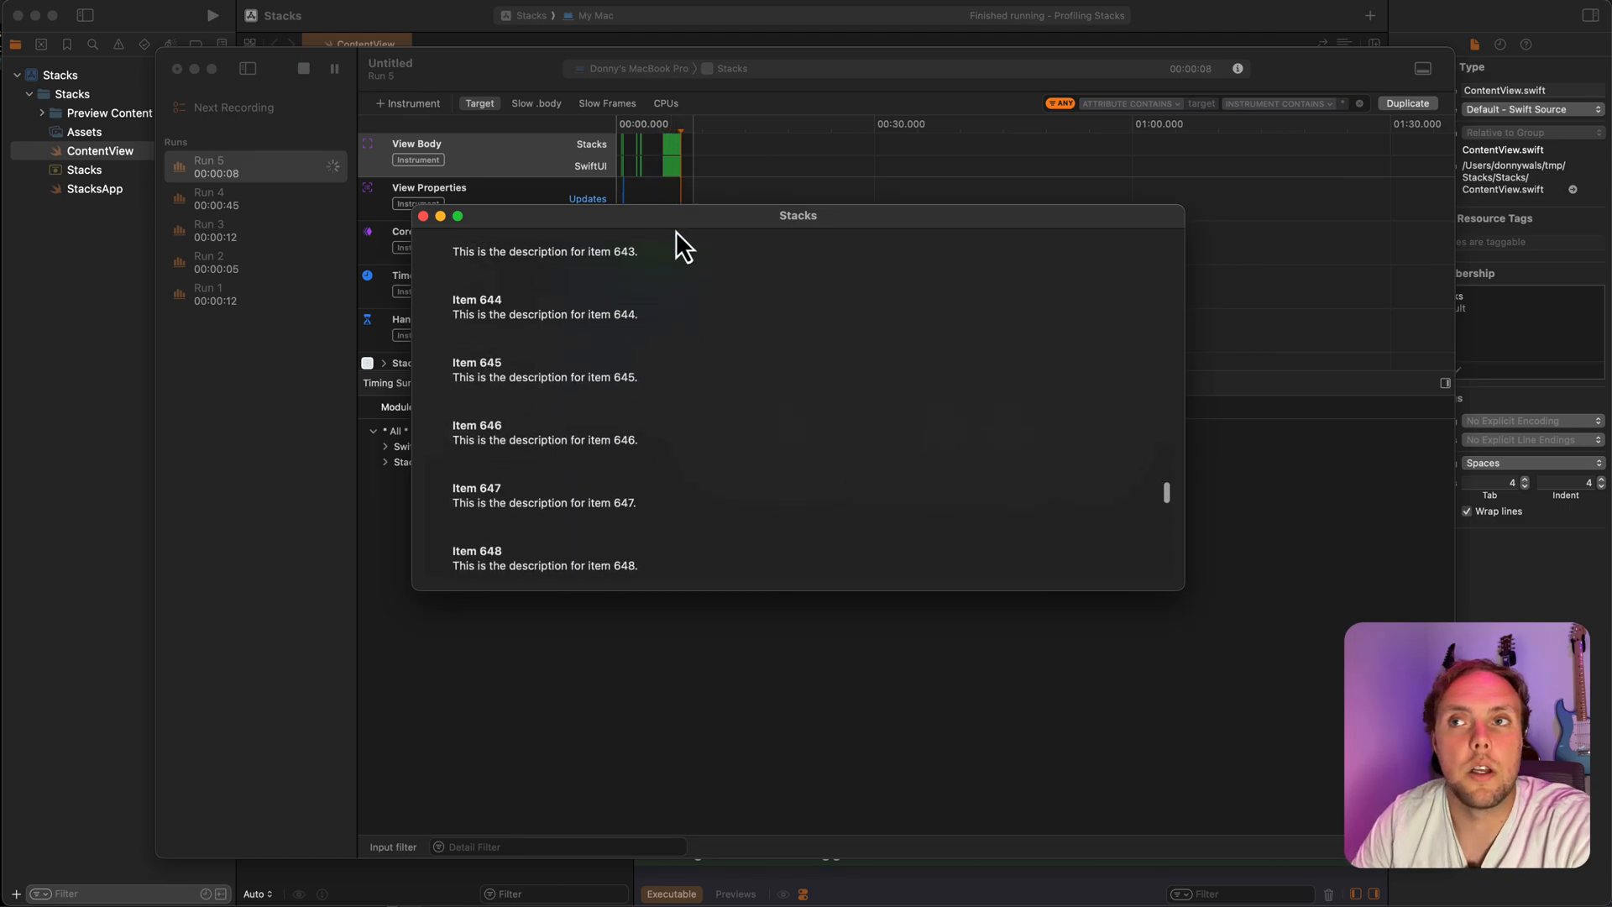
{"action": "mouse_move", "coordinate": [665, 319]}
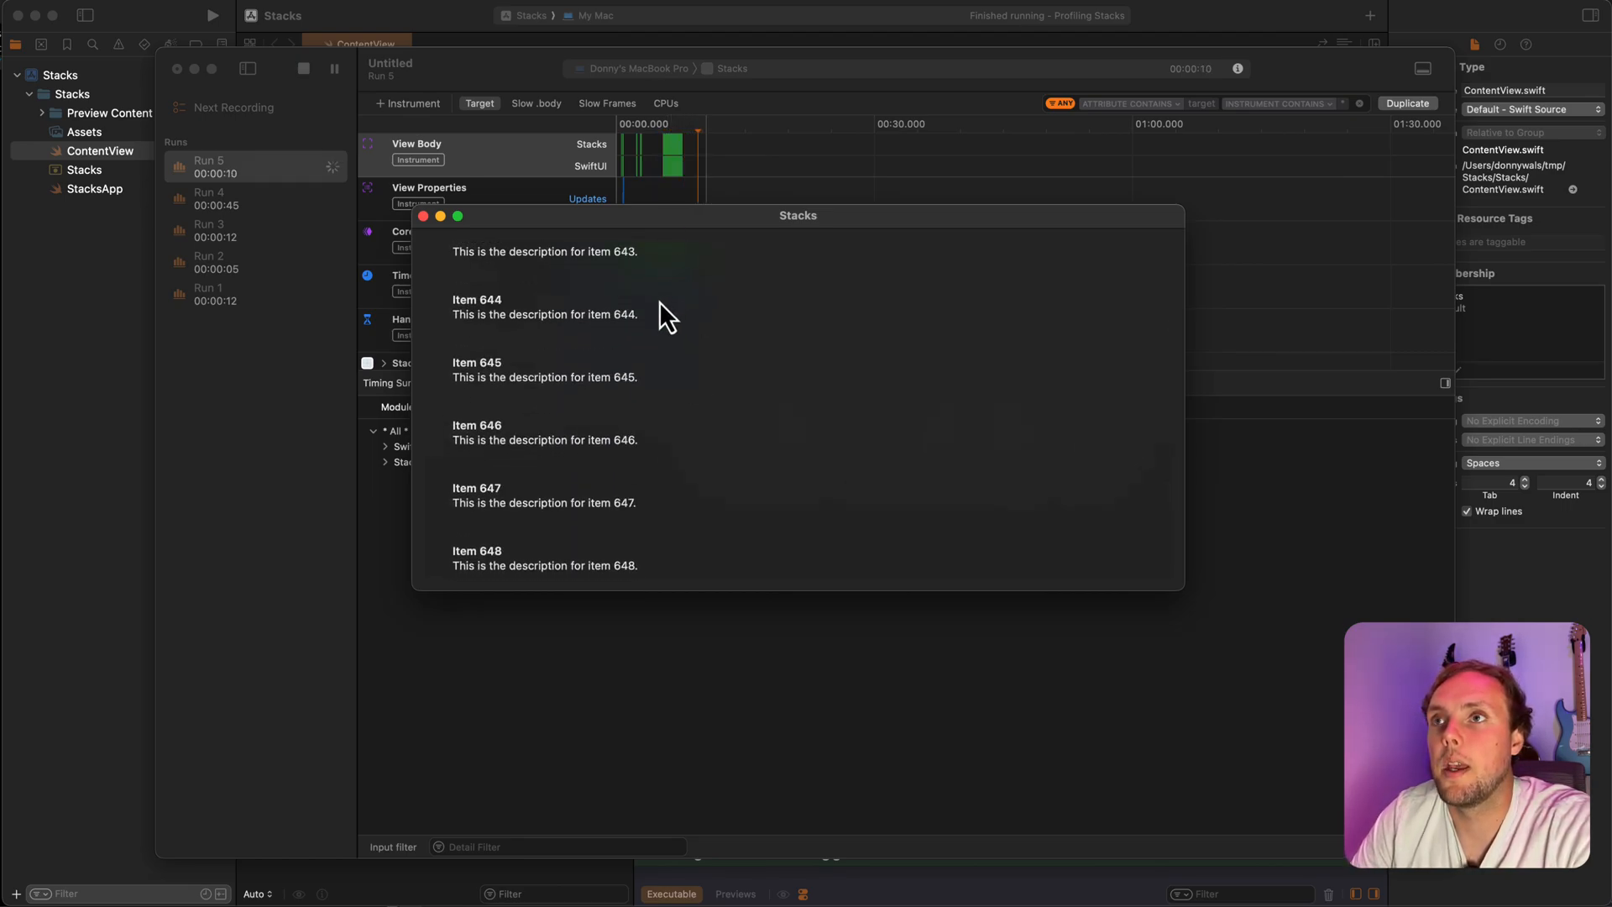
{"action": "scroll", "scroll_direction": "up", "scroll_amount": 3}
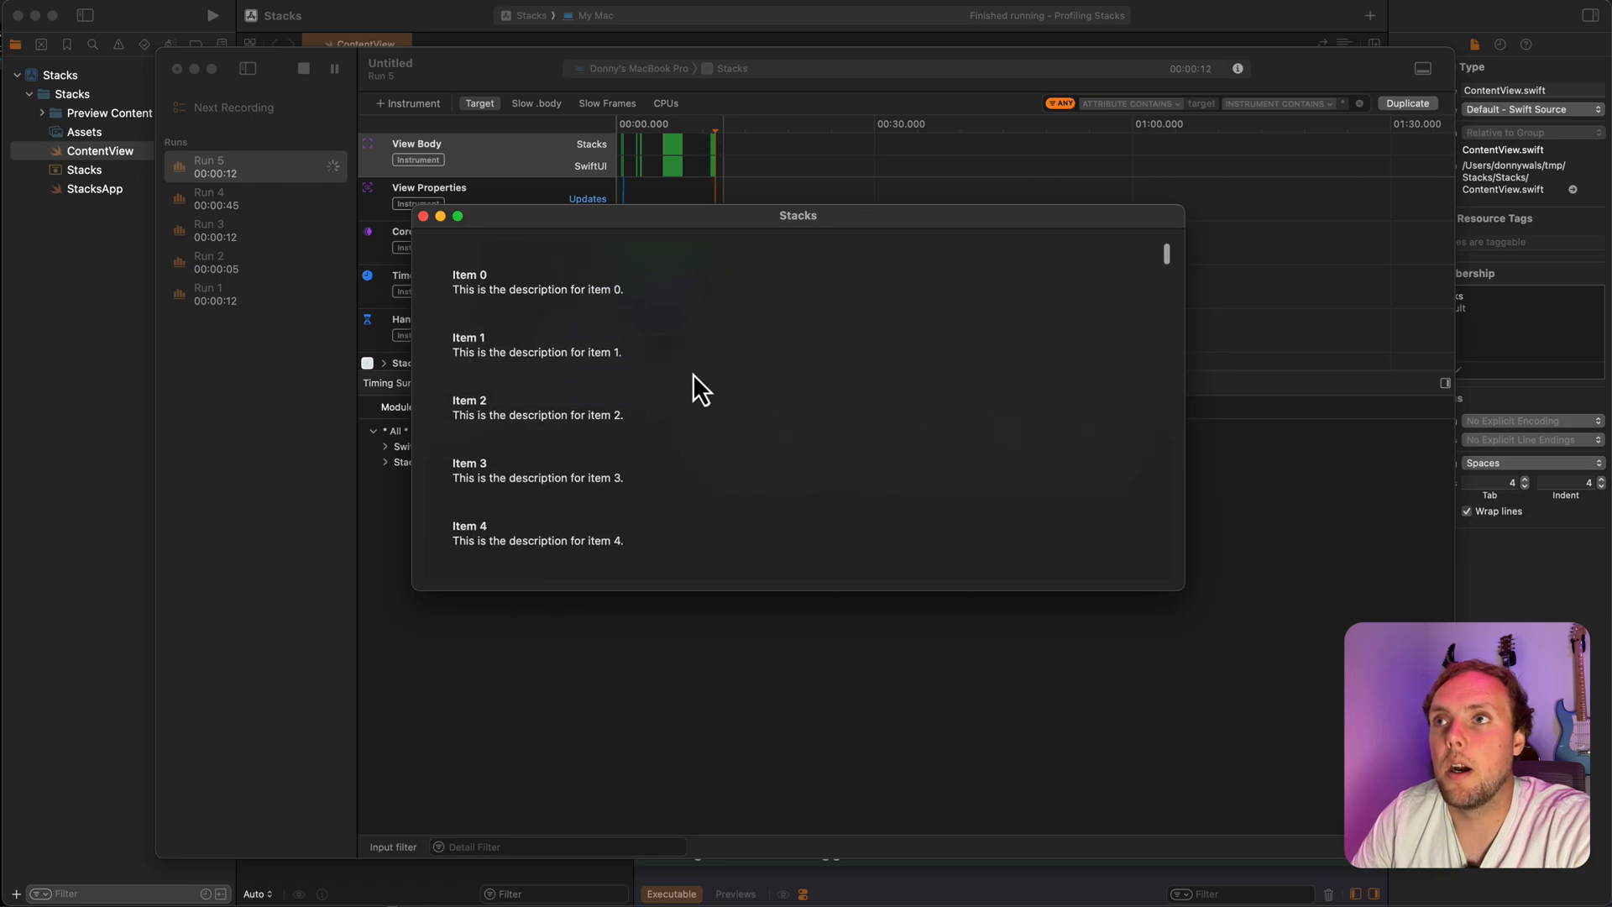